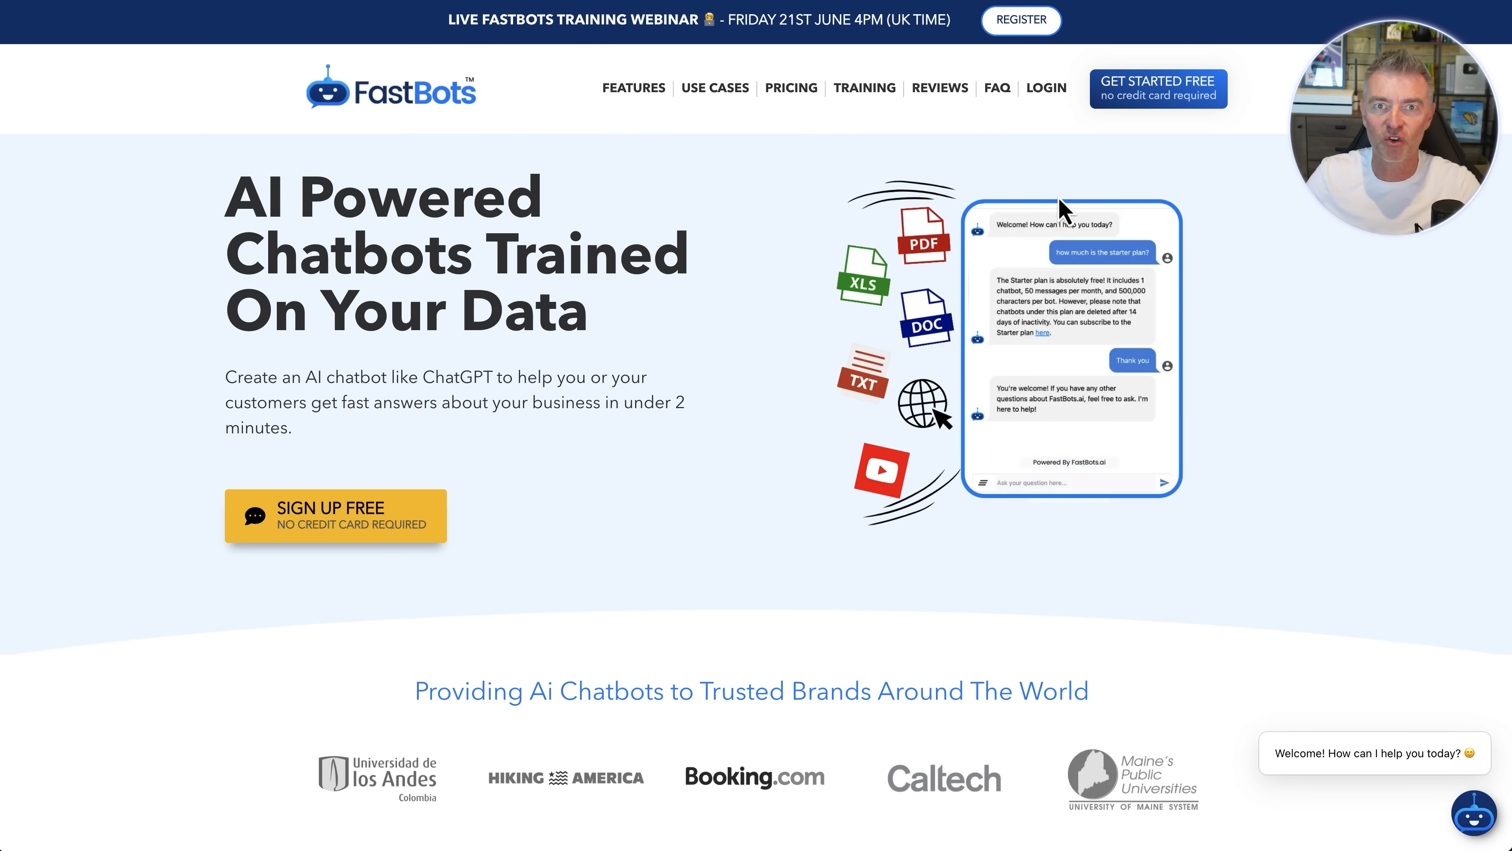
Scroll down the FastBots.ai bot's Overview dashboard to see its usage stats.
scroll("down", 3)
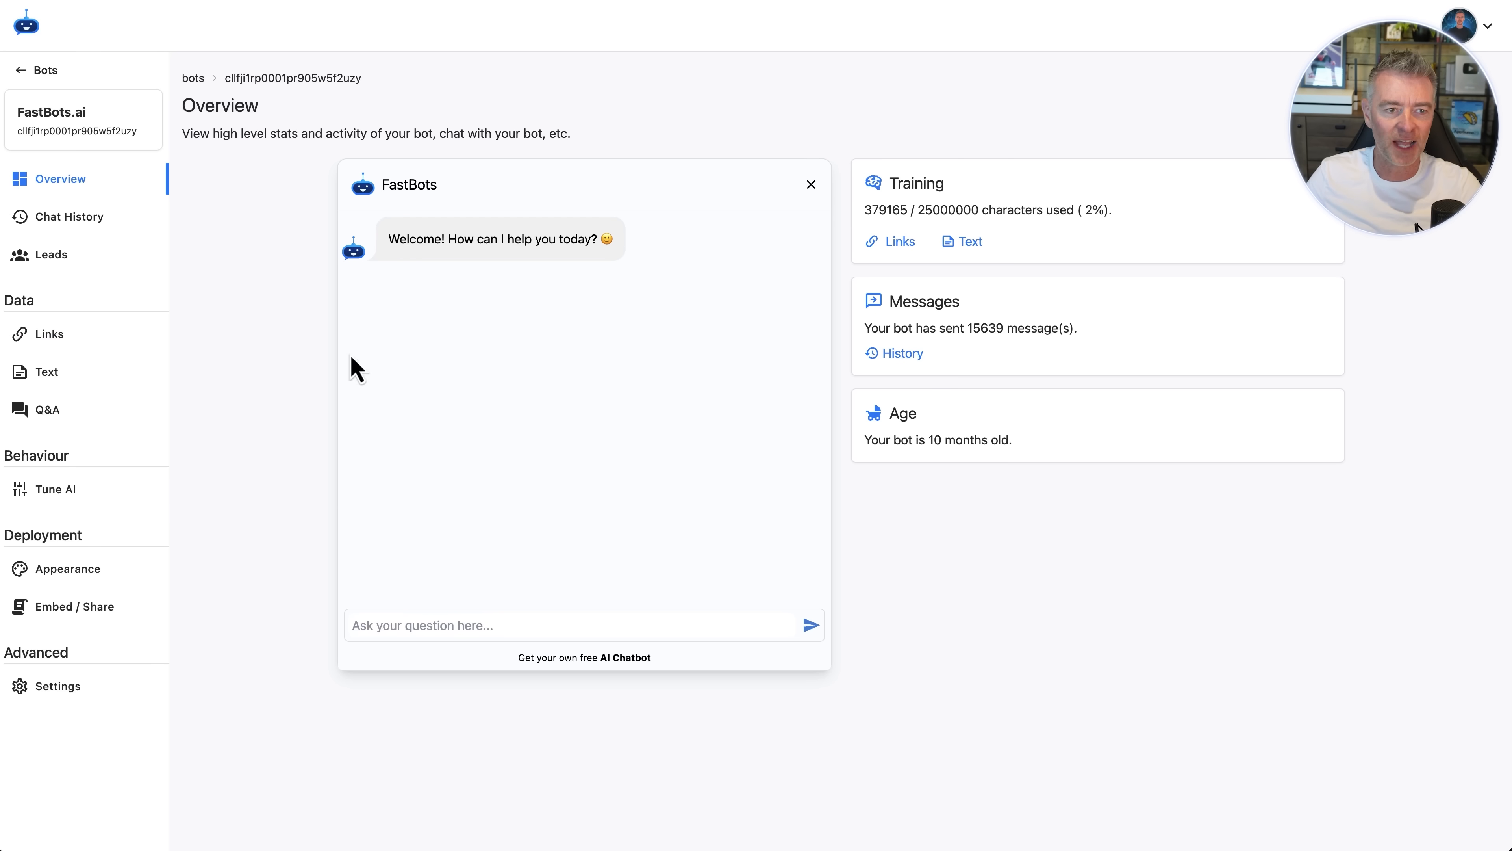
mouse_move(620, 436)
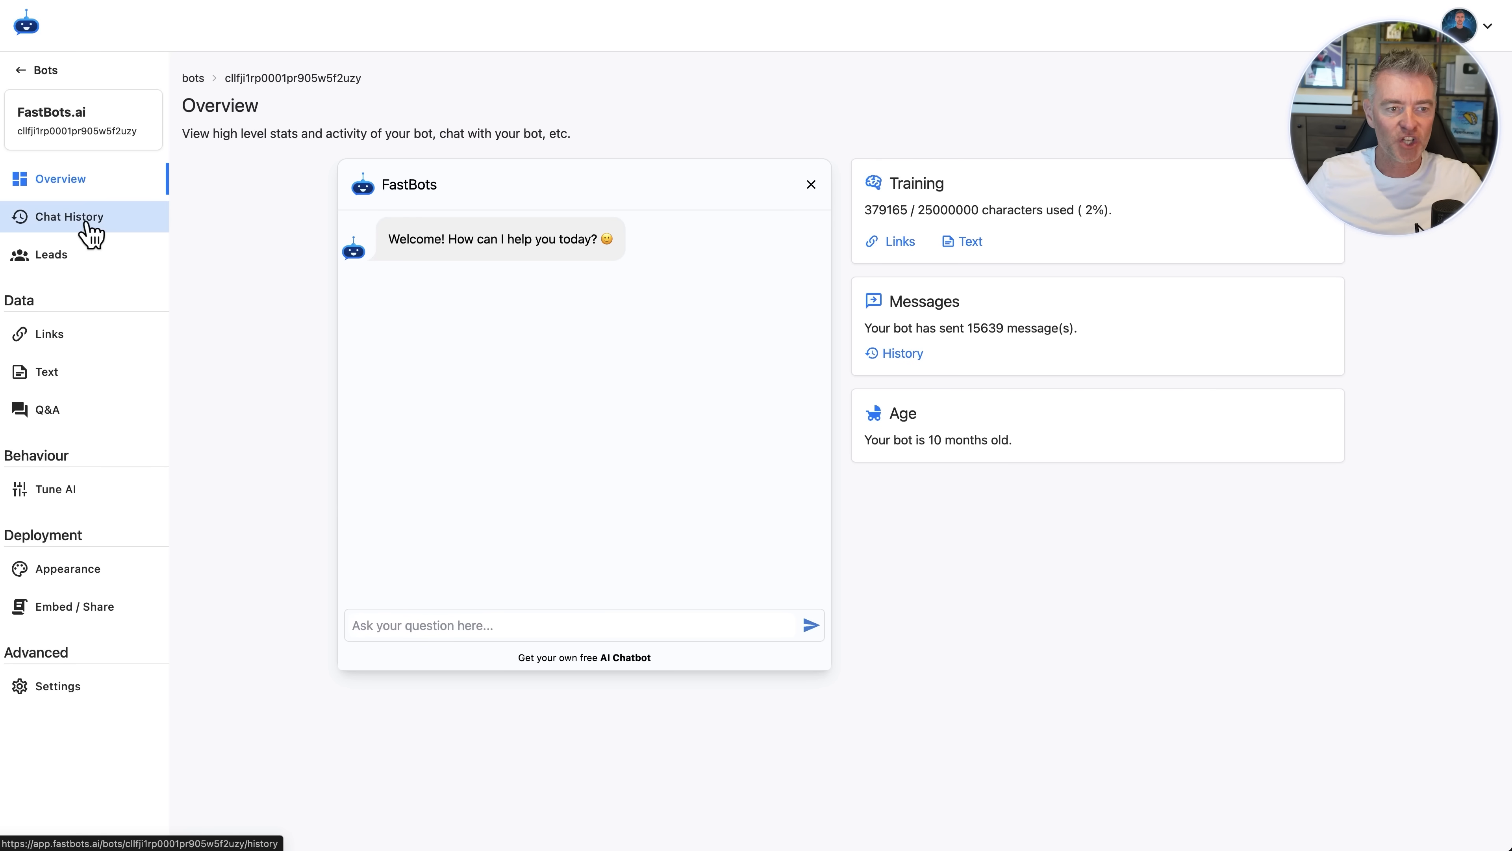
mouse_move(60, 178)
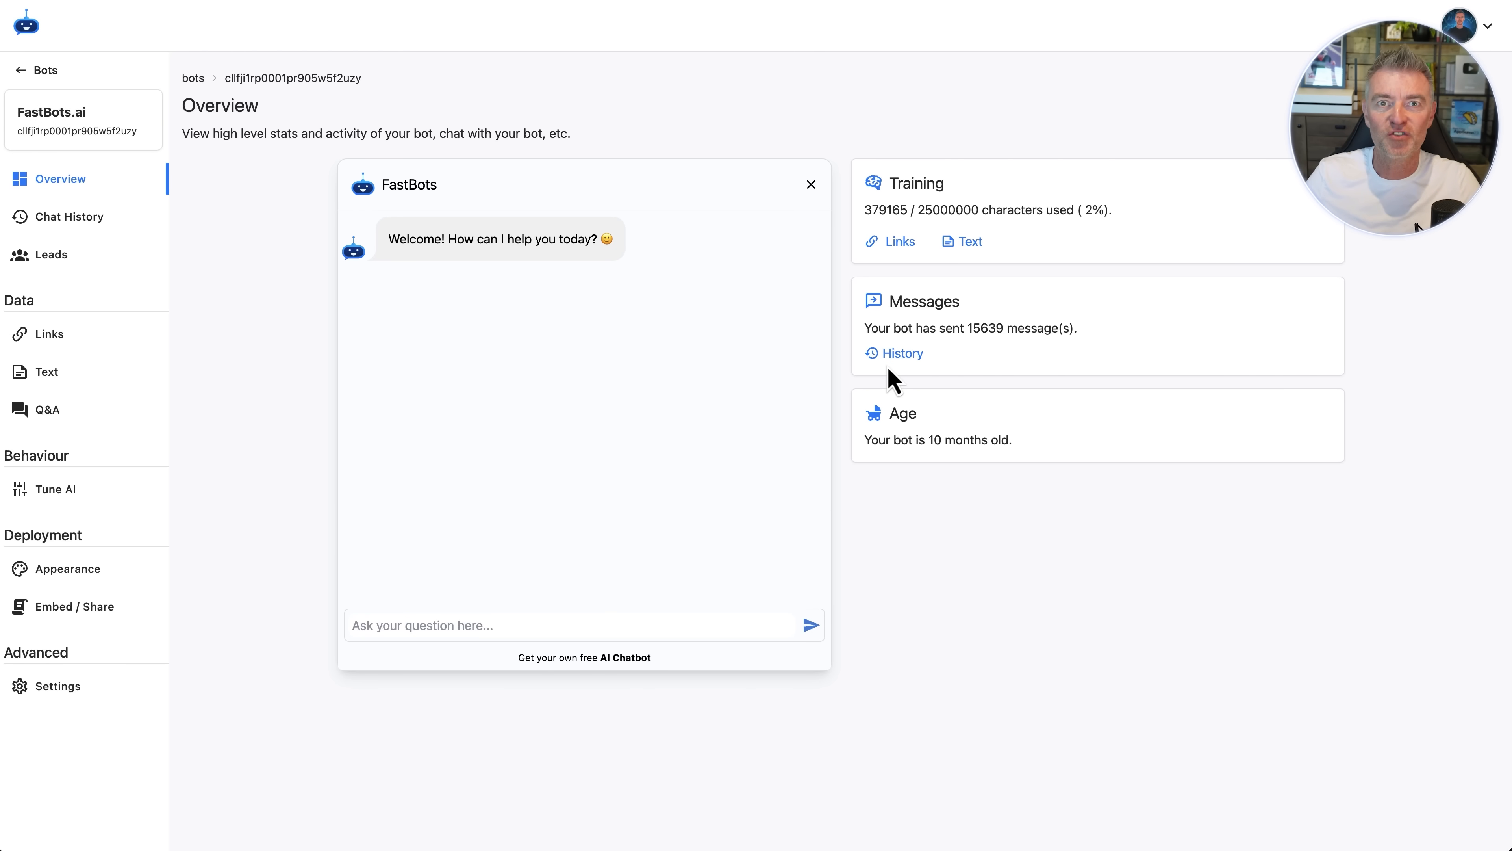
mouse_move(69, 216)
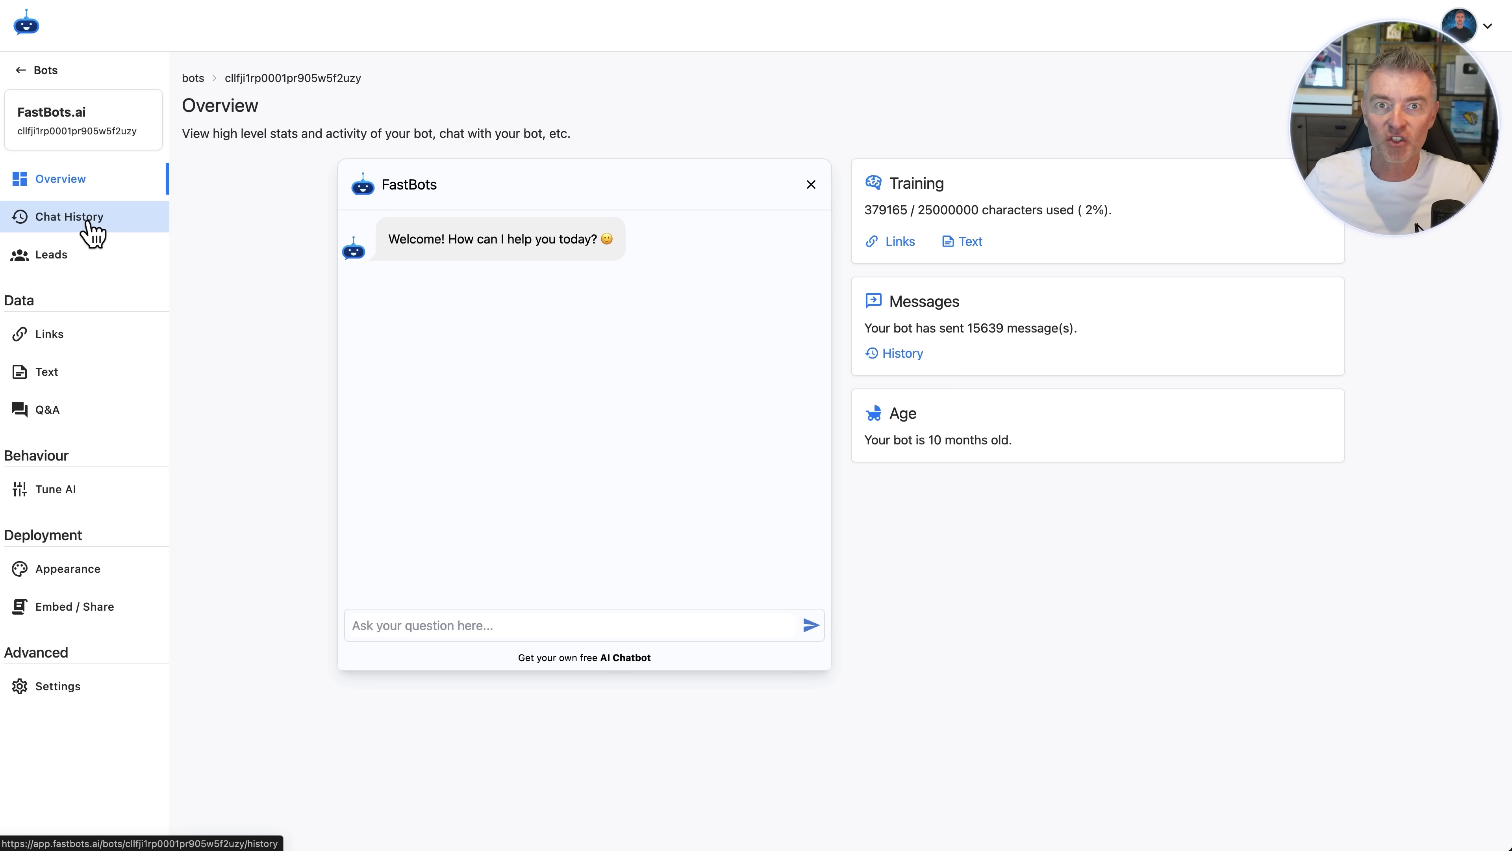
Show the bot's Chat History and browse the conversation list for foreign-language threads.
left_click(68, 216)
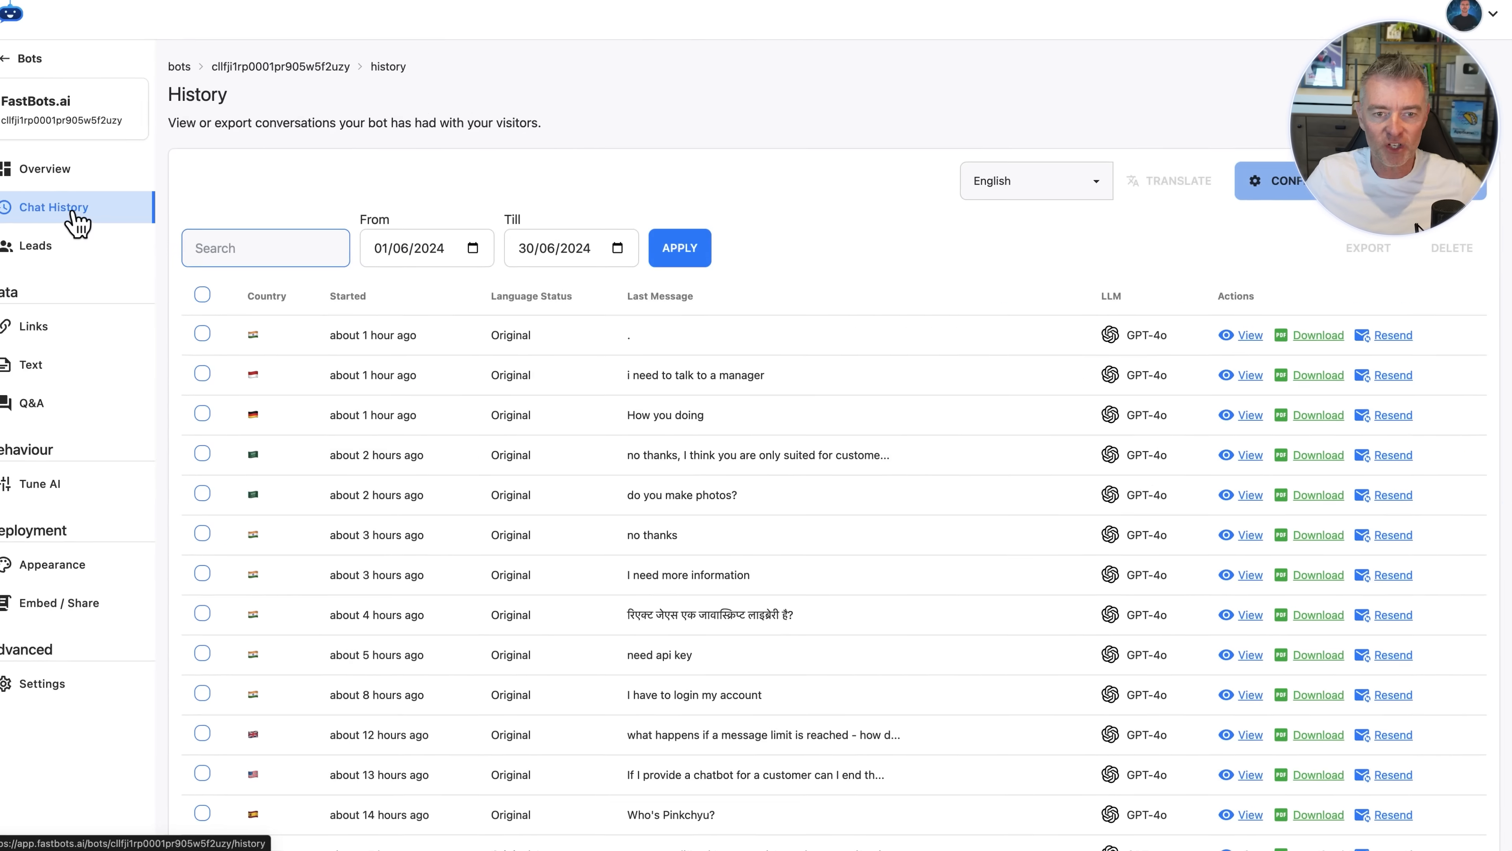
scroll("down", 3)
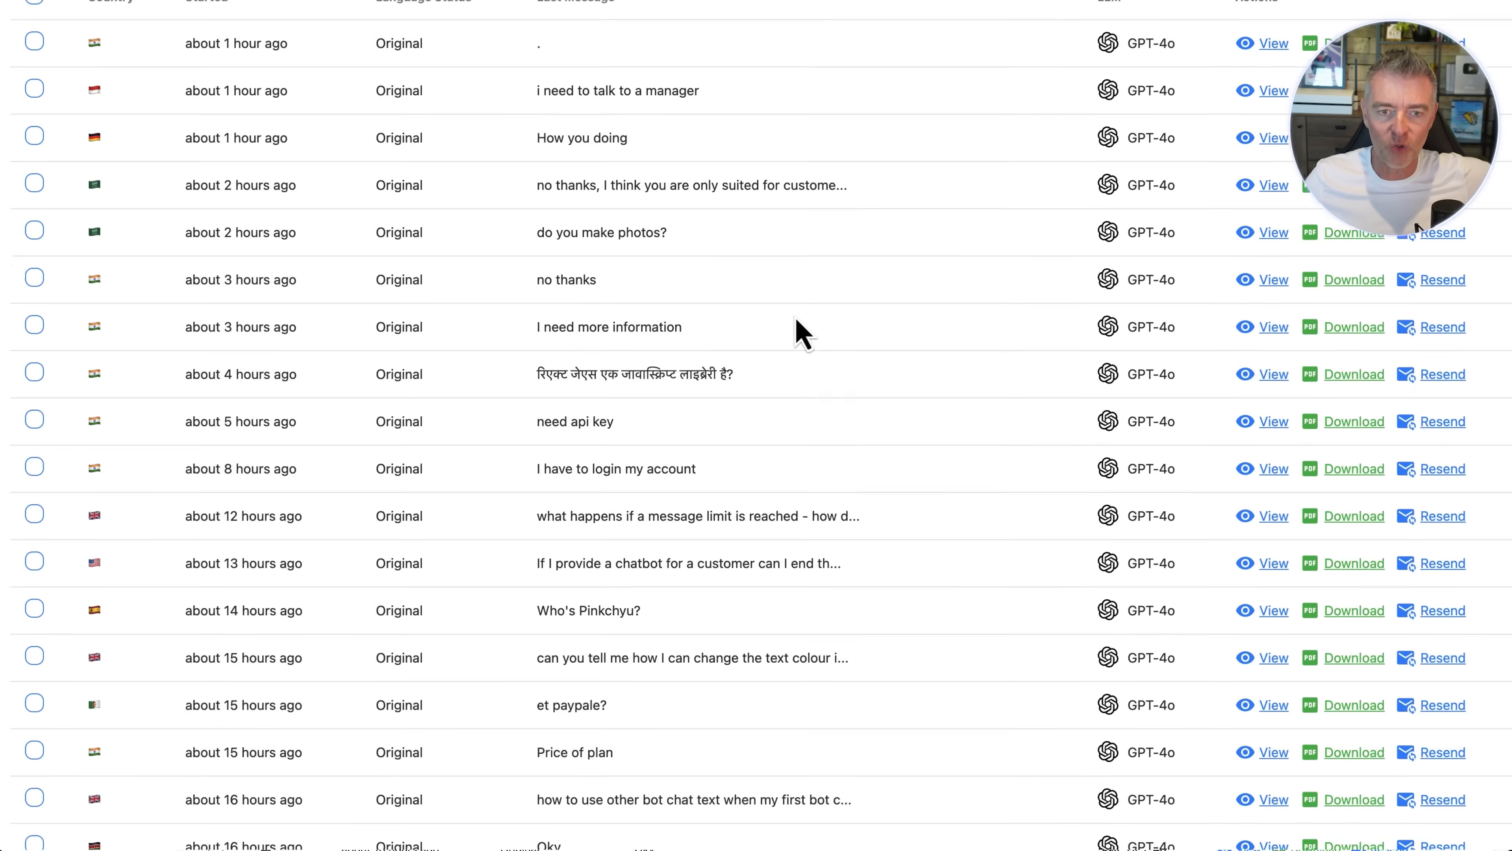
scroll("down", 3)
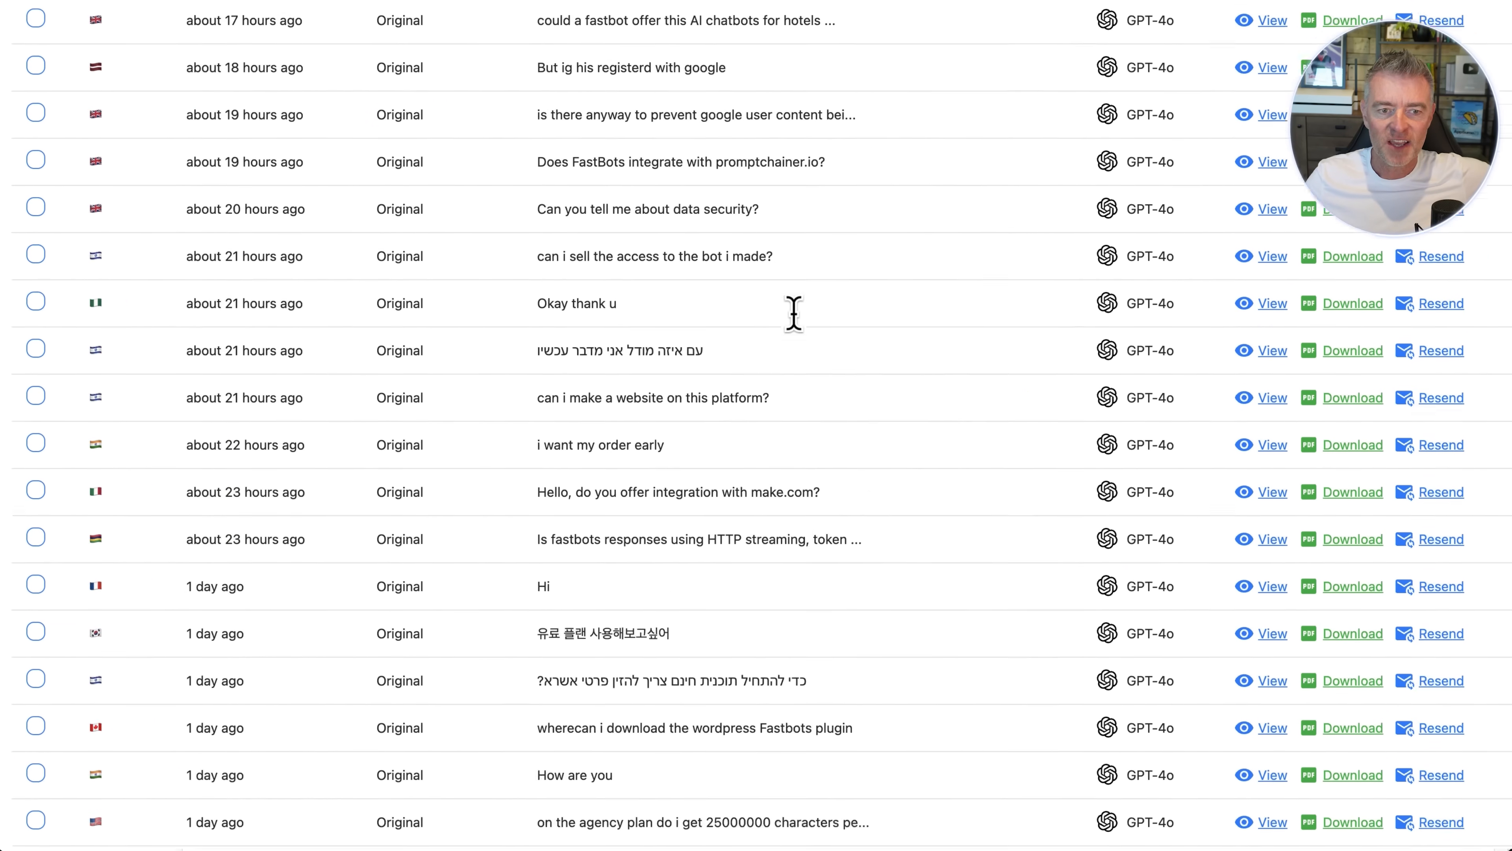
scroll("down", 3)
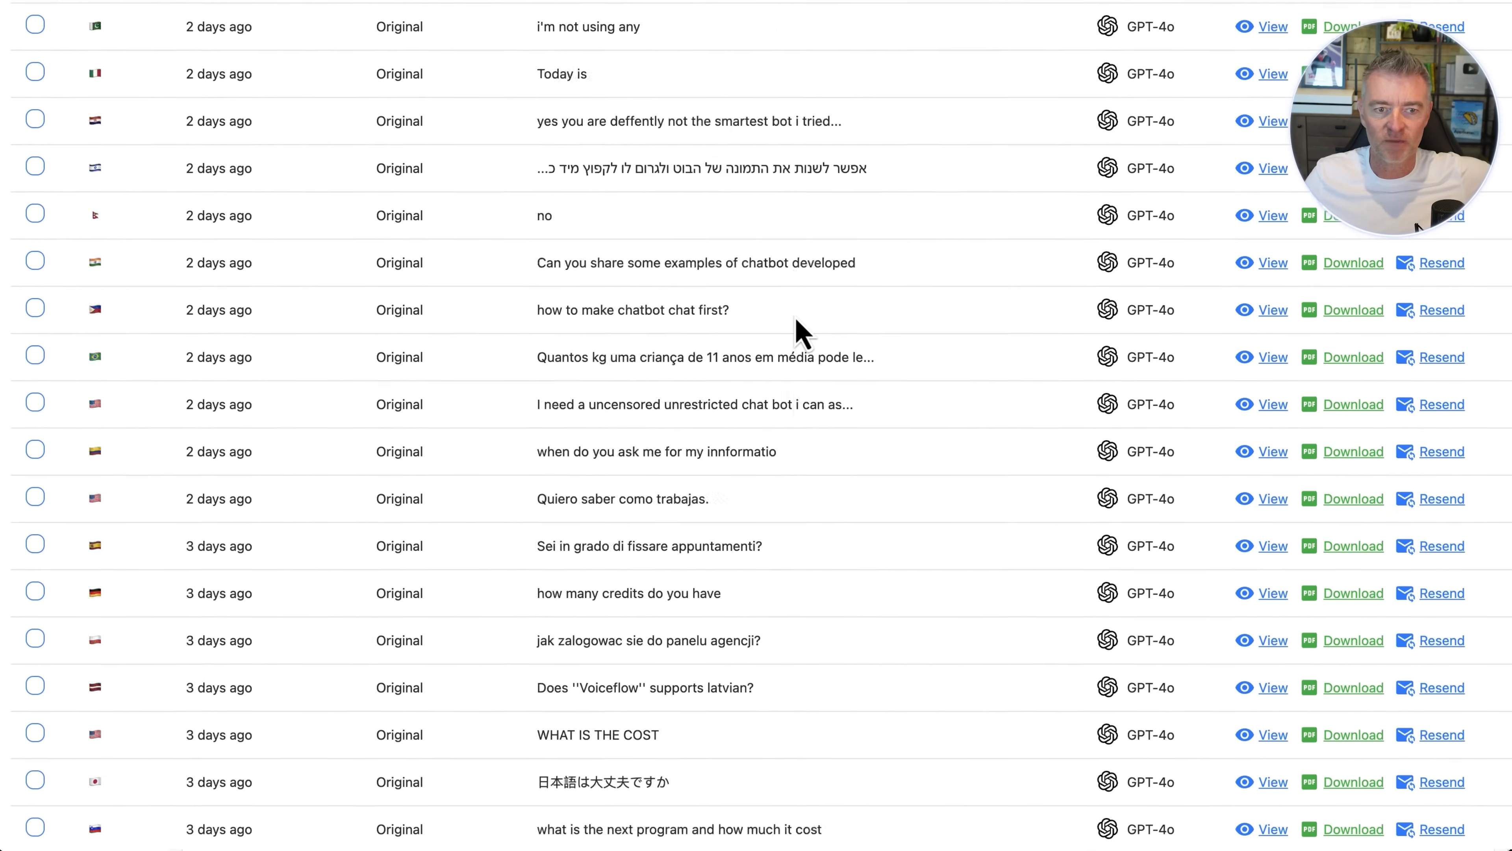
scroll("up", 3)
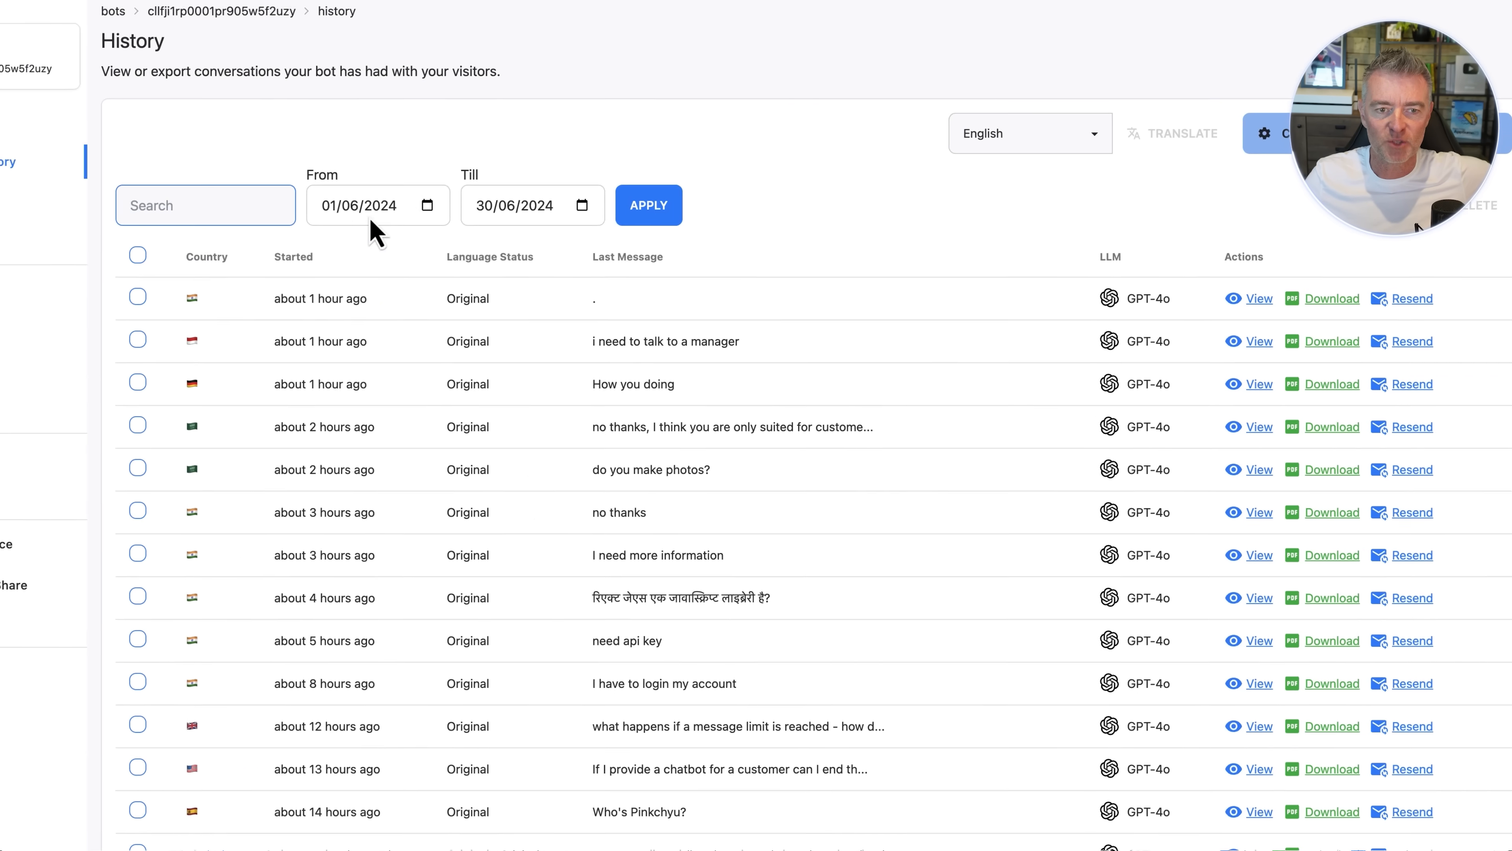
scroll("down", 3)
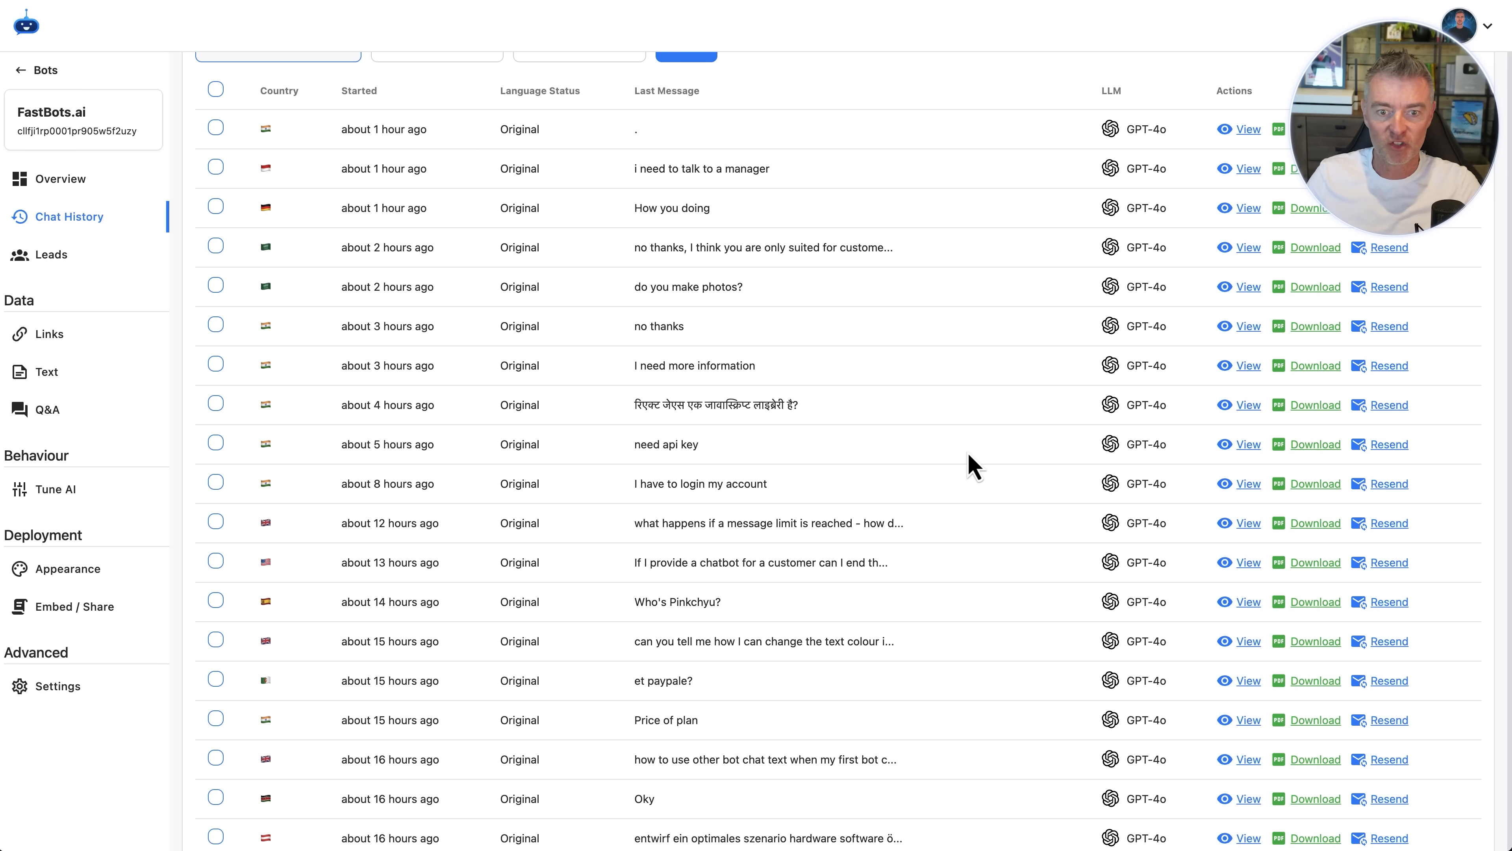
scroll("up", 3)
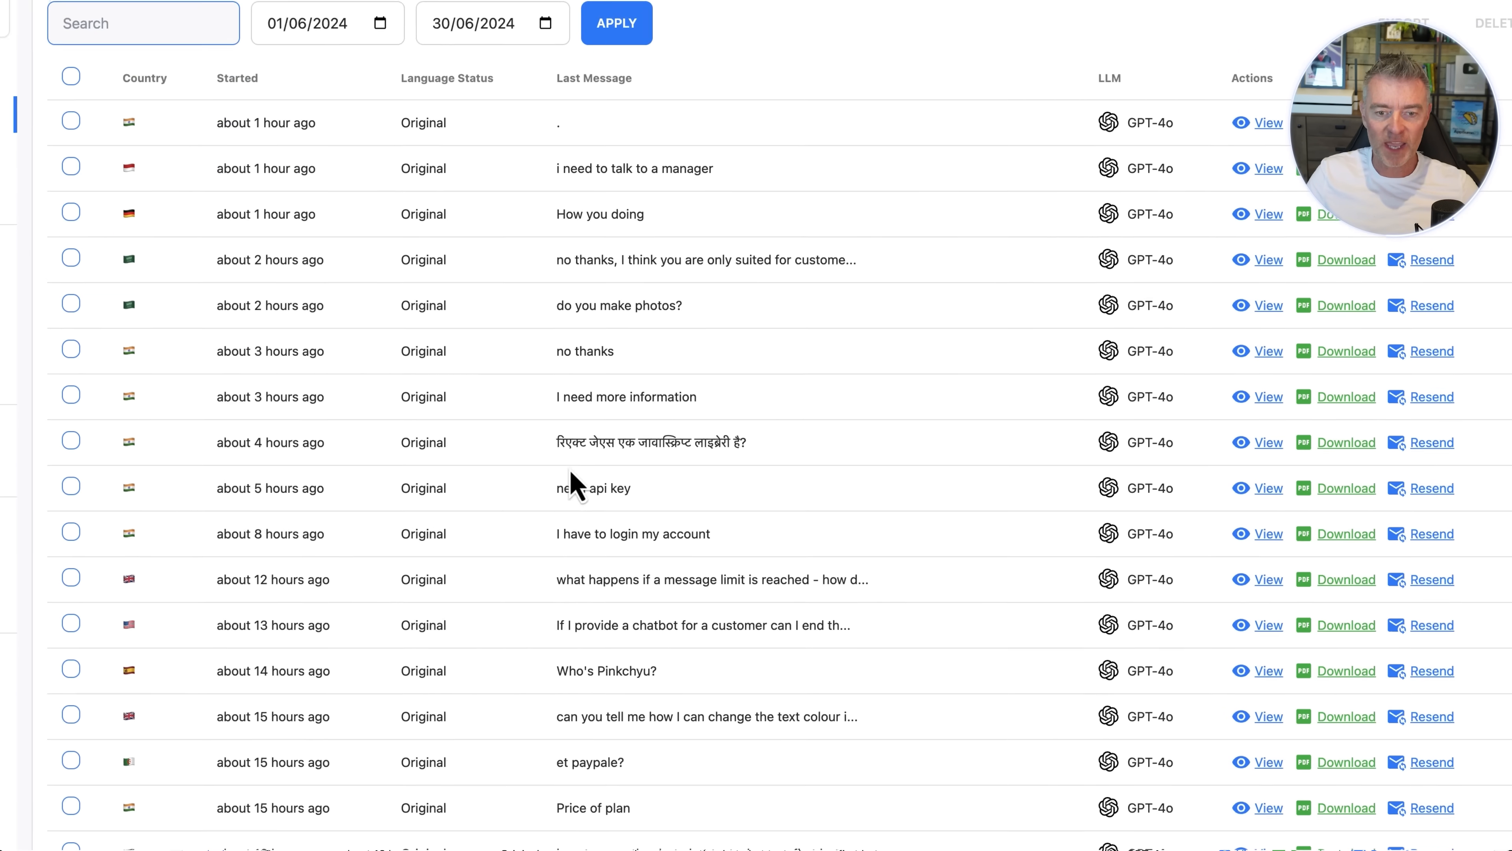
scroll("up", 3)
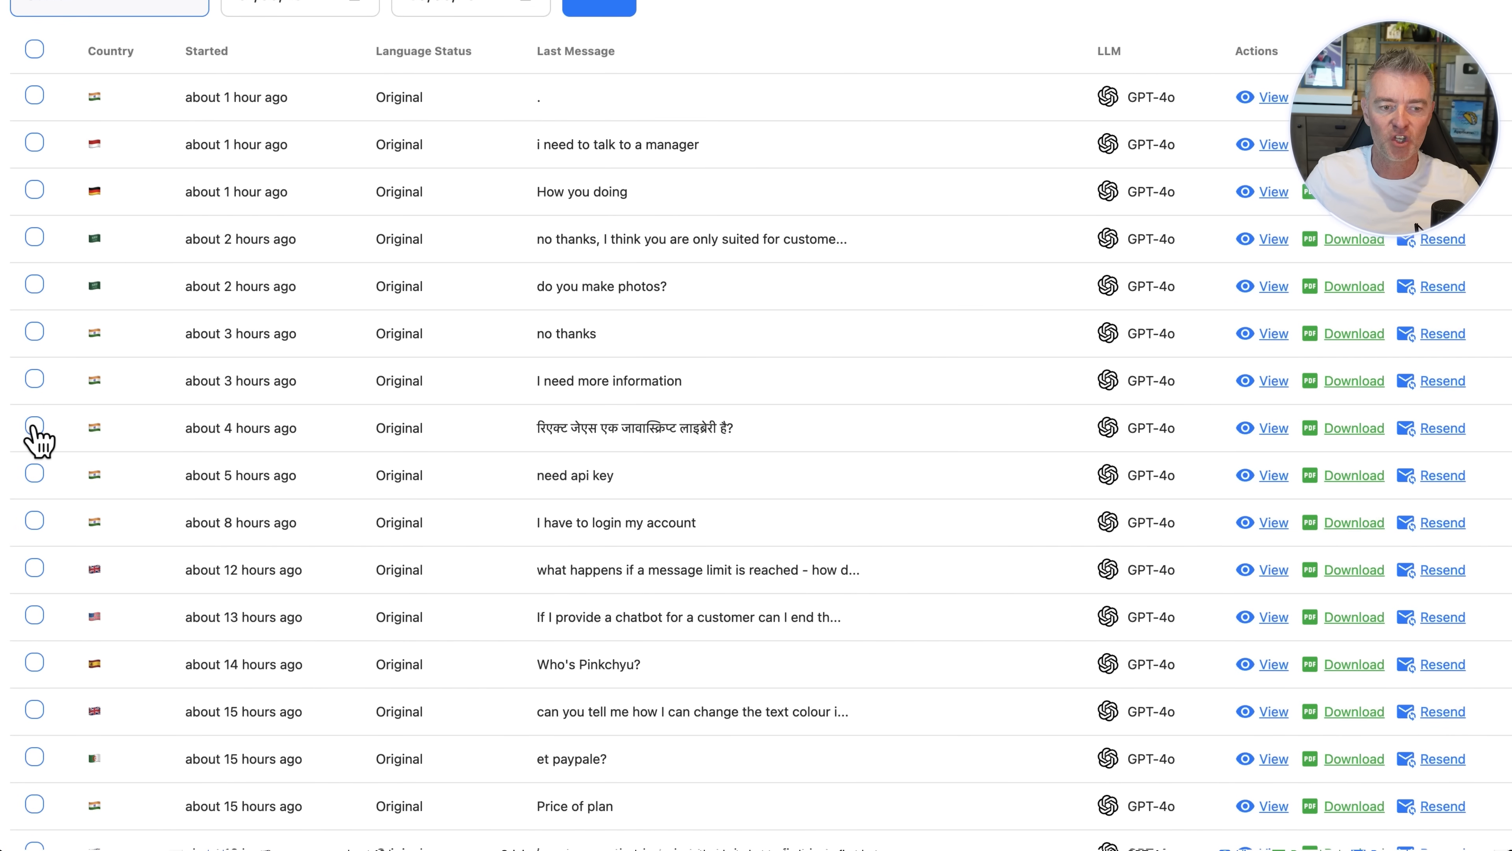
Tick the Korean conversation so it is marked for translation into English.
scroll("down", 3)
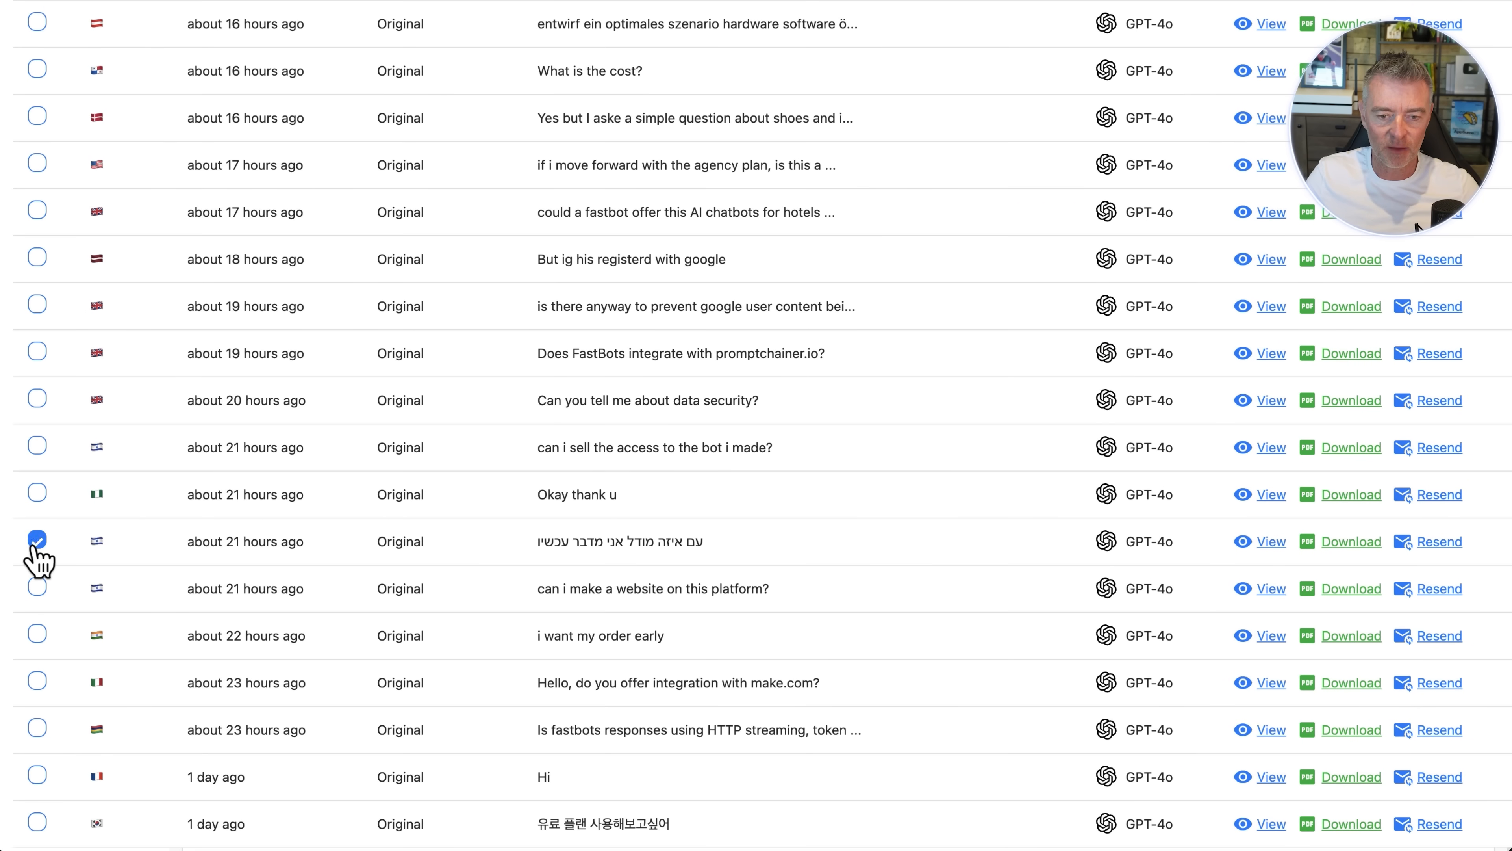
scroll("down", 3)
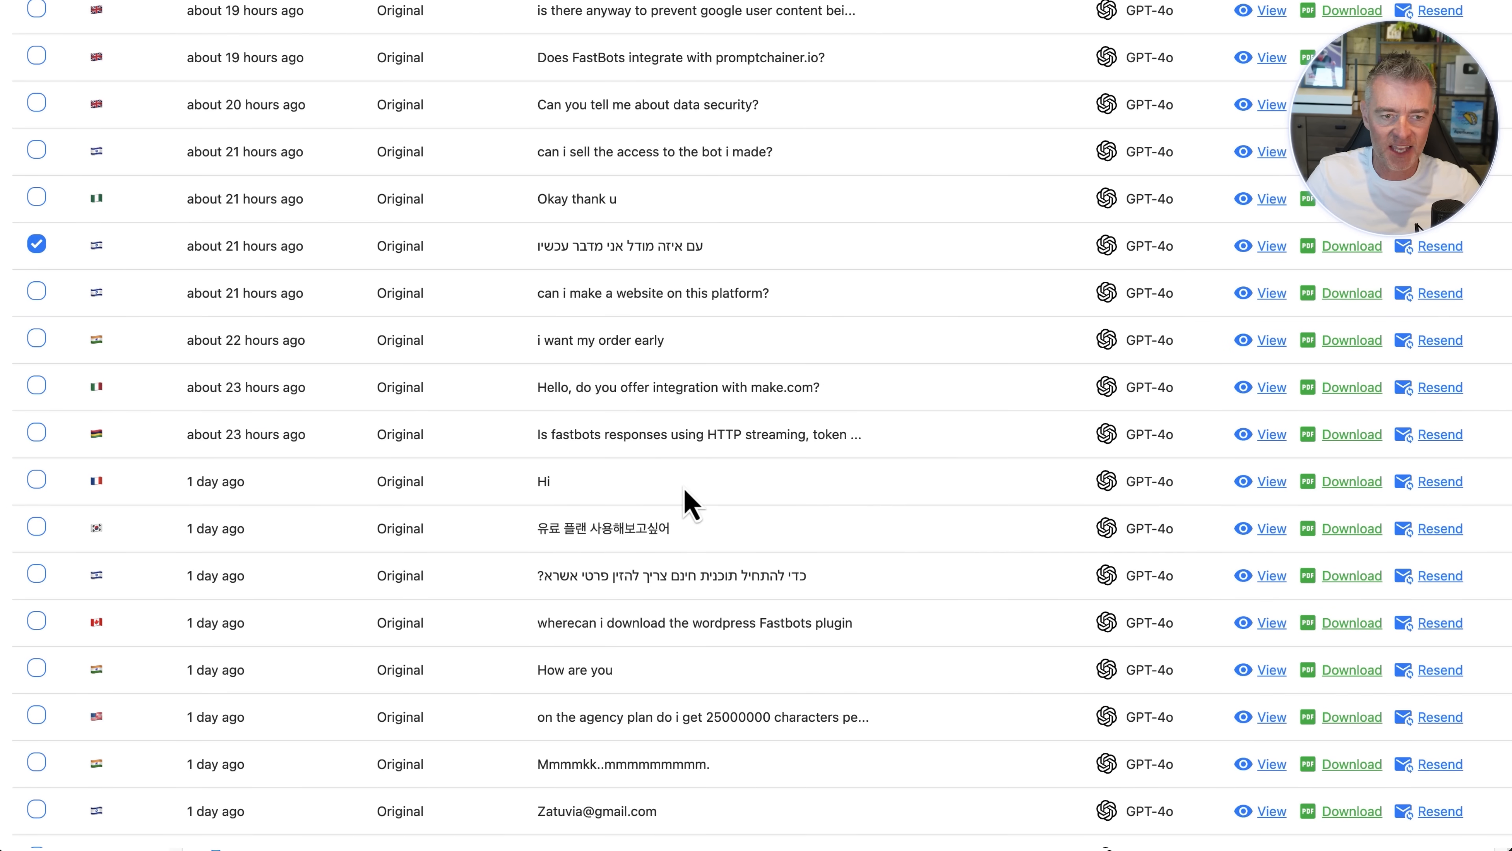
mouse_move(57, 564)
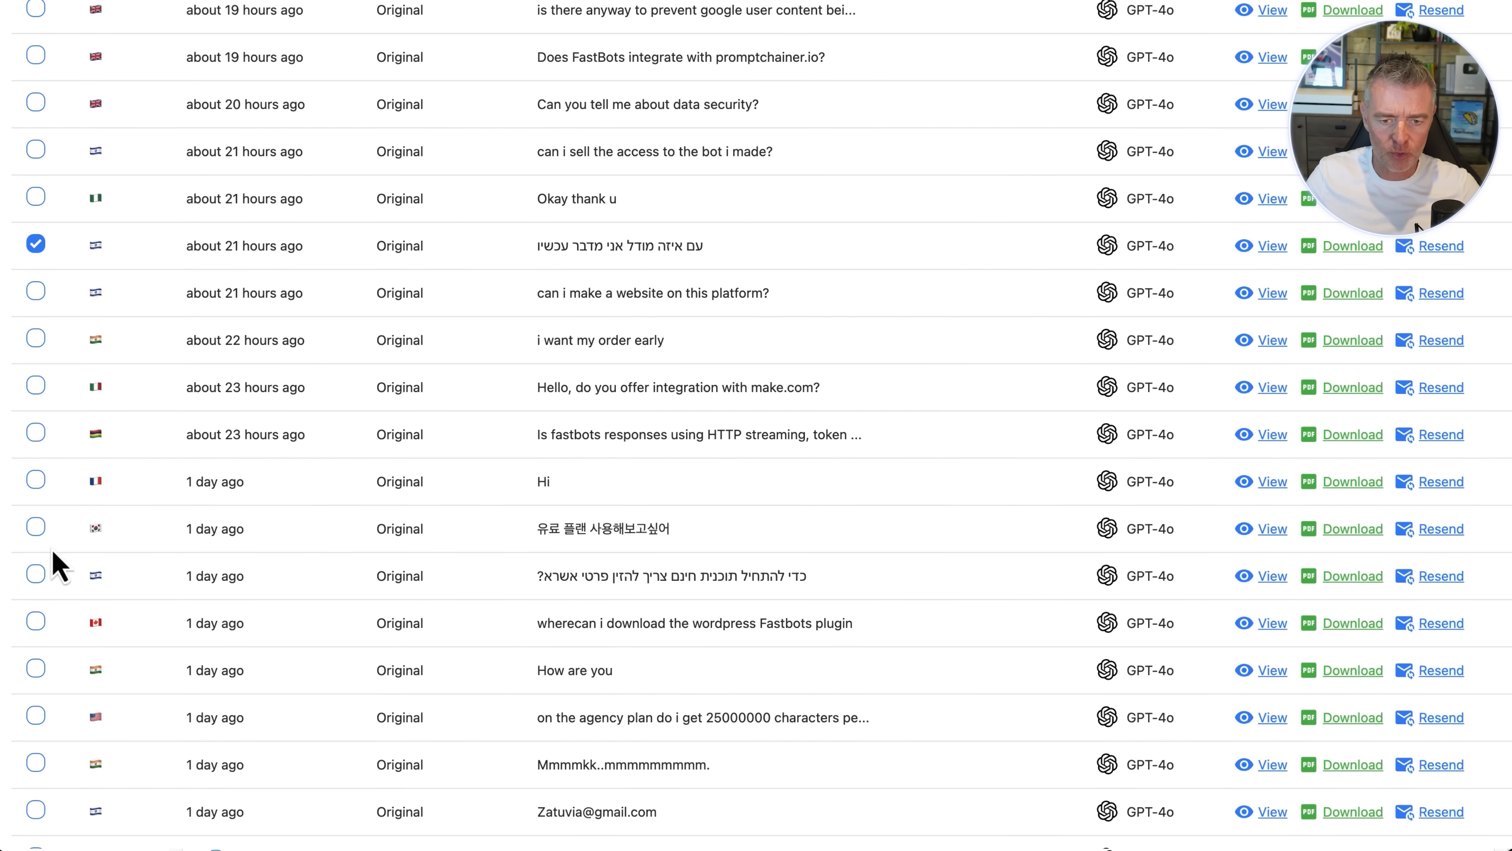
left_click(36, 528)
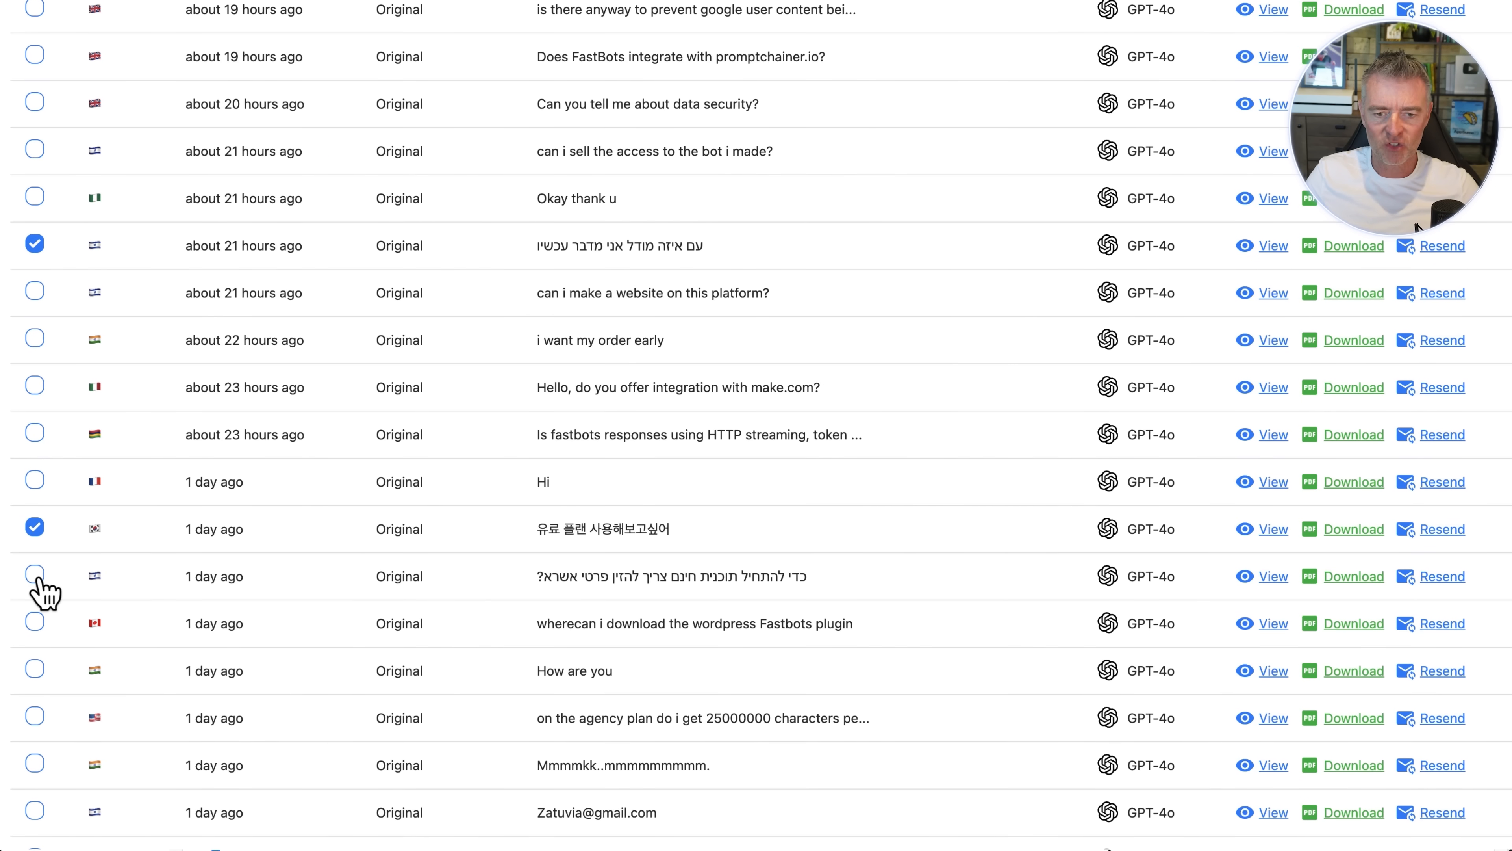
scroll("up", 3)
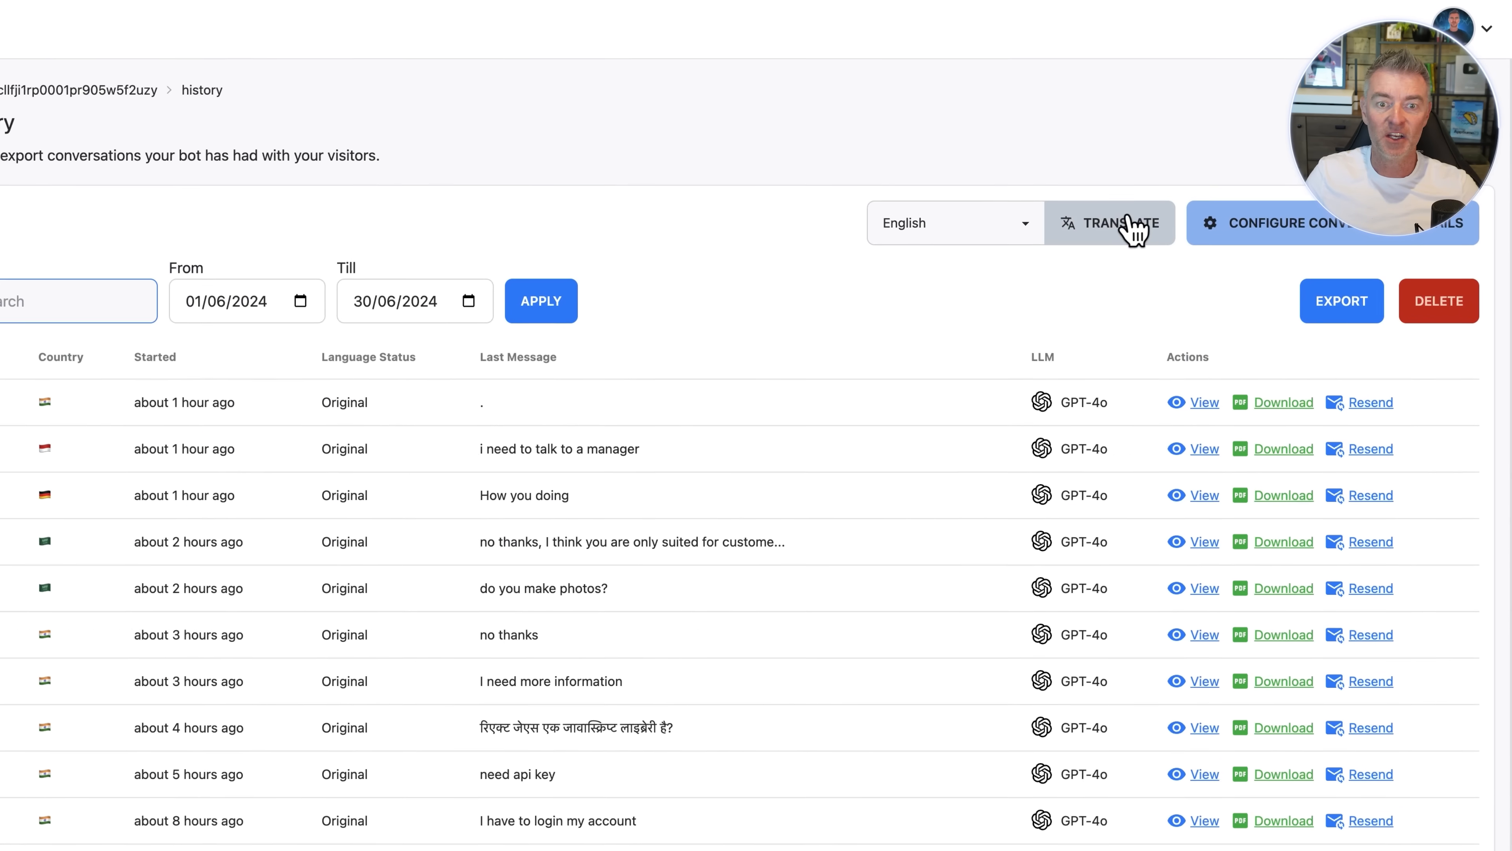
Translate the ticked conversations into English so their rows show a Translating status.
left_click(1108, 223)
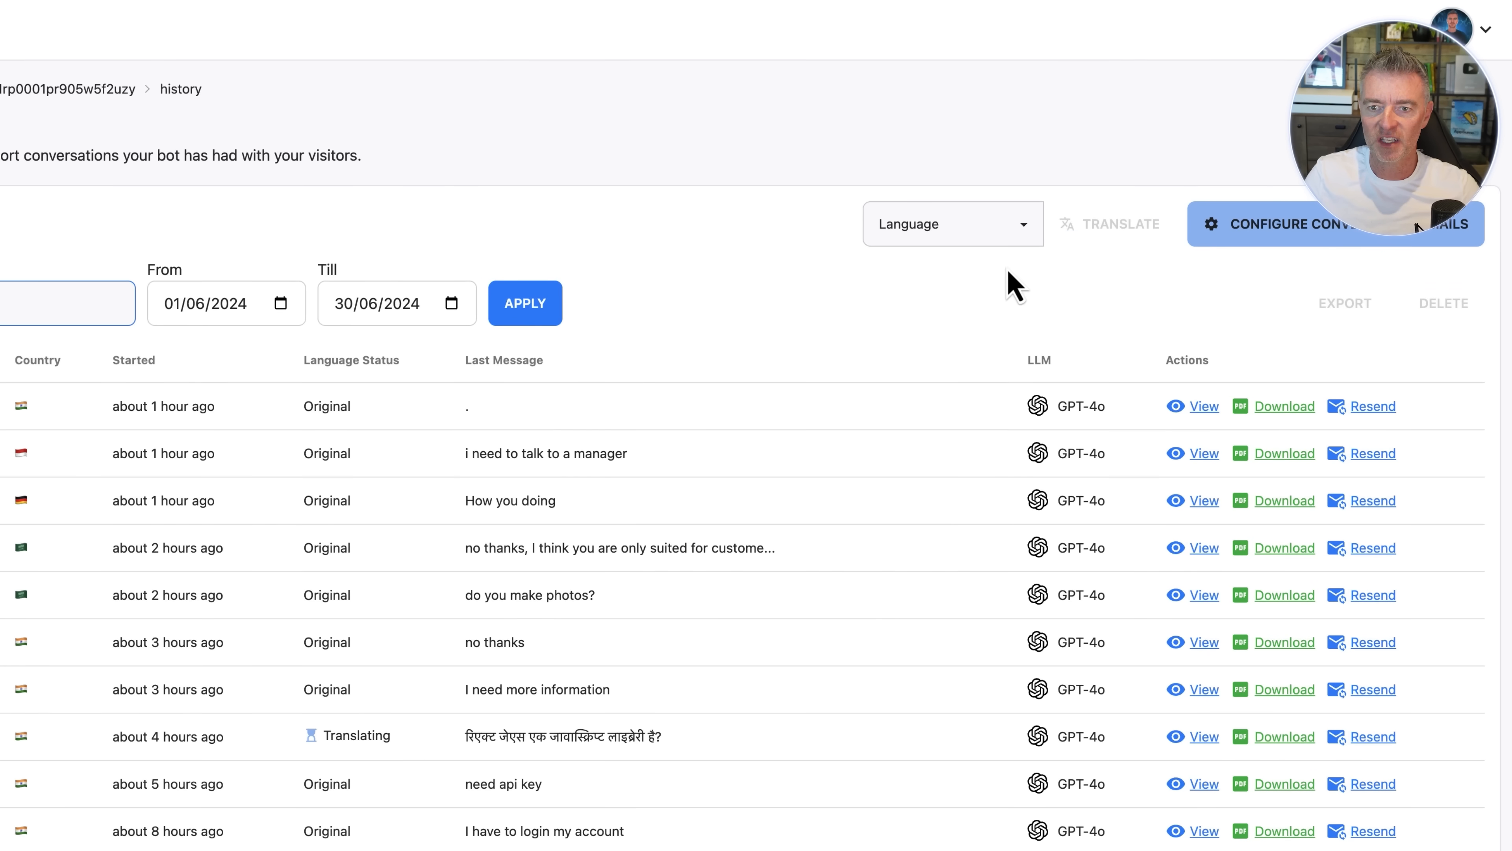
left_click(952, 223)
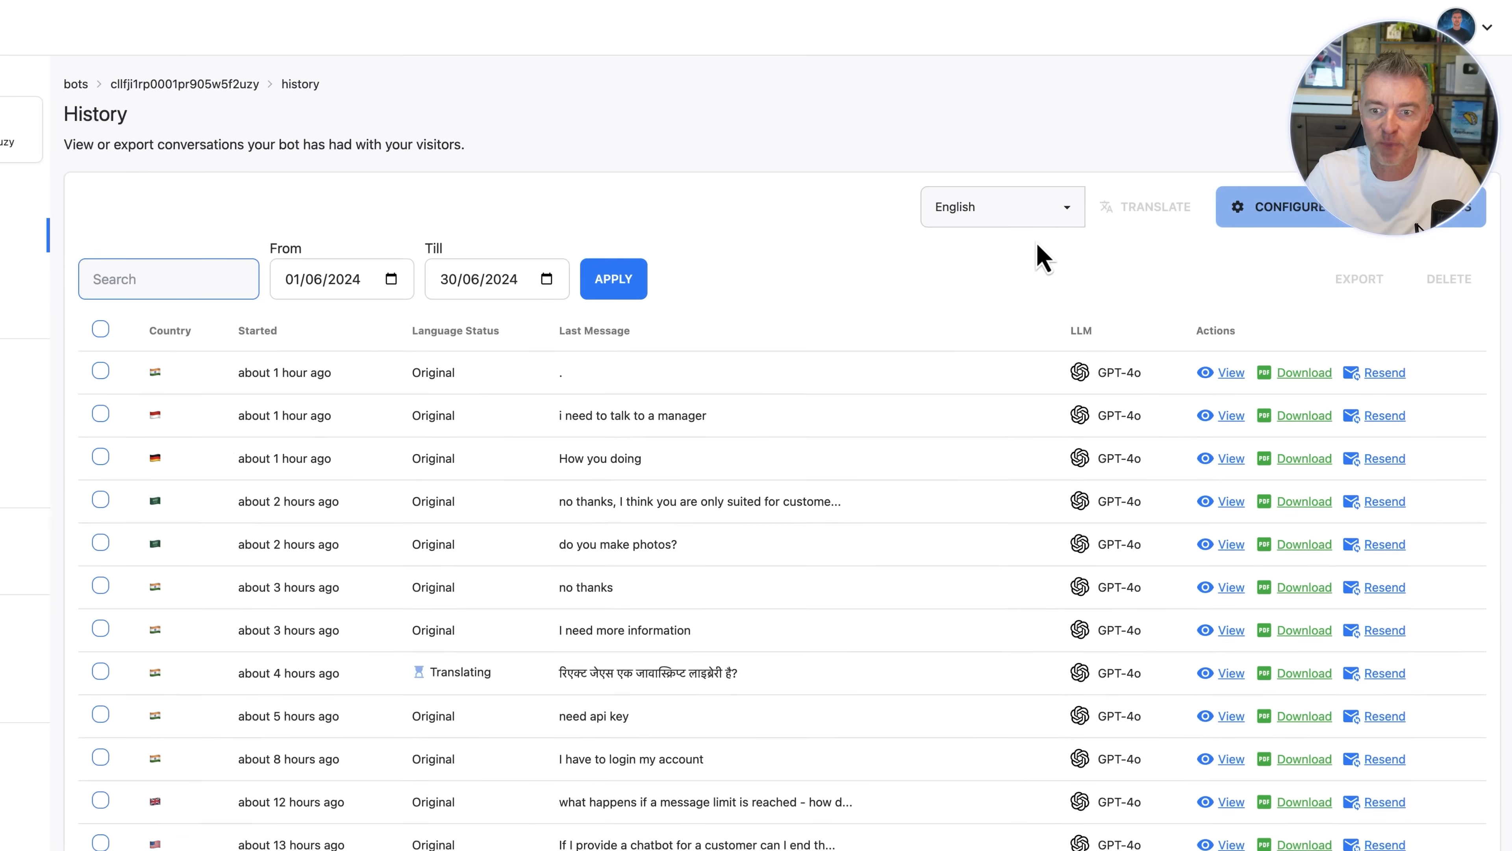
scroll("down", 3)
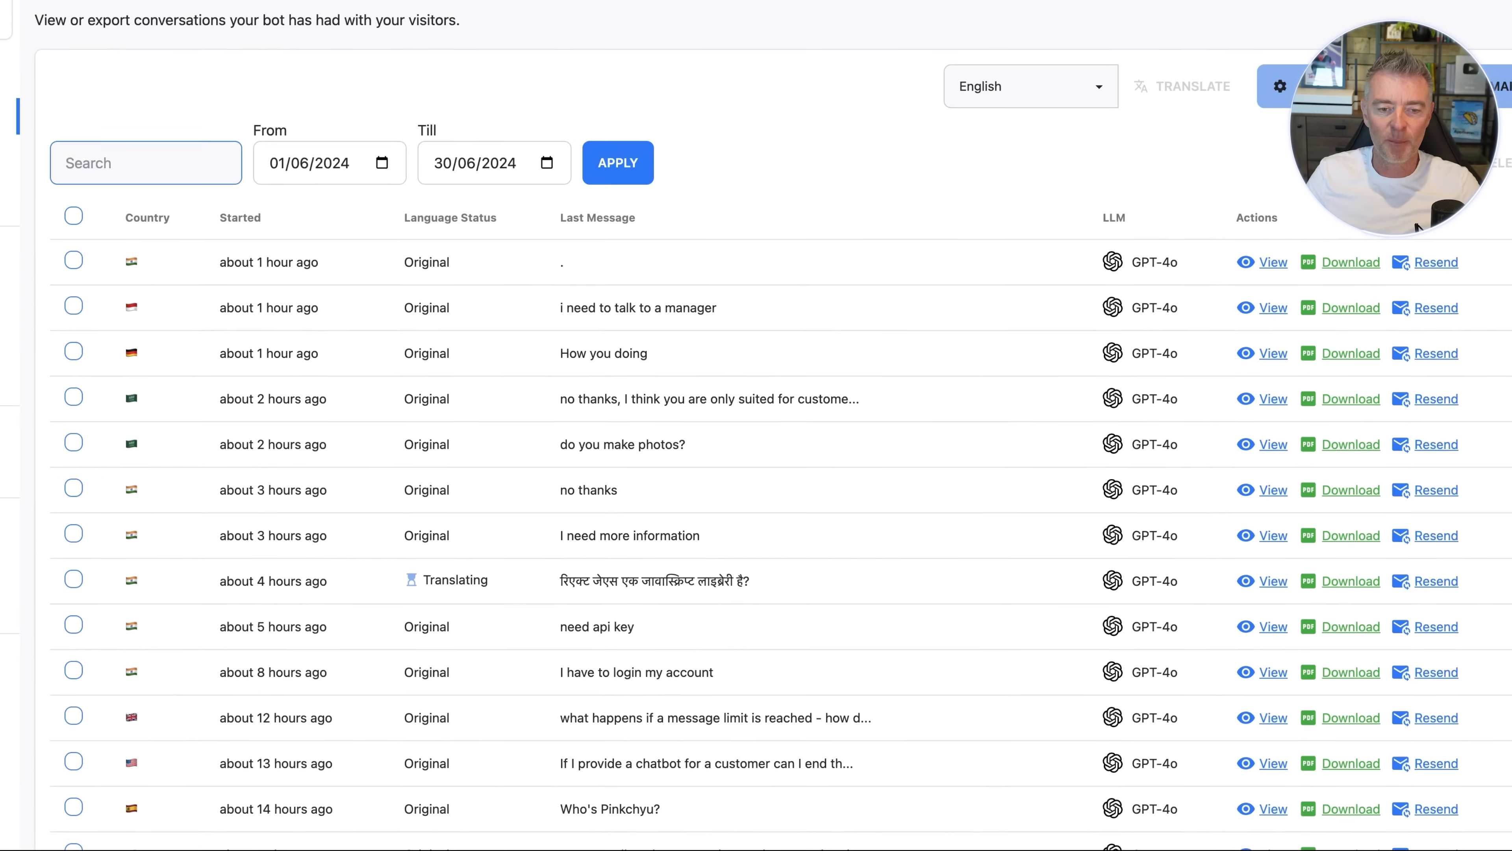
scroll("down", 3)
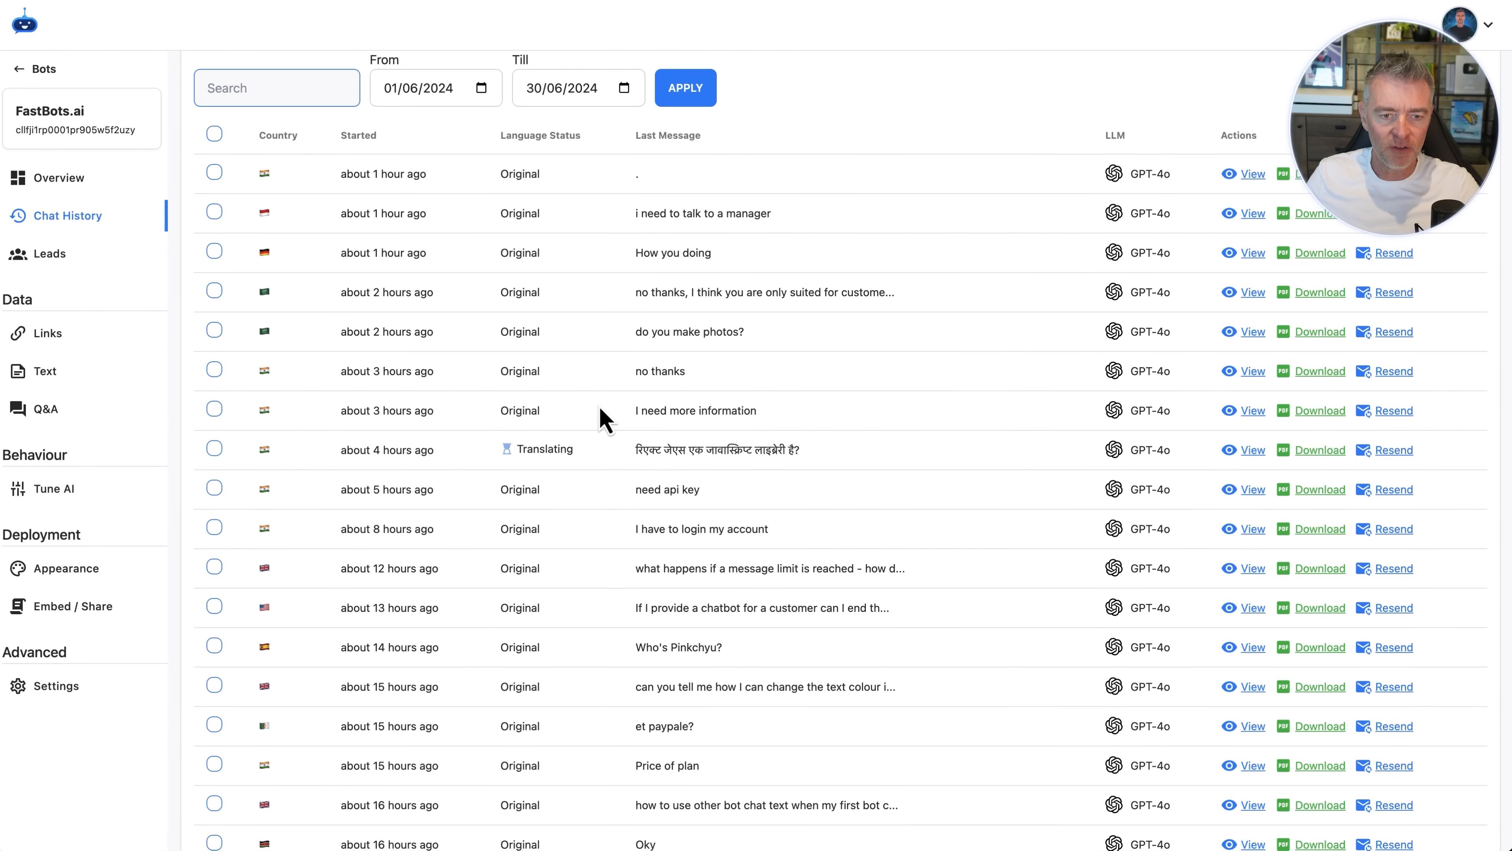
Scroll the Chat History to confirm rows now read Translated, e.g. 'Is React JS a JavaScript library?'.
scroll("up", 3)
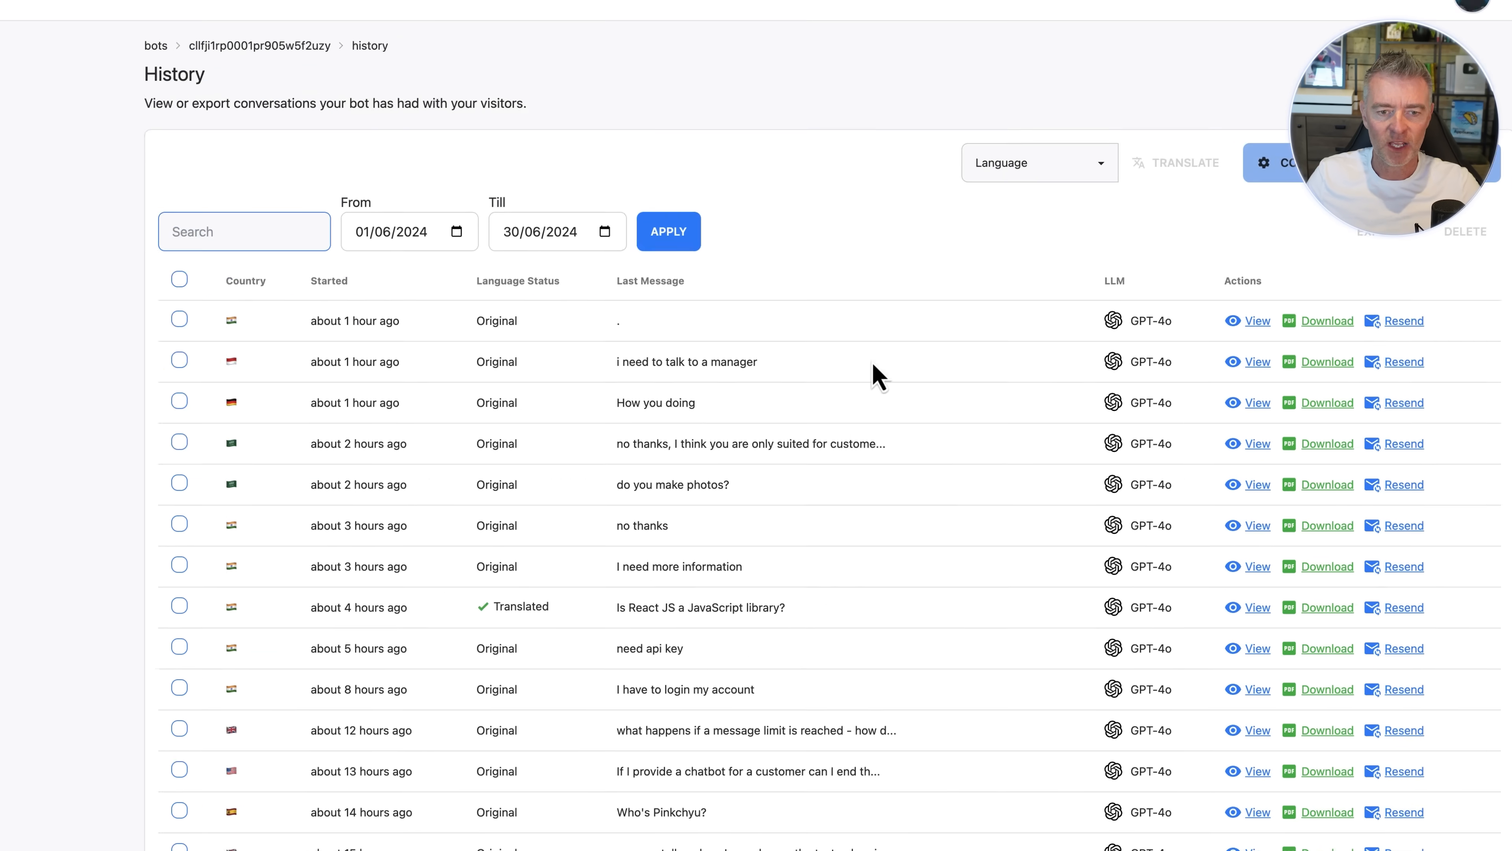
scroll("down", 3)
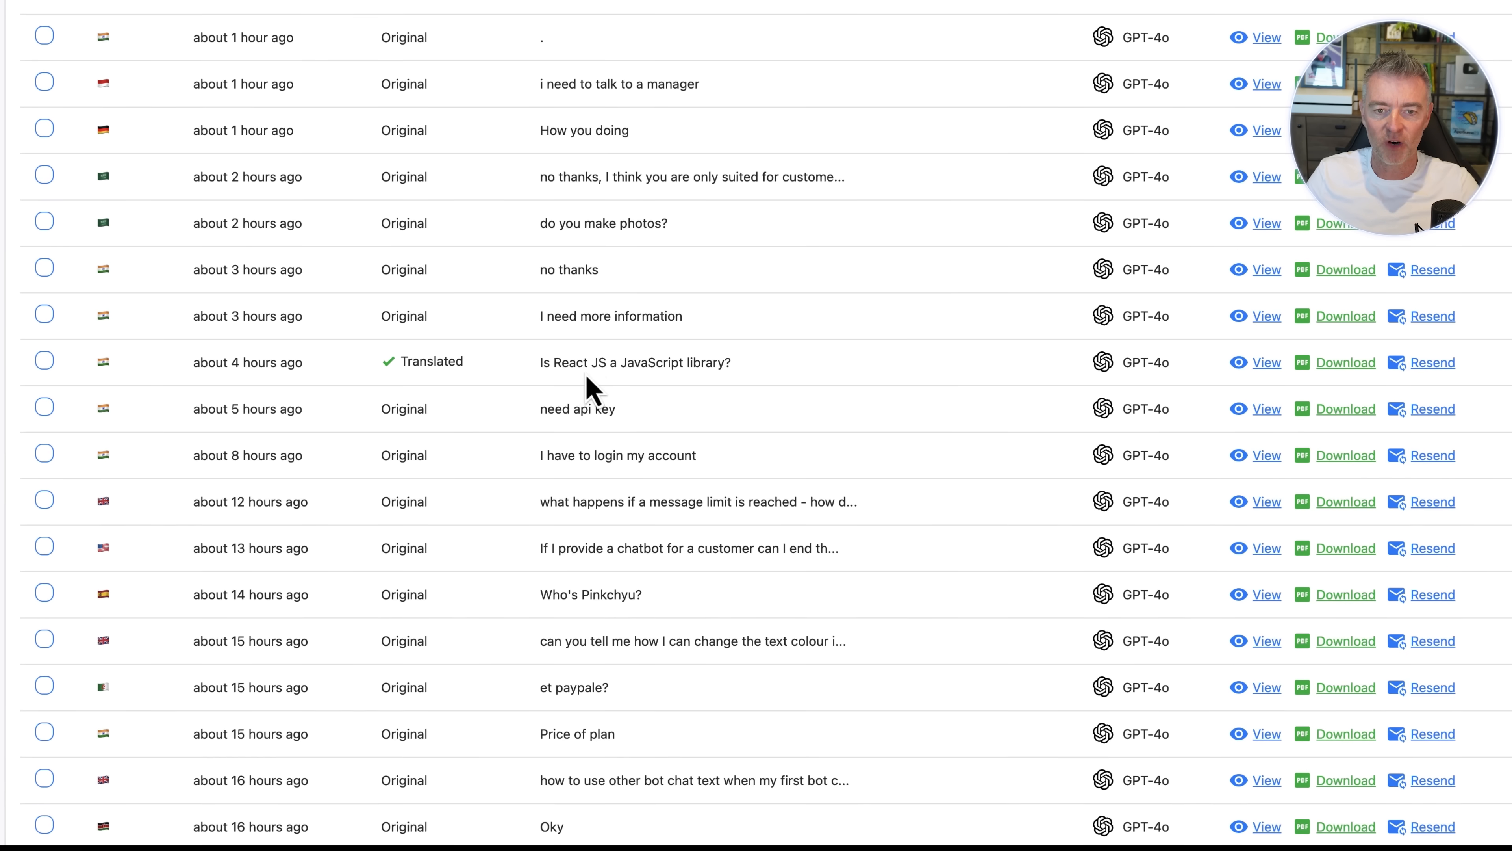
scroll("down", 3)
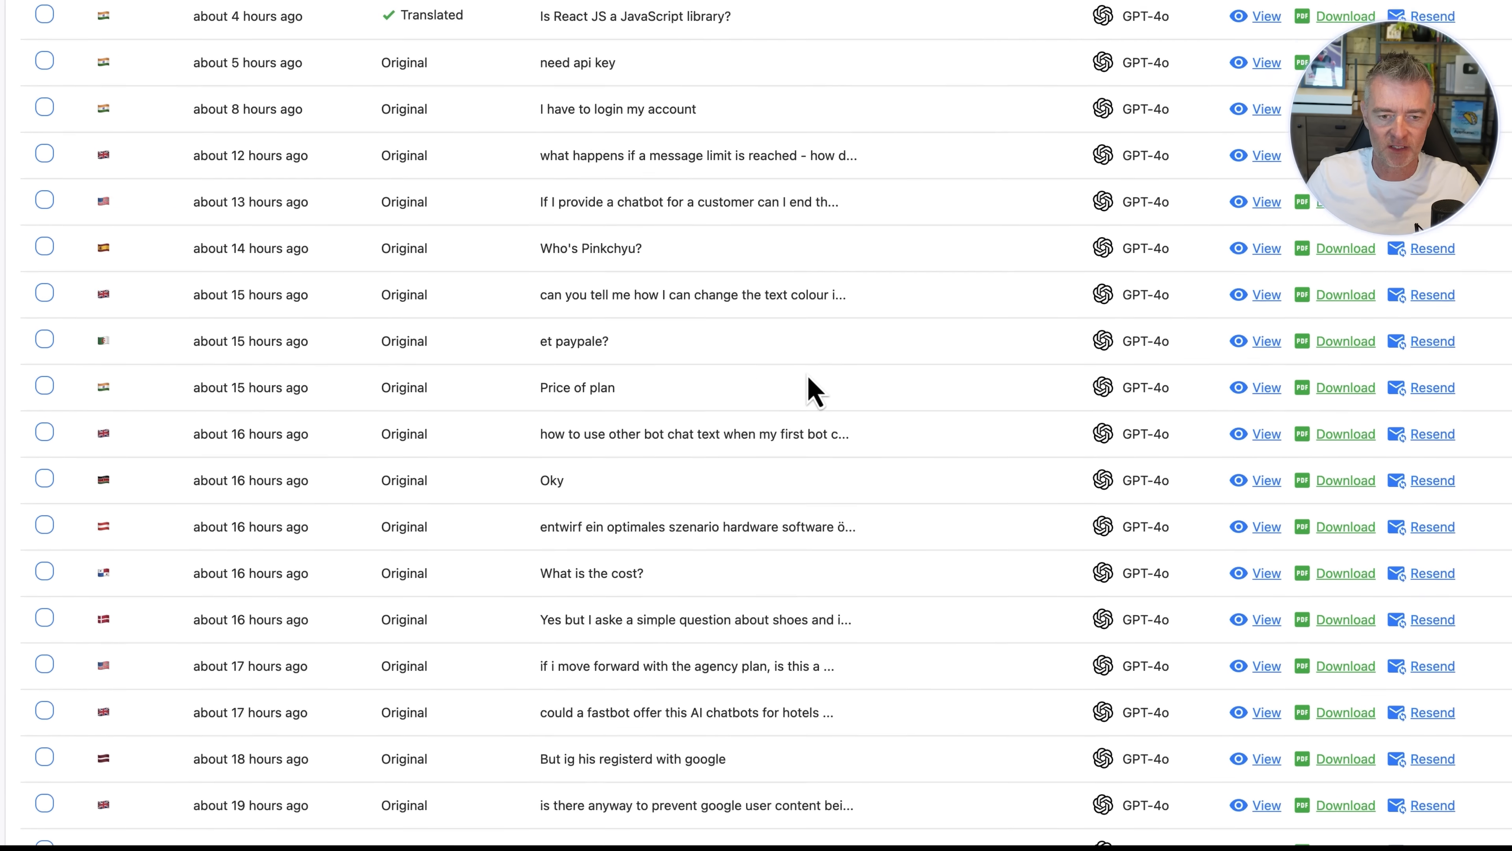
scroll("down", 3)
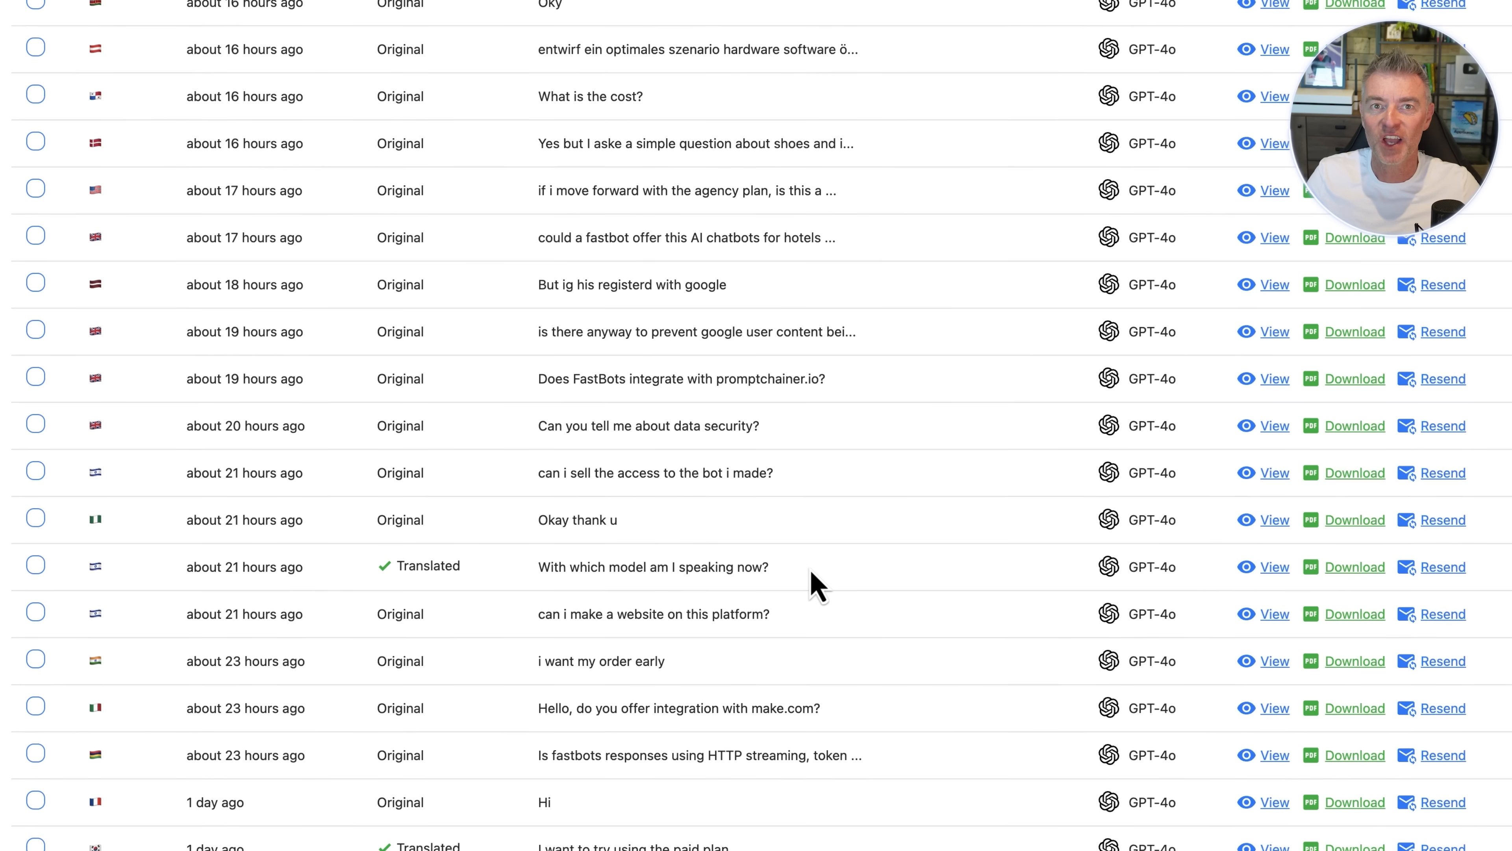
scroll("up", 3)
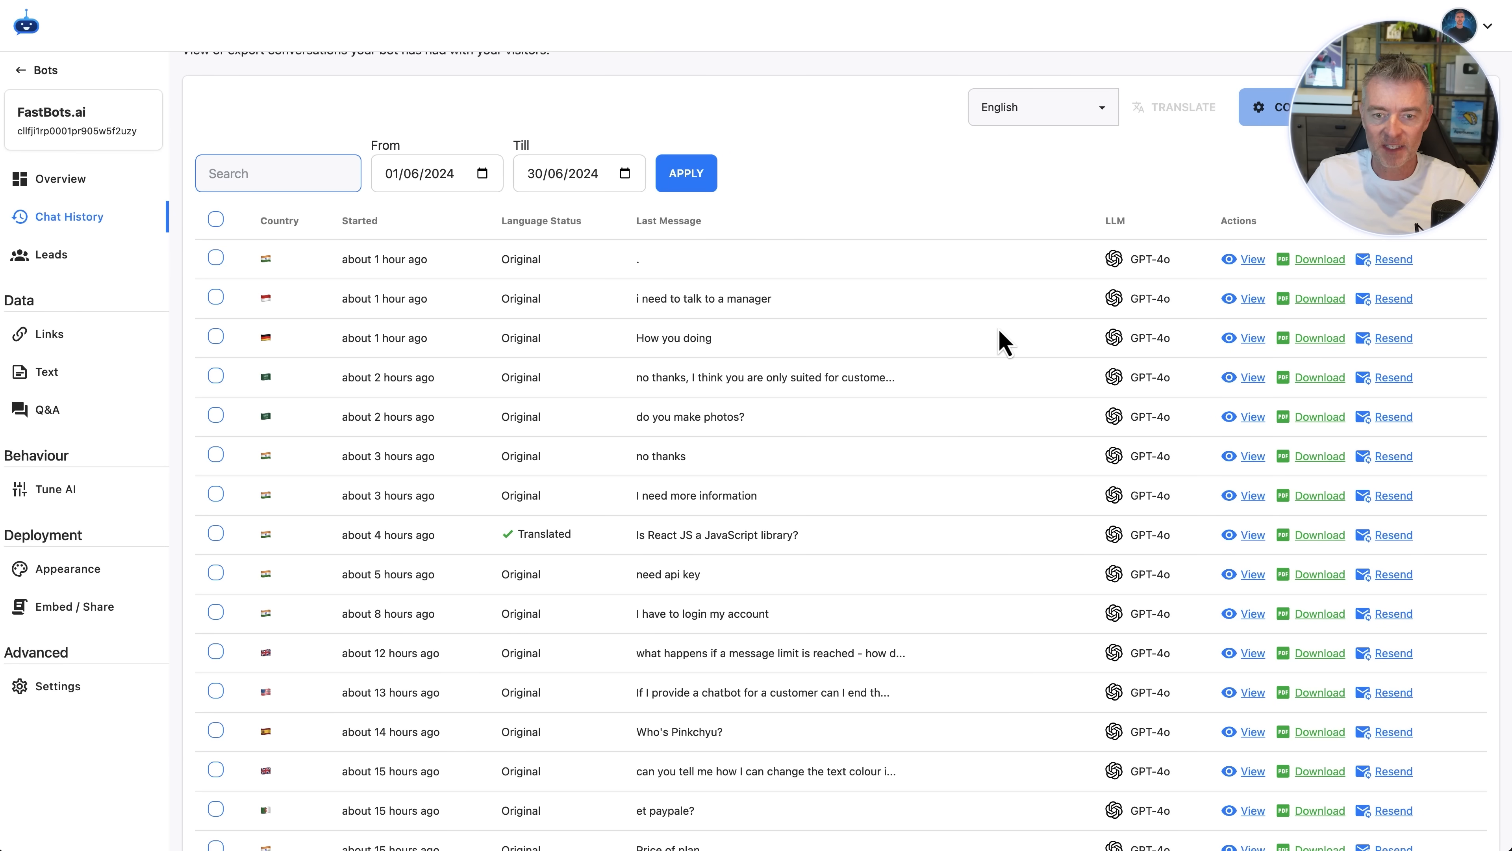
scroll("down", 3)
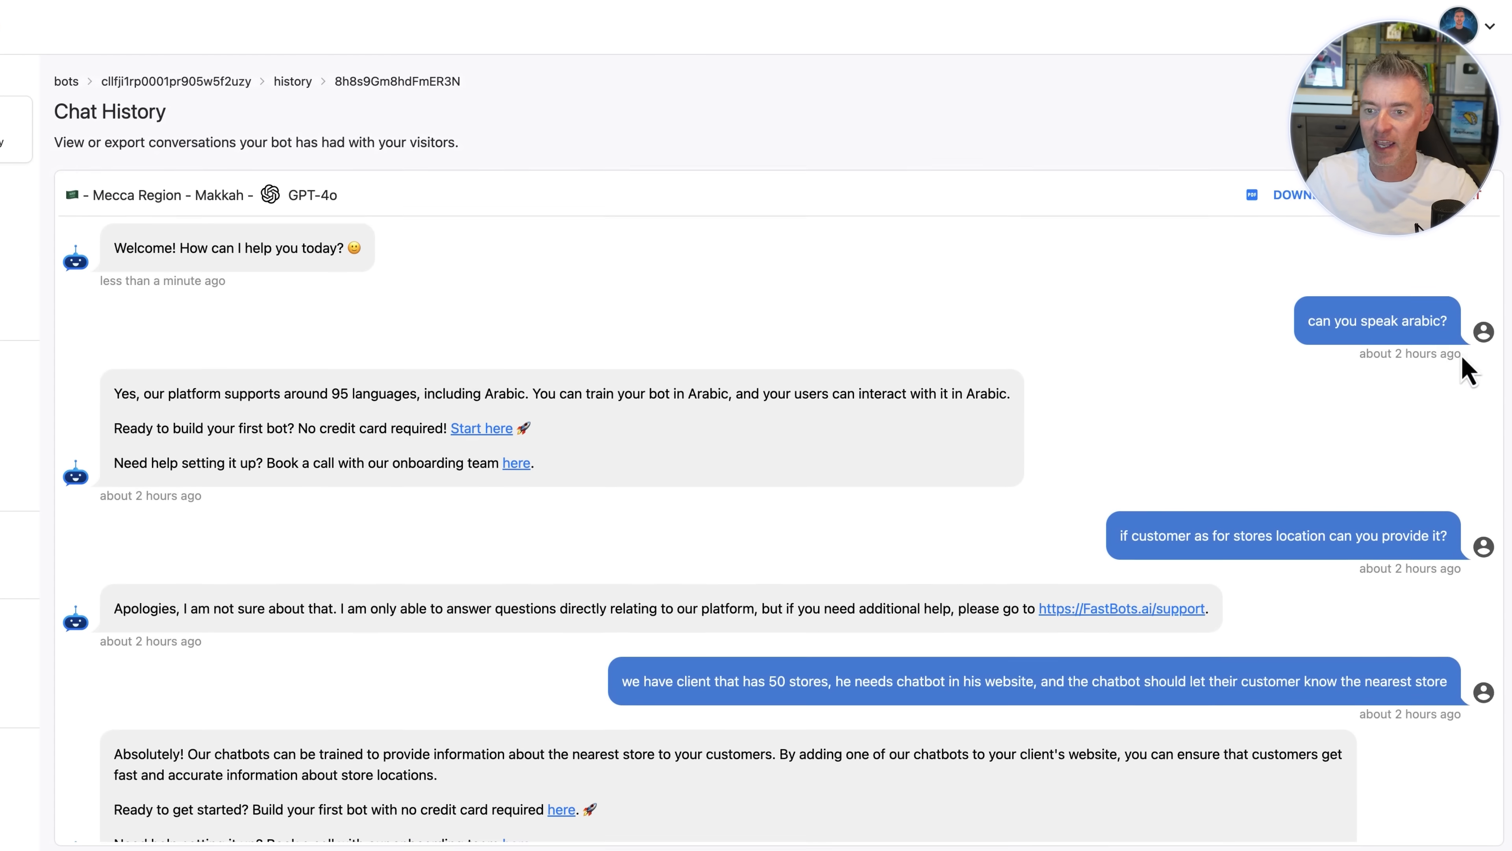
scroll("down", 3)
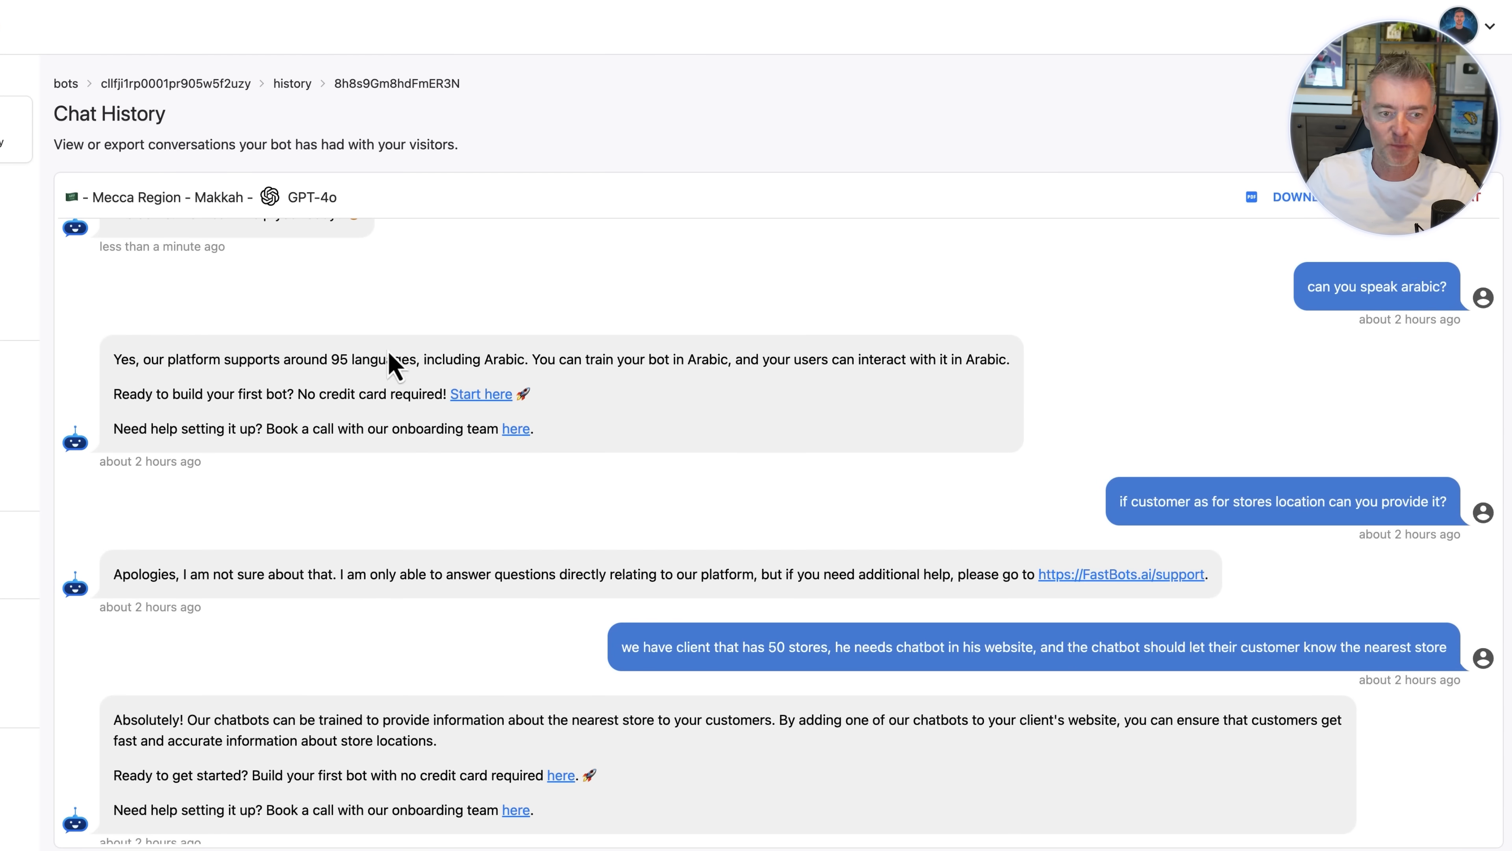
scroll("down", 3)
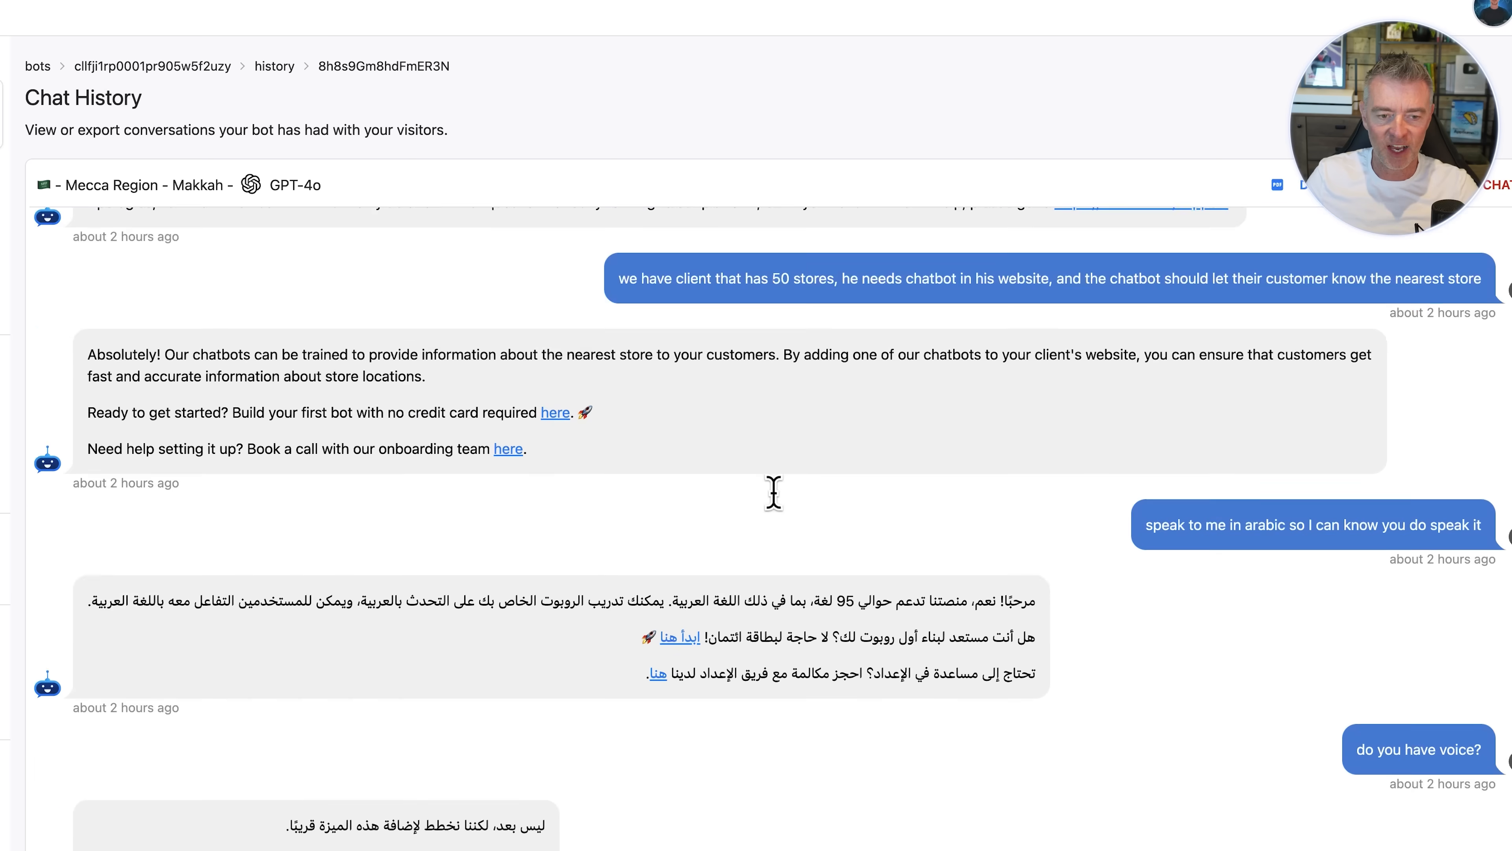
scroll("down", 3)
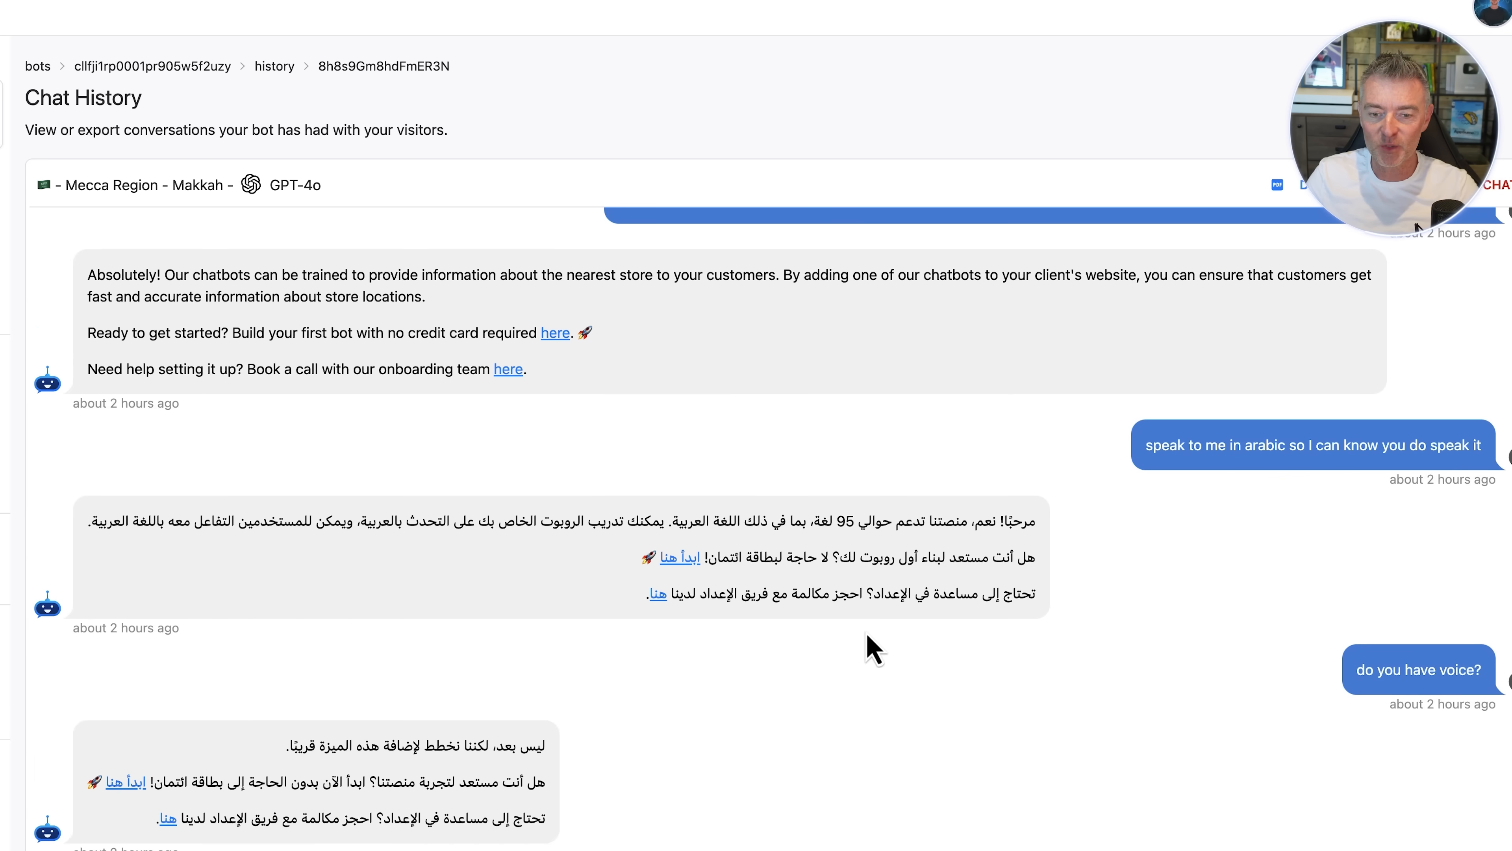
scroll("down", 3)
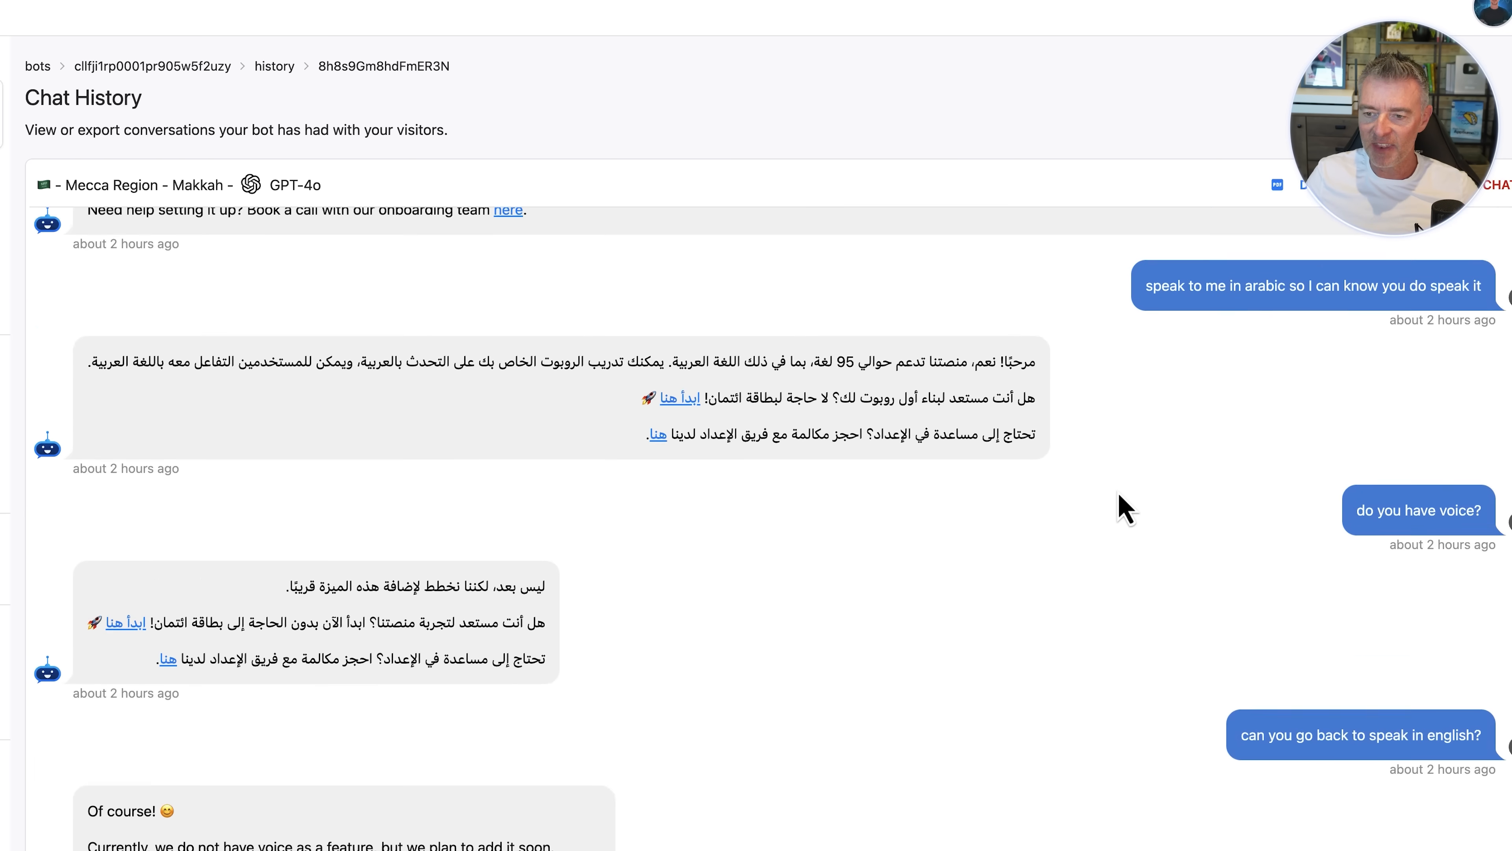
scroll("down", 3)
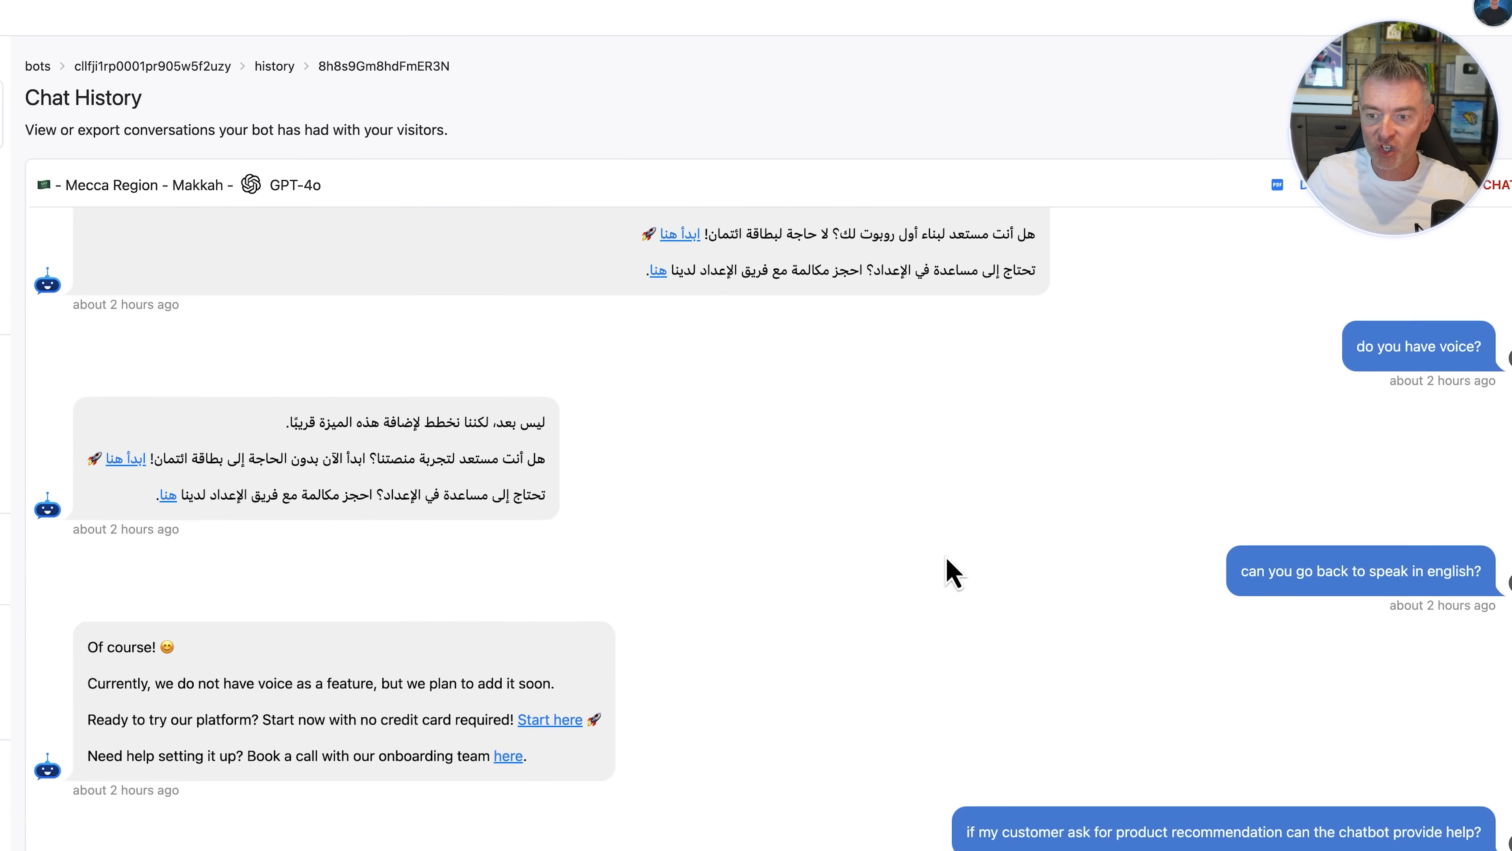
scroll("down", 3)
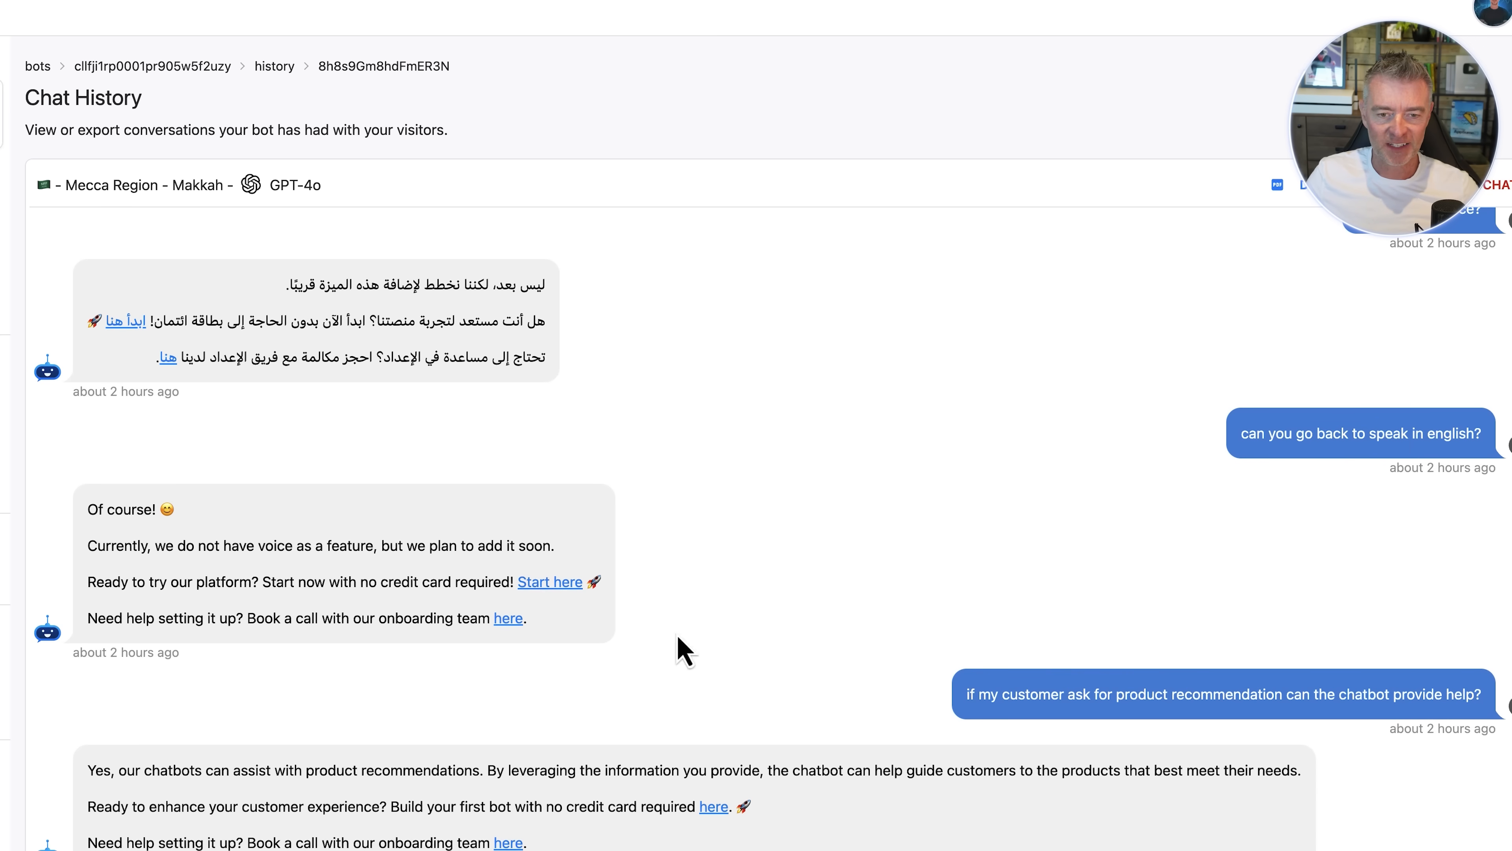
scroll("down", 3)
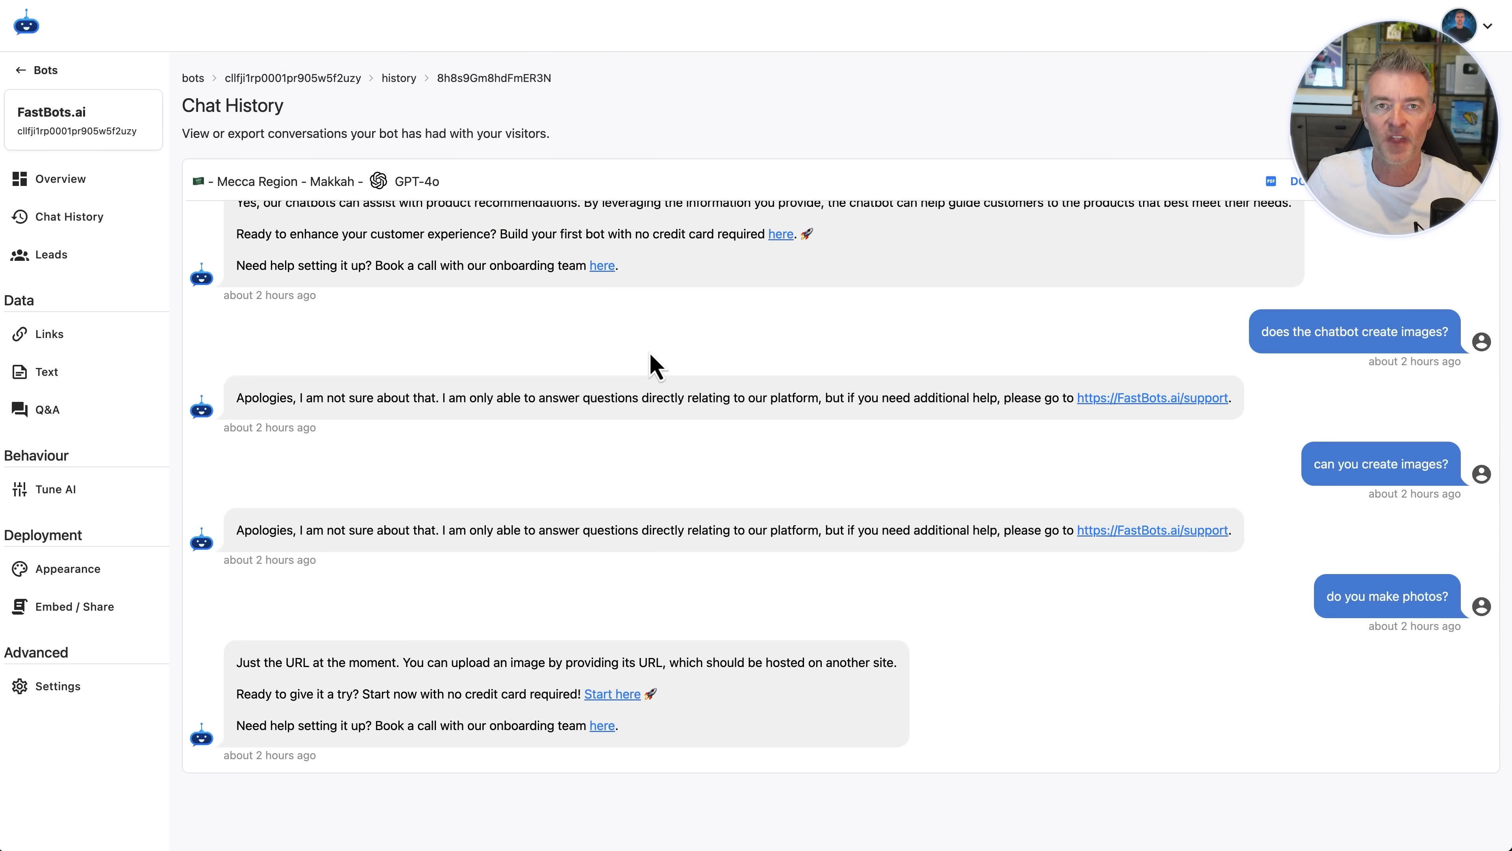
mouse_move(1051, 403)
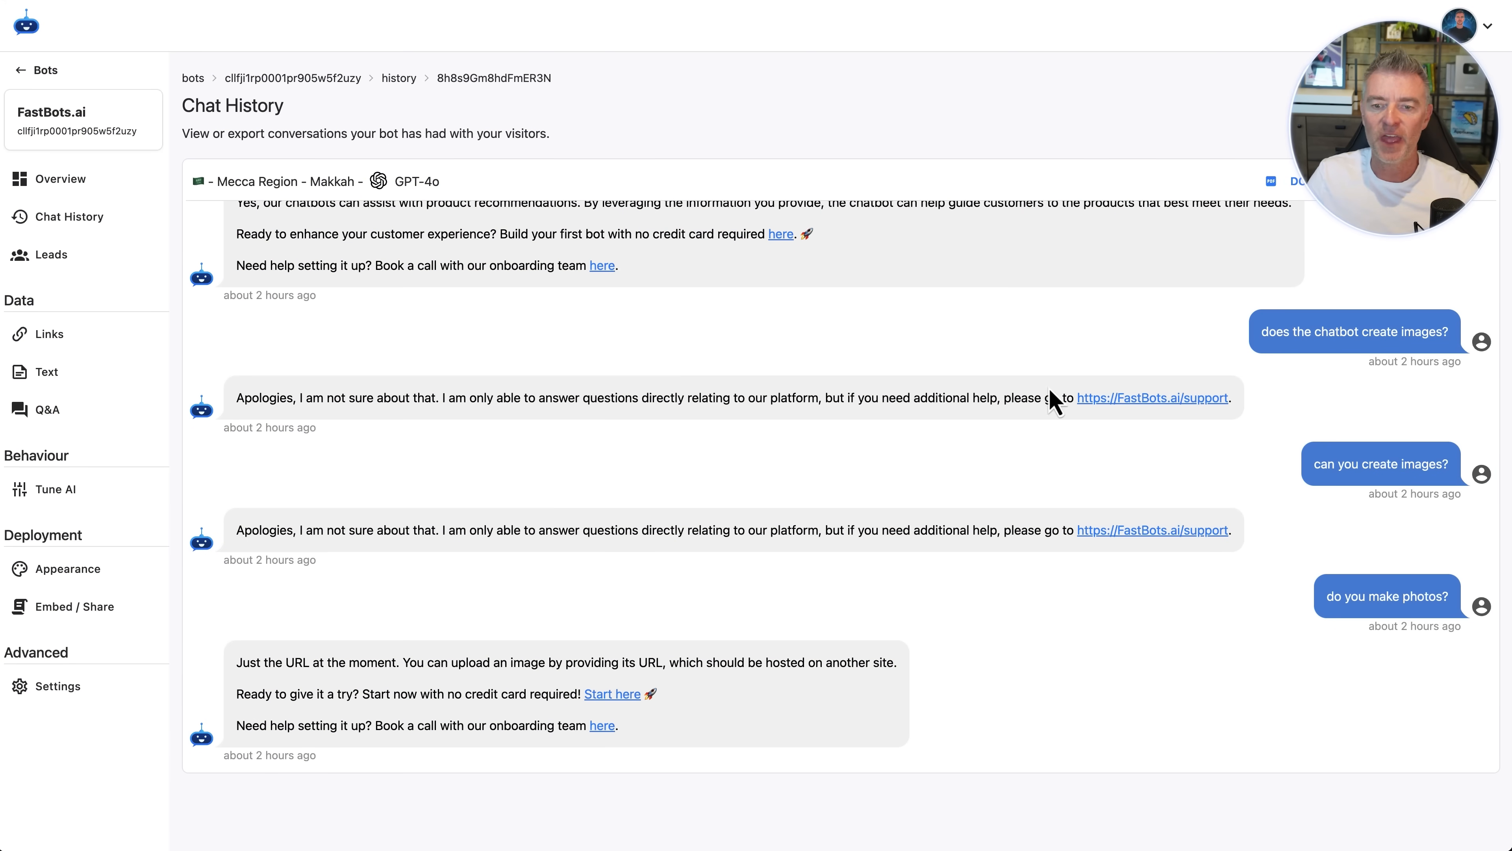
mouse_move(1153, 397)
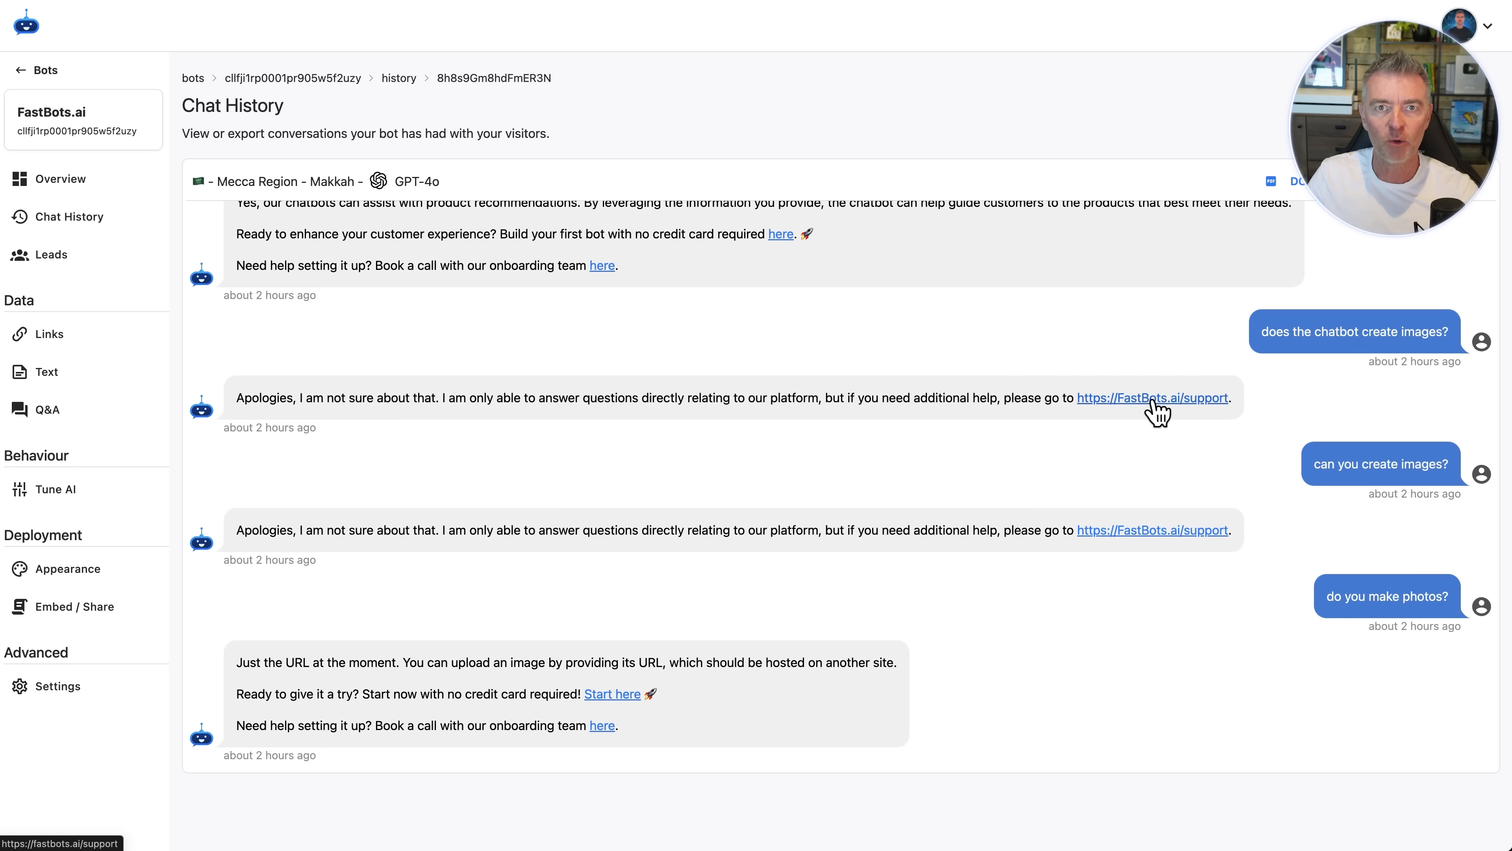
Show the bot's Saved Links table with 83 indexed pages, one failed, and their character counts.
left_click(47, 334)
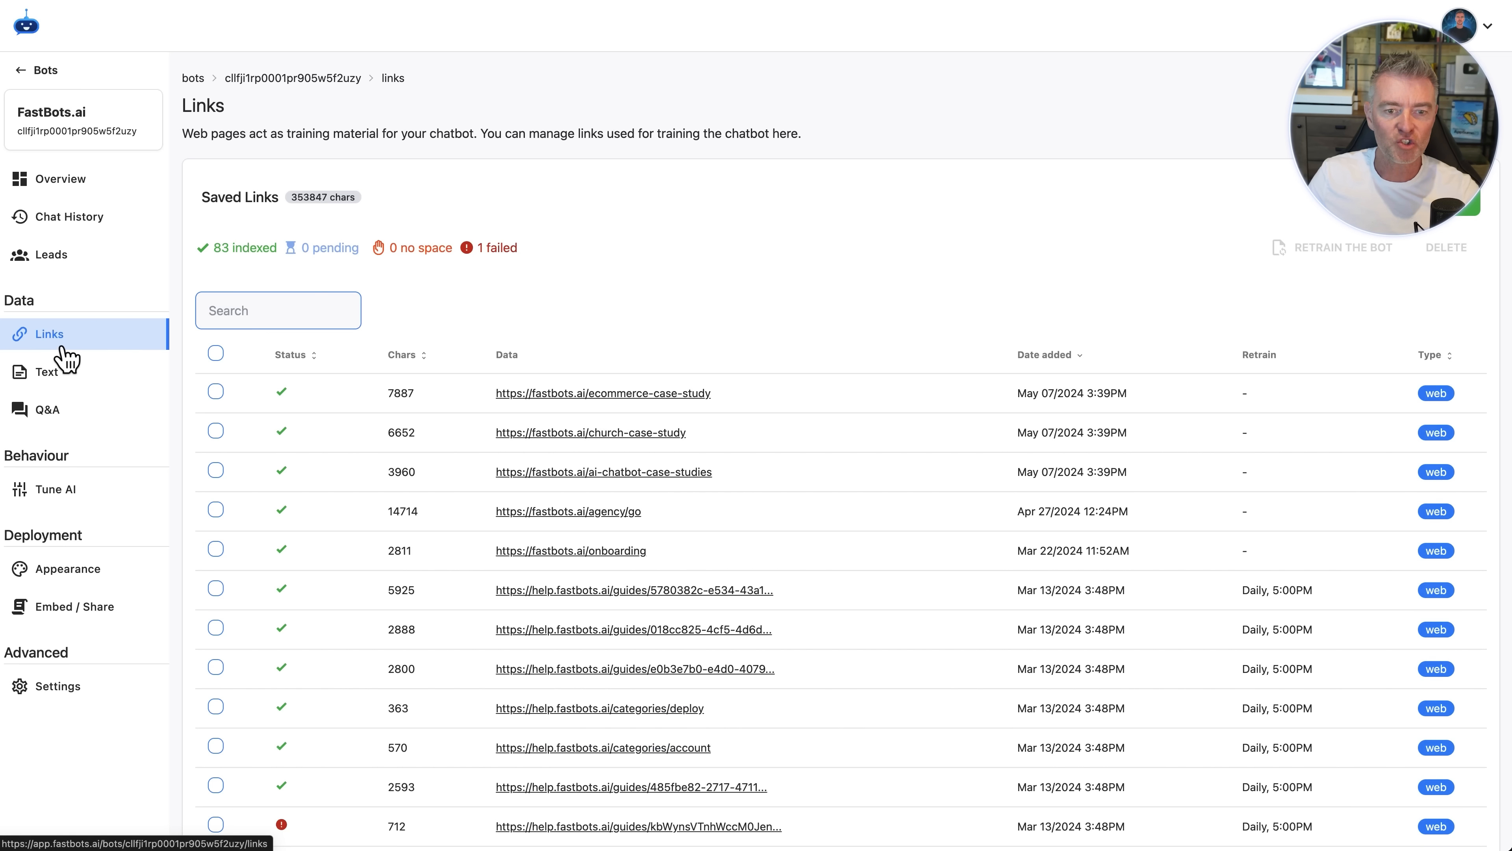
scroll("down", 3)
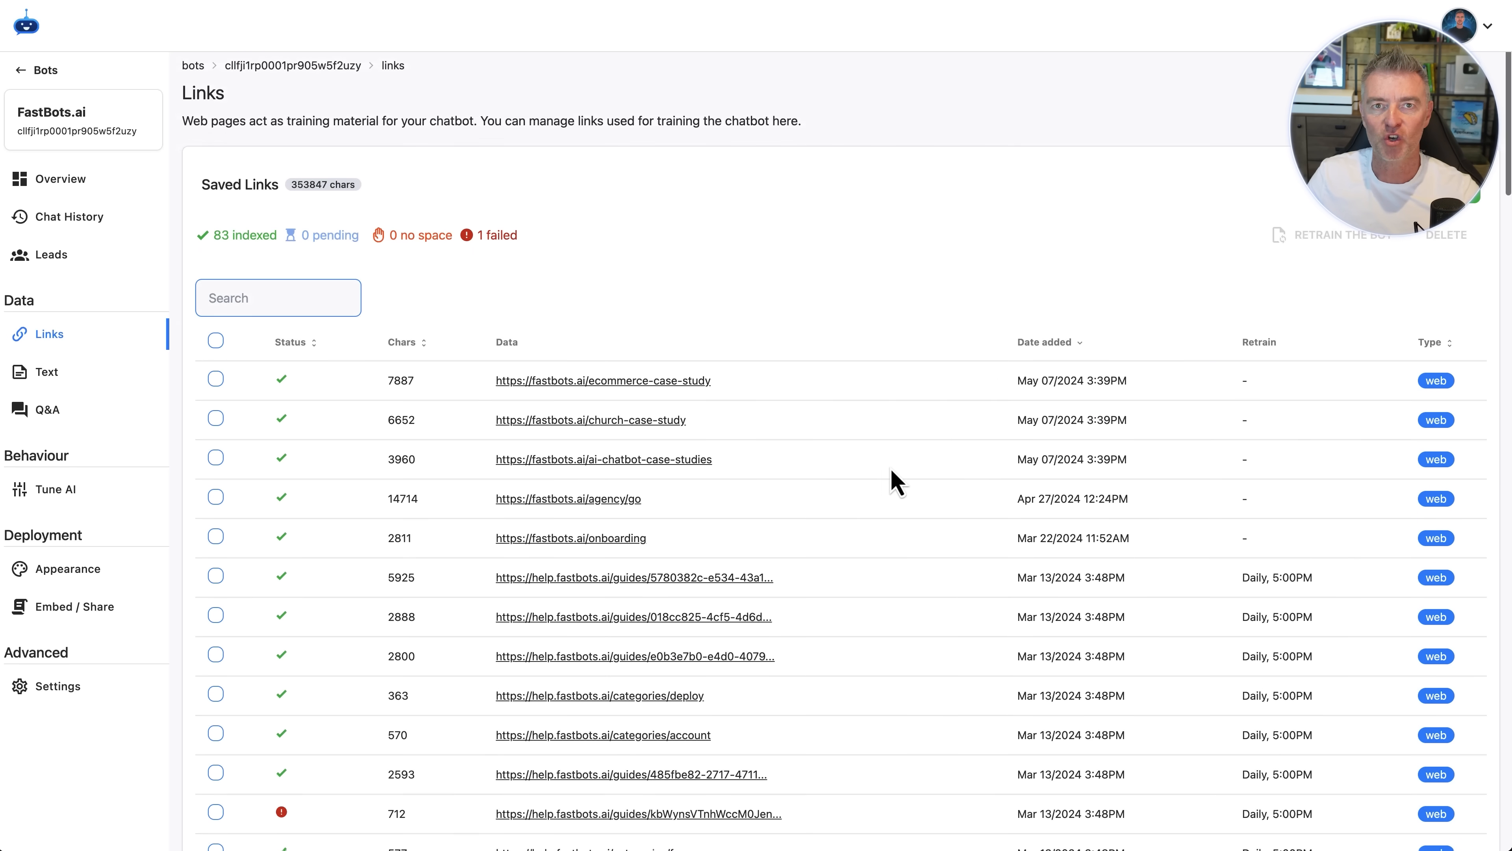
scroll("up", 3)
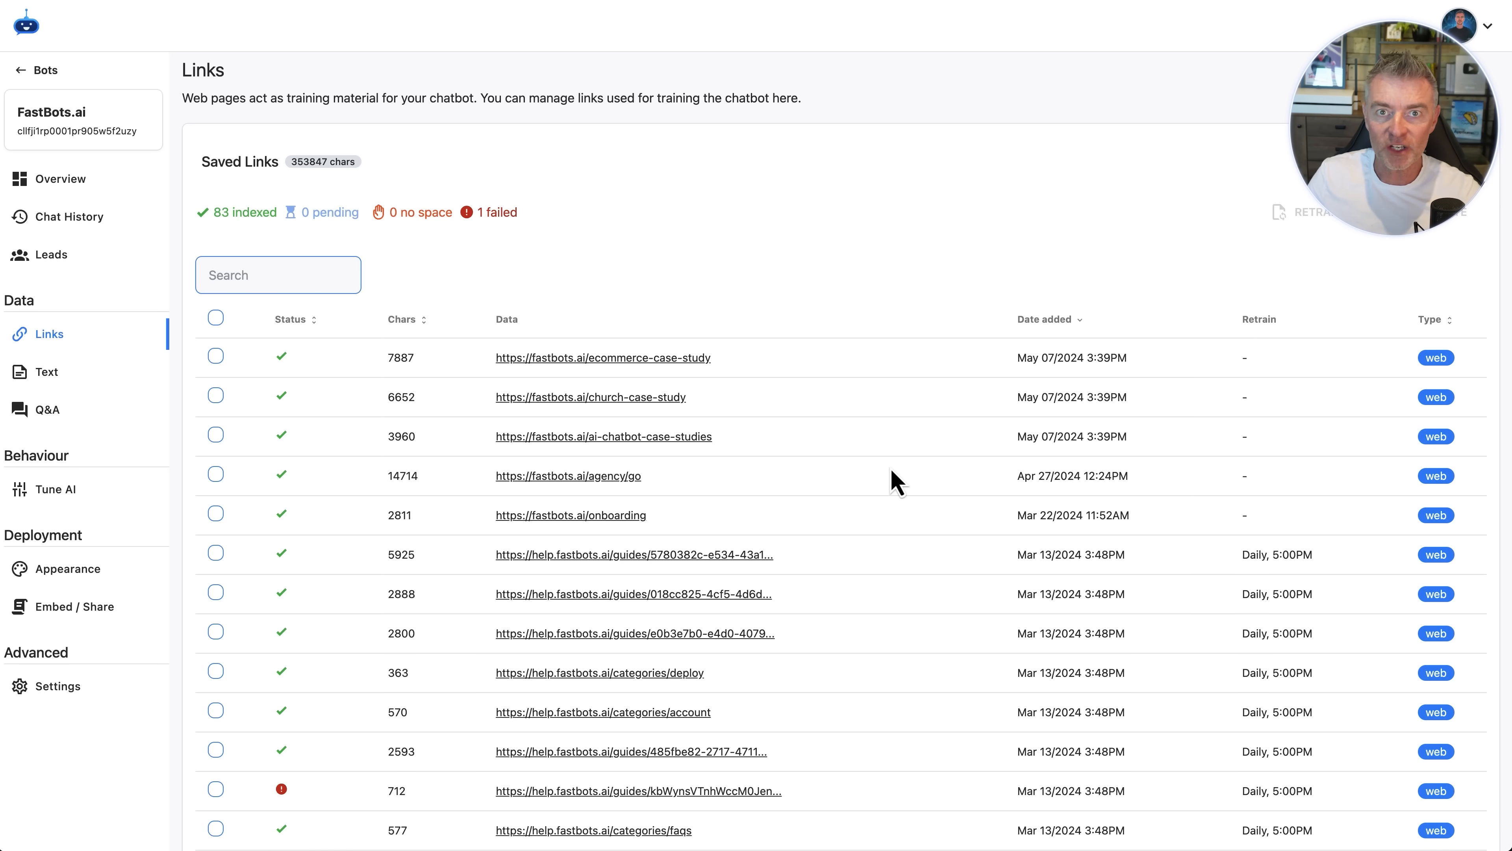
scroll("down", 3)
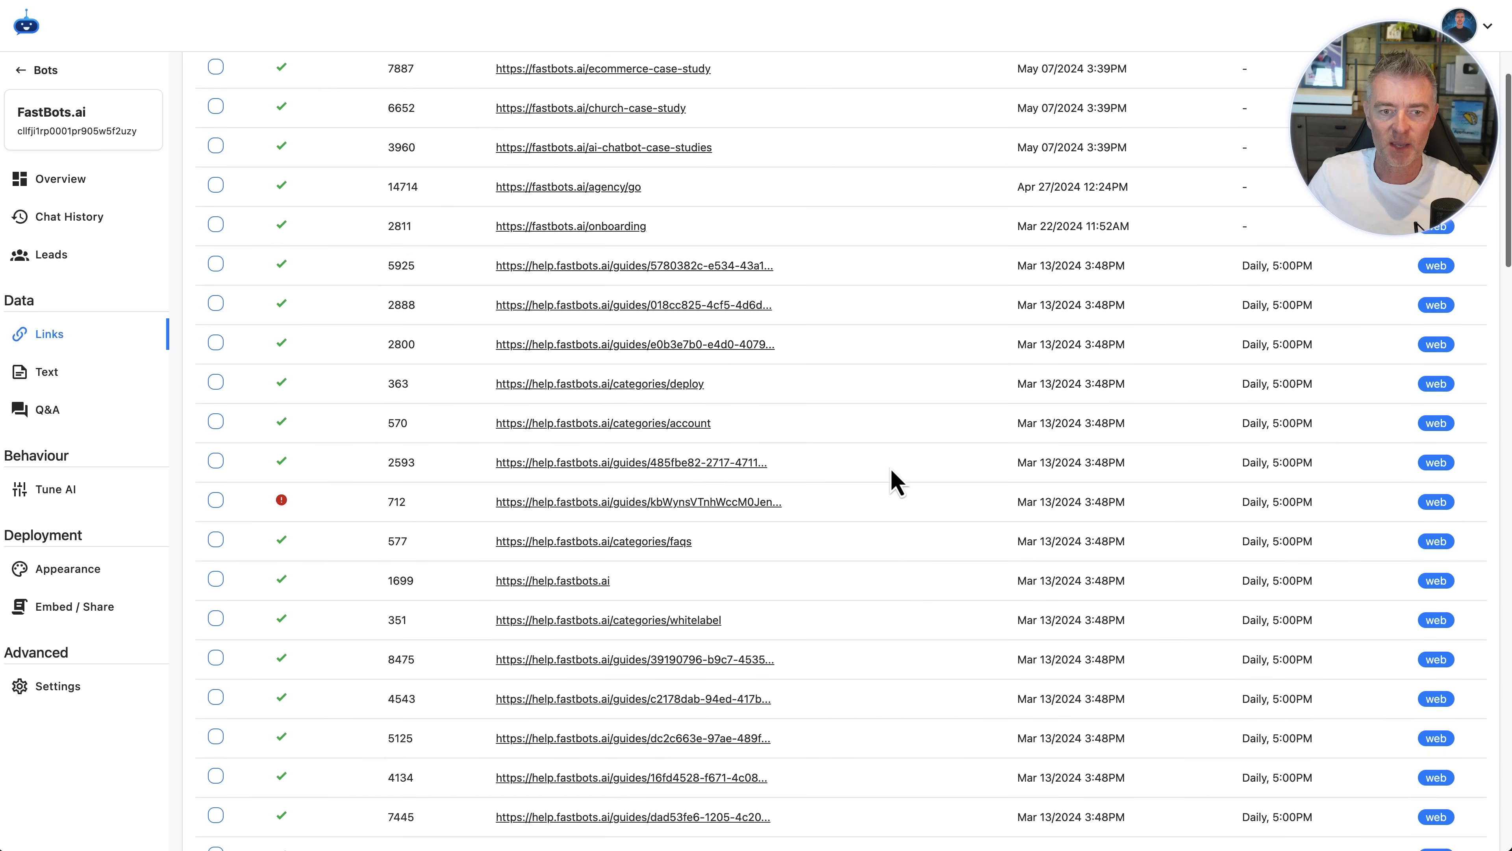
scroll("down", 3)
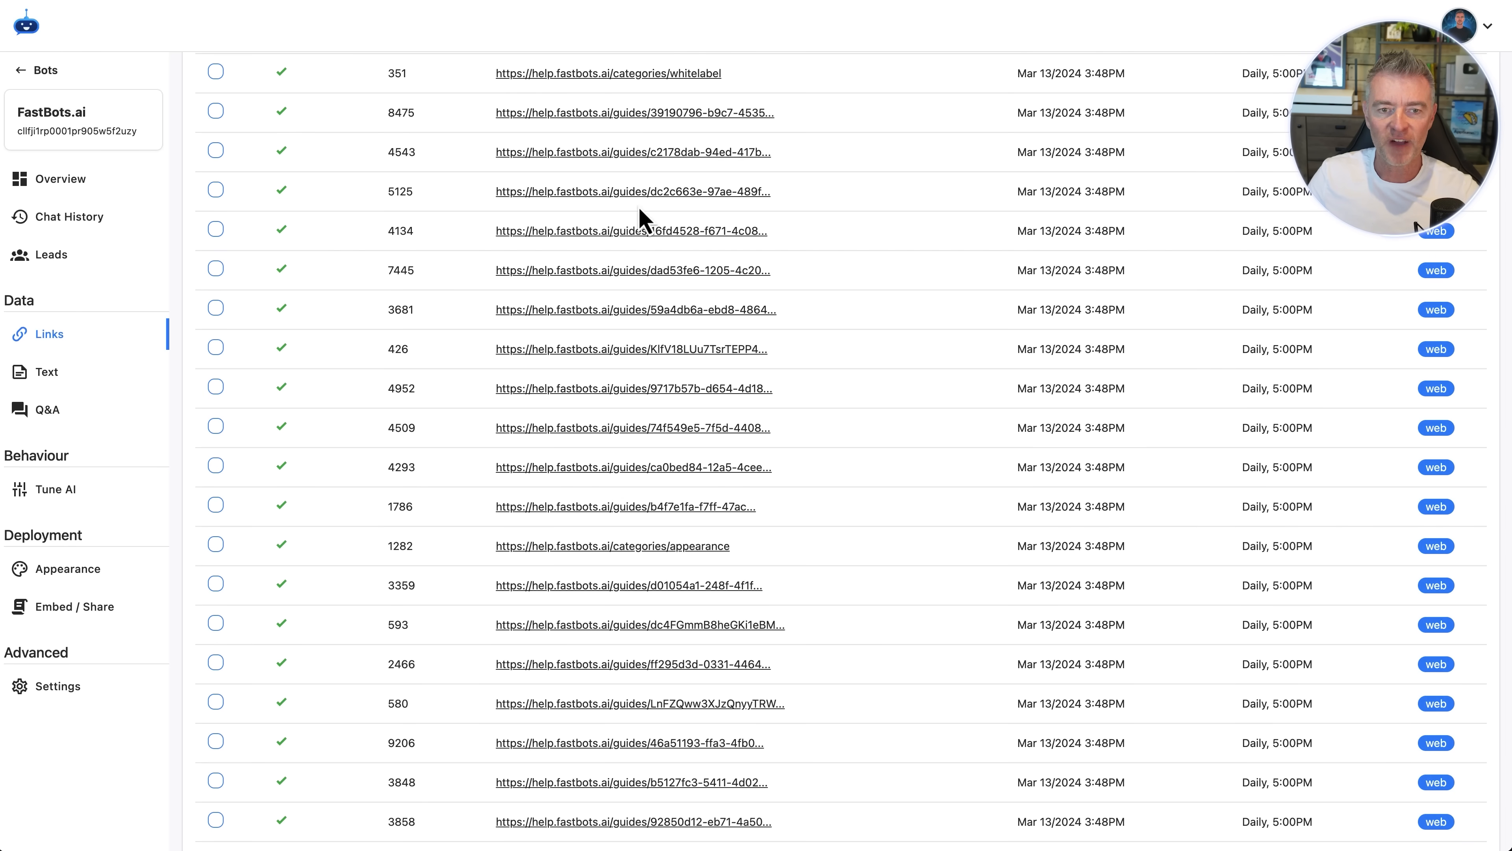
right_click(632, 230)
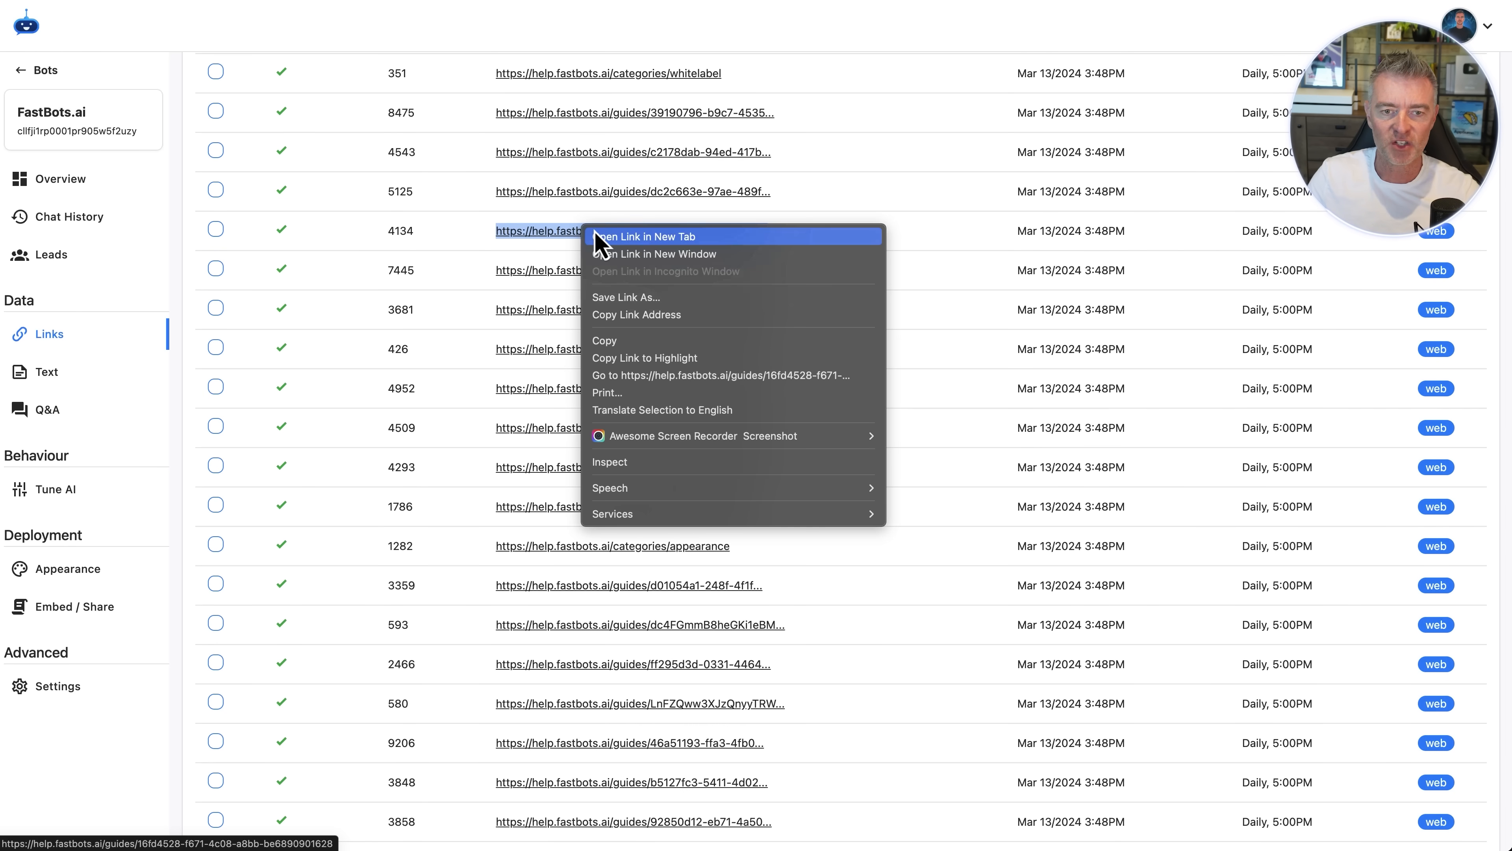
left_click(641, 237)
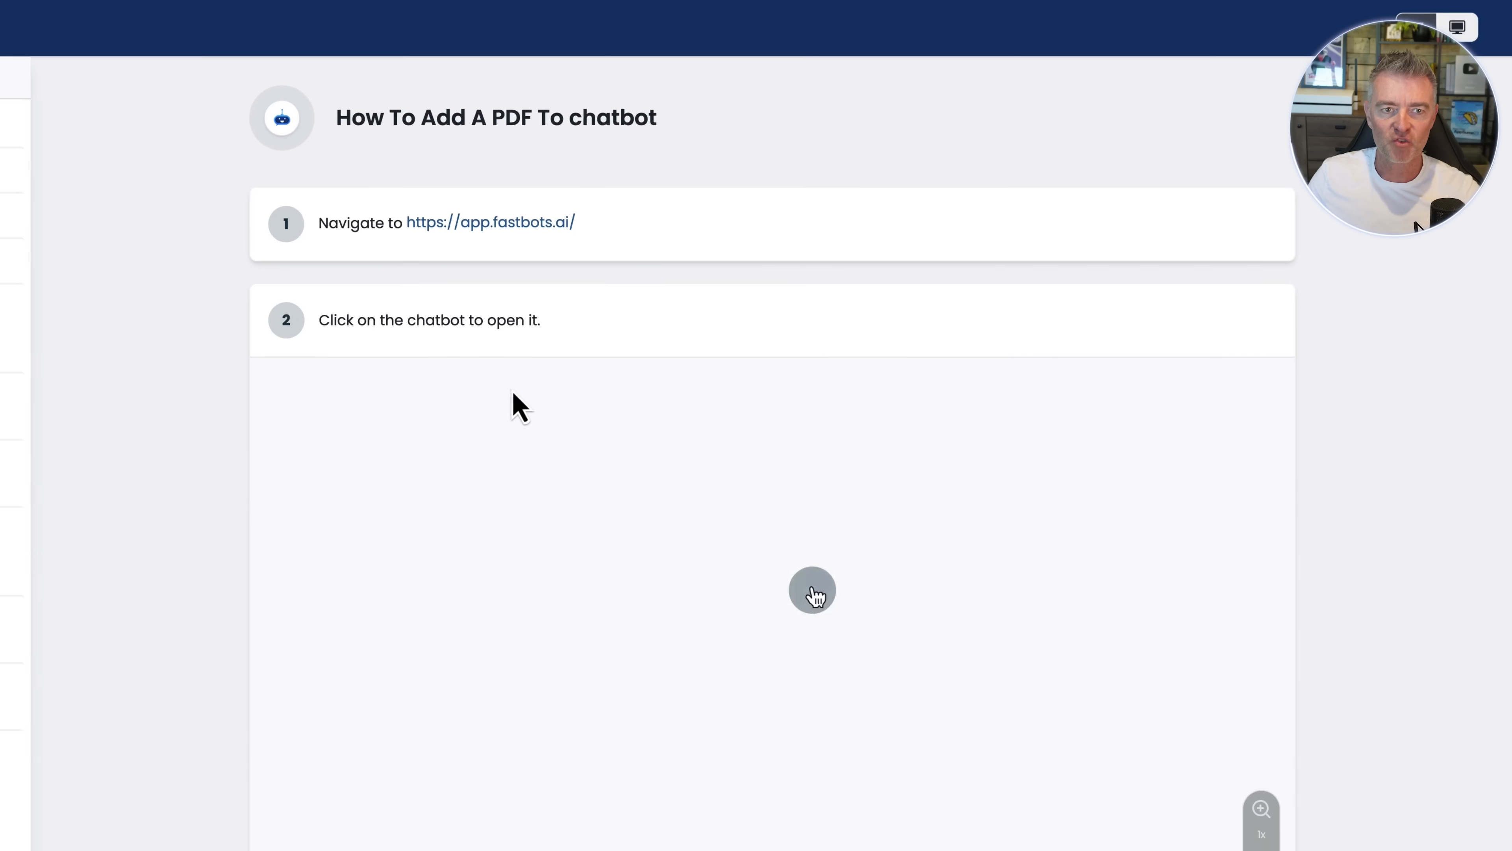
scroll("down", 3)
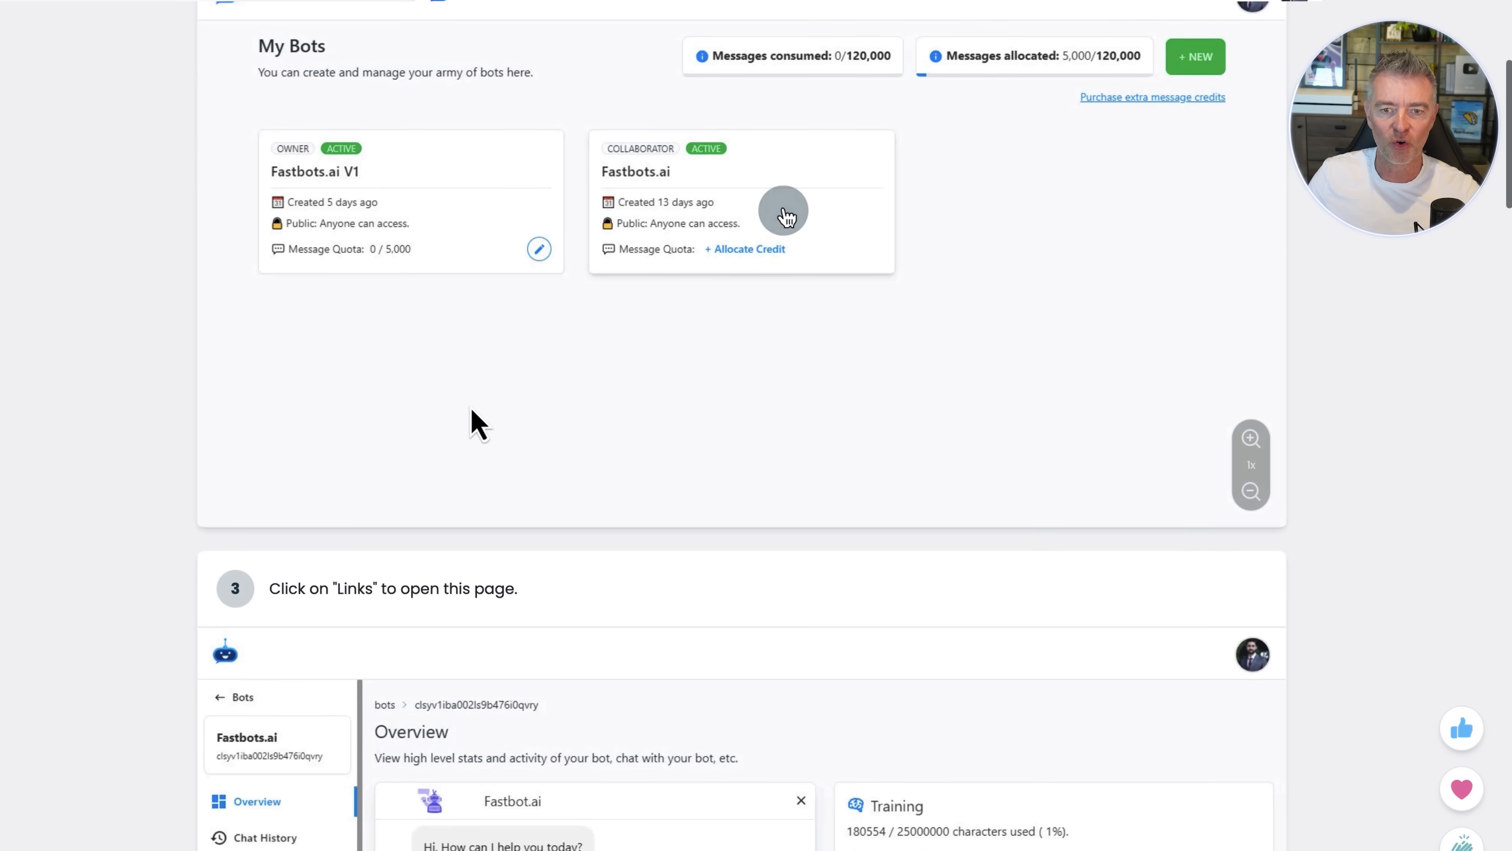
scroll("down", 3)
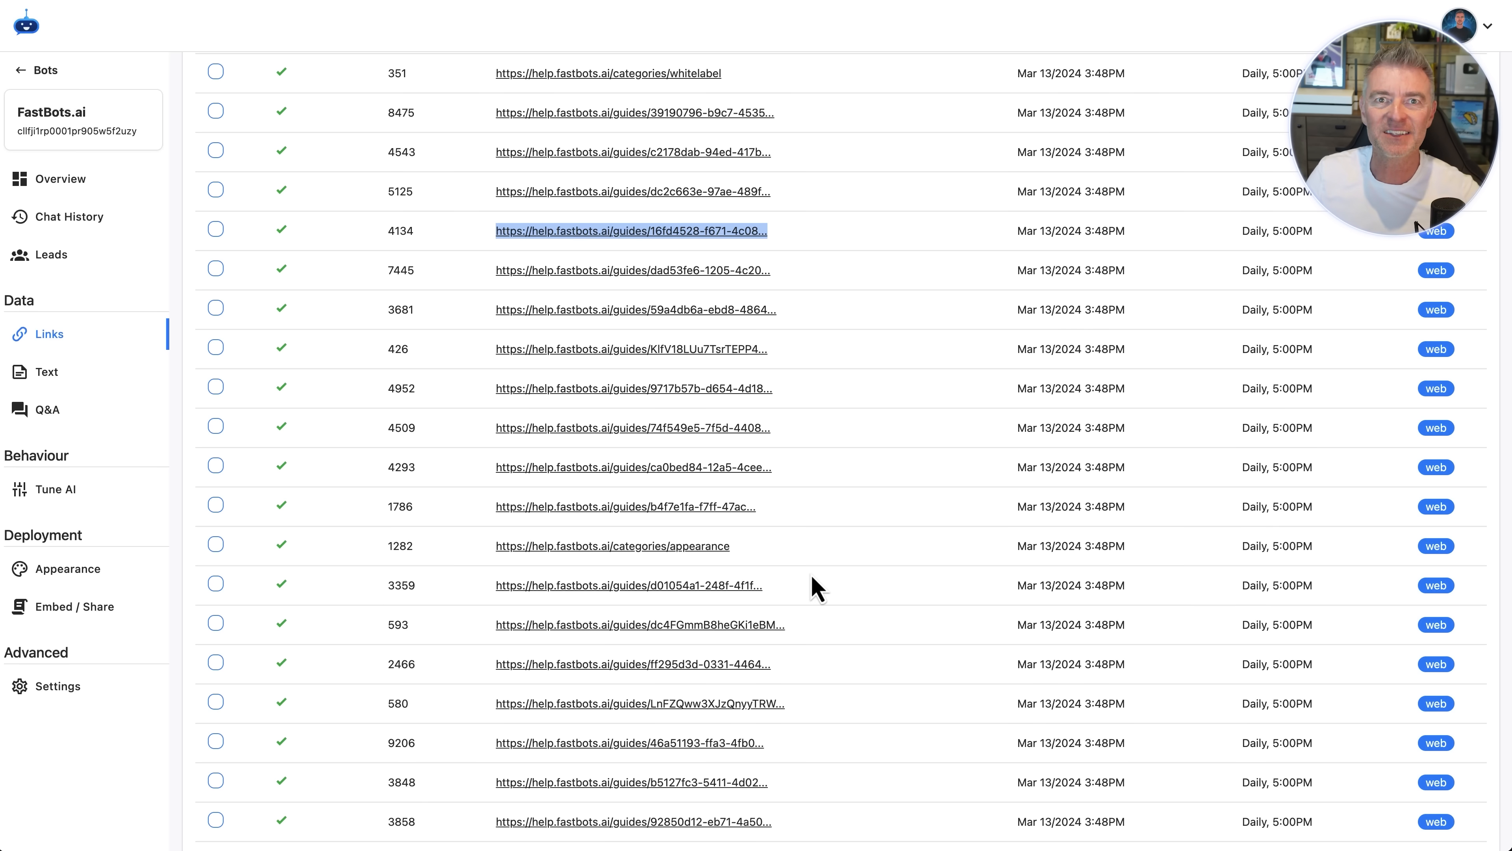
scroll("up", 3)
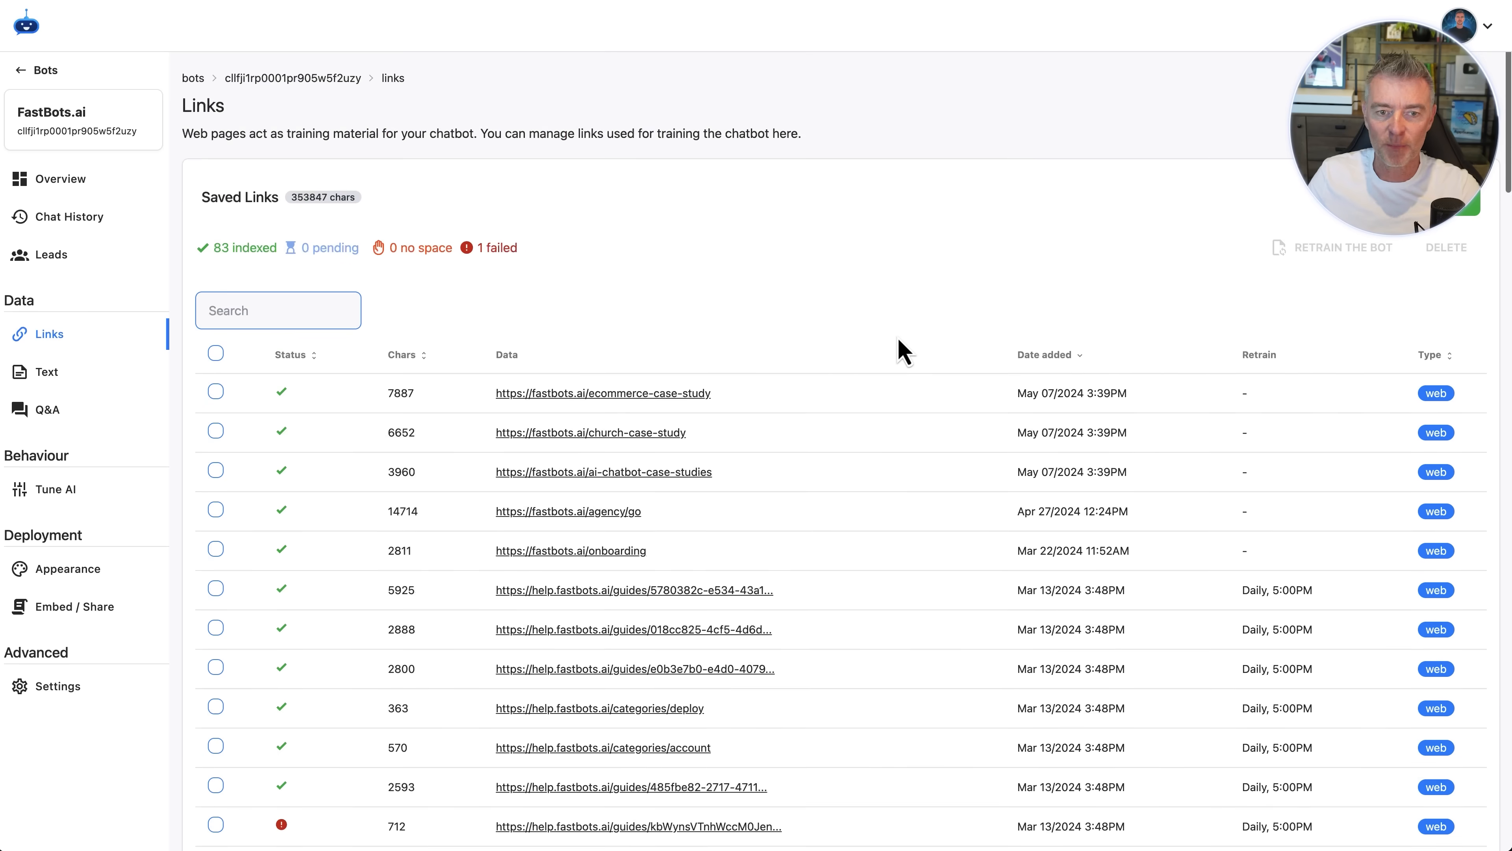
scroll("down", 3)
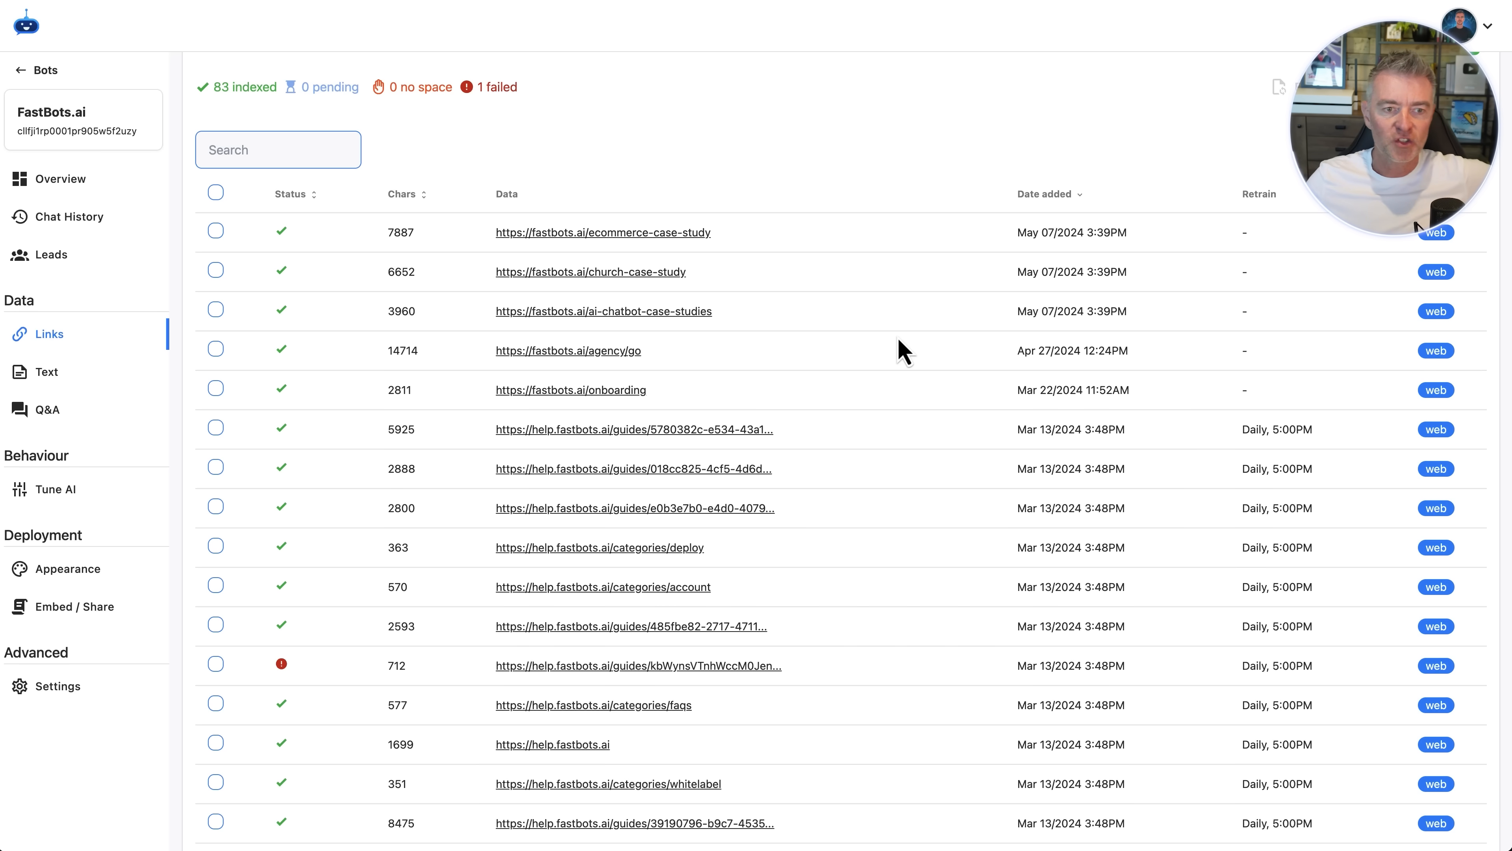
scroll("up", 3)
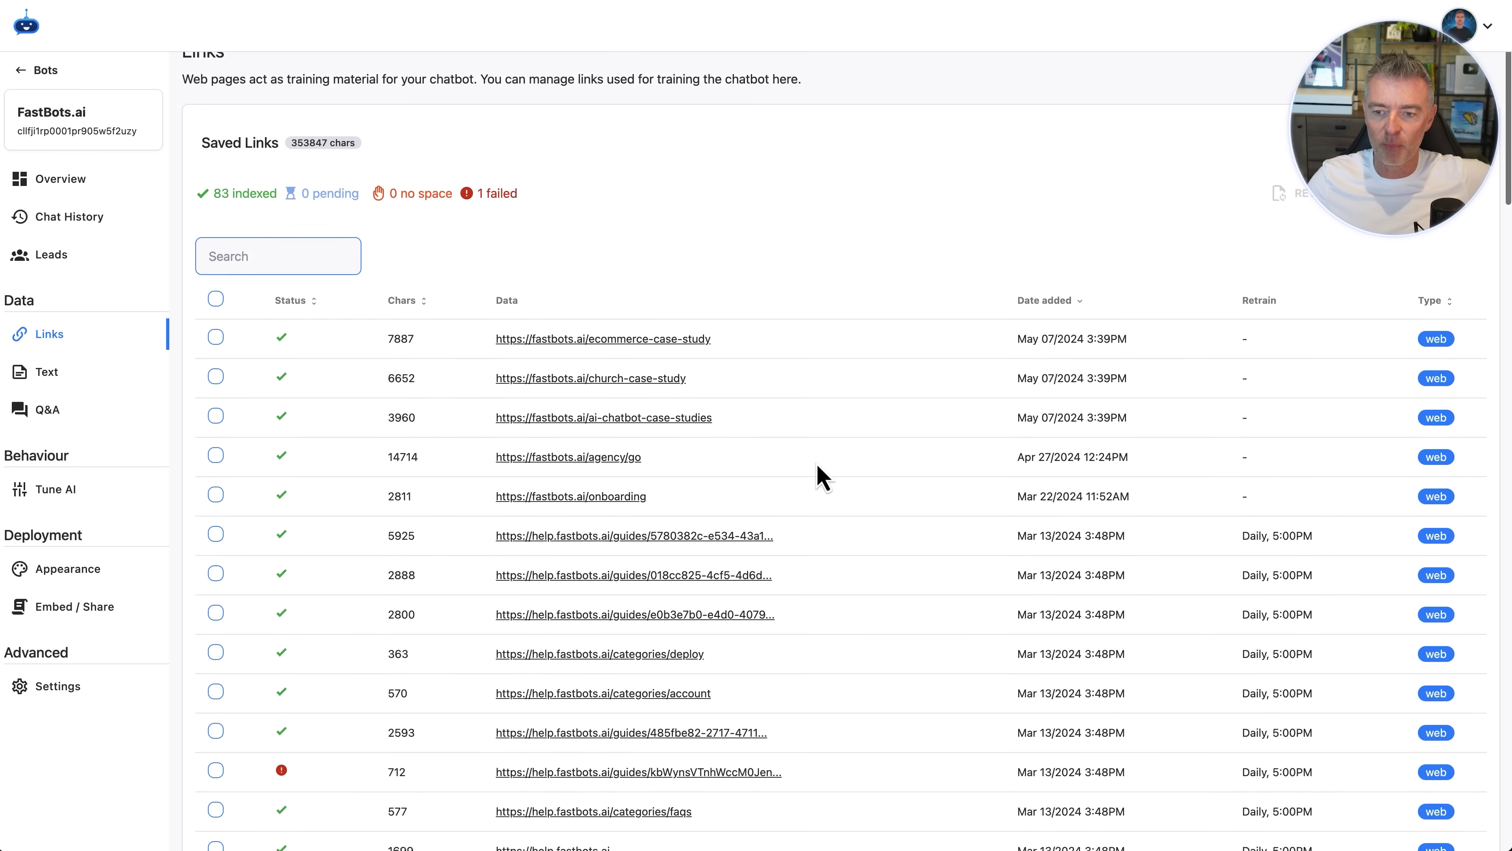
scroll("up", 3)
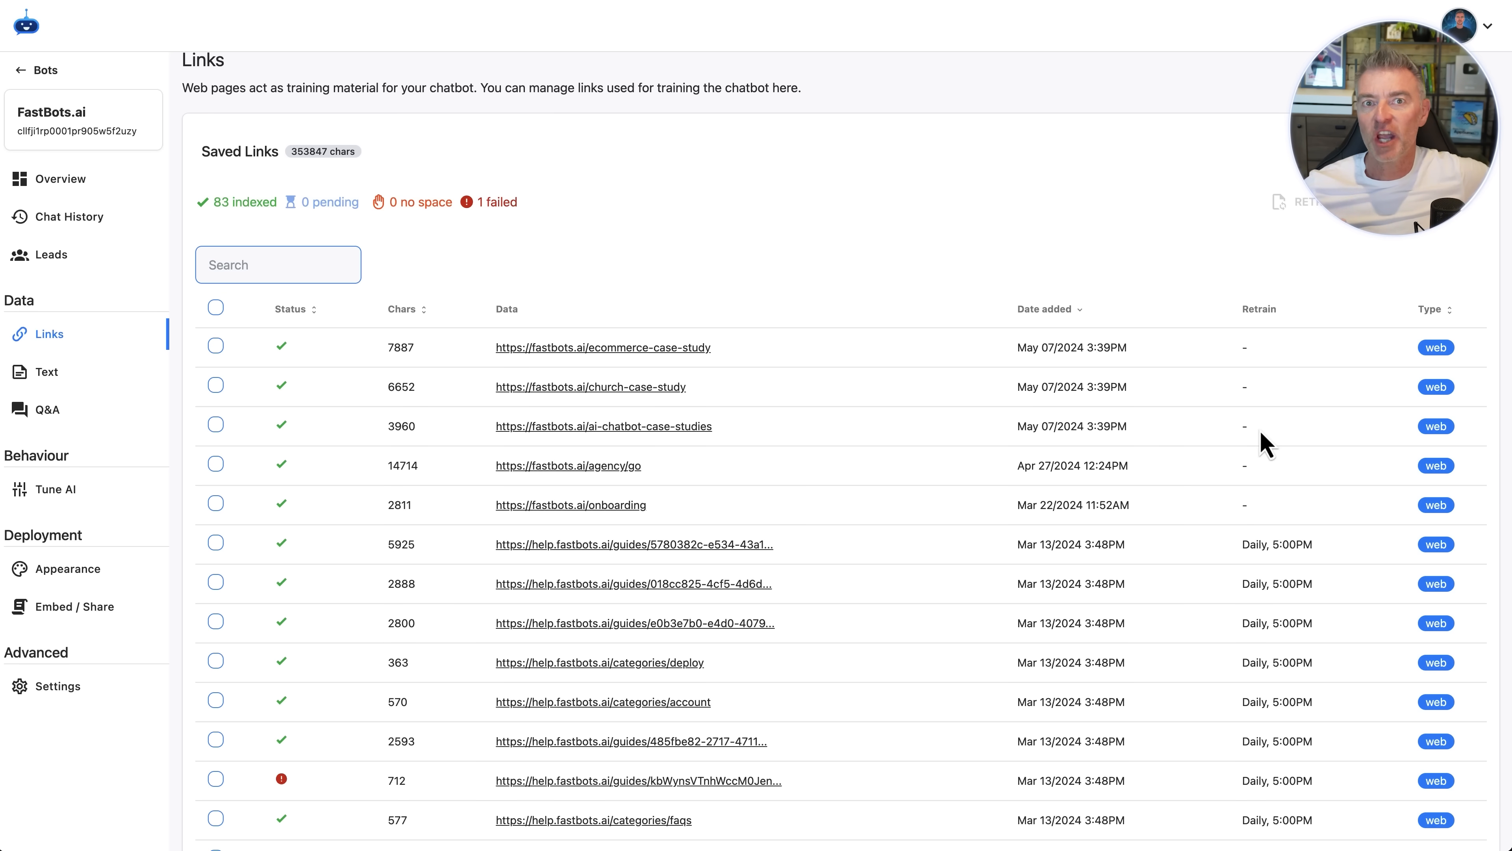
scroll("down", 3)
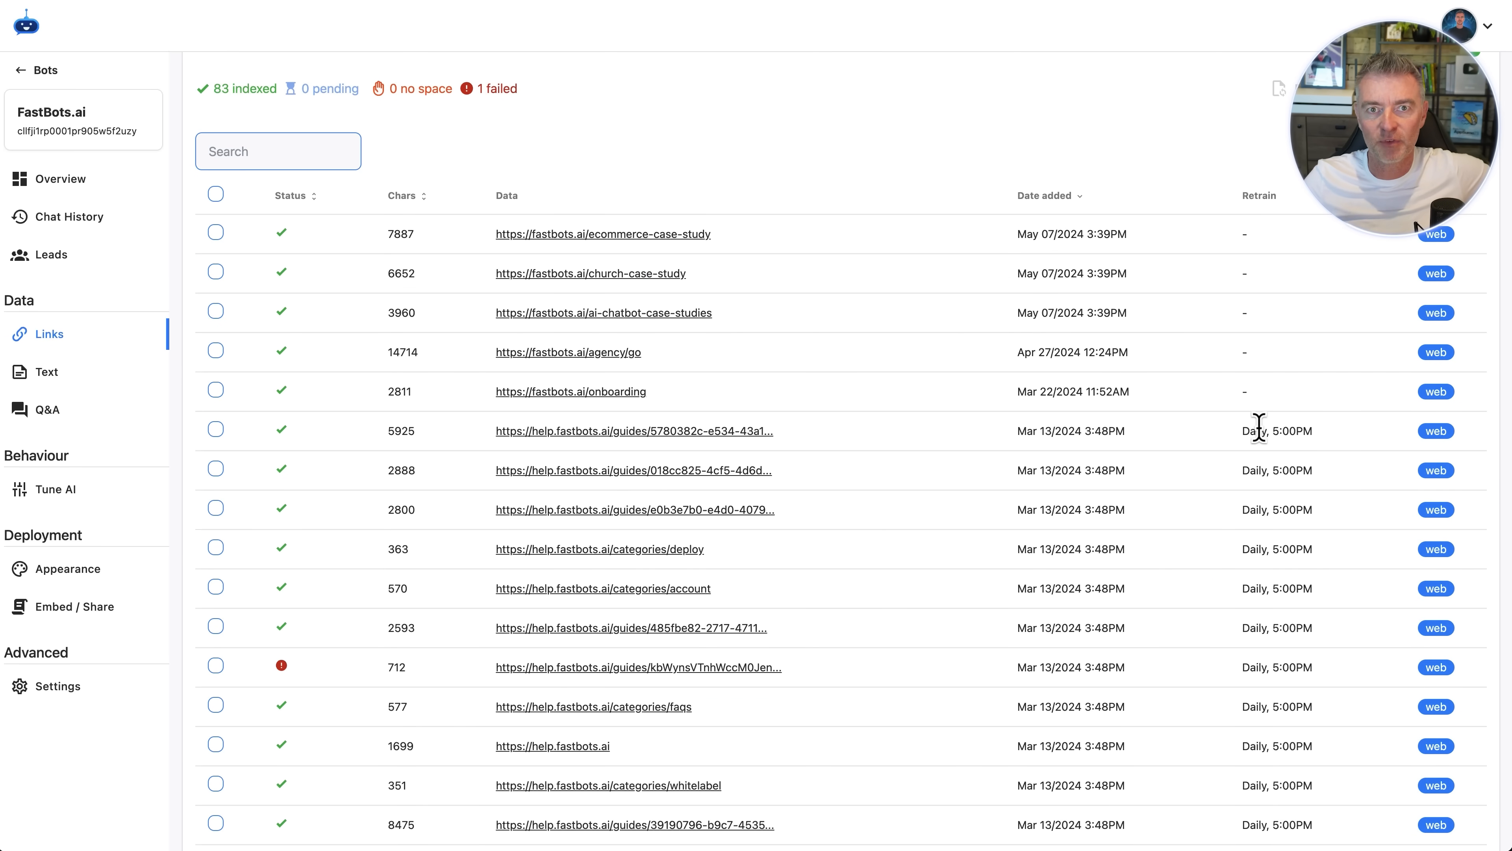
scroll("down", 3)
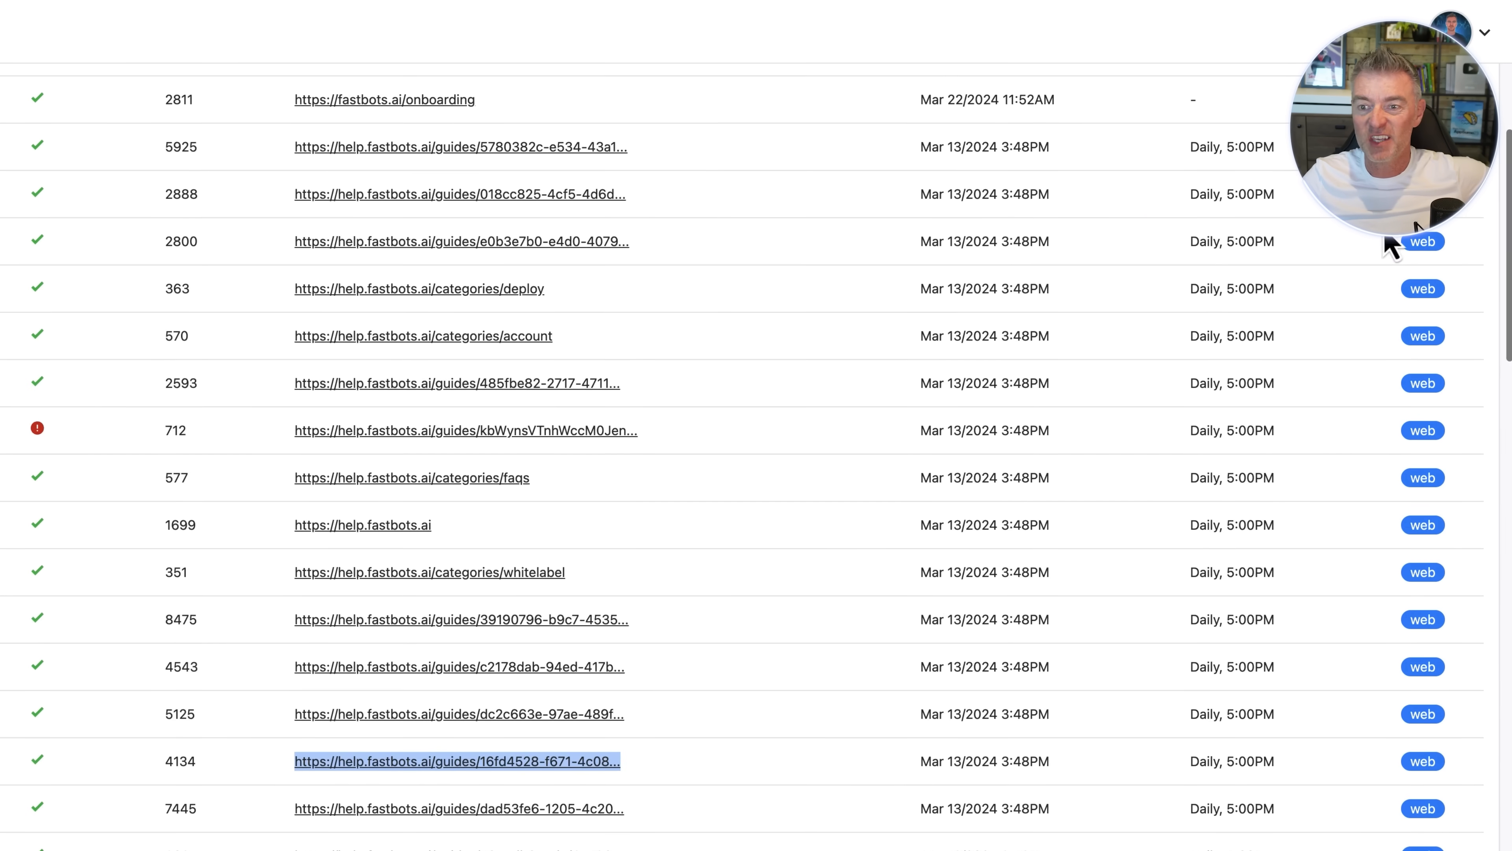
double_click(1230, 147)
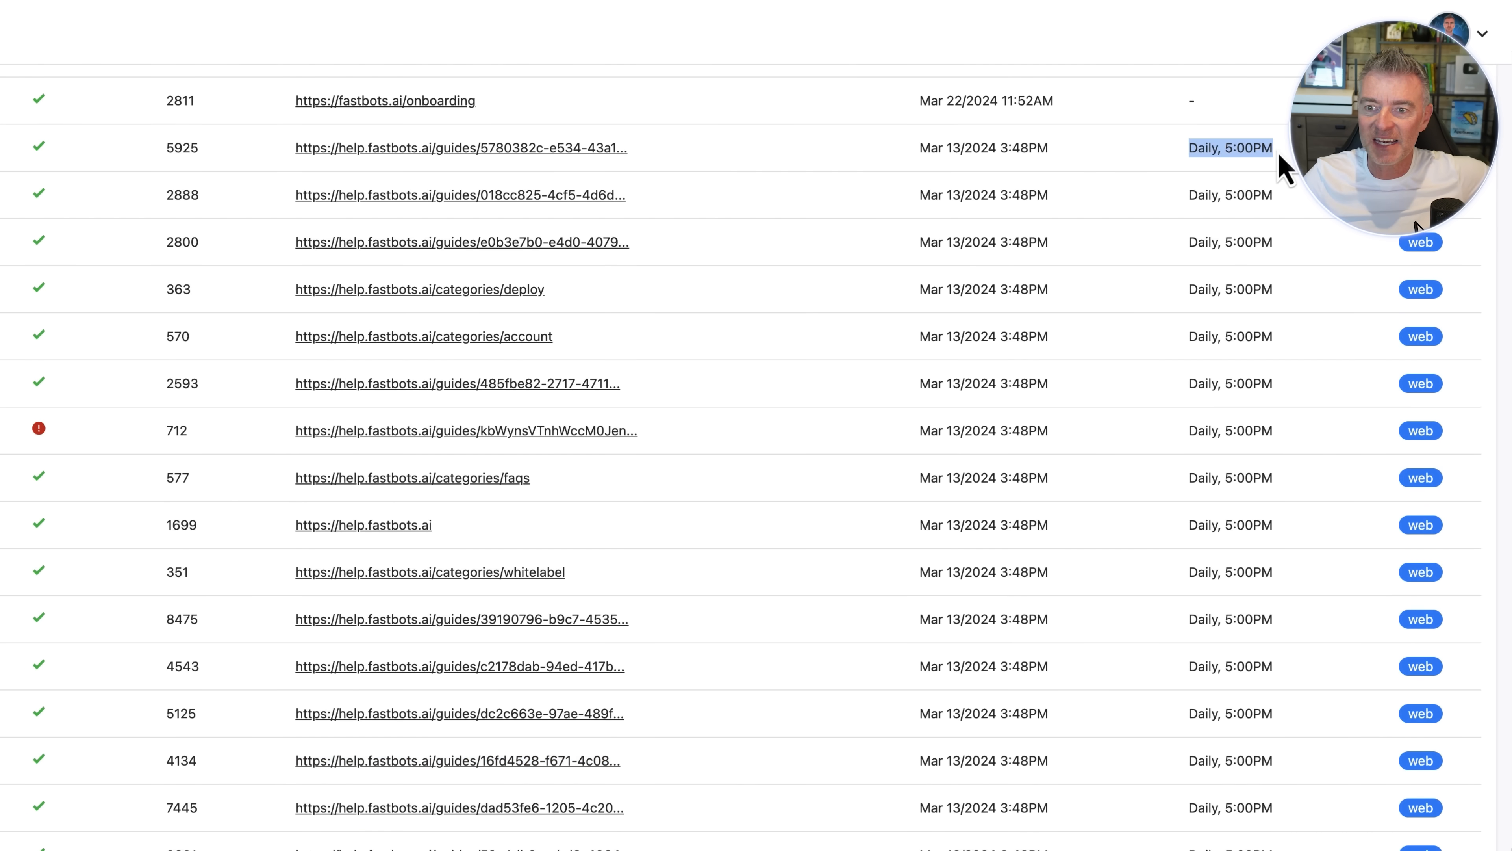
mouse_move(692, 744)
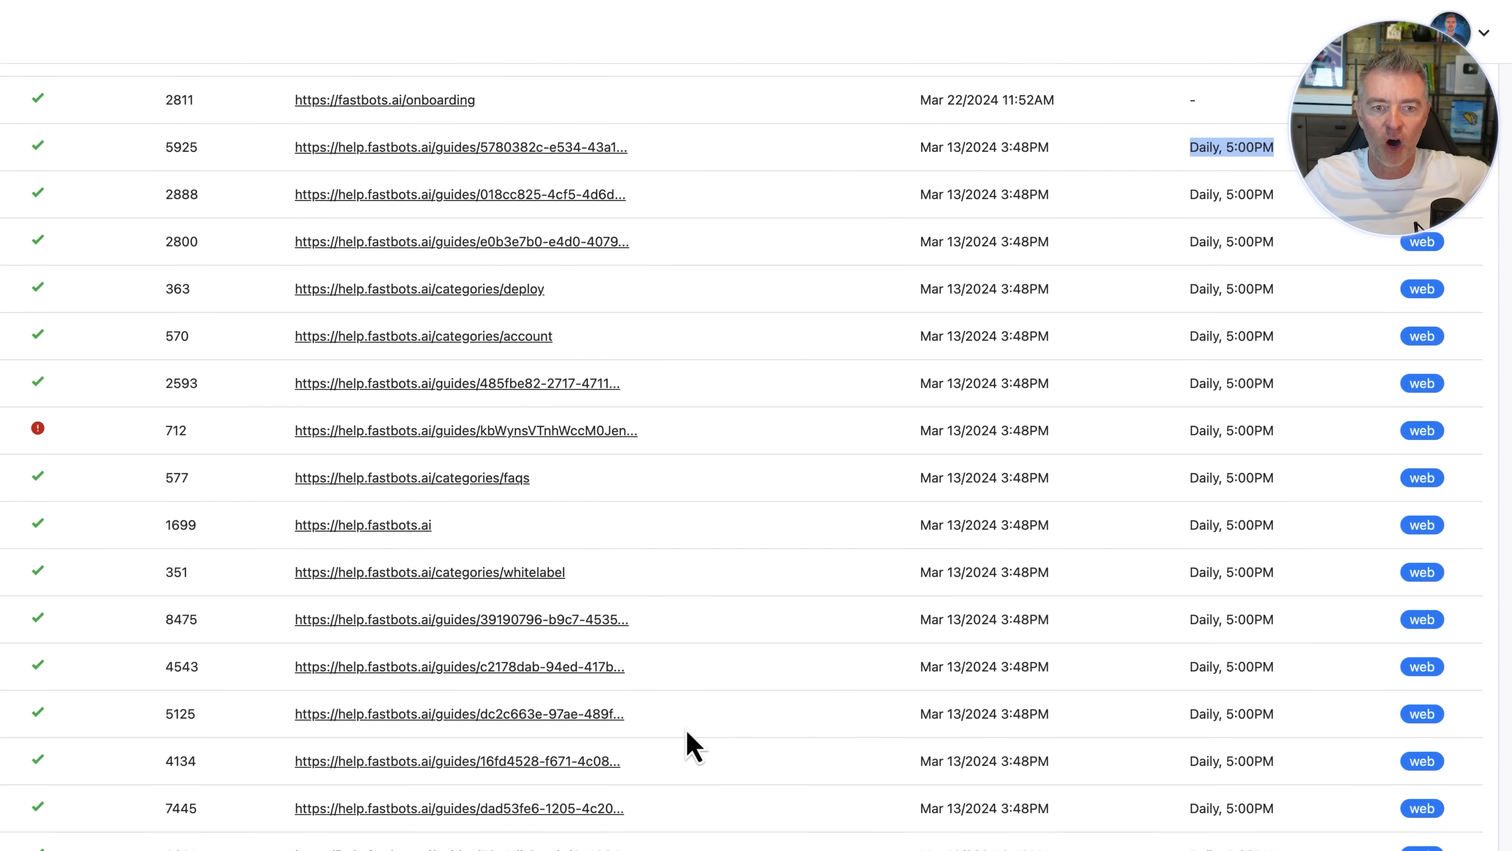
scroll("up", 3)
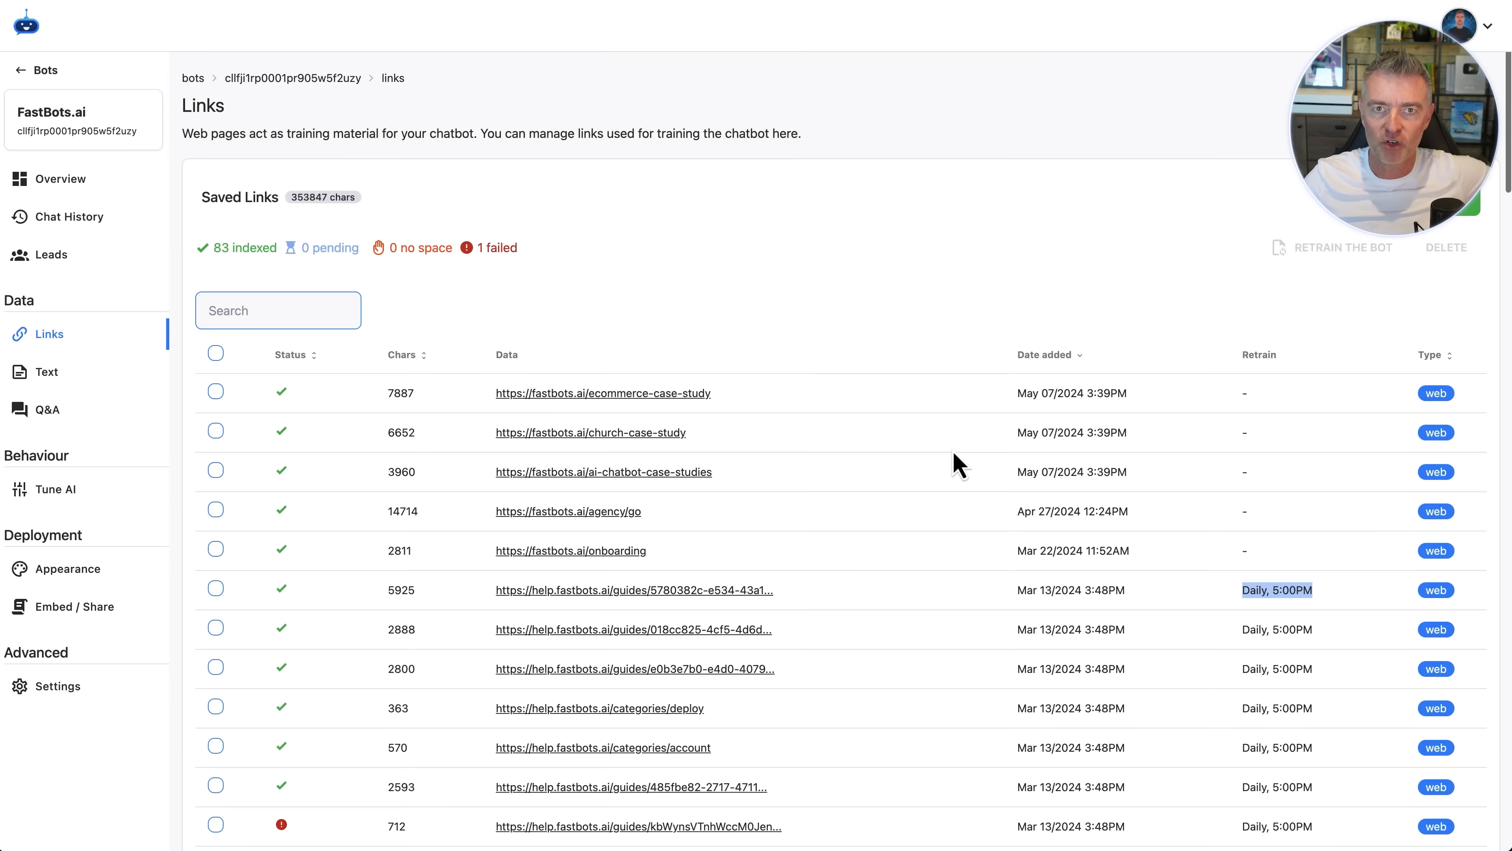
mouse_move(47, 409)
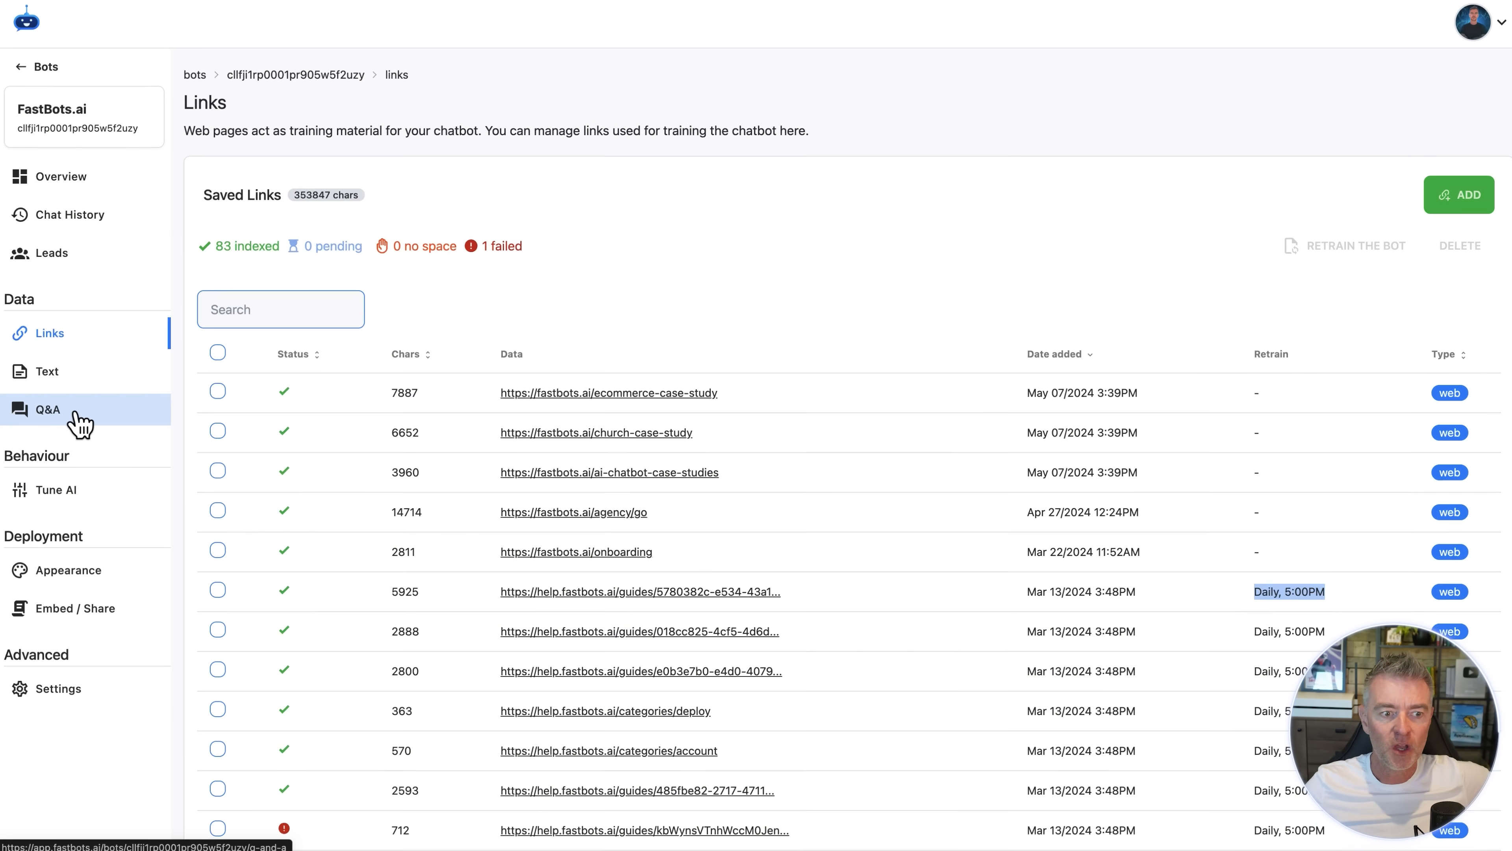
left_click(48, 409)
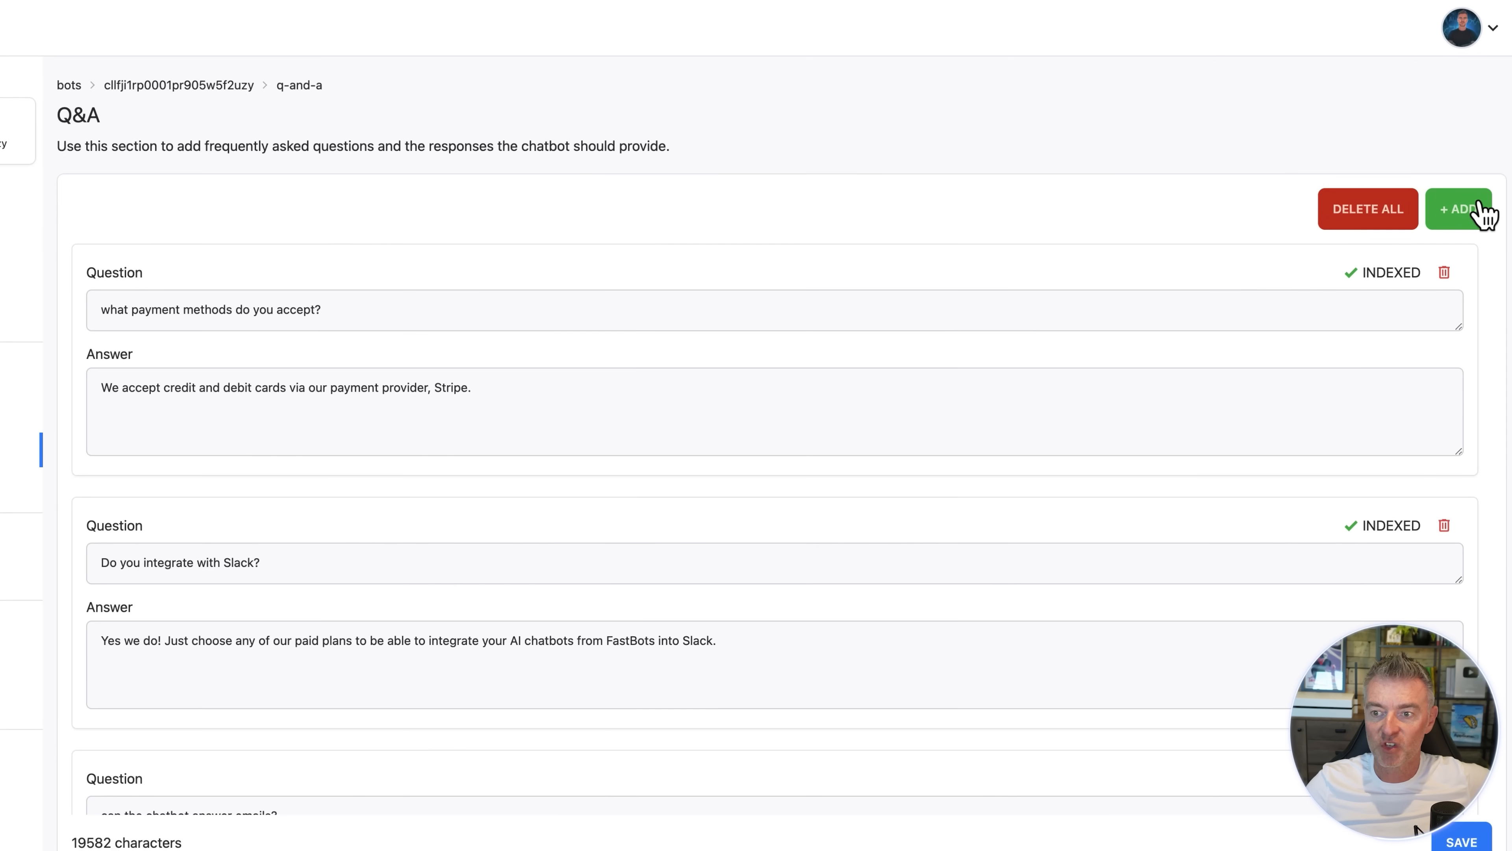
mouse_move(331, 487)
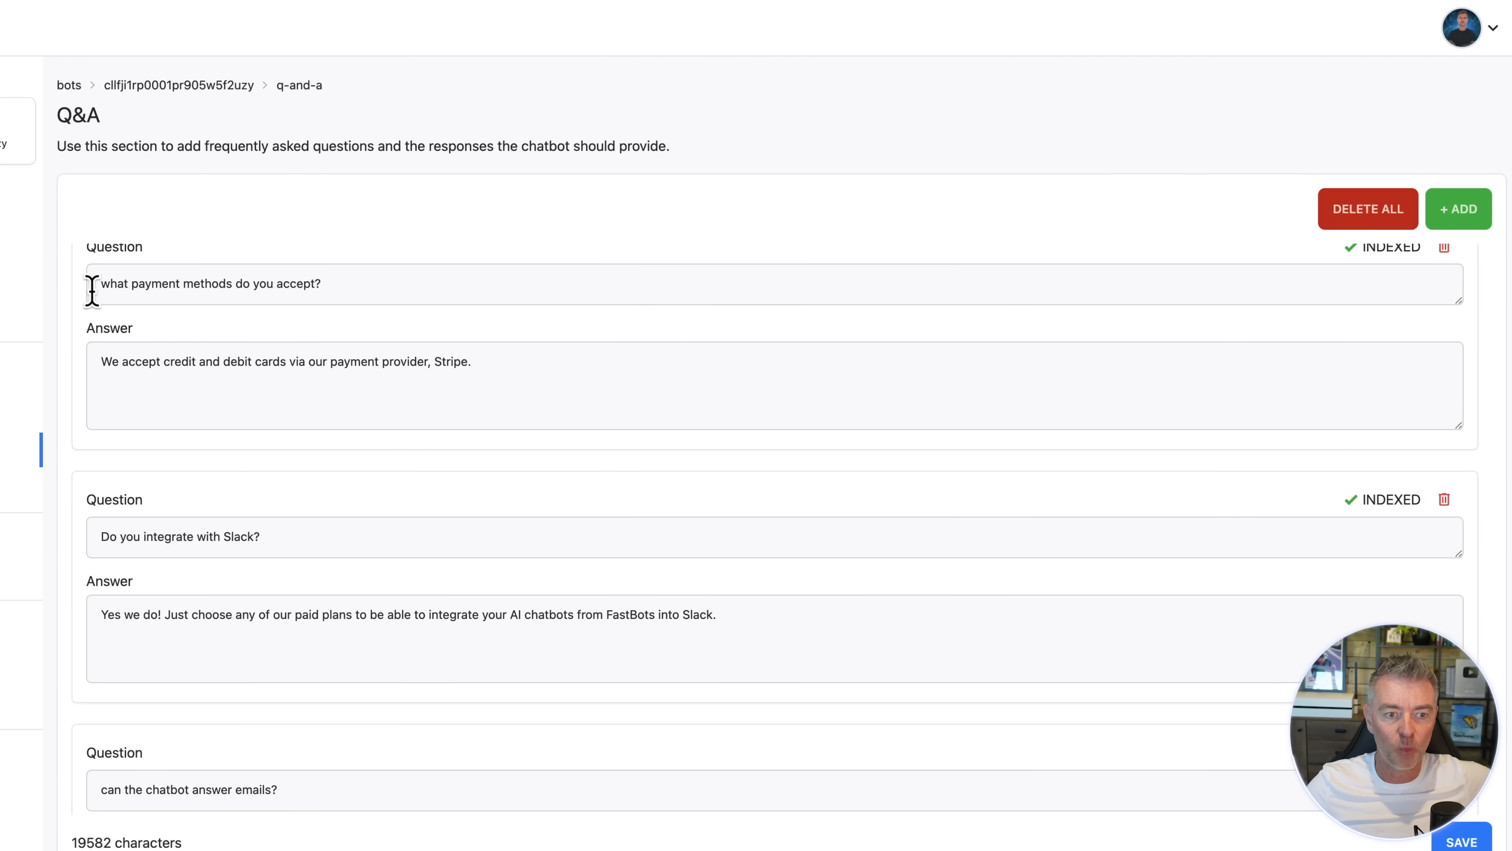
triple_click(210, 284)
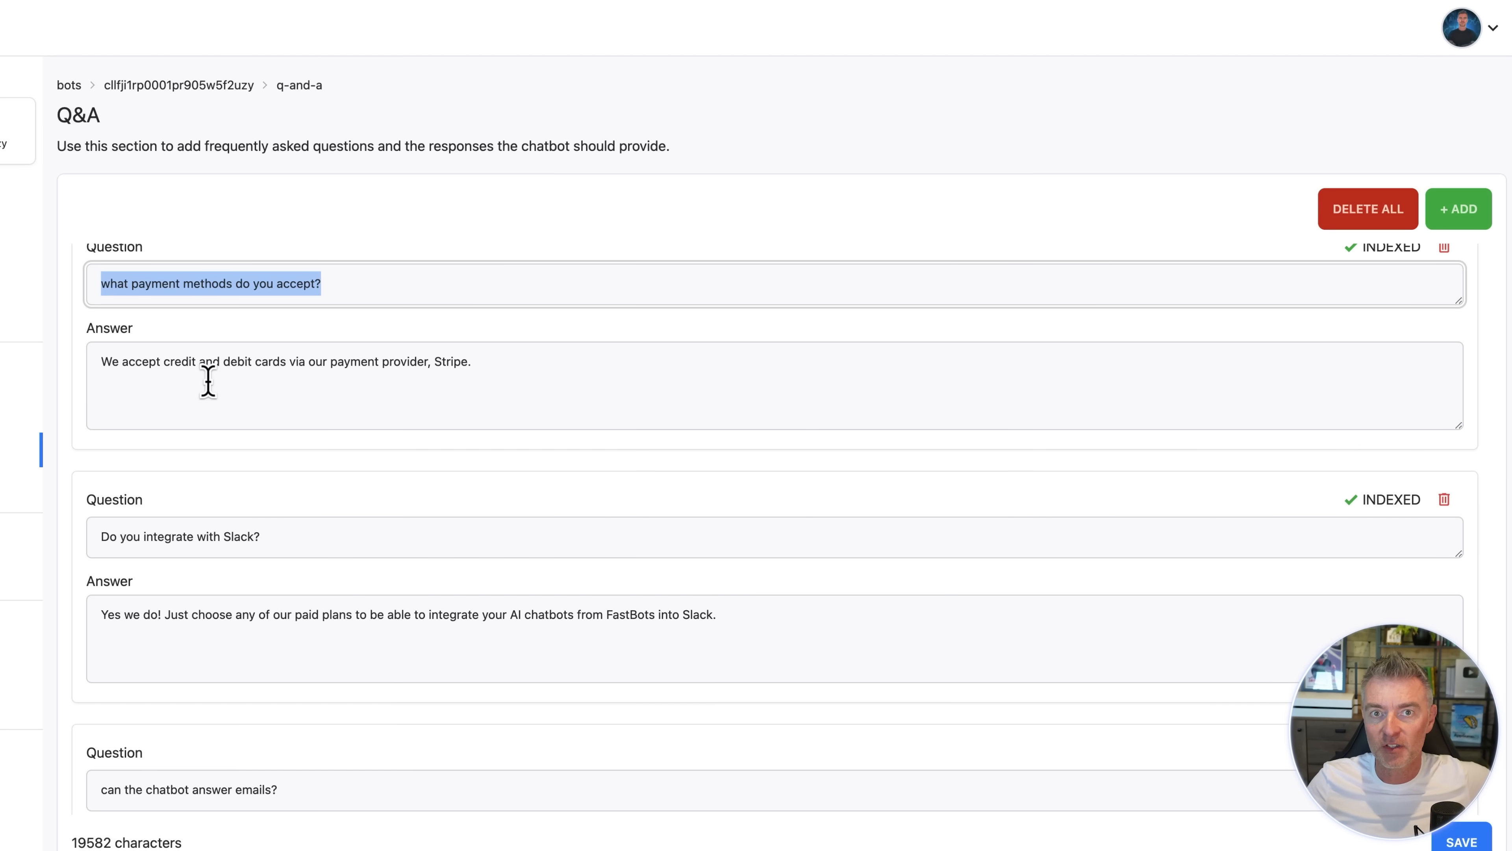
mouse_move(102, 375)
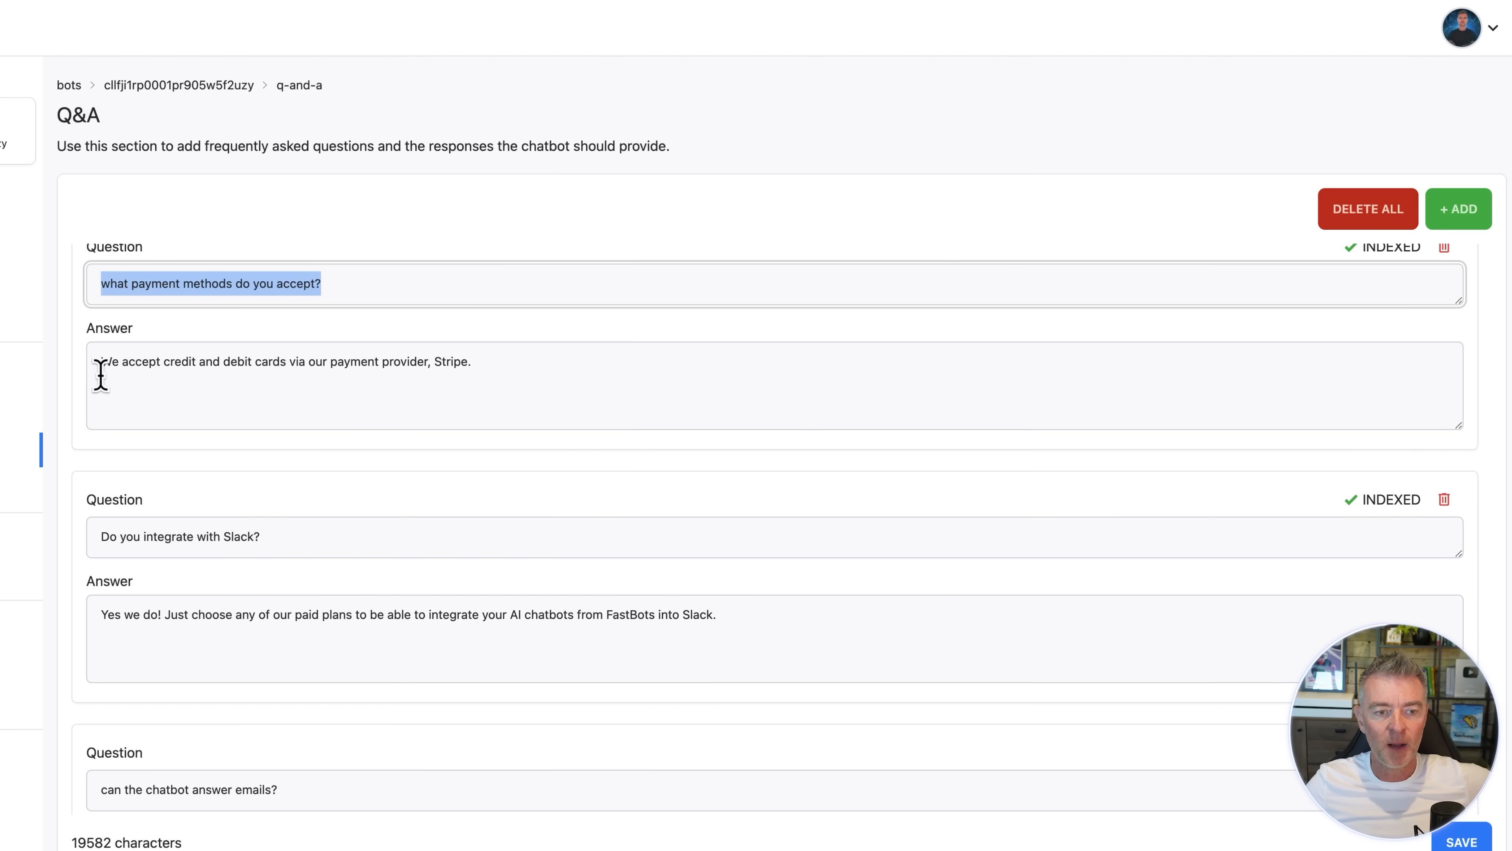
triple_click(284, 361)
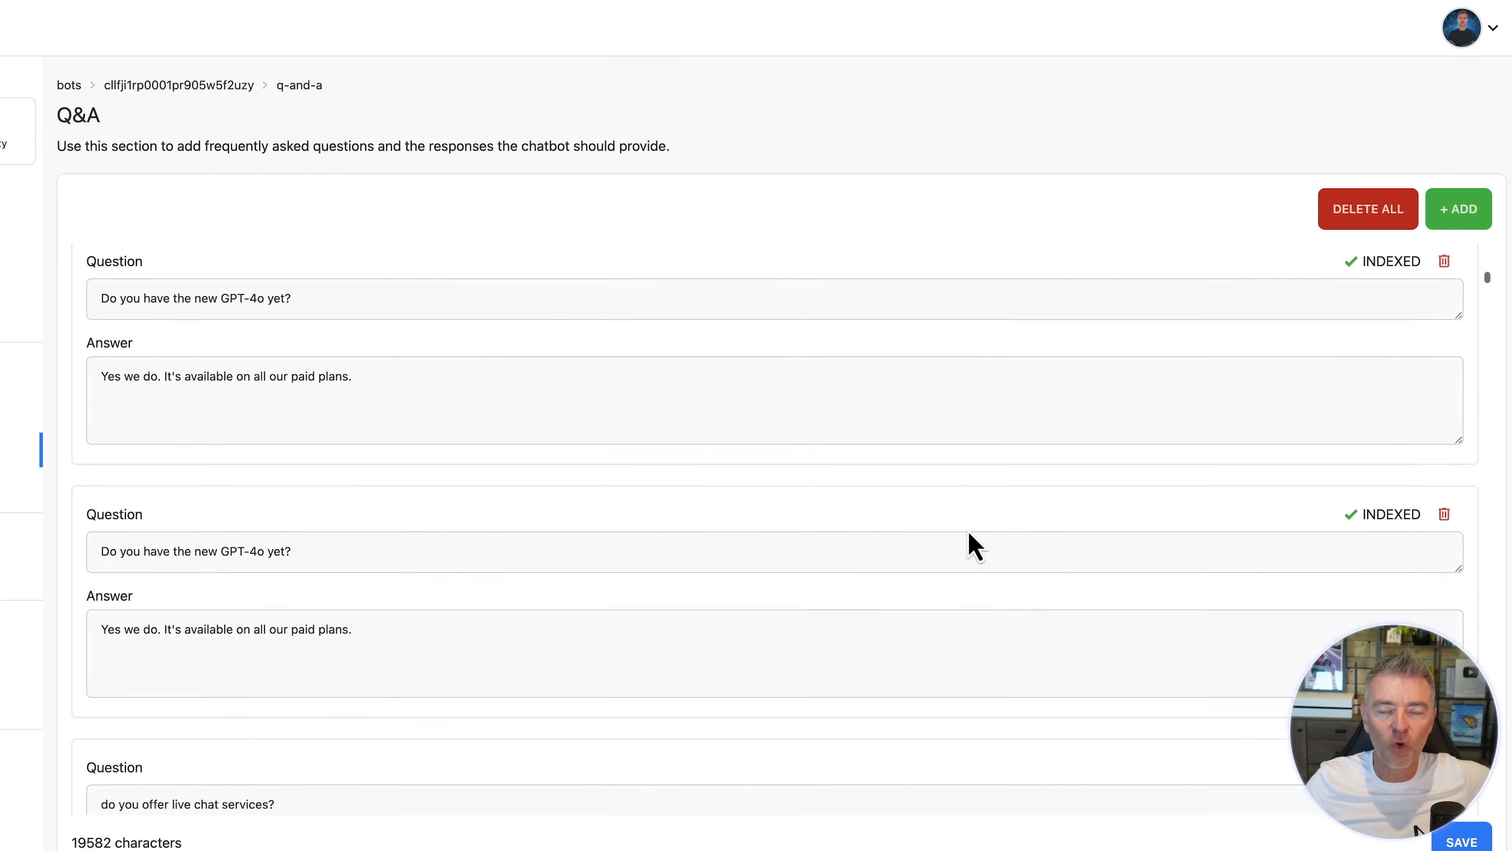
scroll("down", 3)
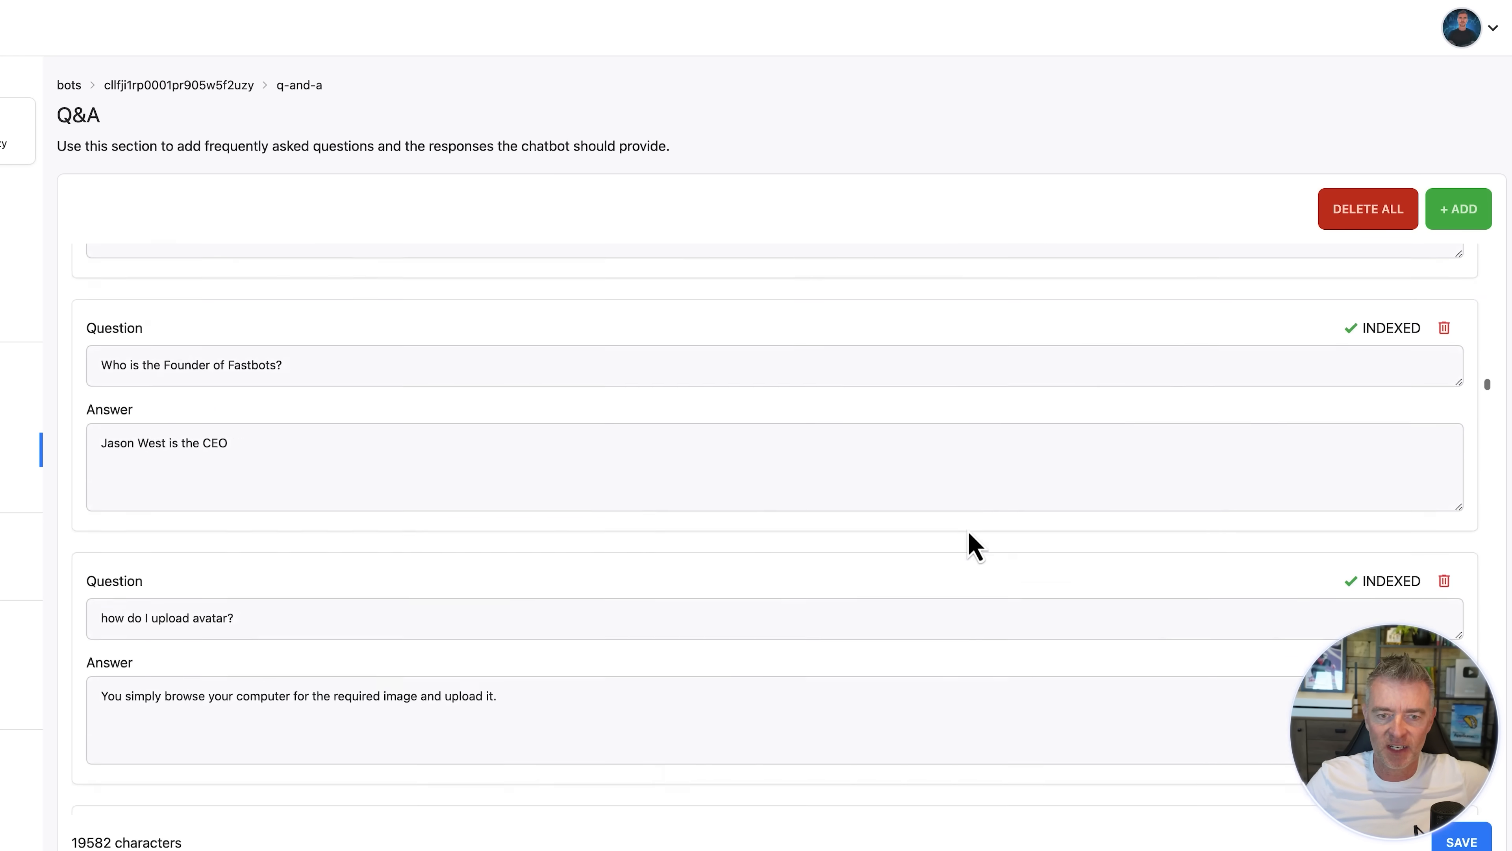
scroll("down", 3)
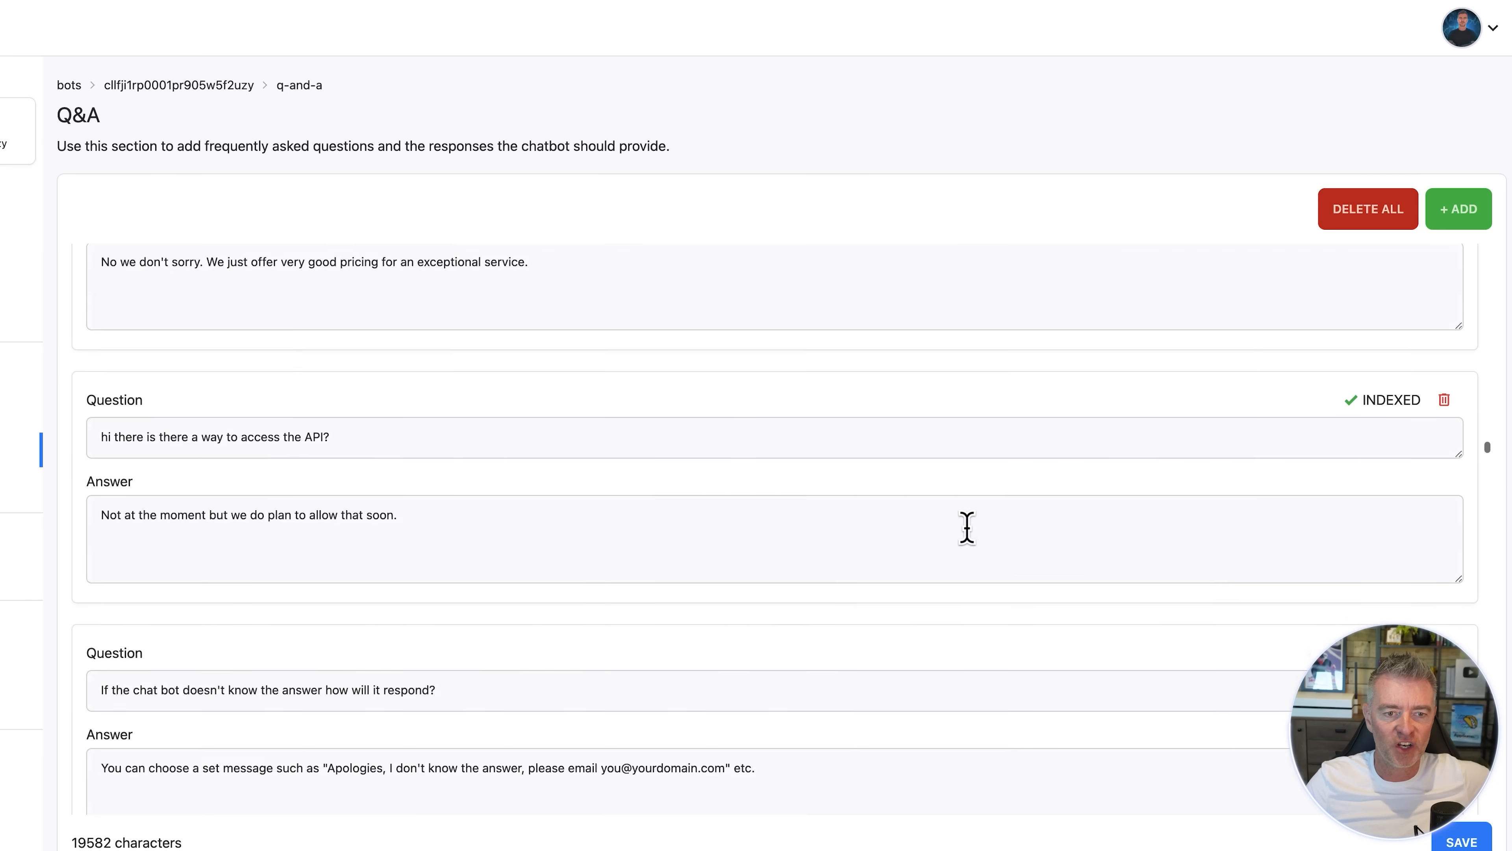
scroll("down", 3)
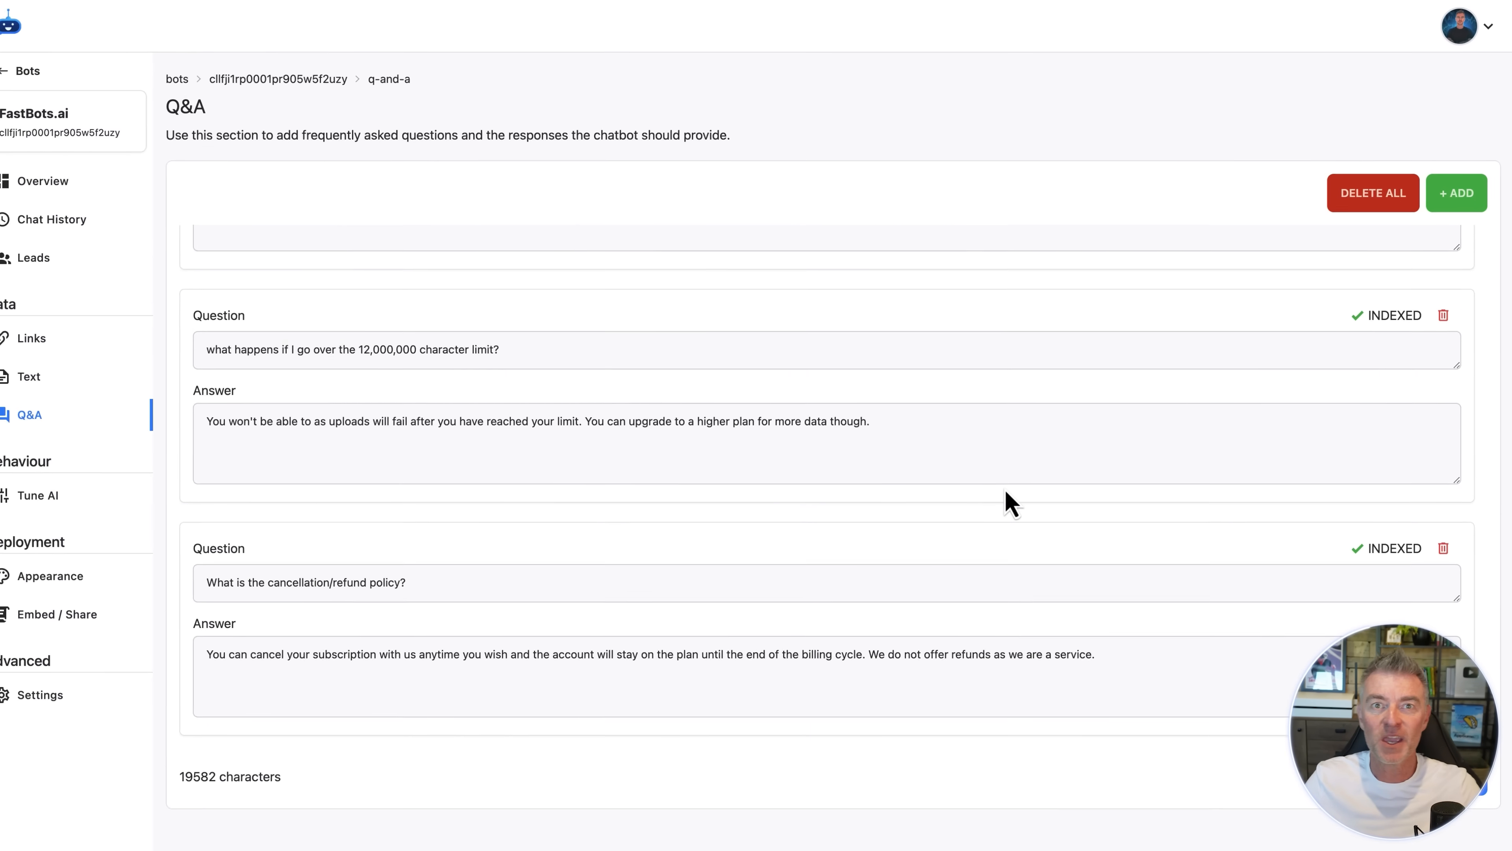
scroll("up", 3)
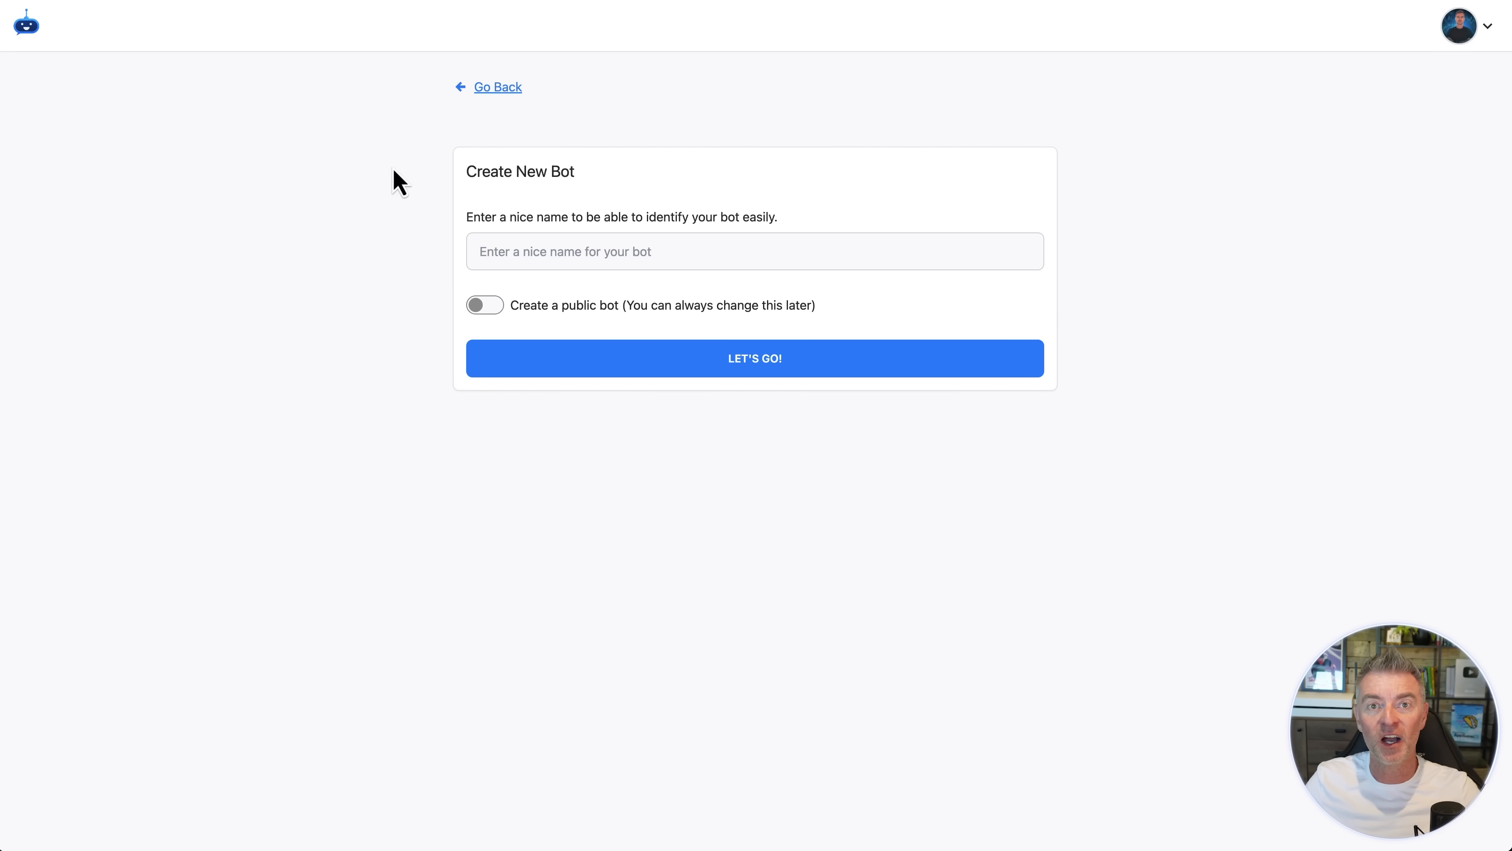
mouse_move(636, 168)
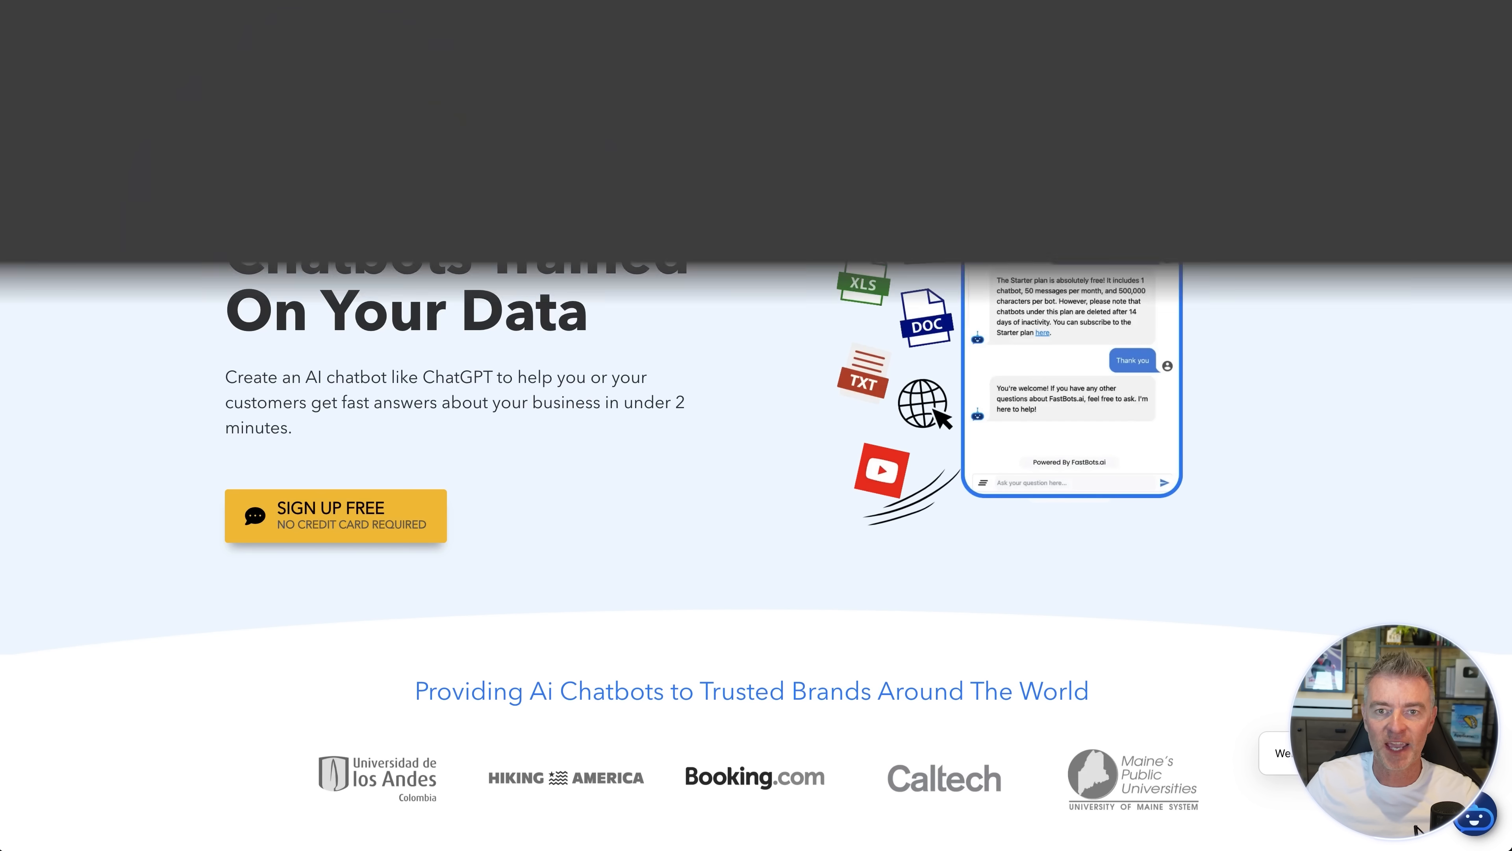
Return to the empty Create New Bot form and focus its bot name field.
scroll("up", 3)
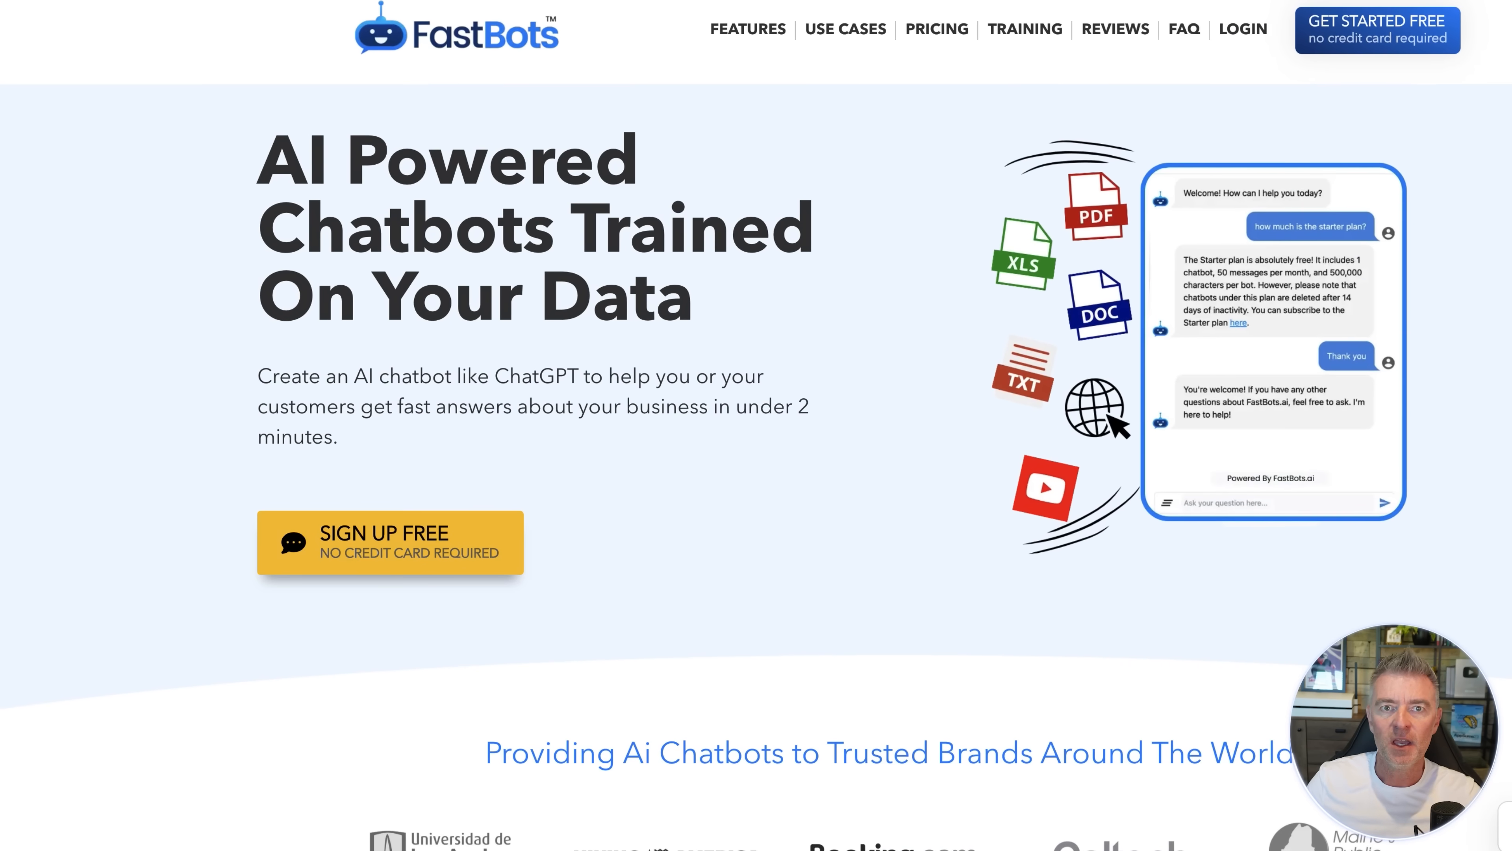
left_click(390, 541)
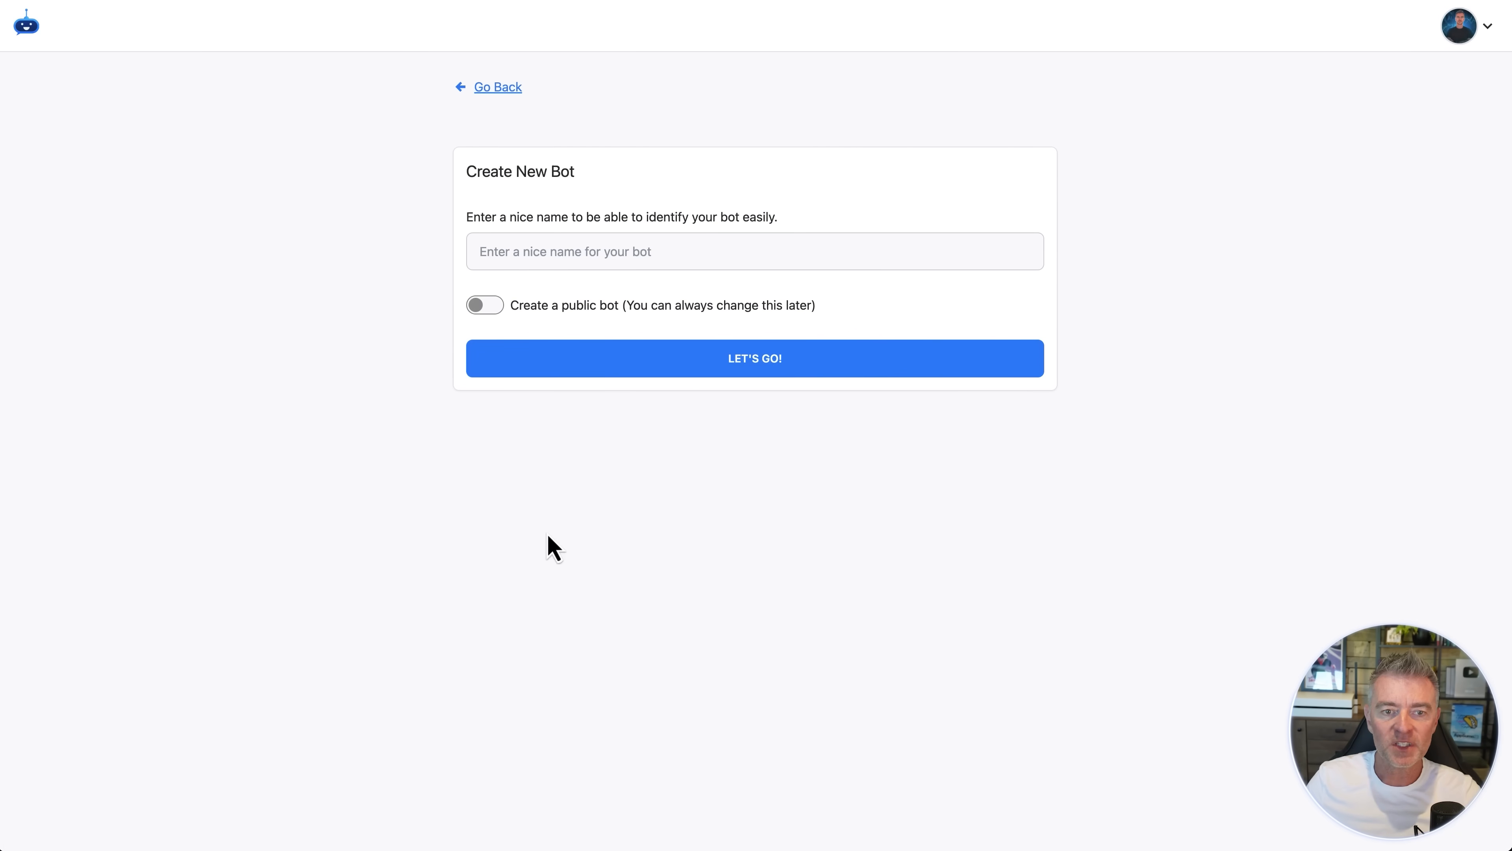
left_click(755, 358)
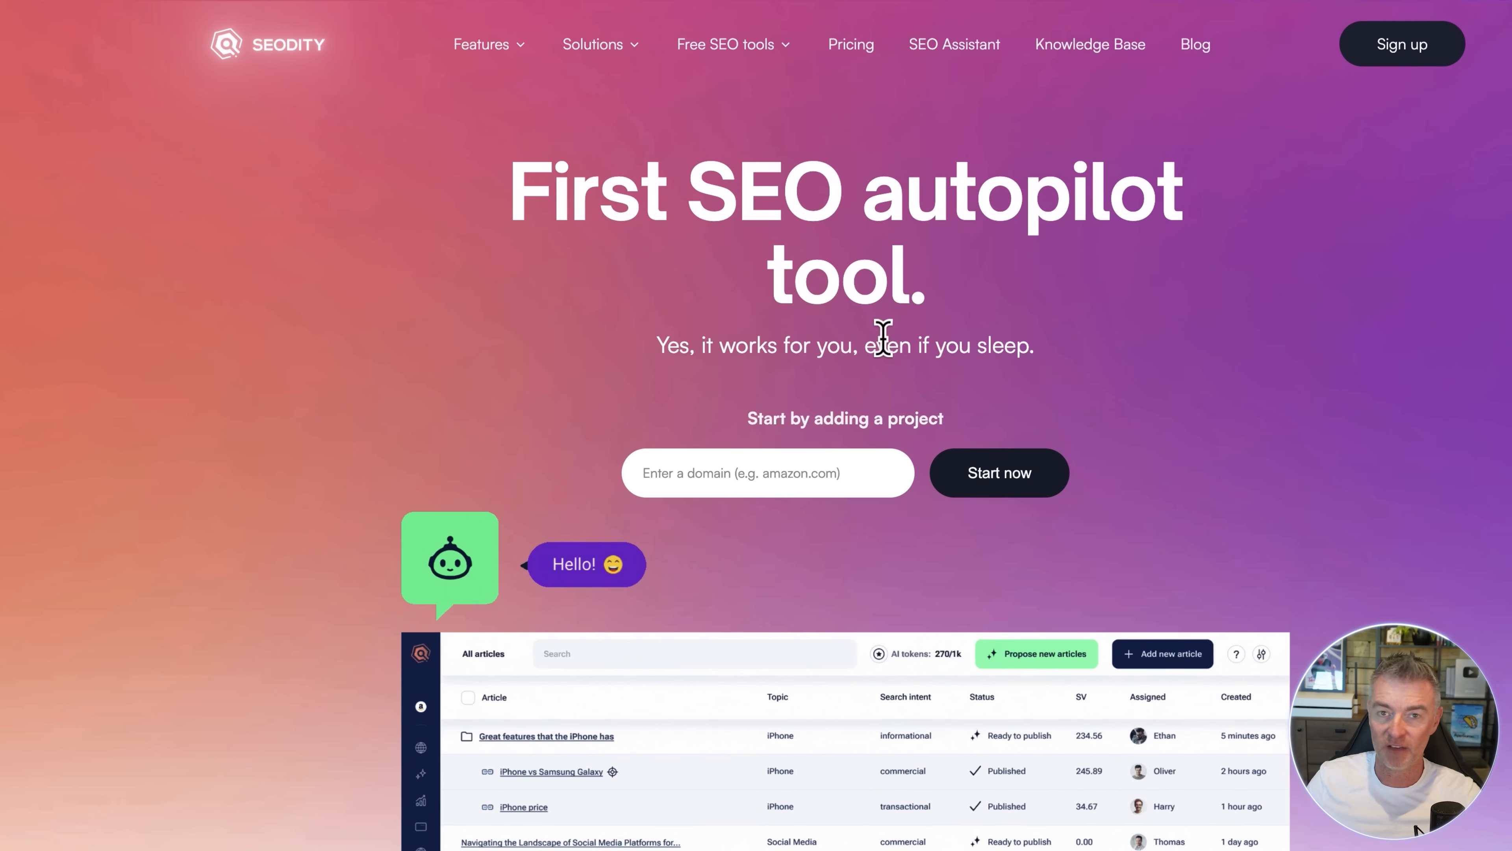
From the Seodity homepage footer, open the Knowledge base GitBook documentation.
scroll("down", 3)
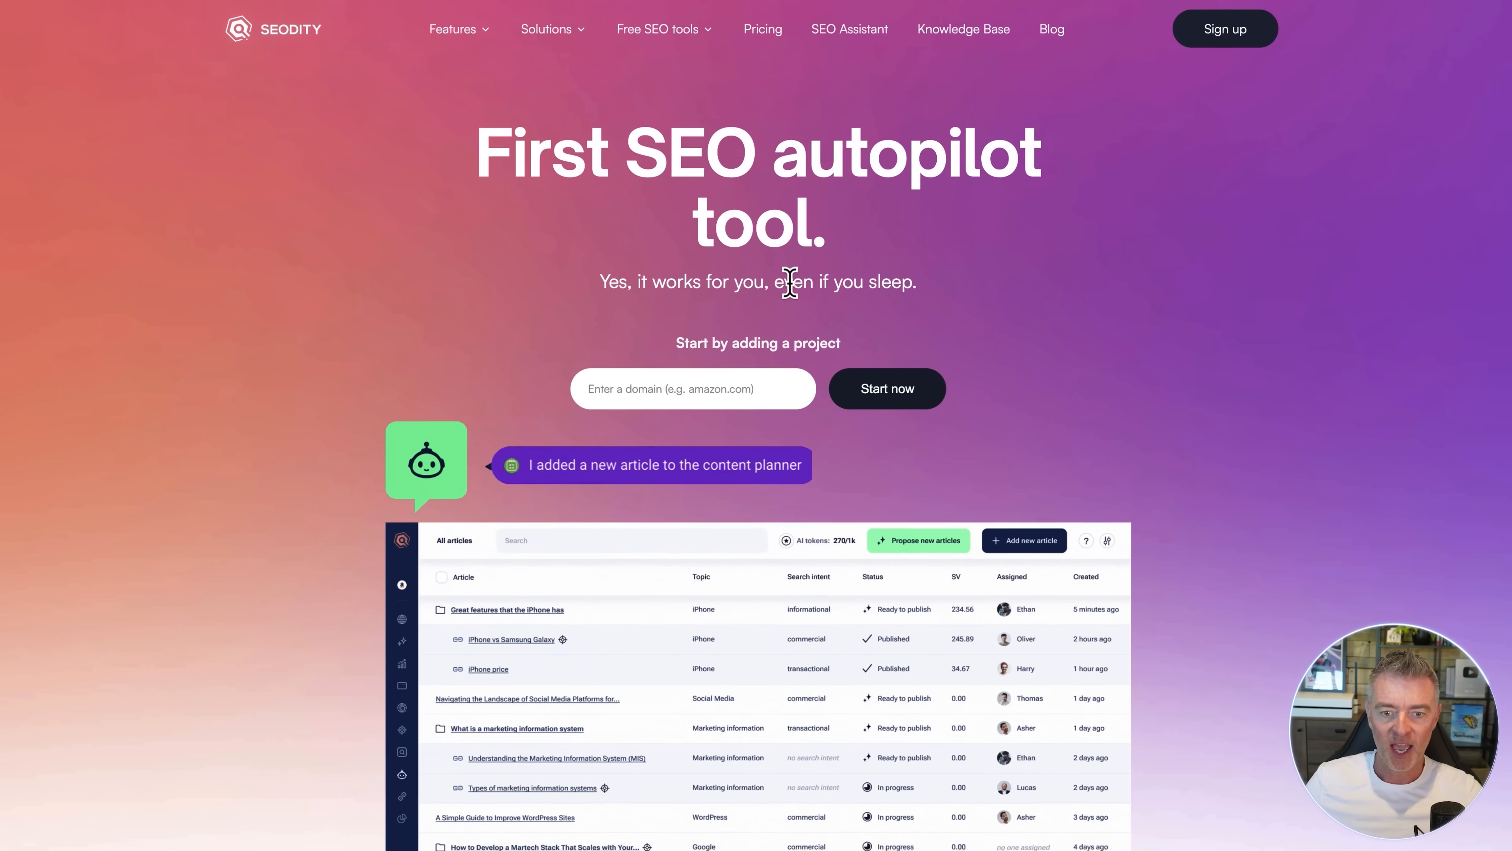
scroll("down", 3)
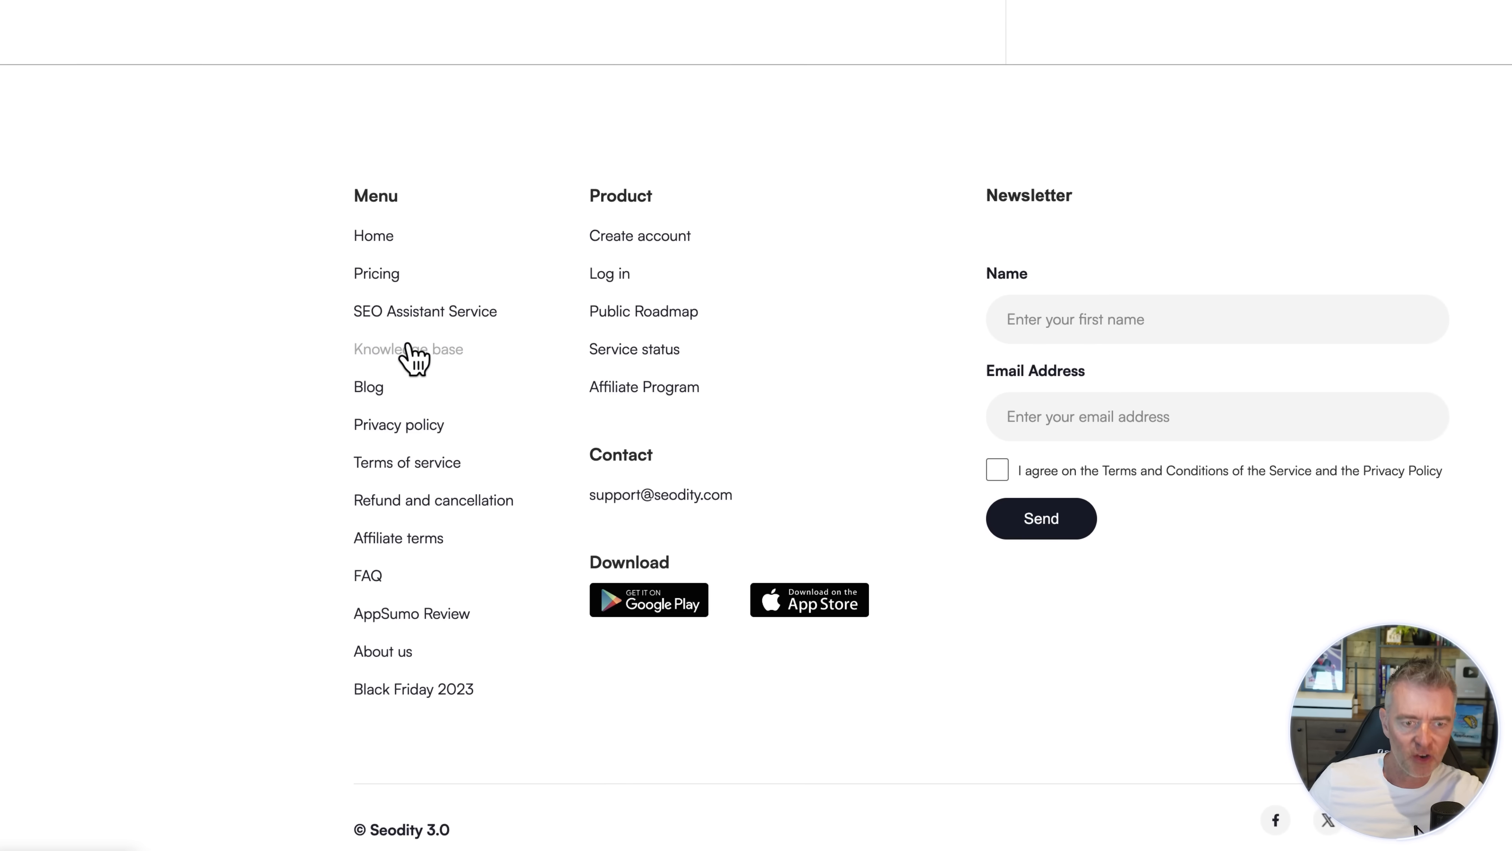
left_click(408, 348)
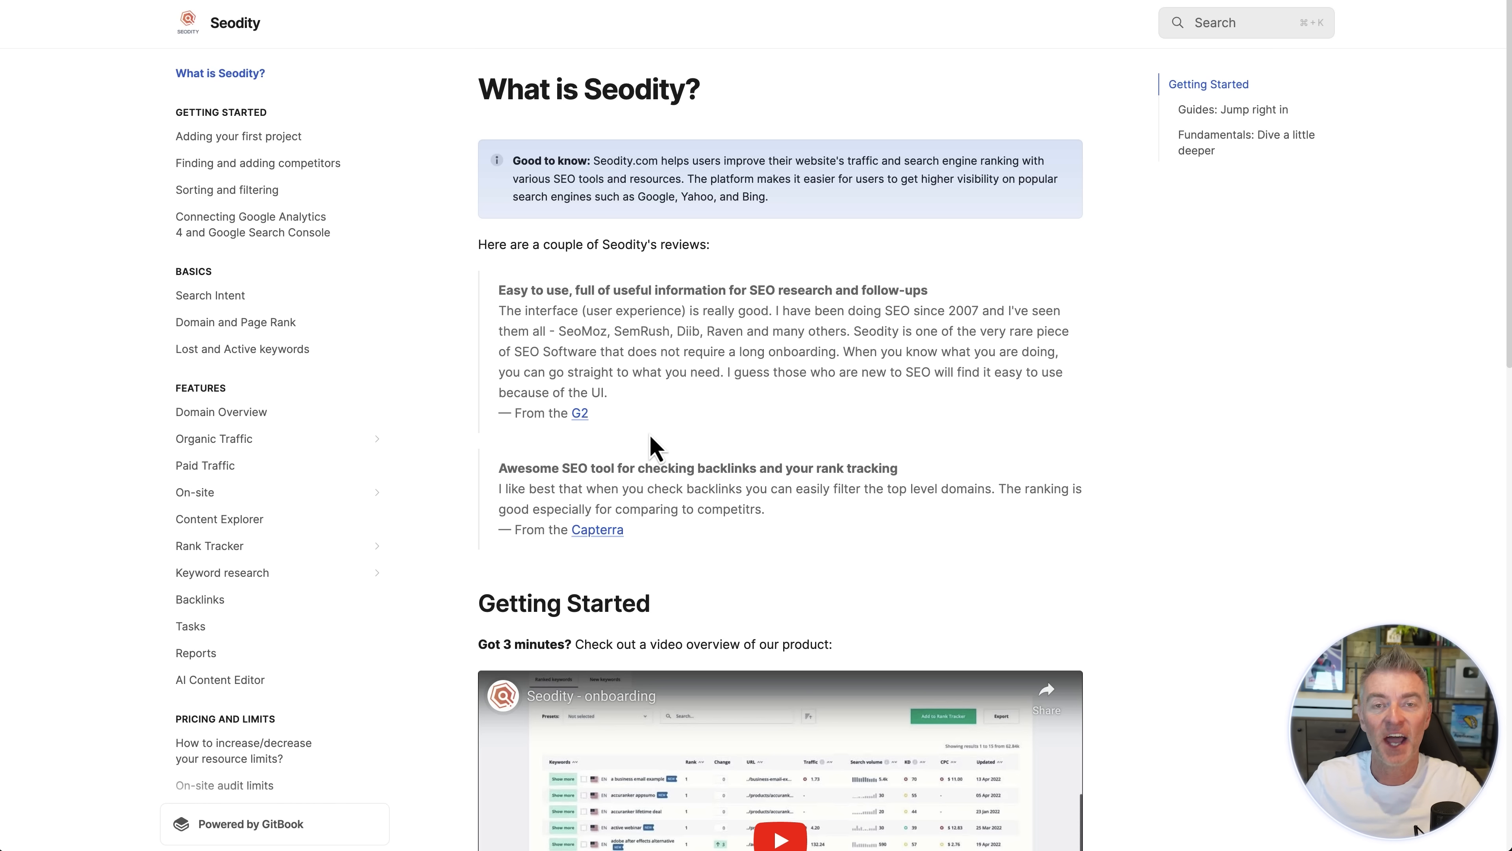
mouse_move(284, 56)
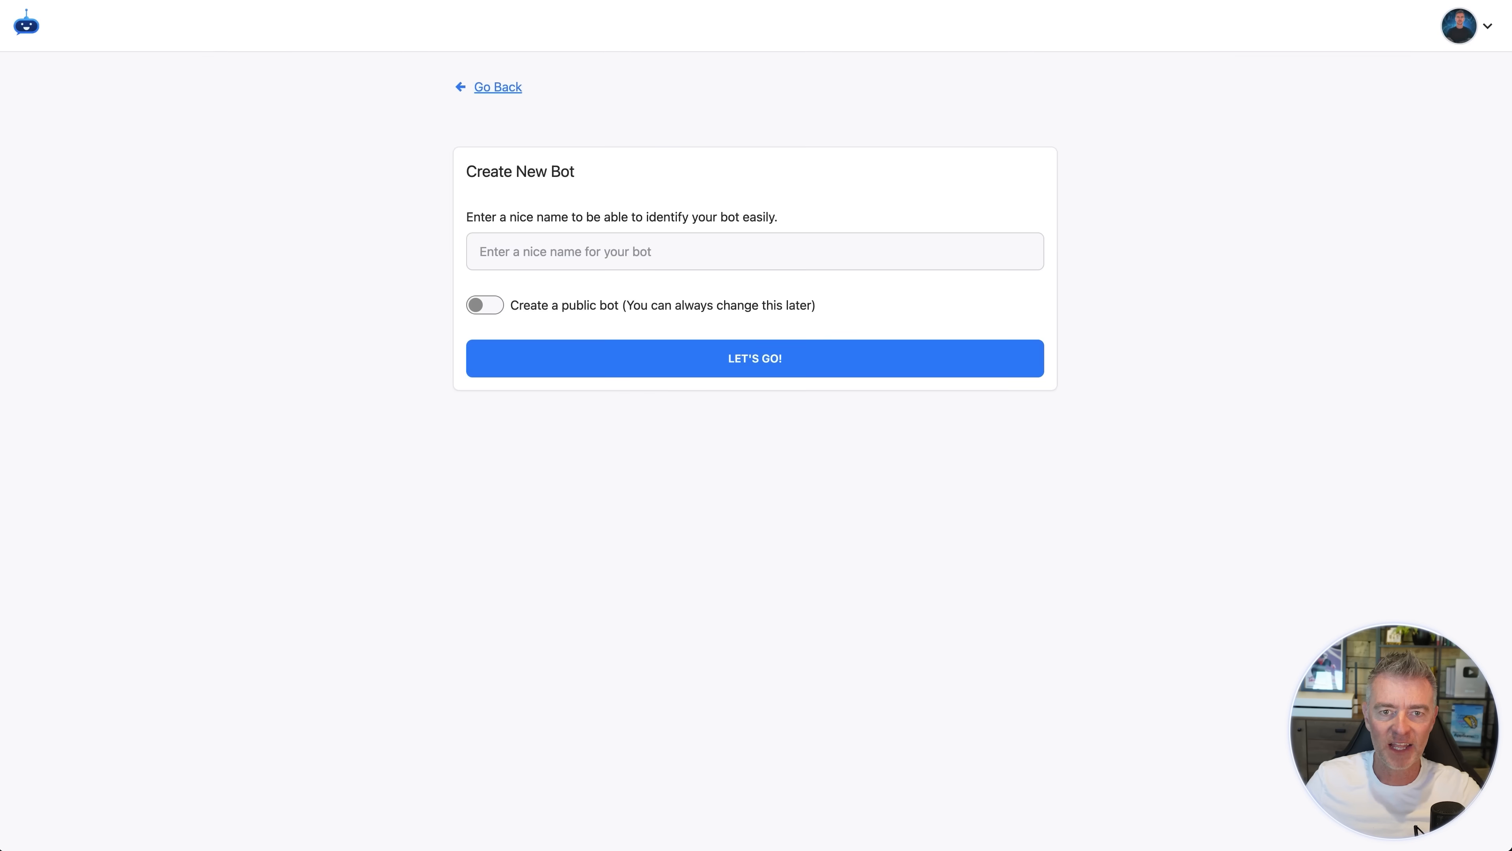
Create a new bot named 'Seo Dity' with the public toggle off, landing on Train from Link.
type("s")
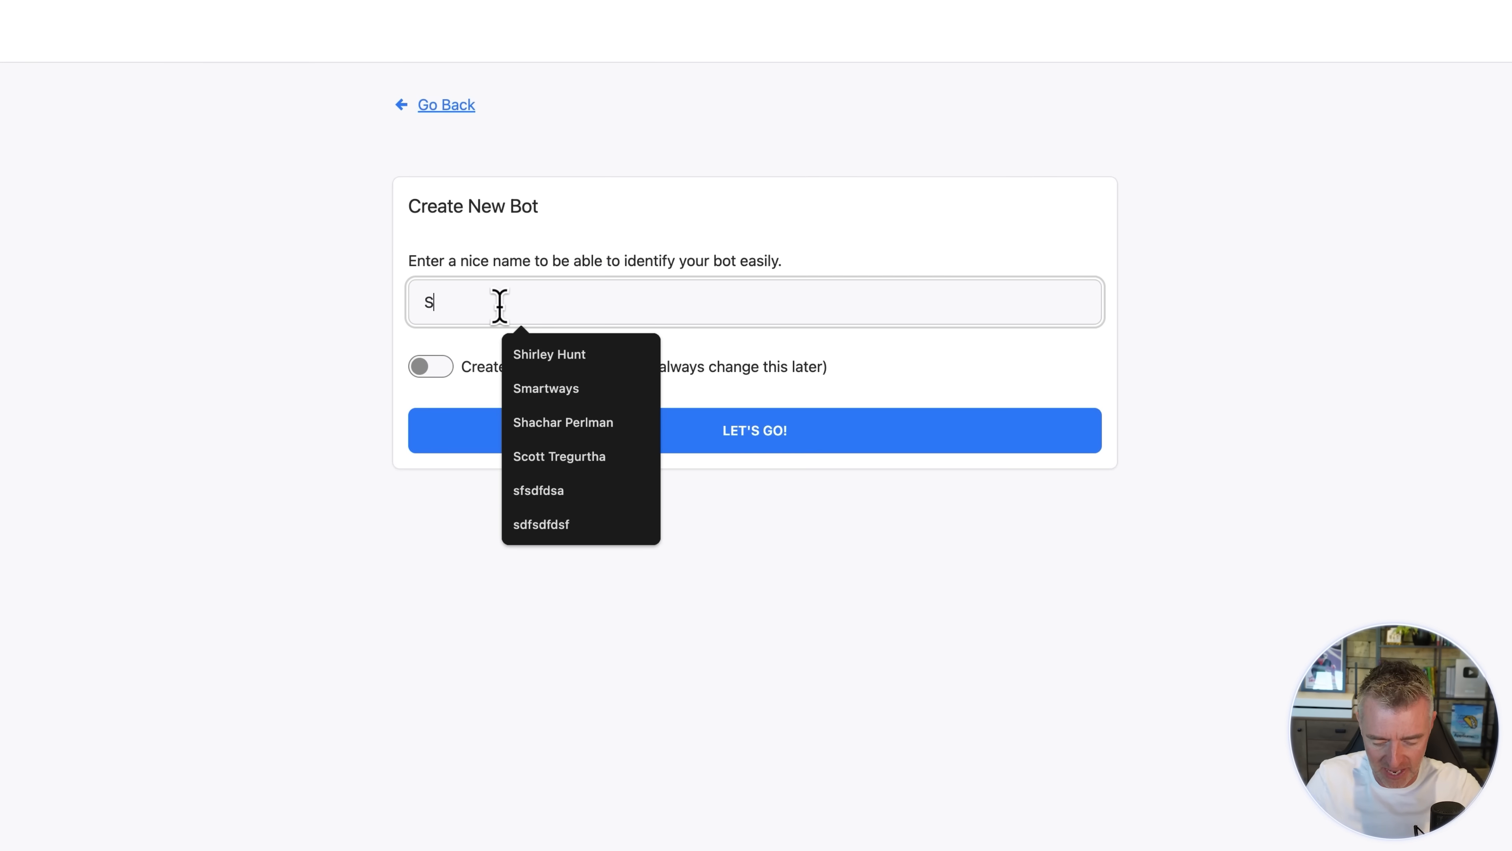
type("eo Di")
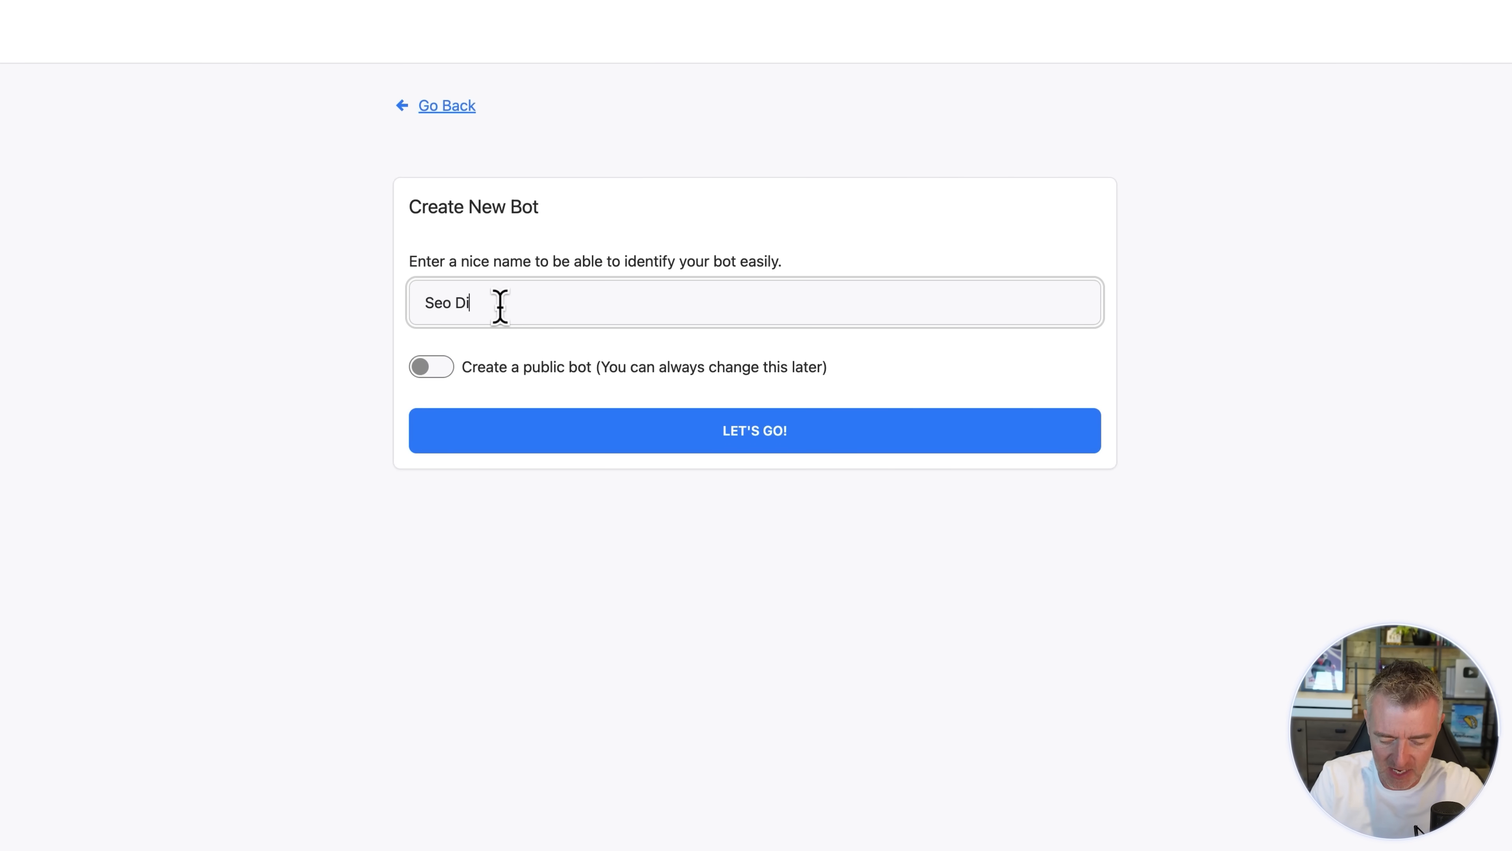
type("ty")
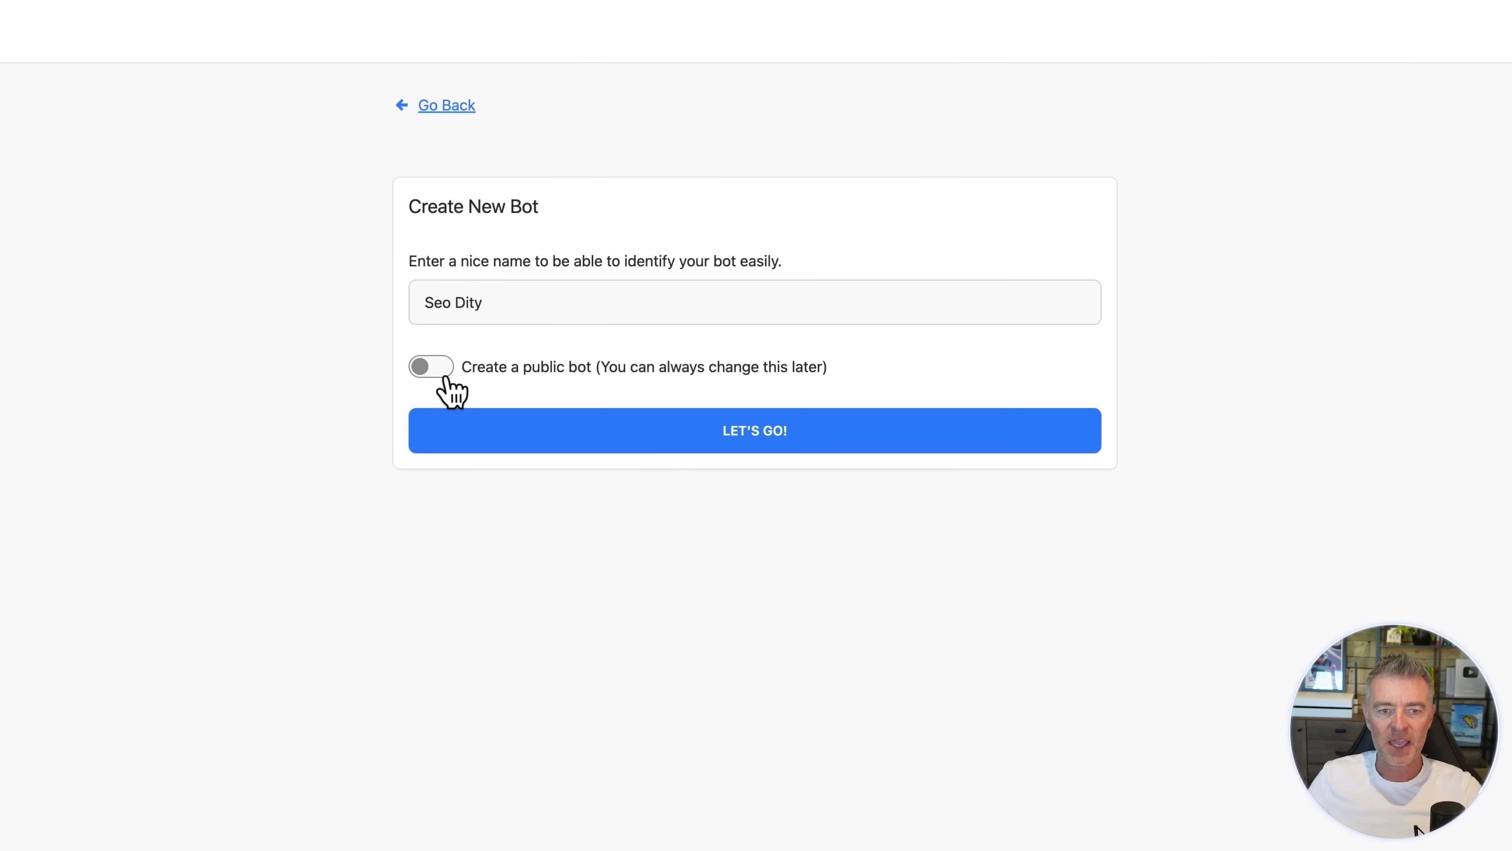
left_click(754, 430)
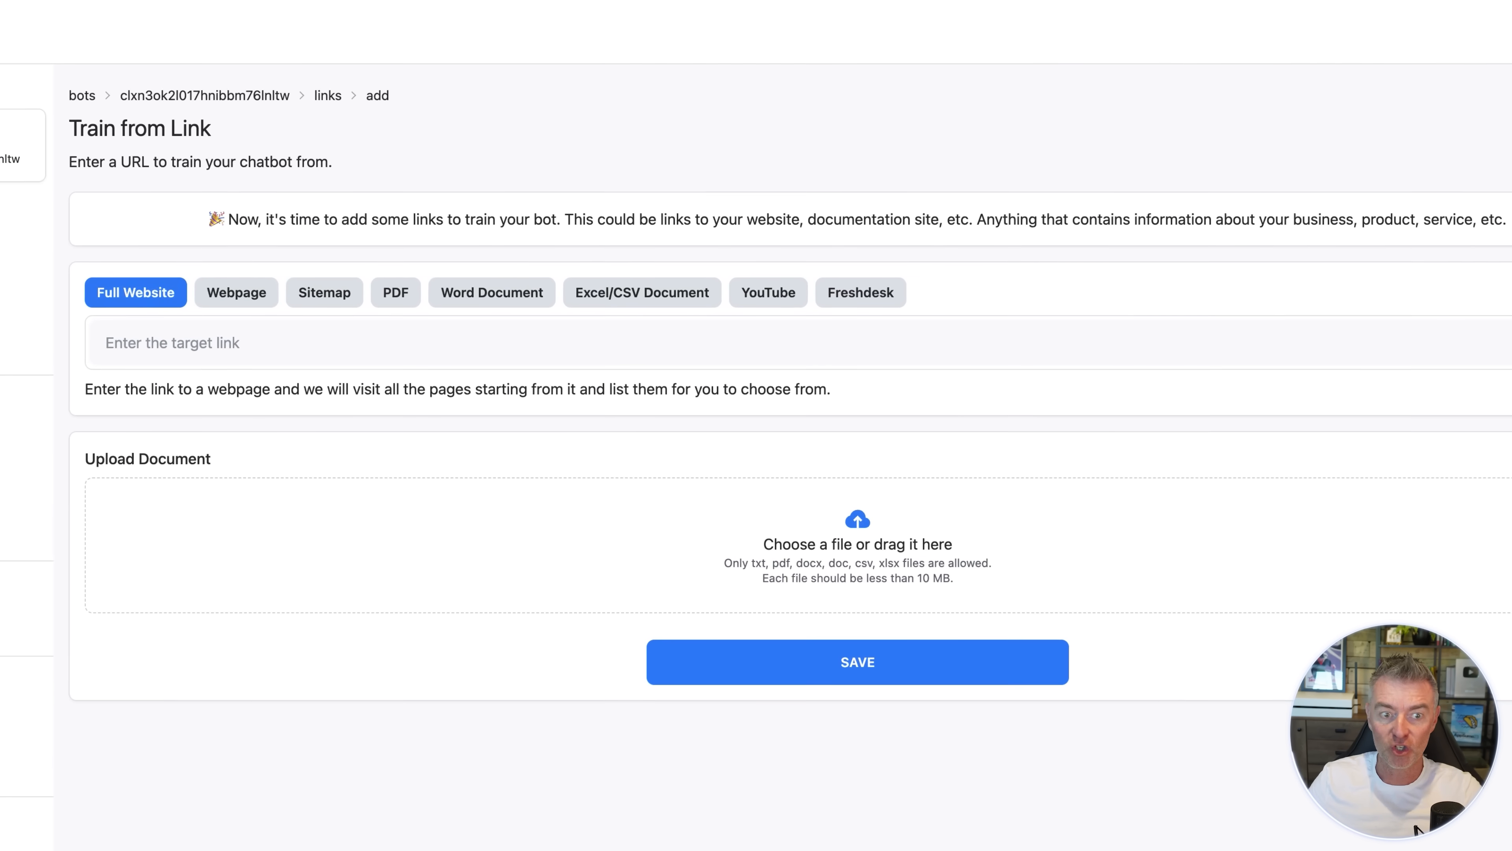
Choose Sitemap as Seo Dity's training source after glancing at the Freshdesk option.
left_click(325, 293)
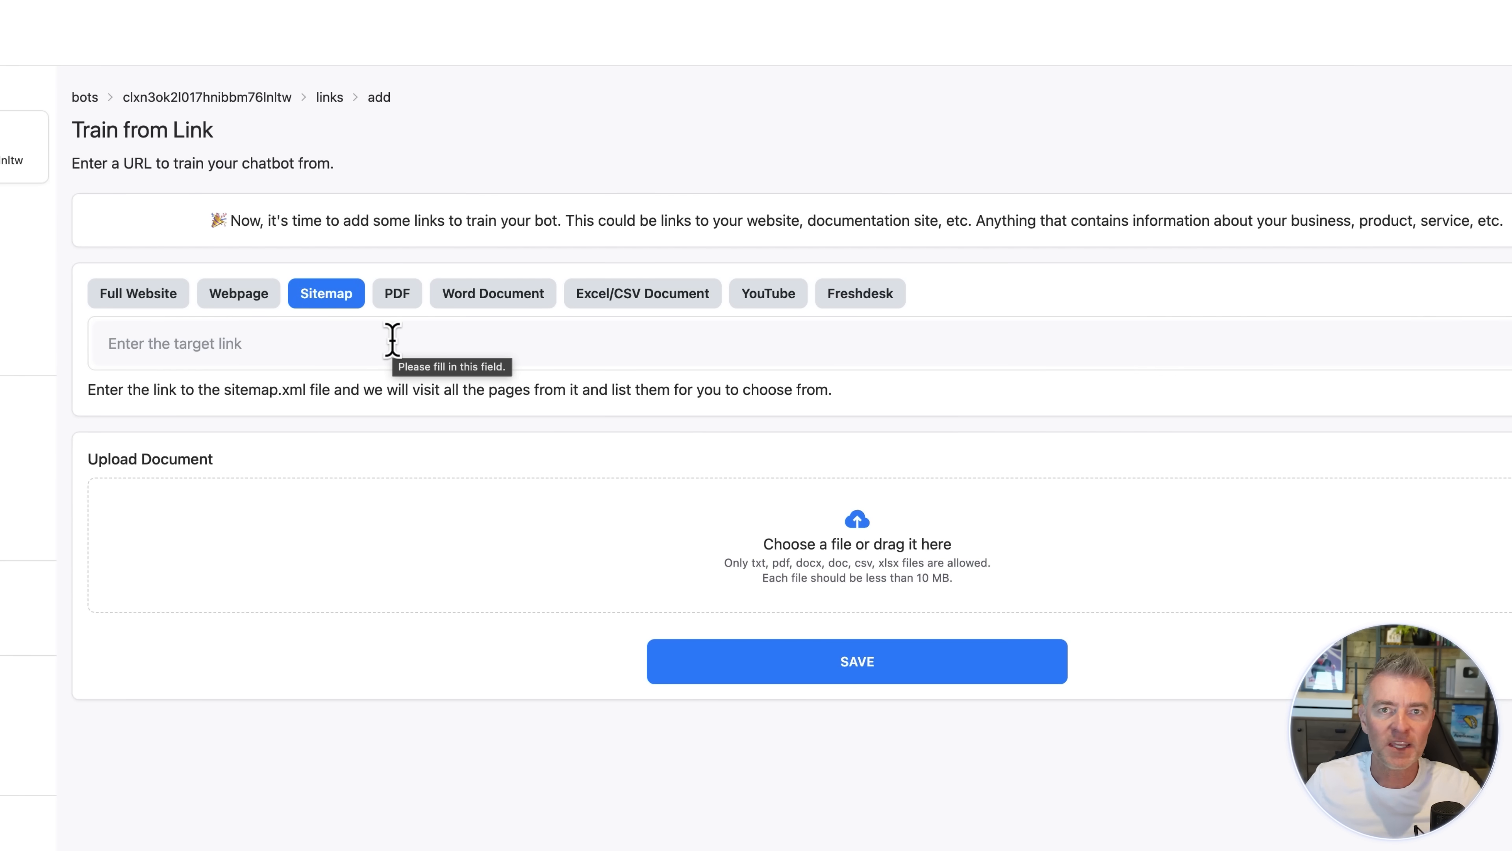
left_click(858, 293)
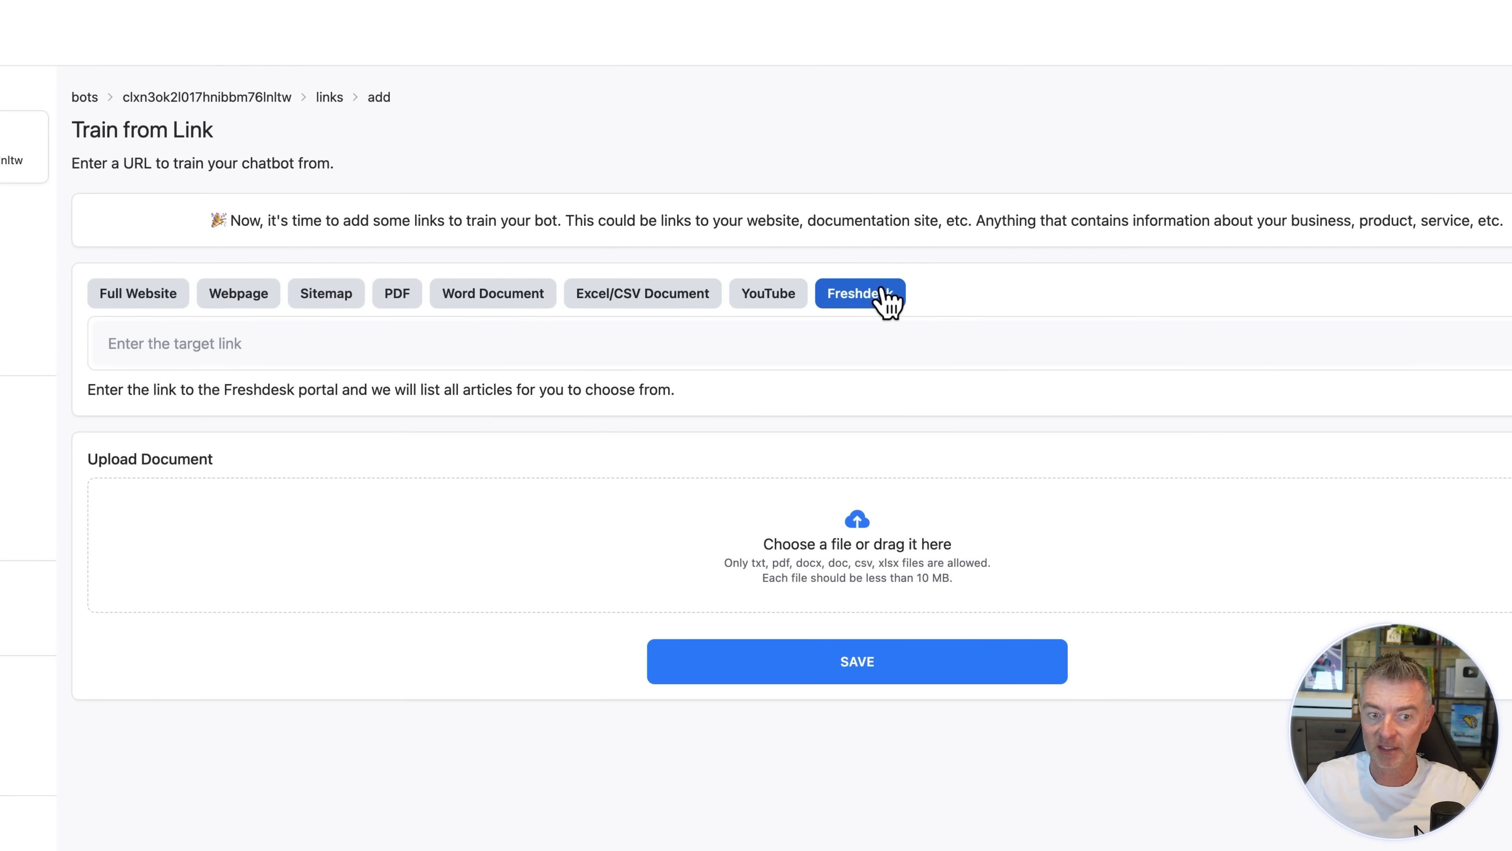
left_click(856, 661)
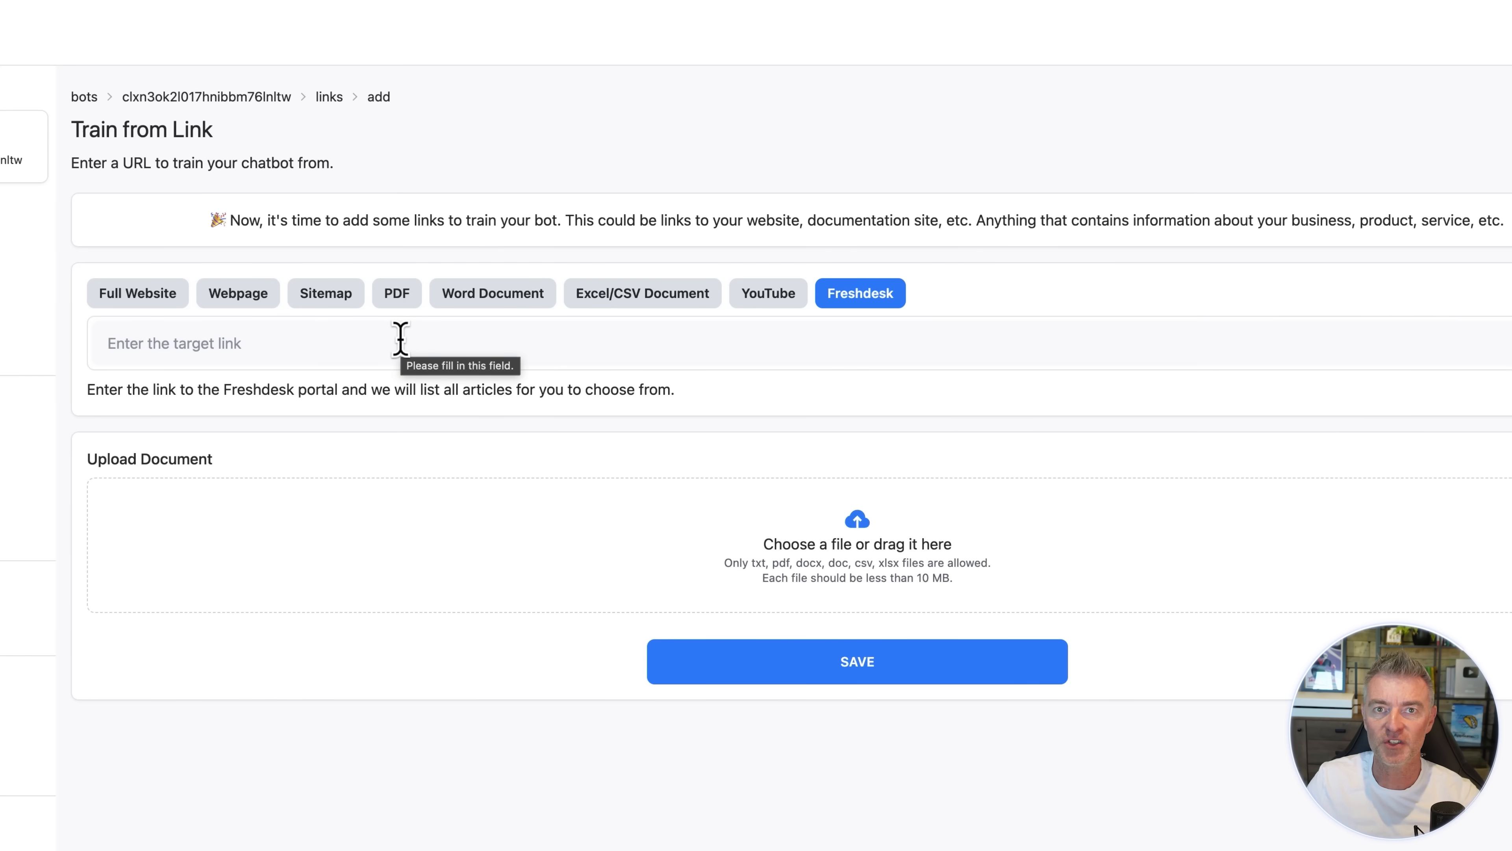
mouse_move(639, 340)
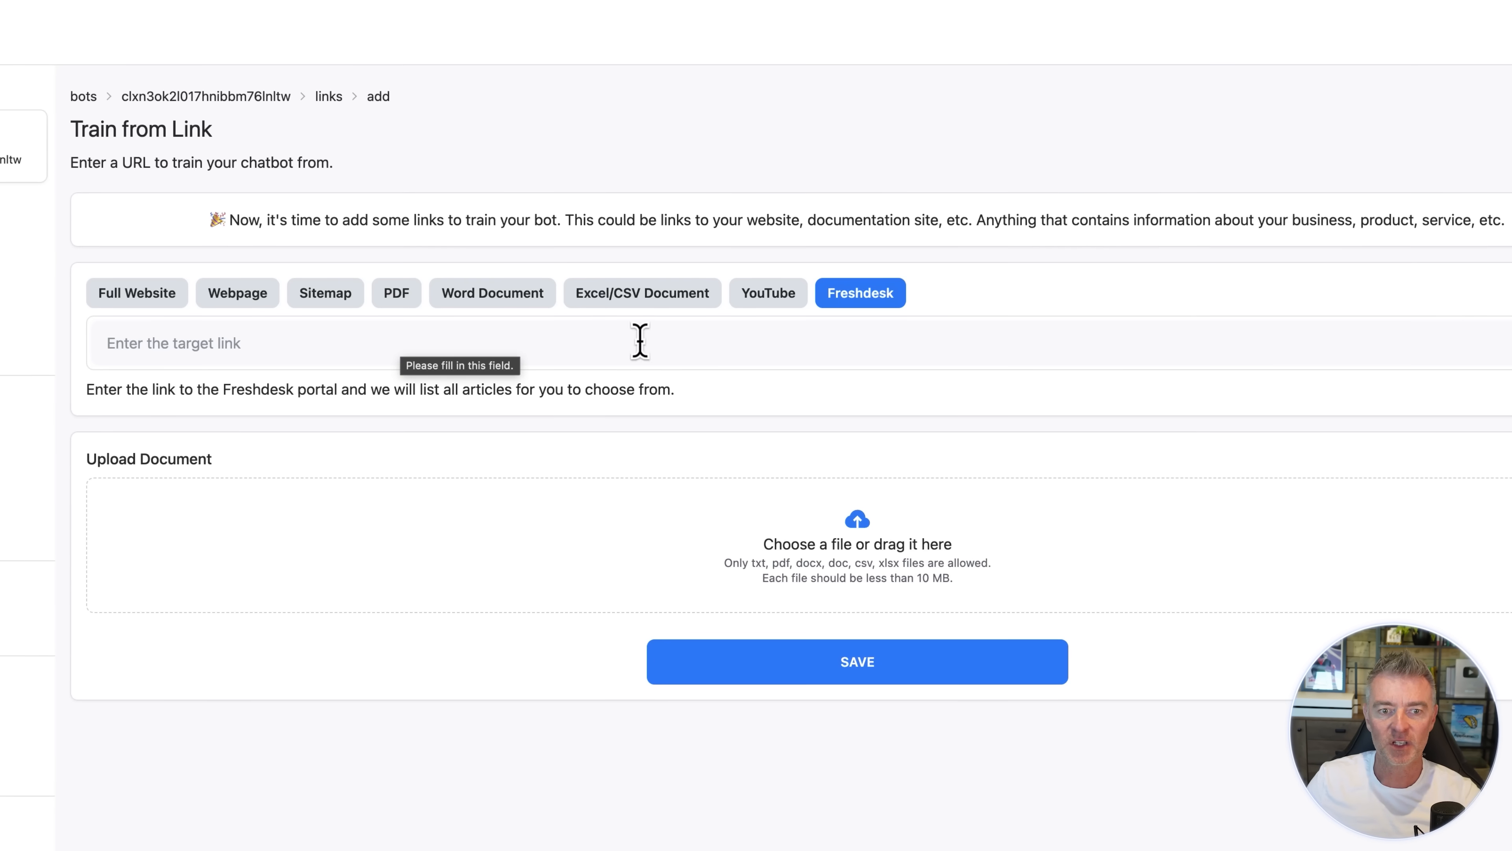
mouse_move(340, 338)
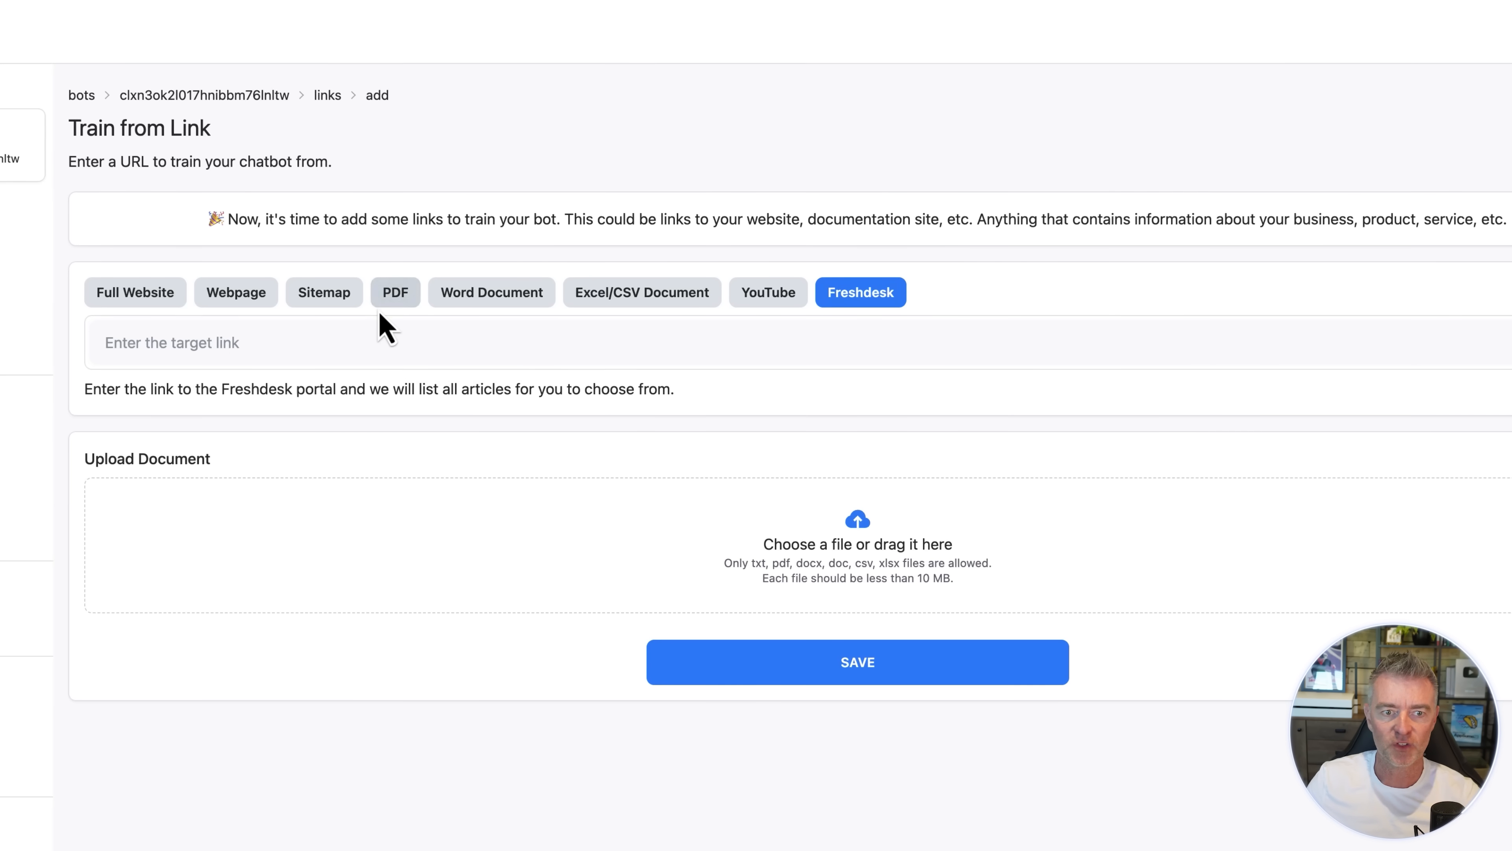
left_click(323, 292)
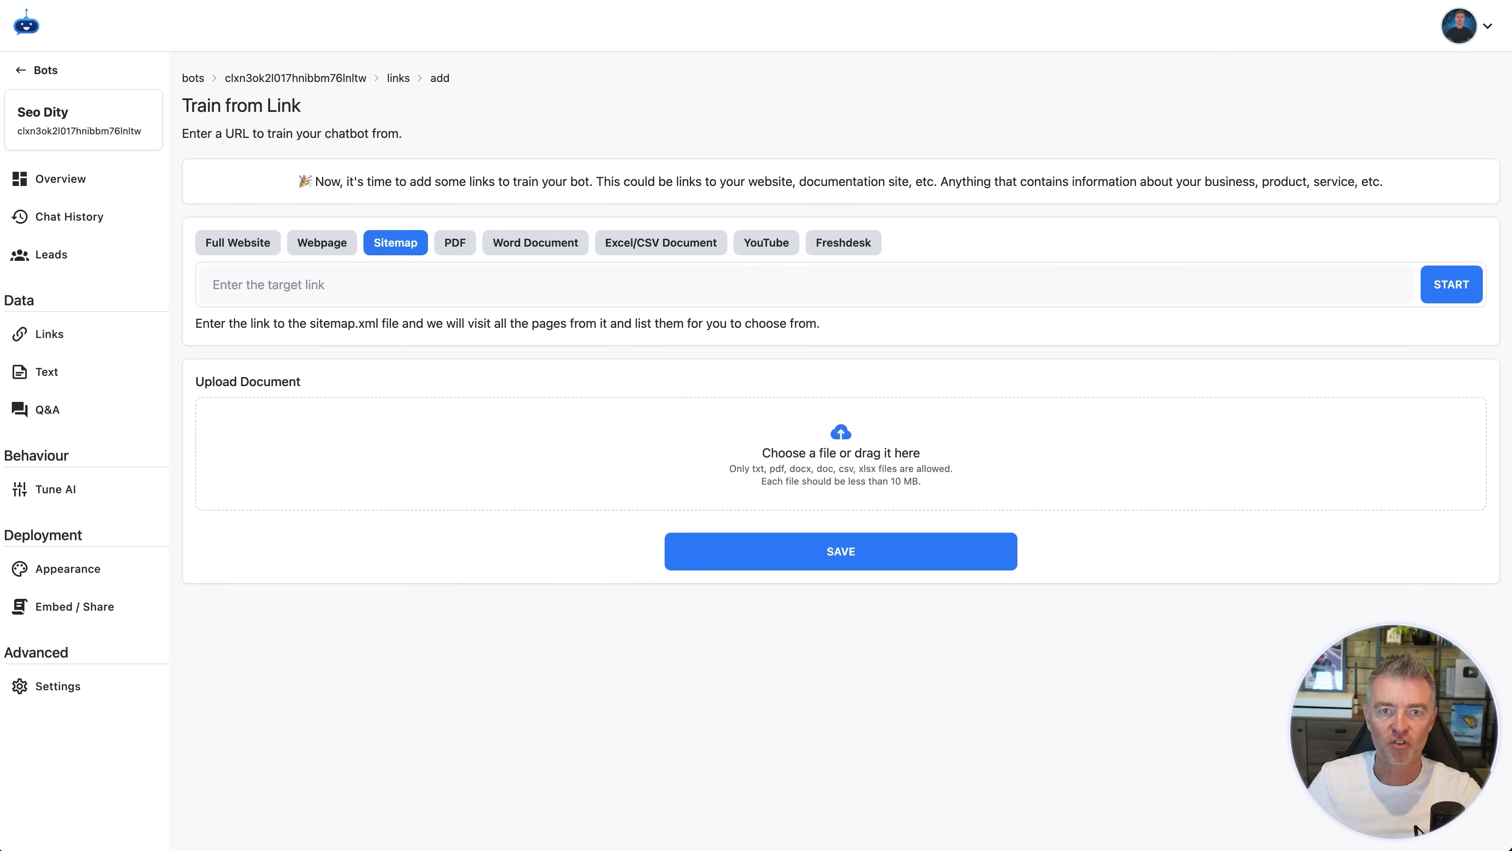
type("https://docs.seodity.com/sitemap.xml")
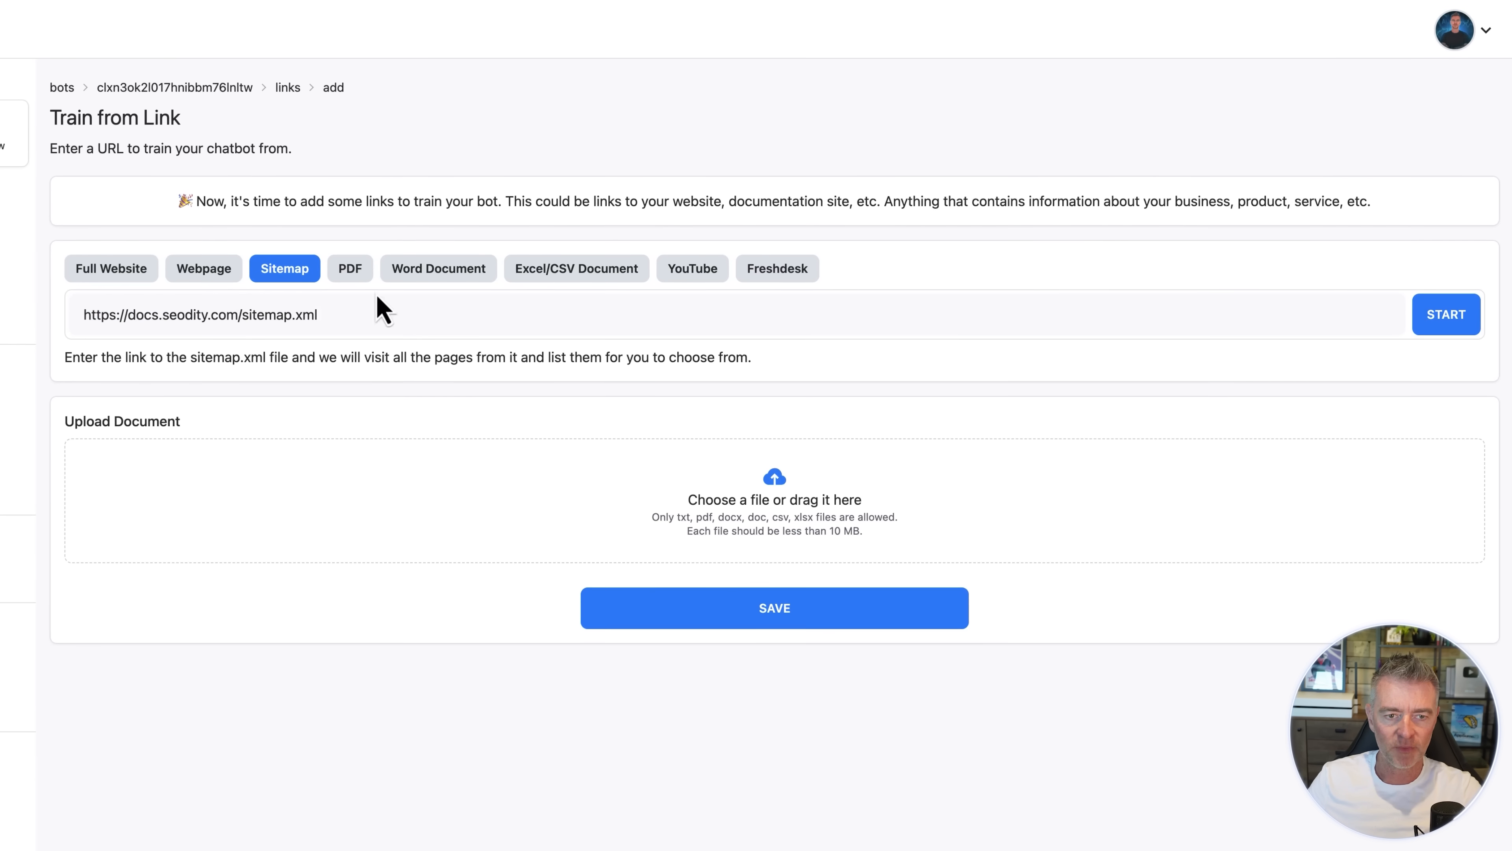
left_click(1444, 313)
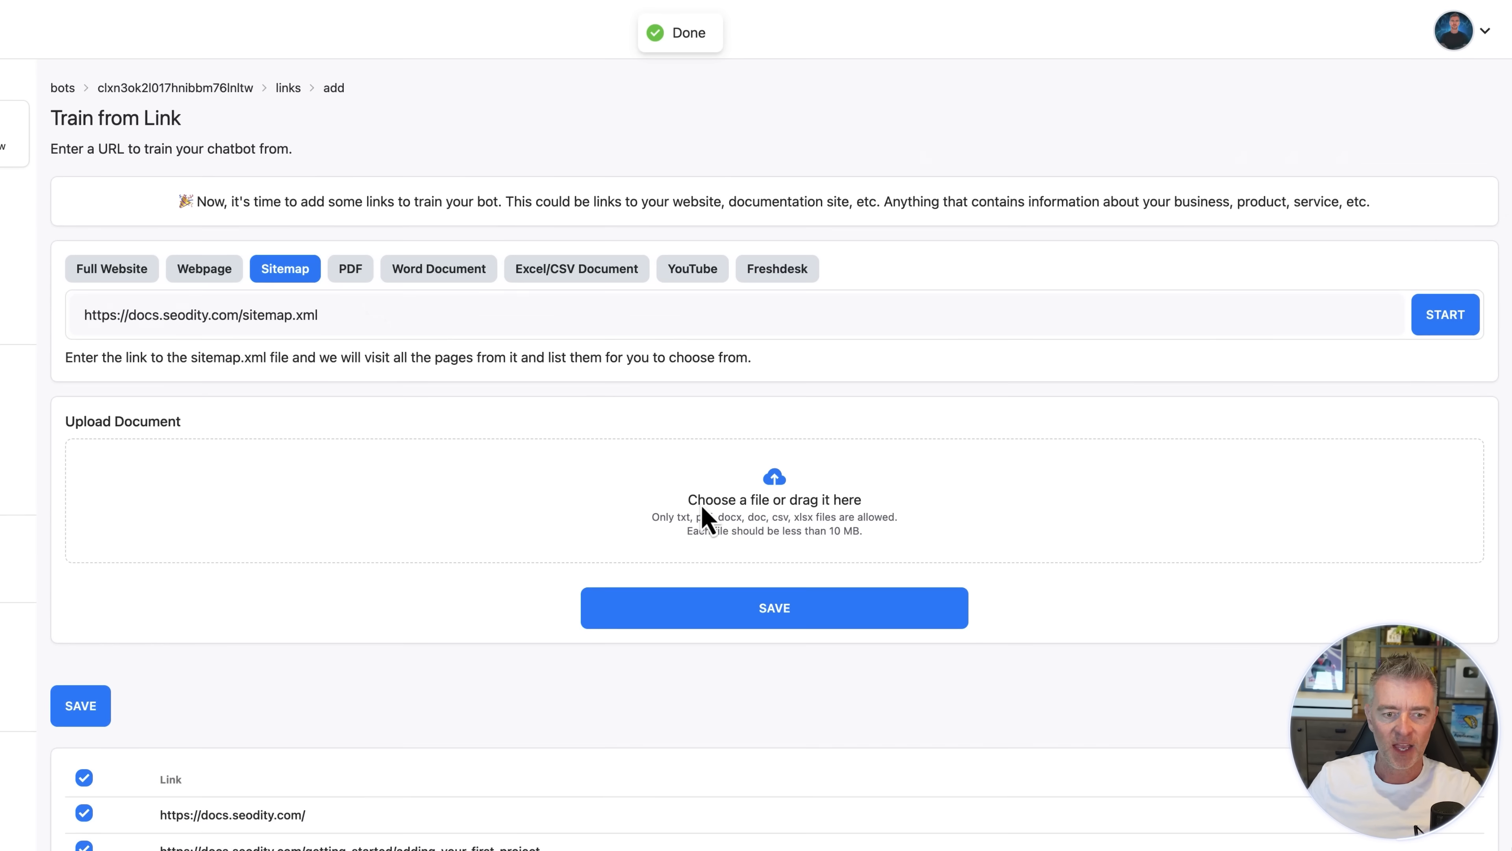
scroll("down", 3)
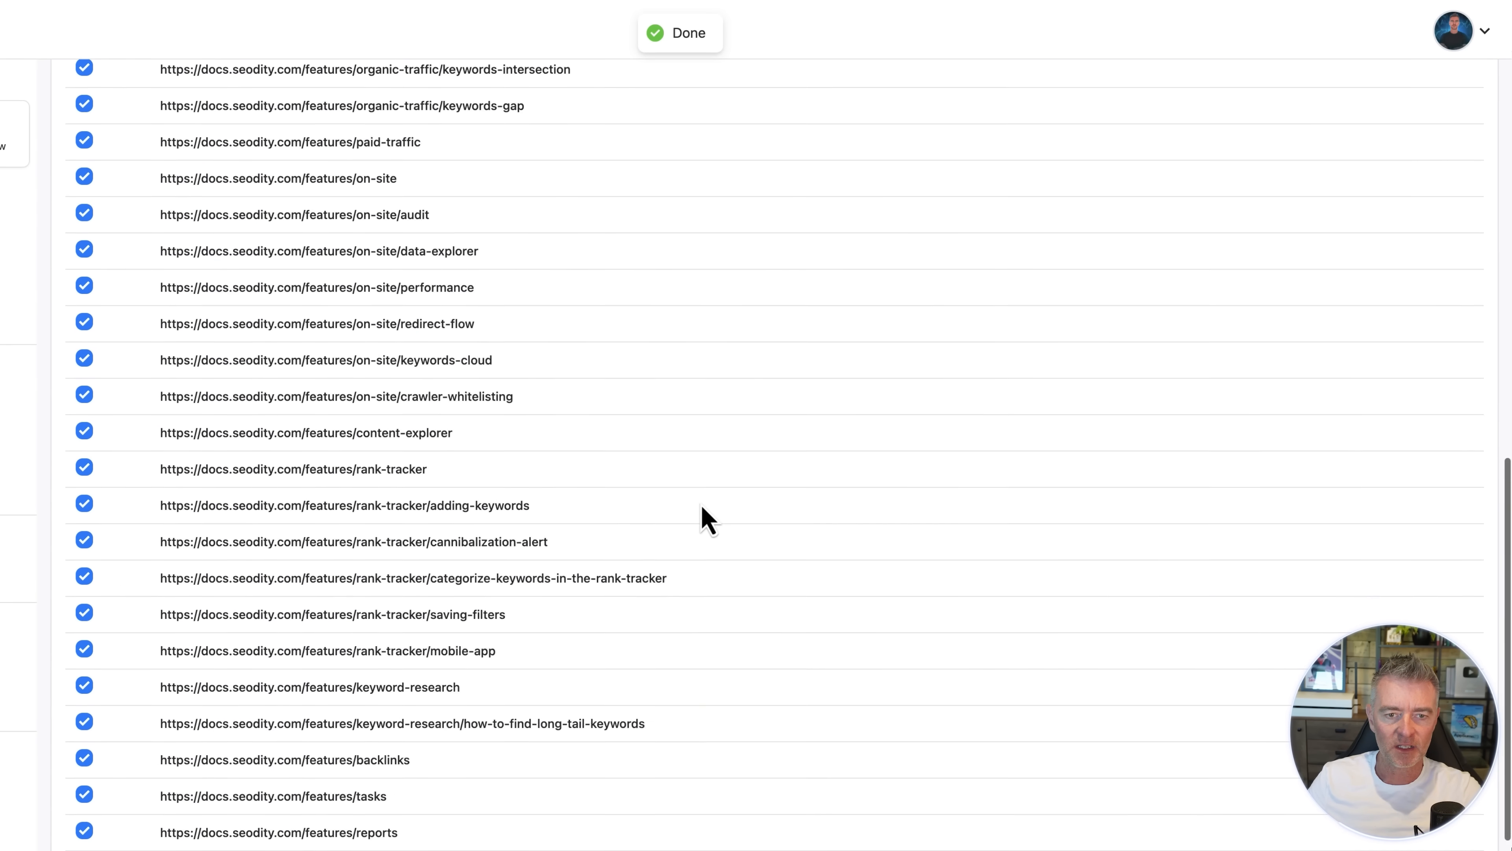
scroll("up", 3)
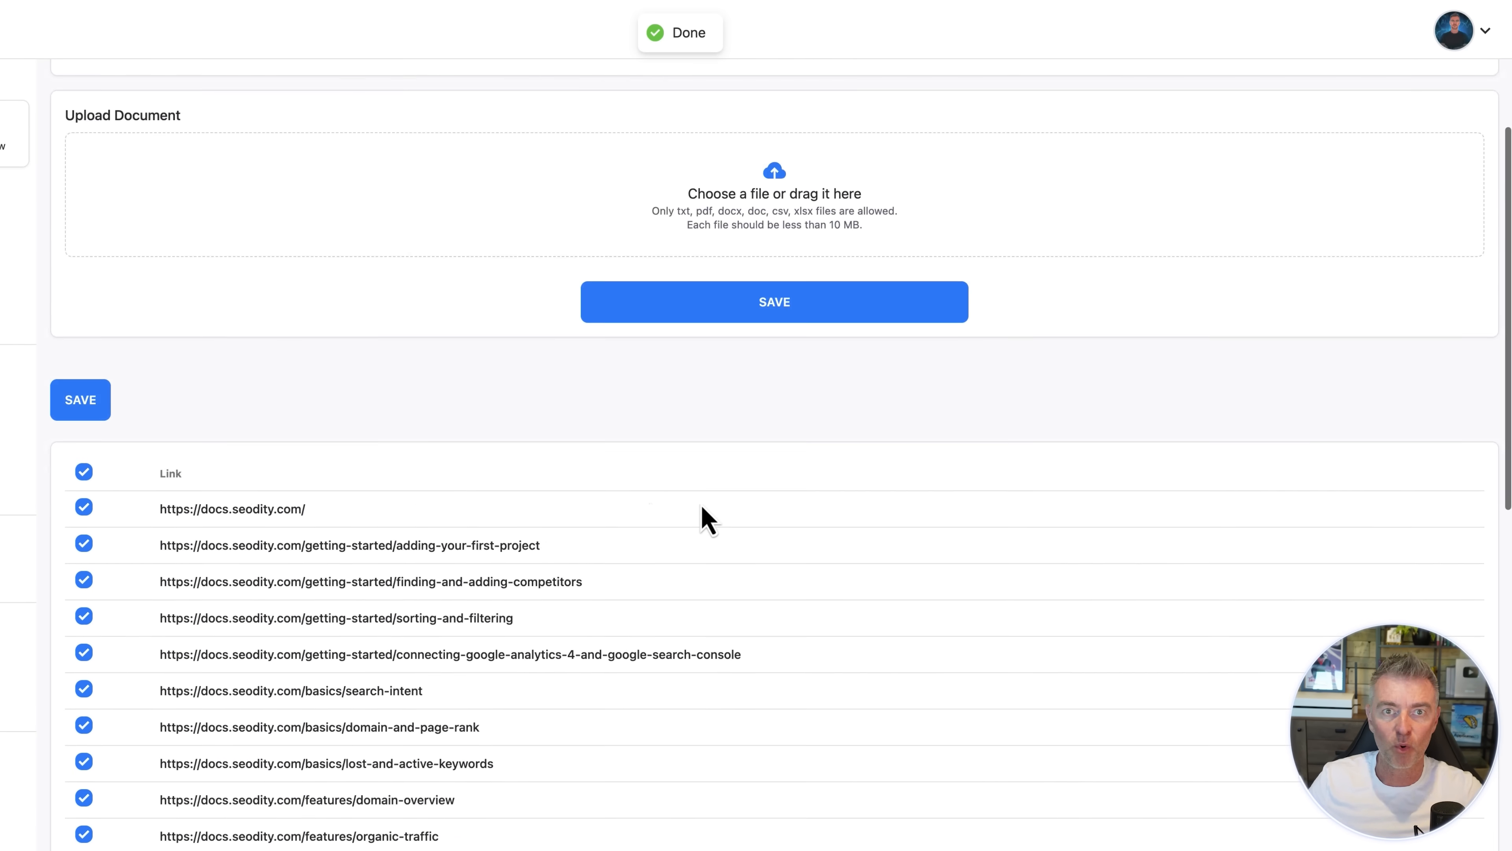
left_click(80, 399)
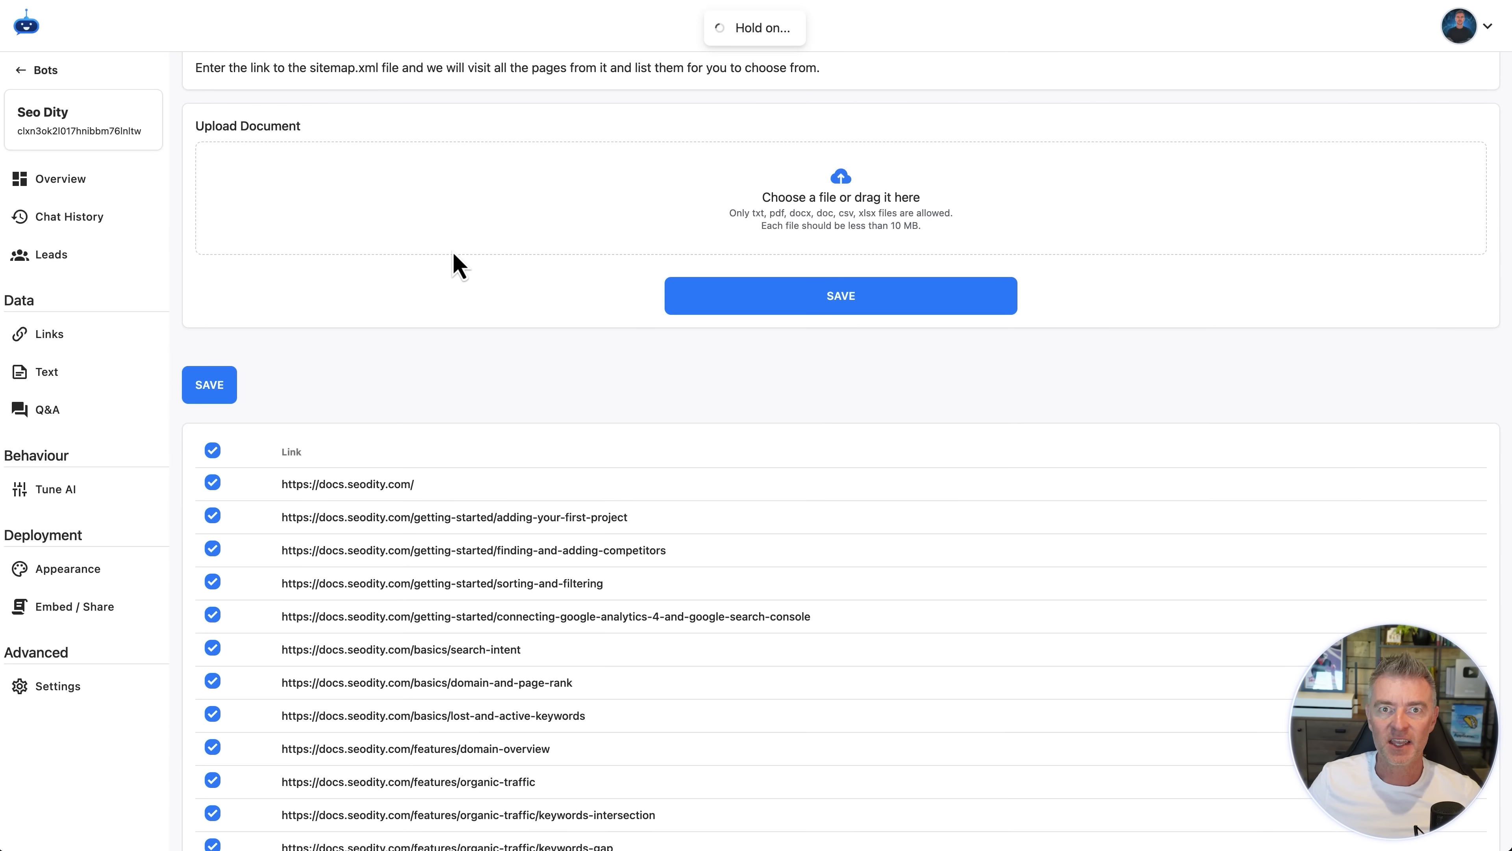
Bring up the bot's Appearance settings with the chat preview once training is done.
left_click(68, 568)
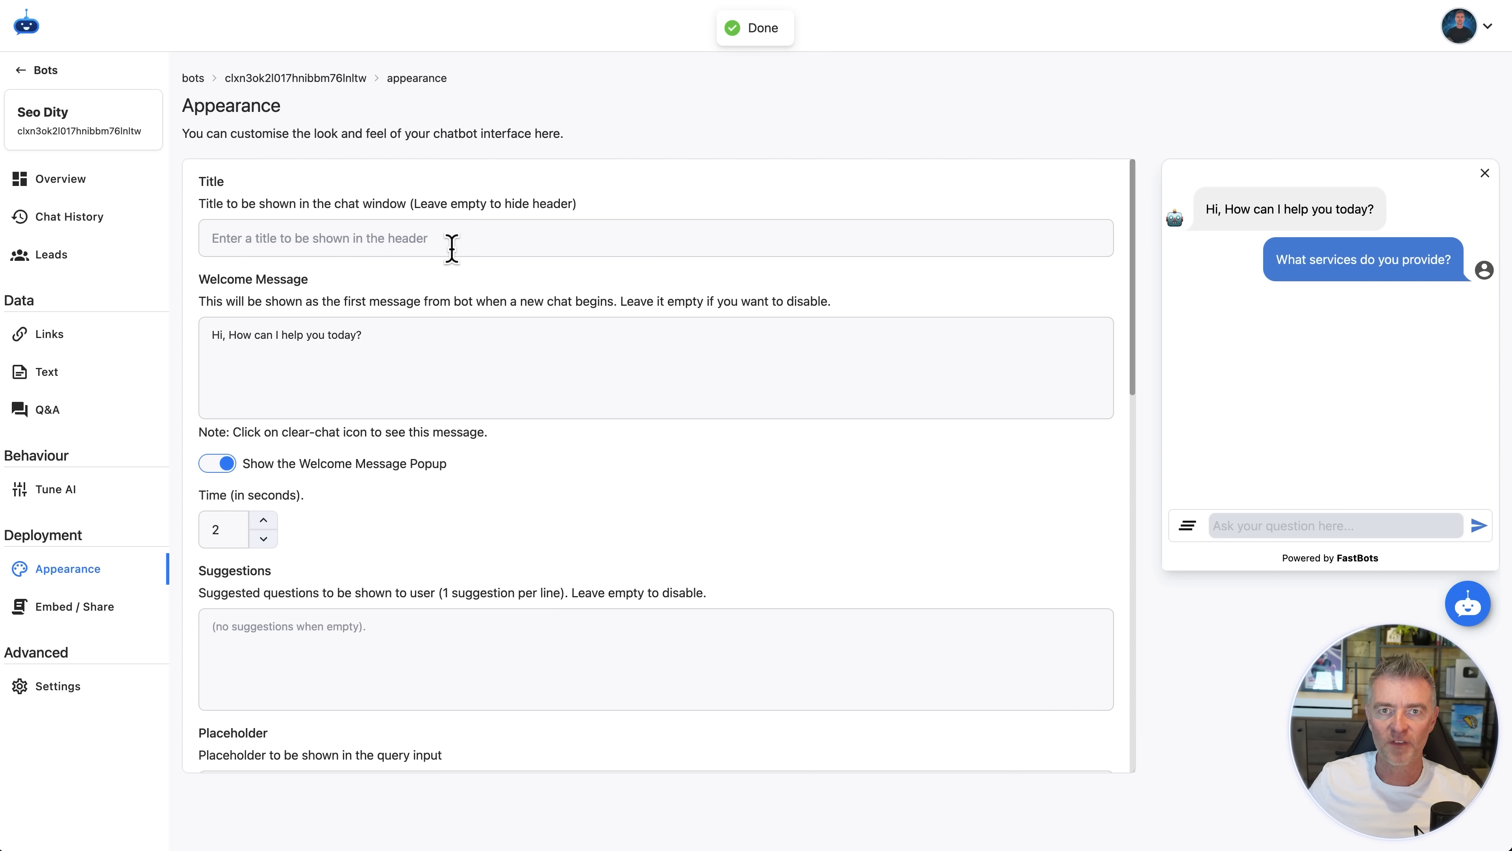
mouse_move(56, 216)
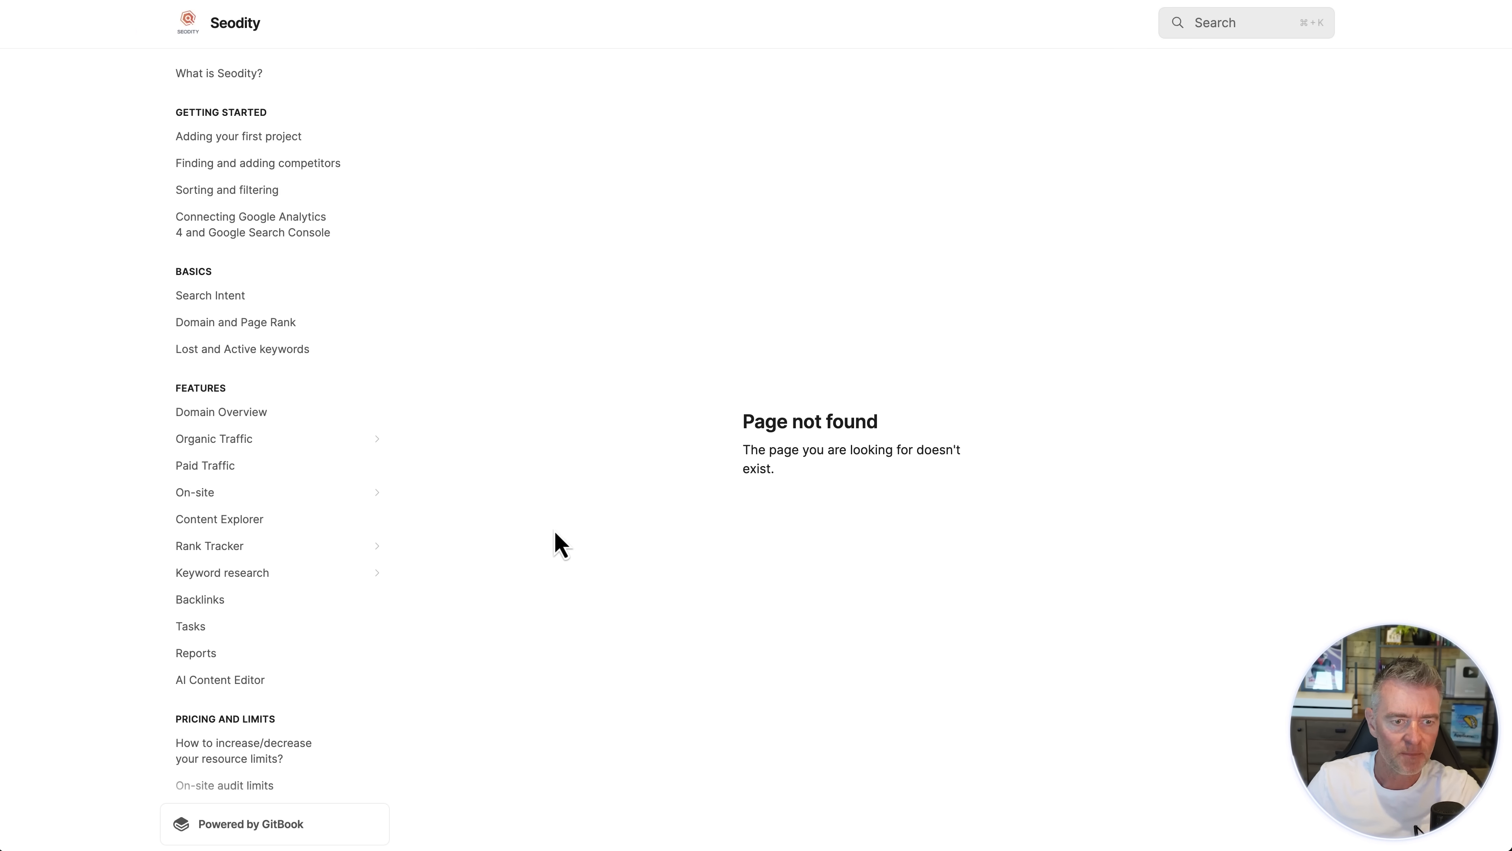
mouse_move(202, 304)
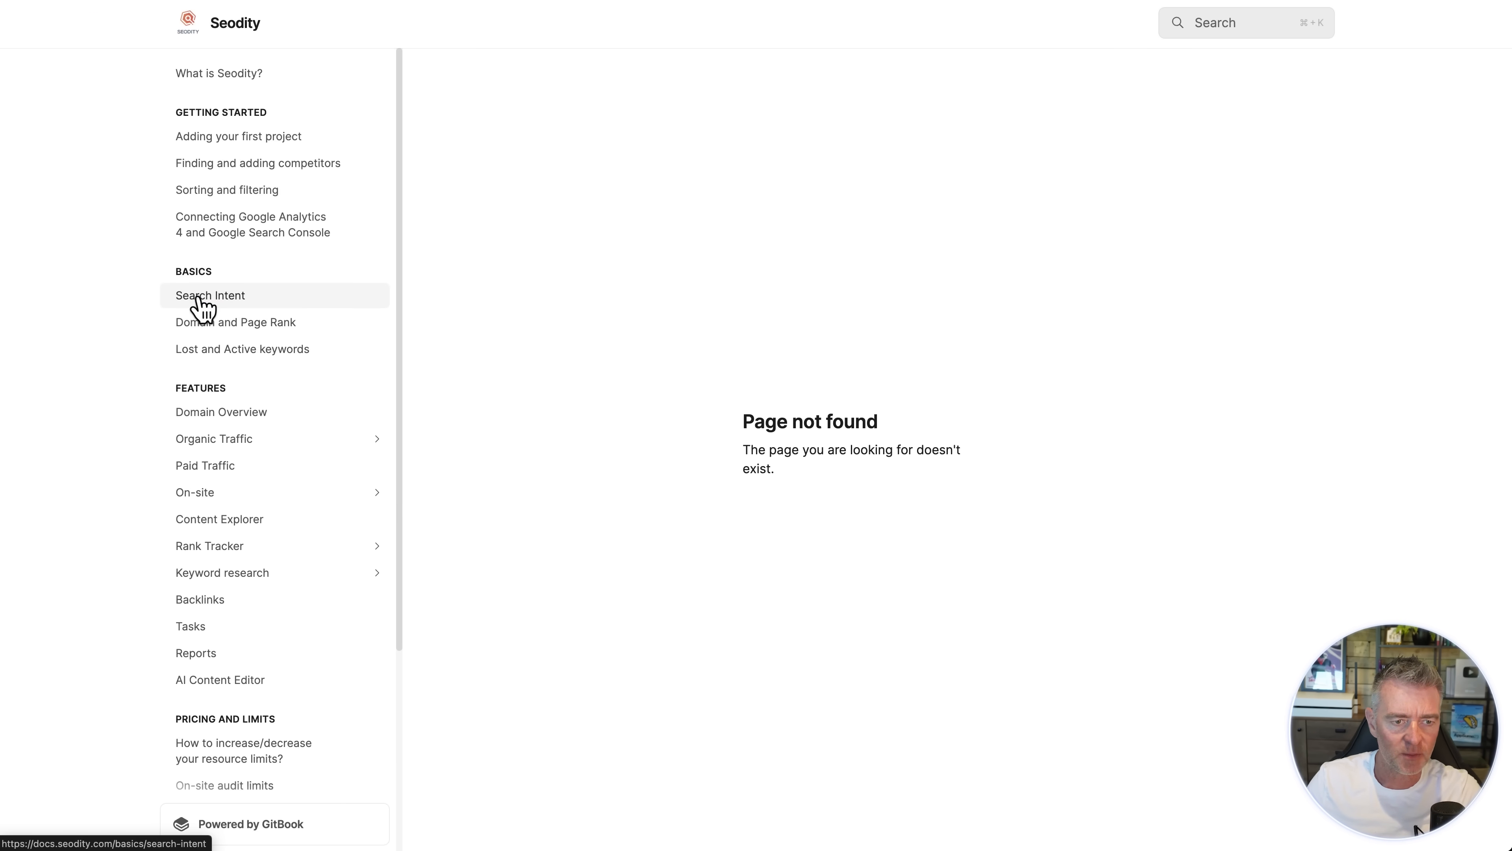
Open the Search Intent article under Basics in the Seodity GitBook docs.
left_click(210, 295)
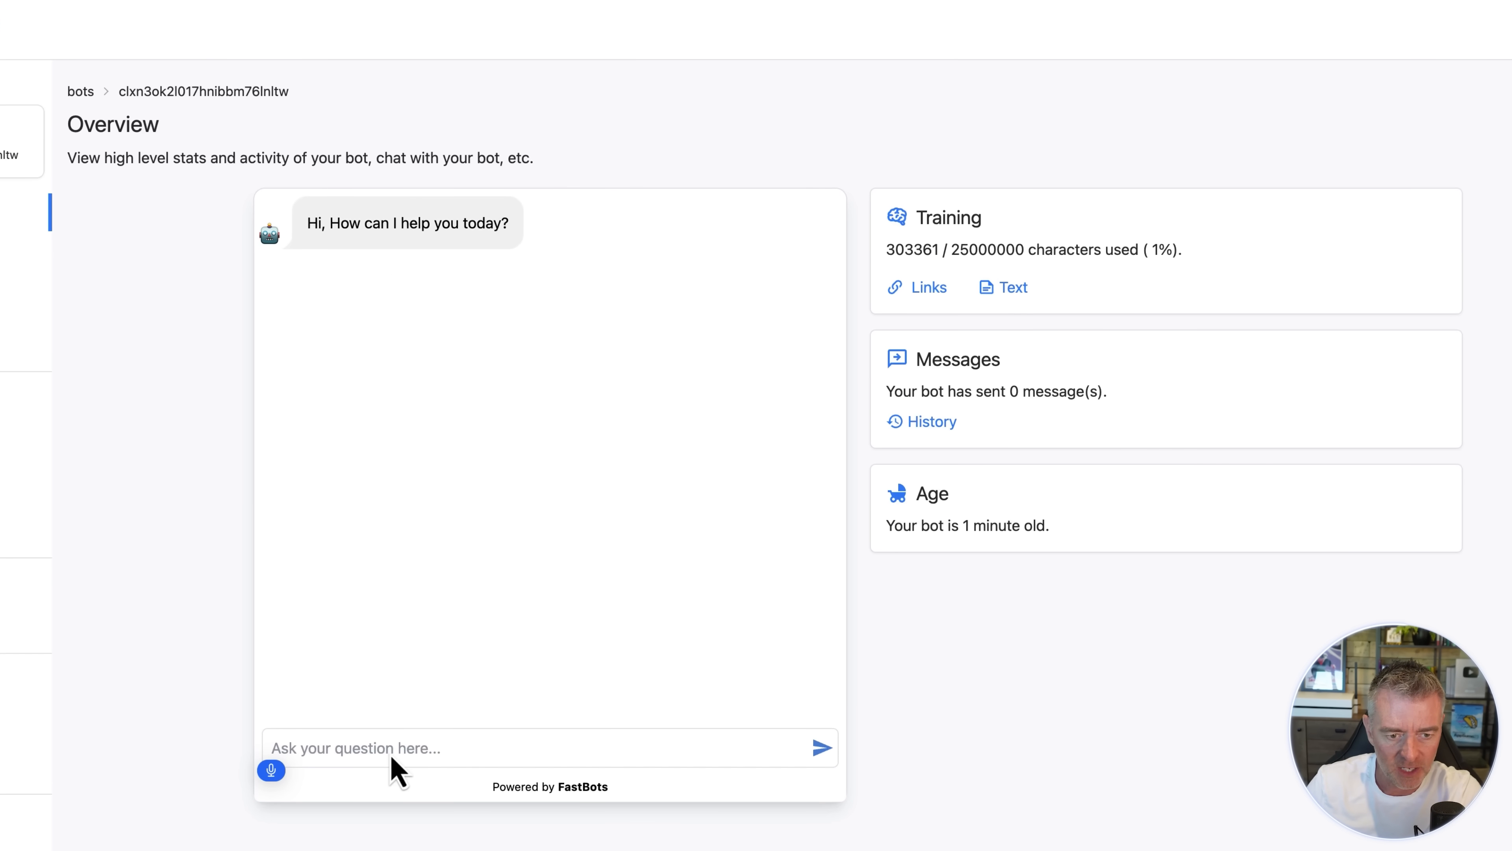
Ask the bot 'Can you tell me about search intent?' and read its four-intent-types answer.
type("Can you tell me about search")
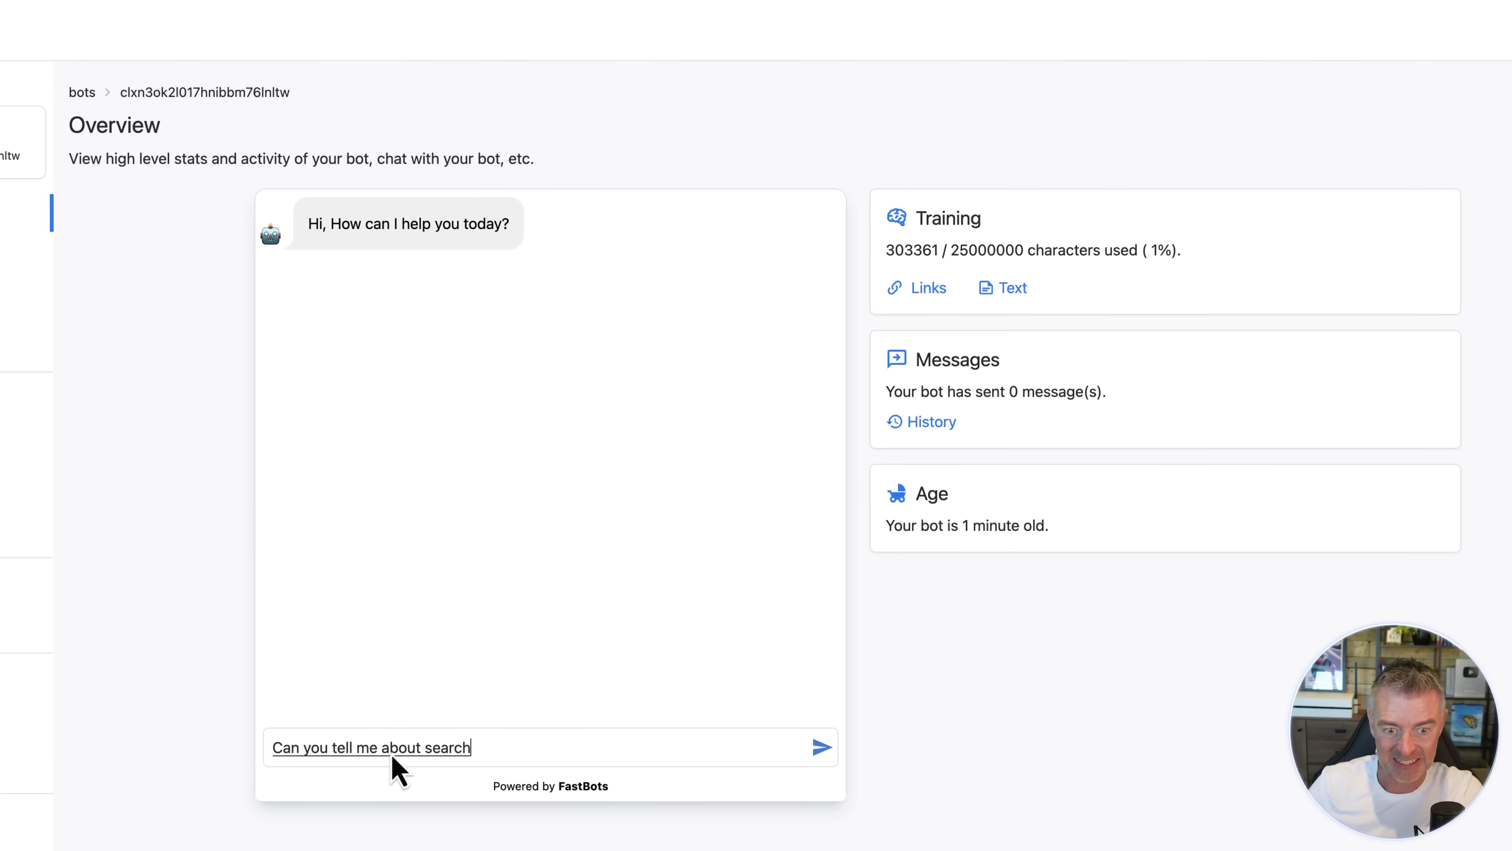
left_click(822, 746)
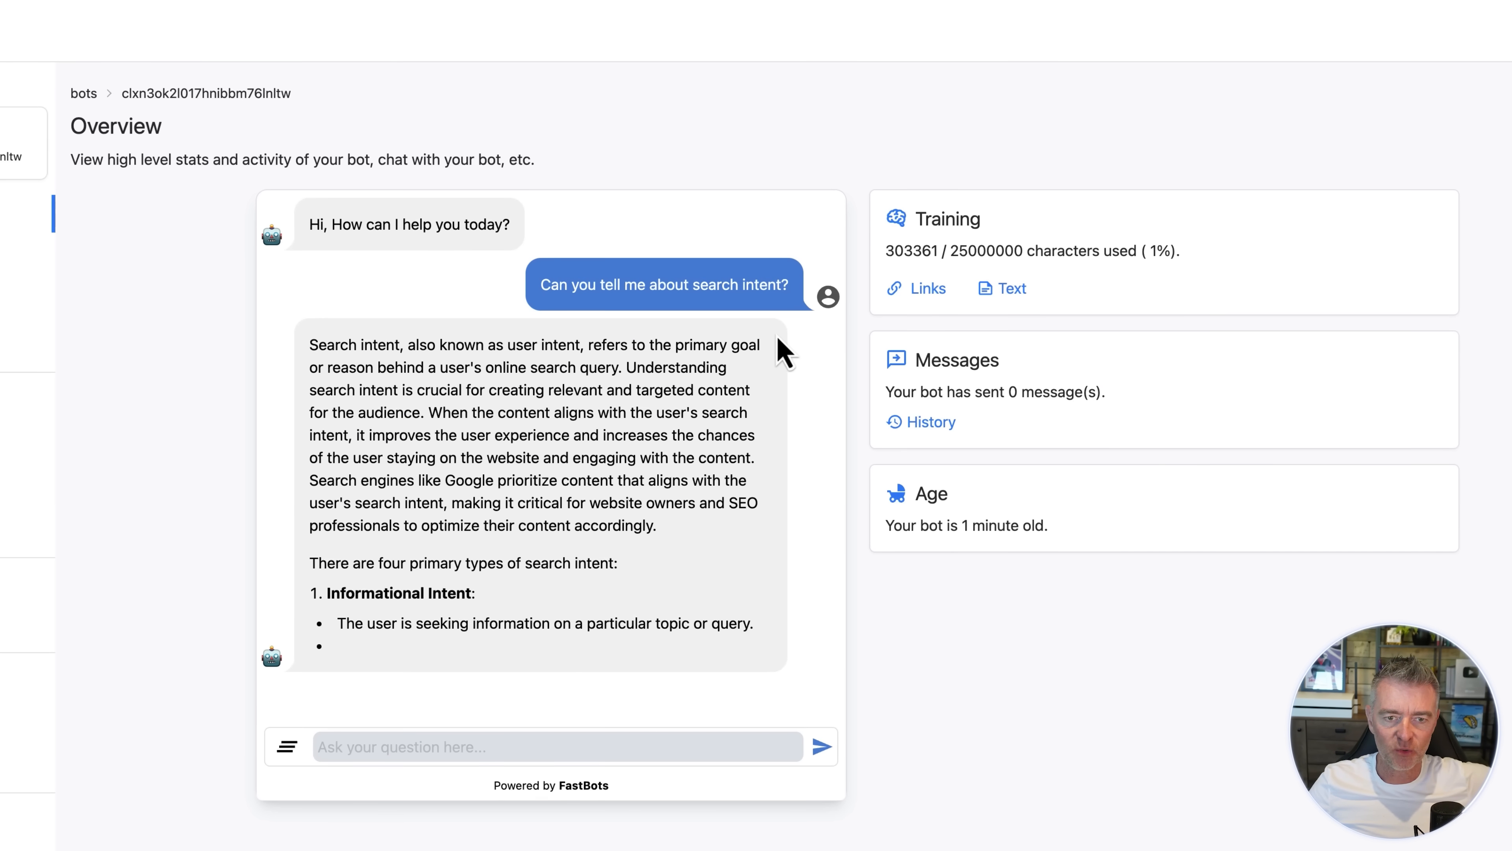
scroll("down", 3)
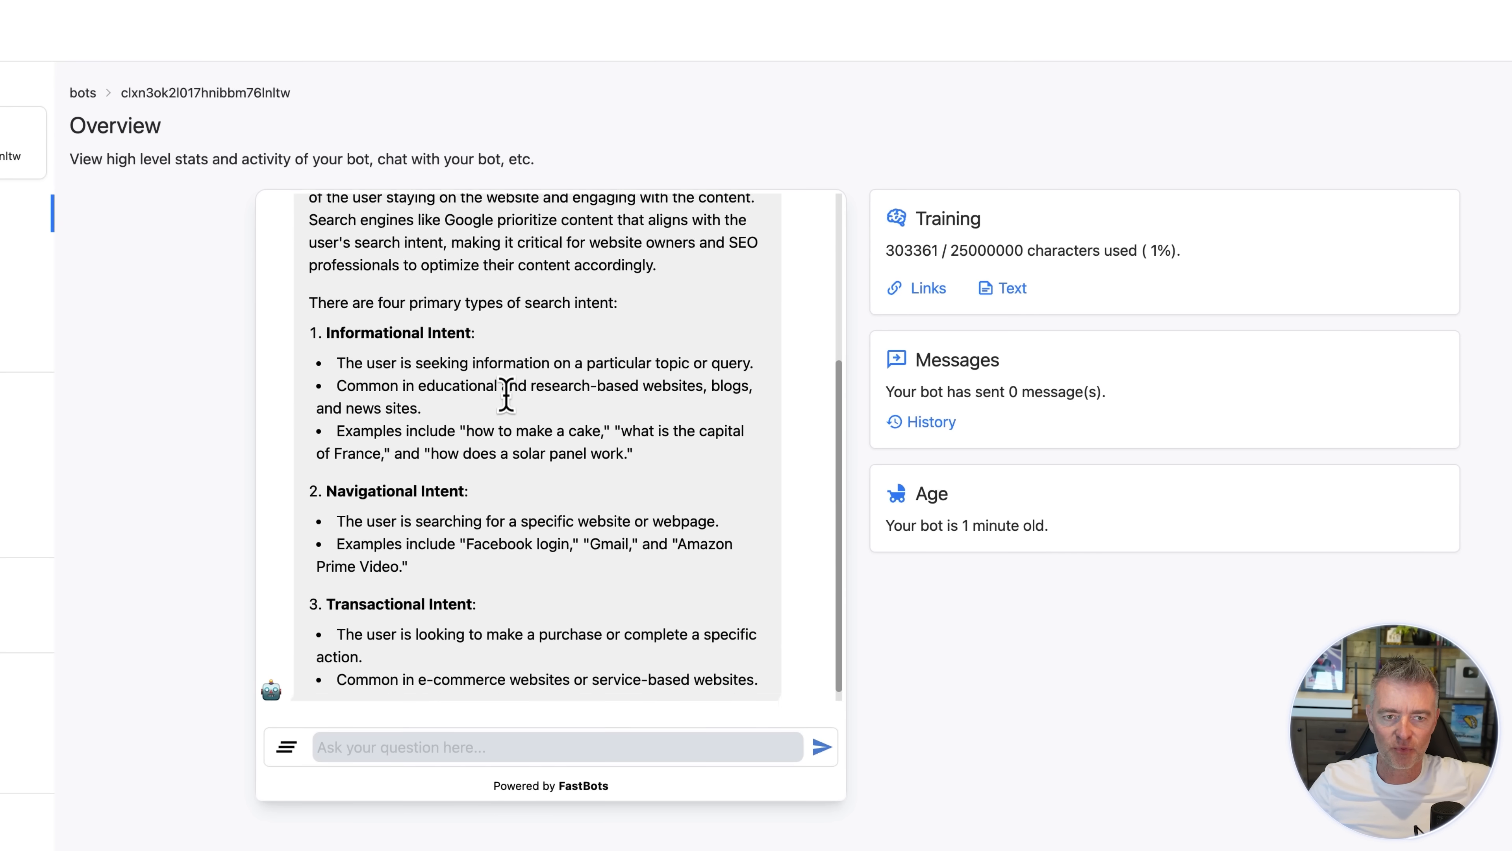
scroll("down", 3)
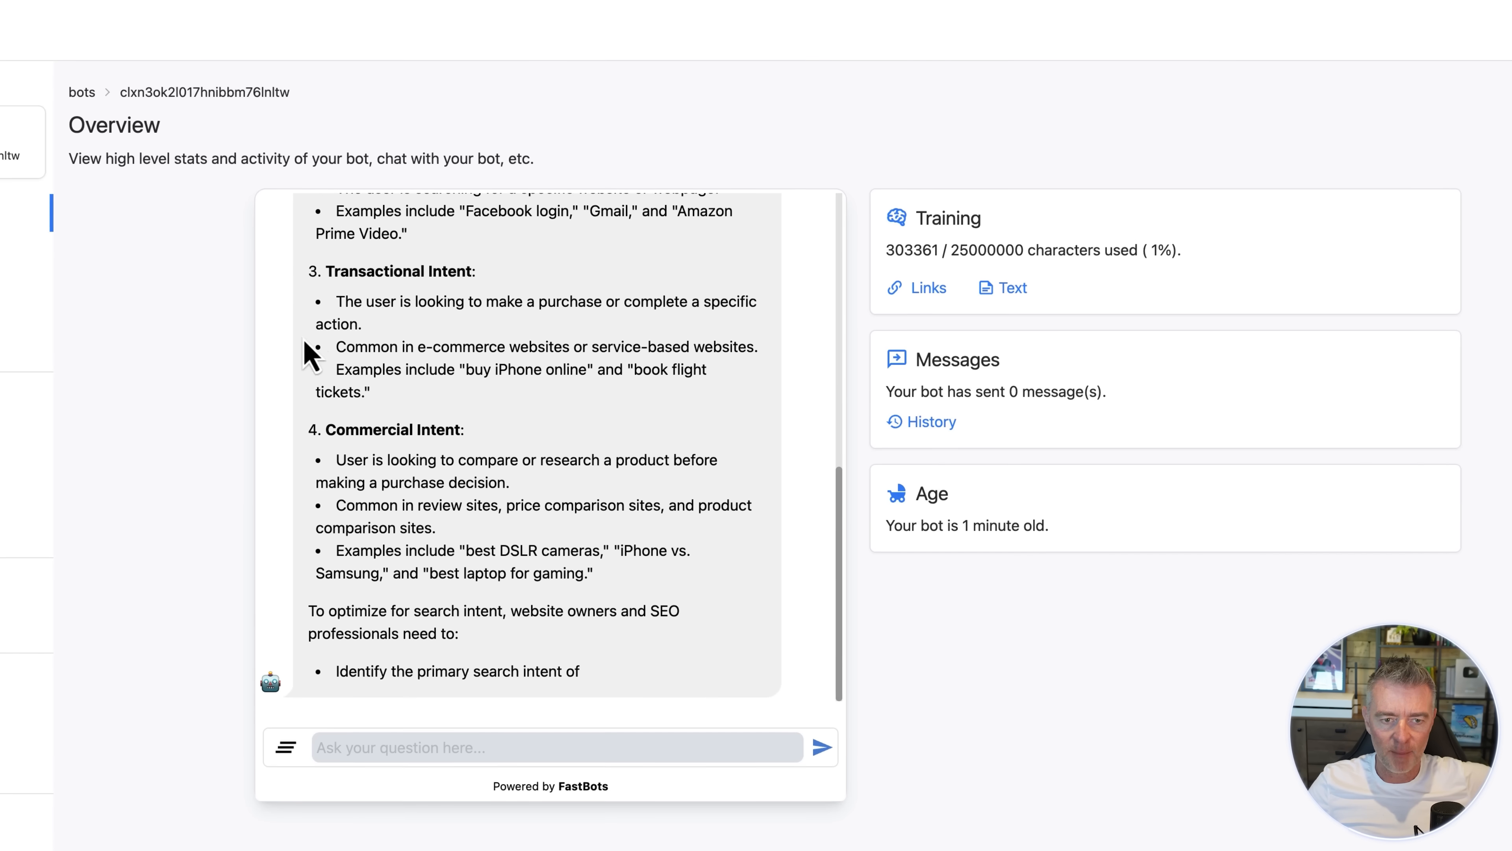
scroll("down", 3)
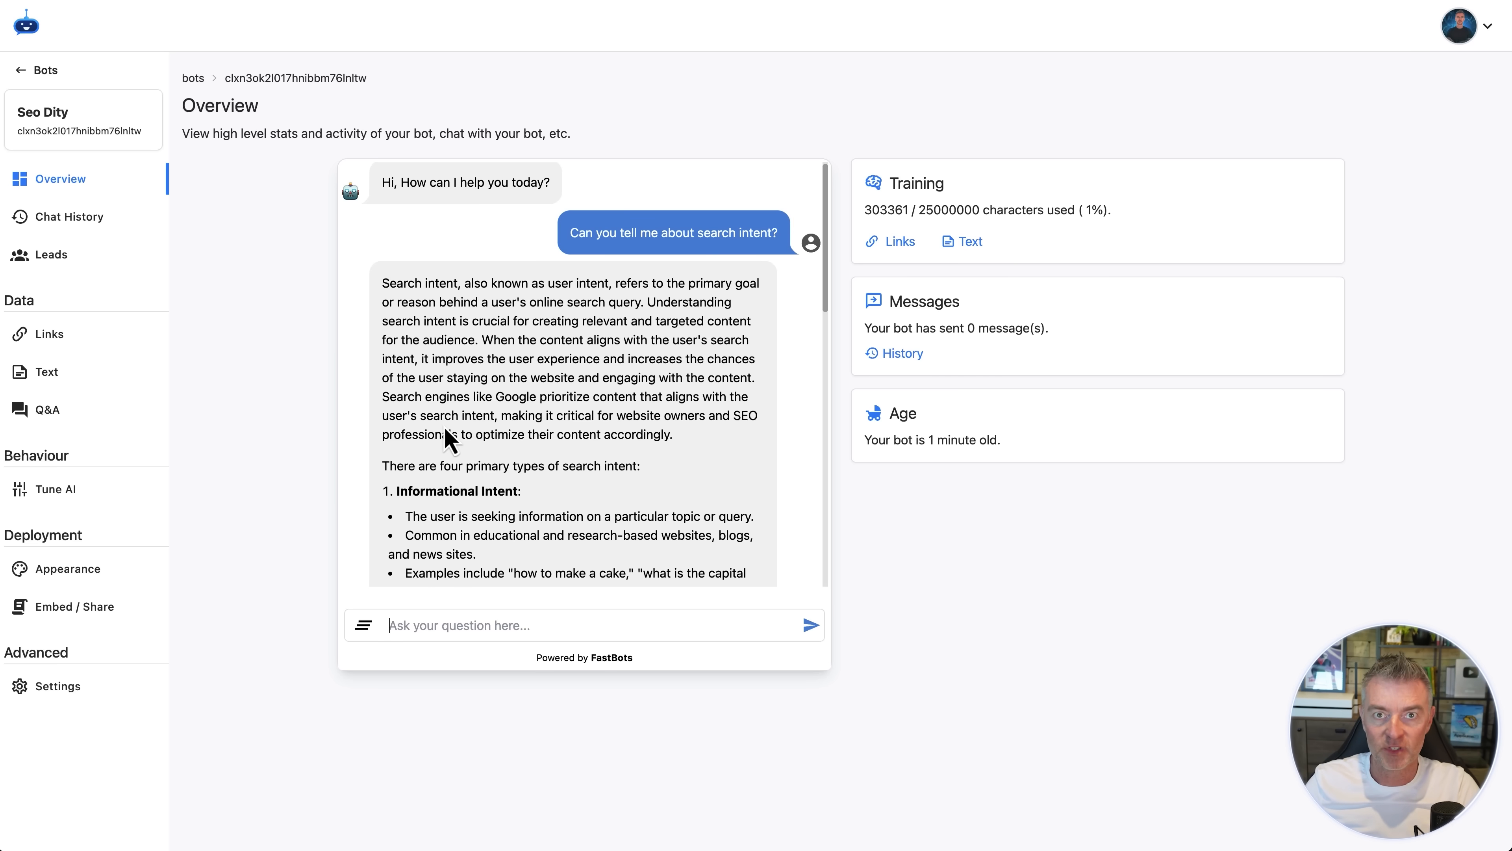
mouse_move(431, 328)
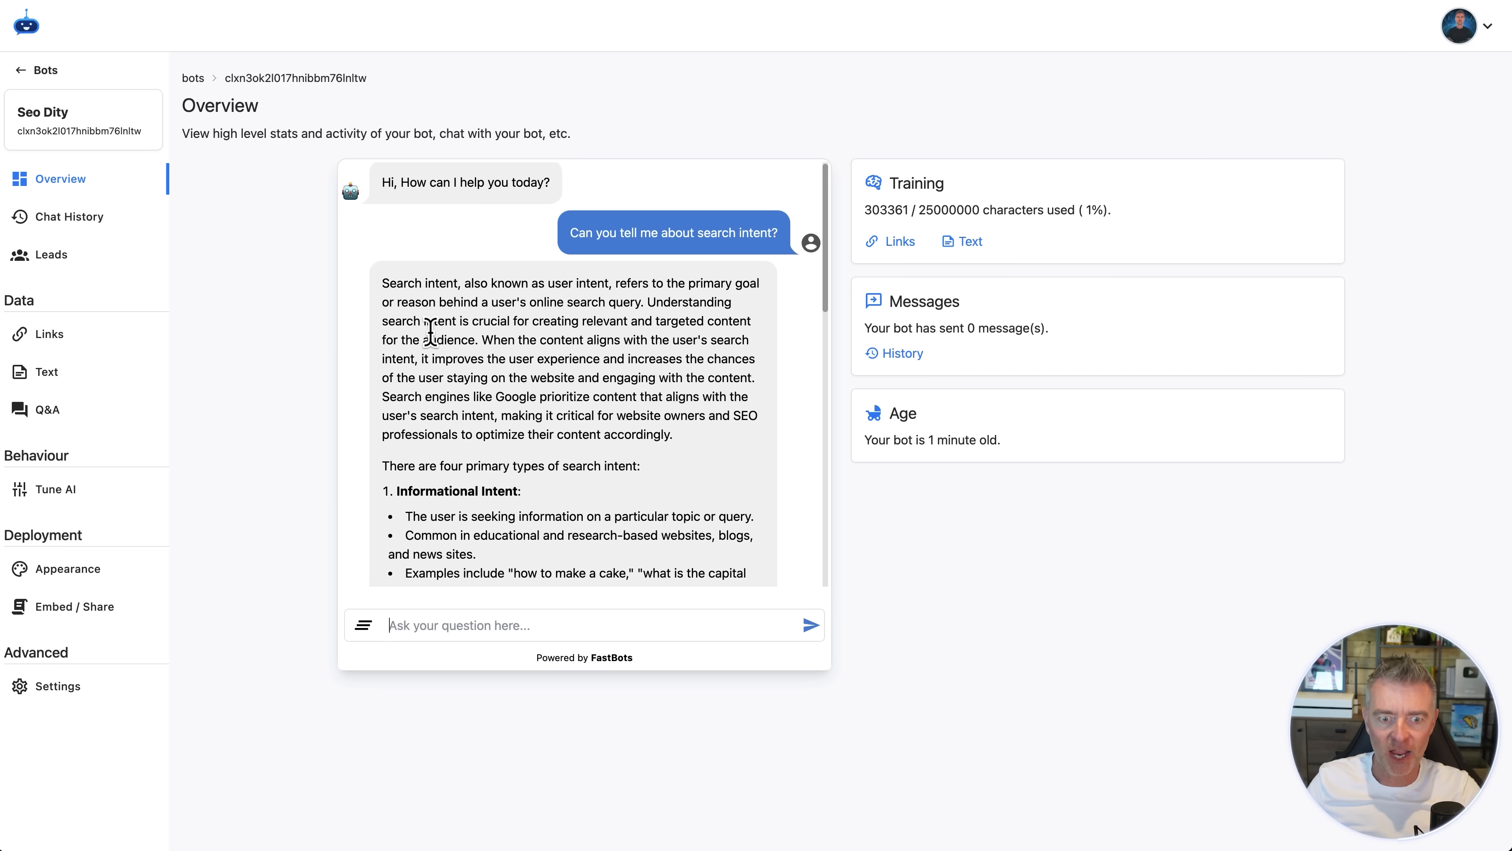
scroll("down", 3)
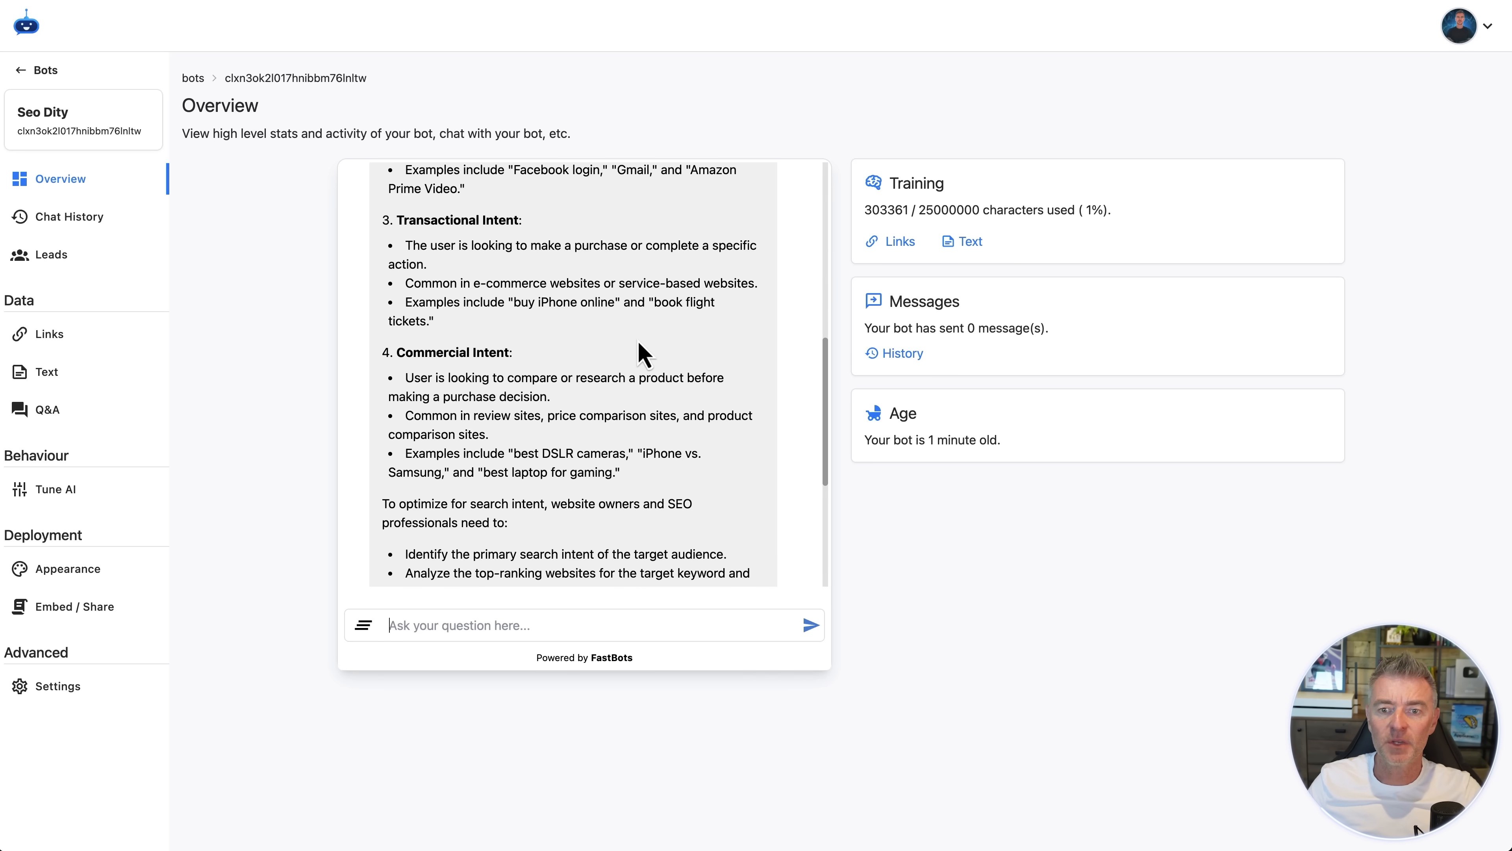
mouse_move(114, 251)
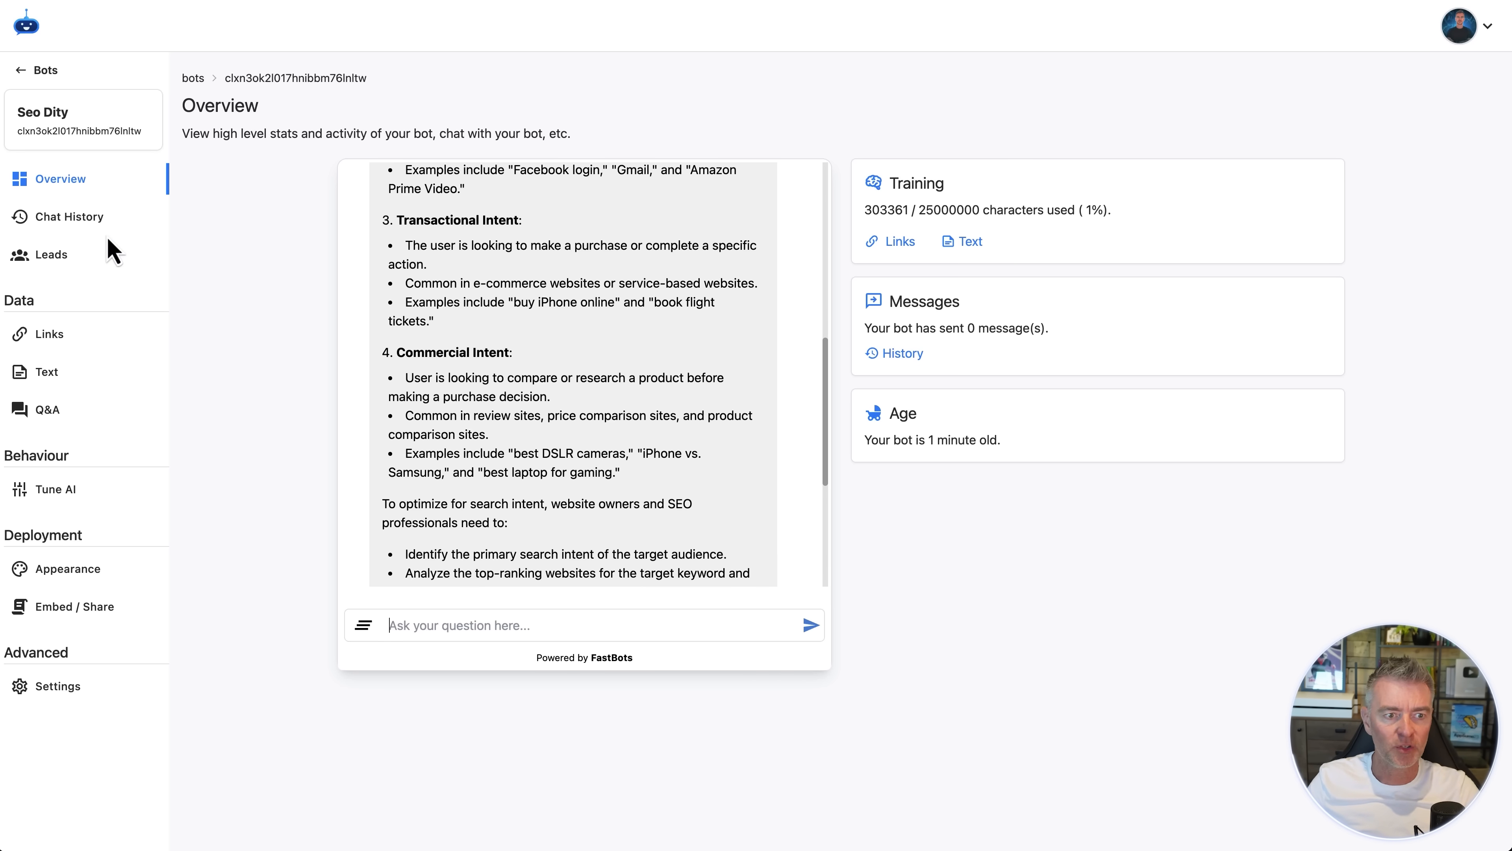
Review the search intent conversation in Chat History, then move to the Tune AI model settings.
left_click(893, 353)
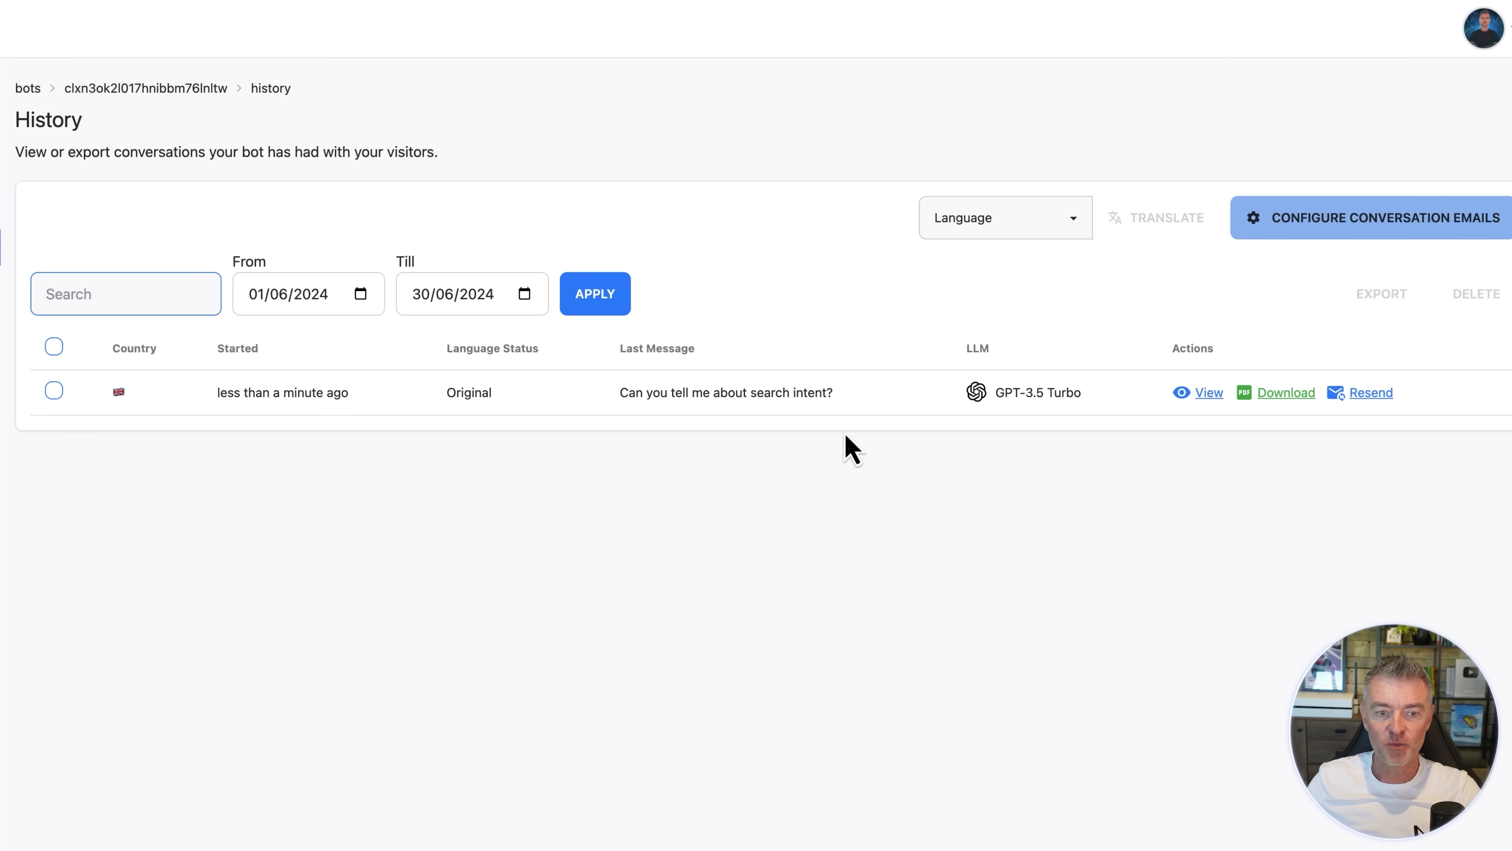
mouse_move(1094, 407)
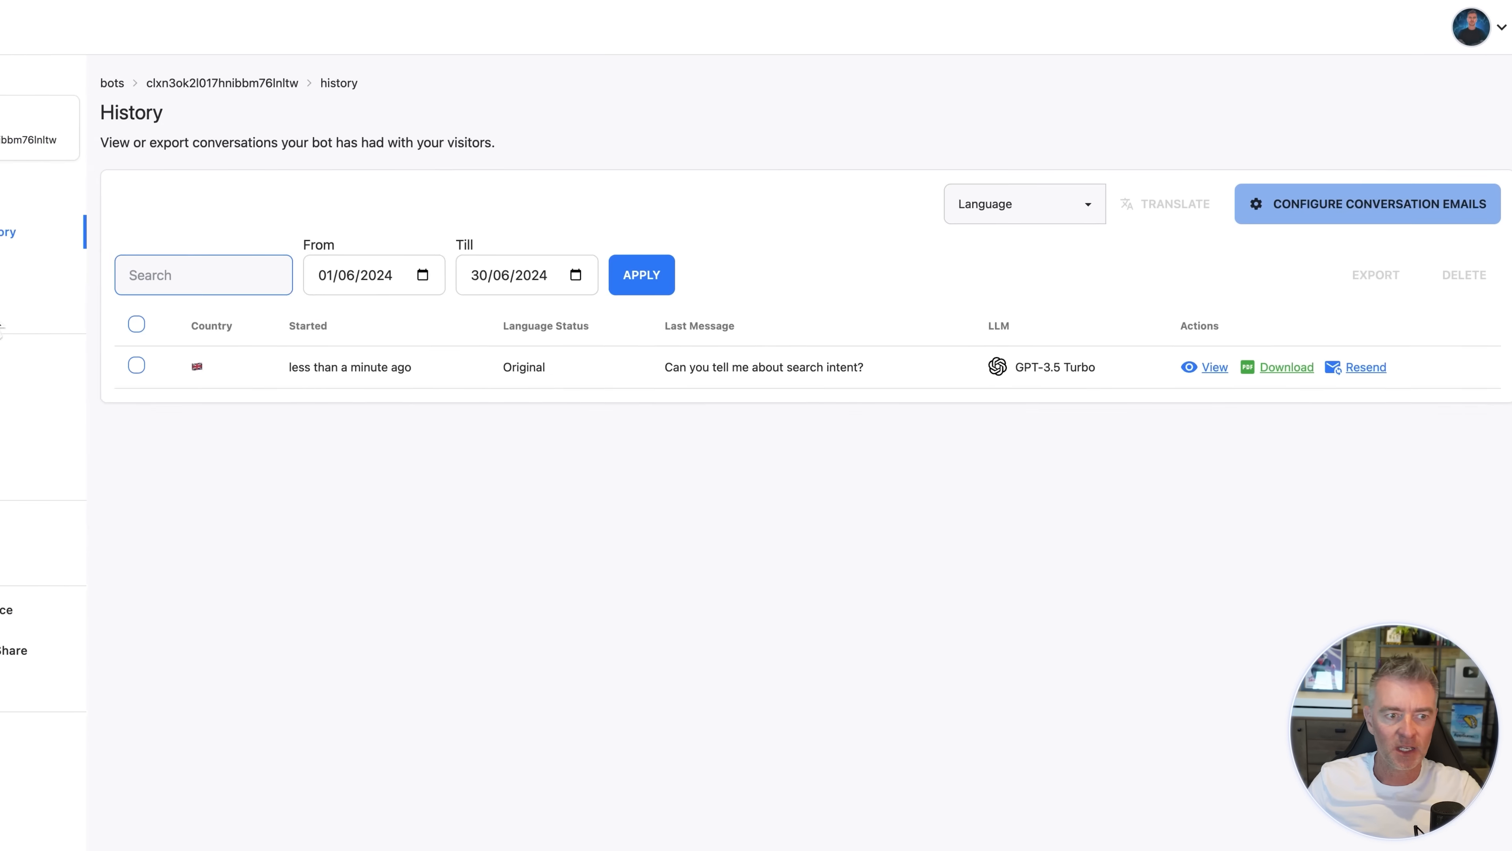
left_click(55, 489)
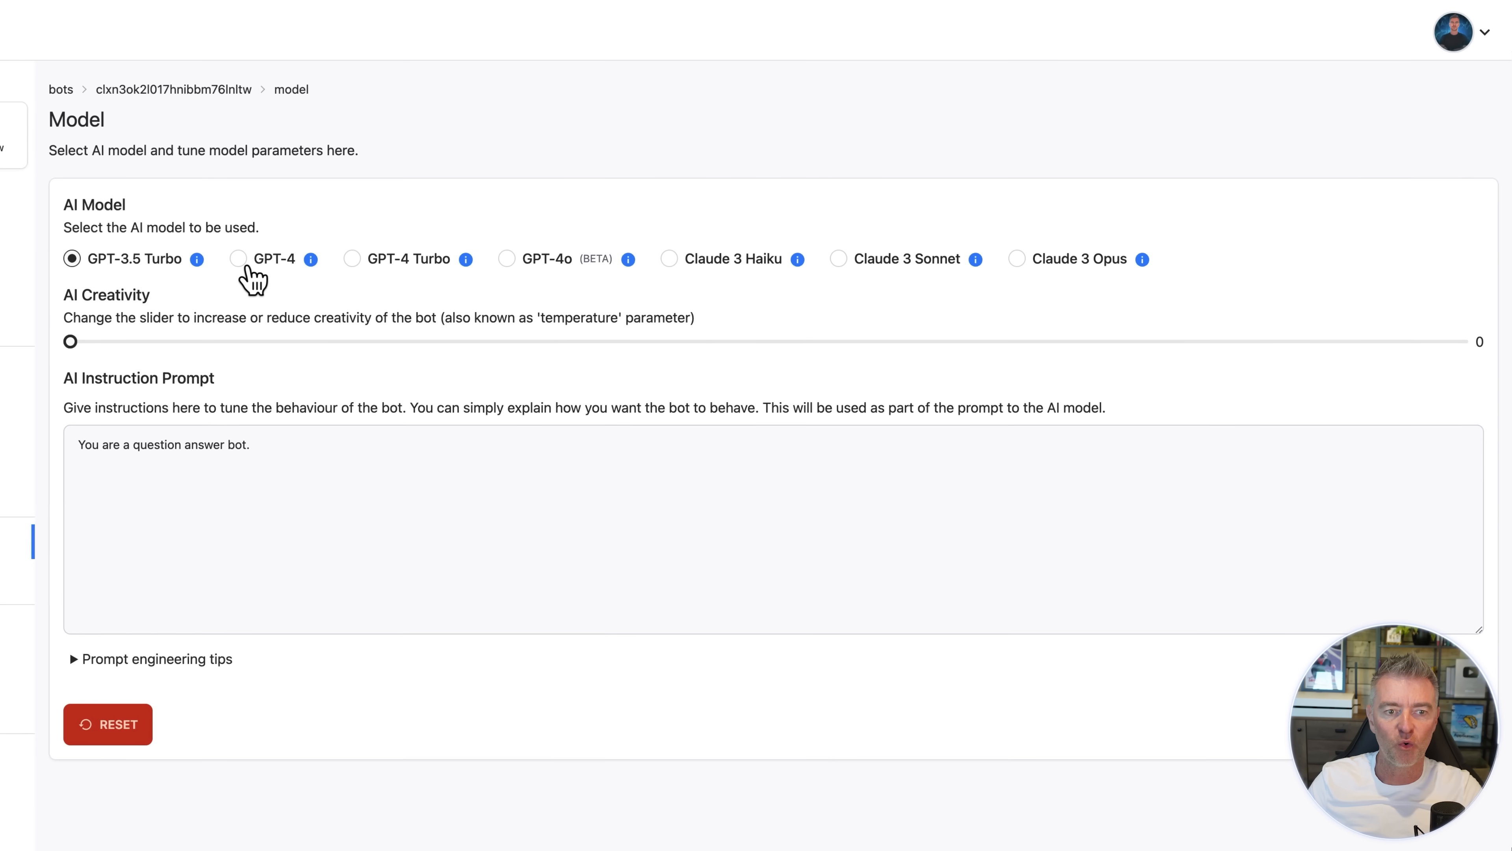
Set the model to GPT-4o with AI creativity 0.03 and save the settings.
left_click(507, 259)
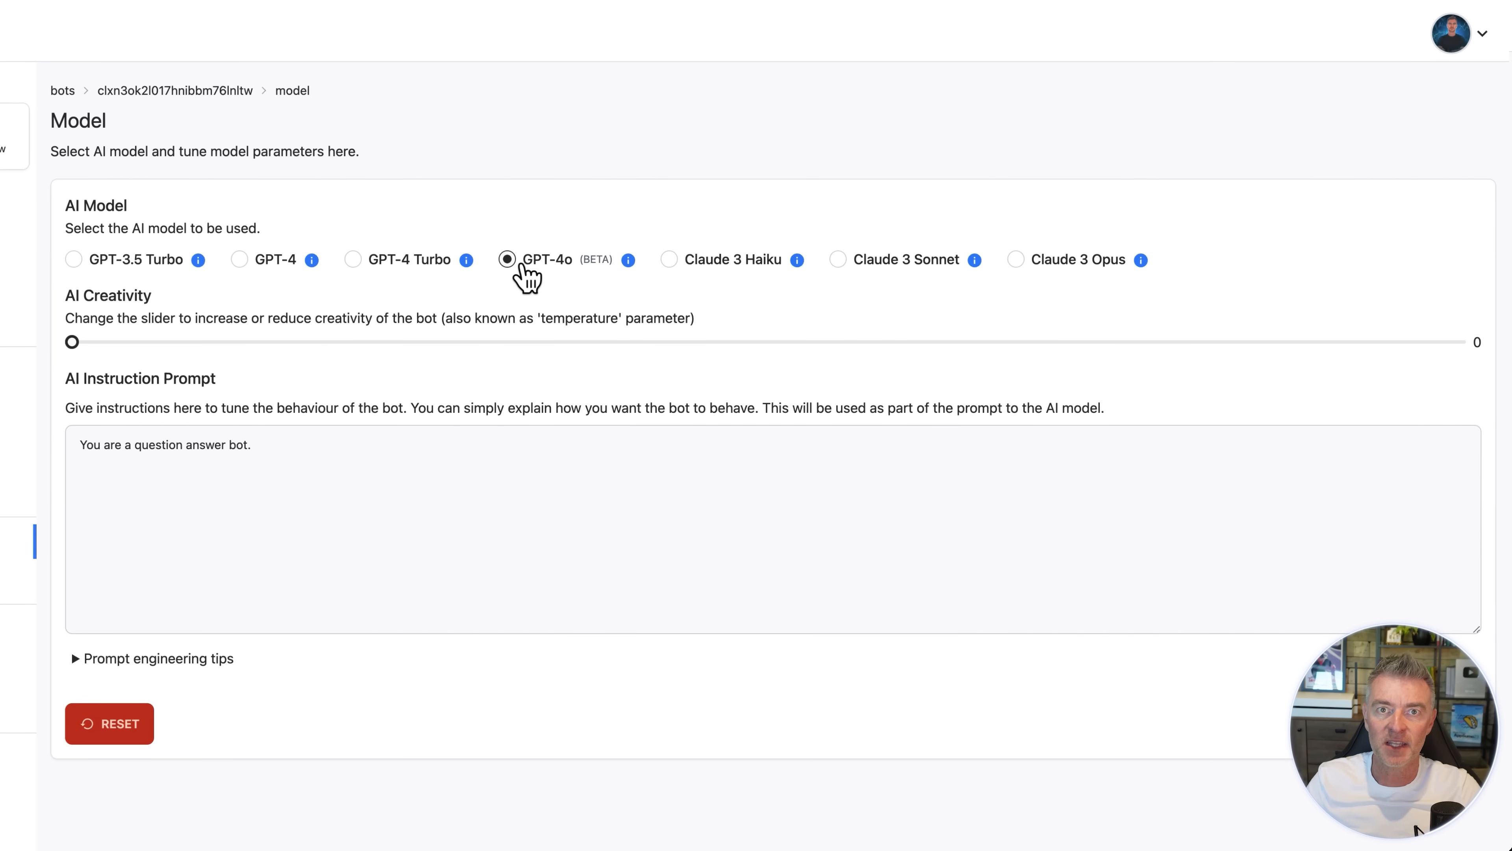
mouse_move(529, 286)
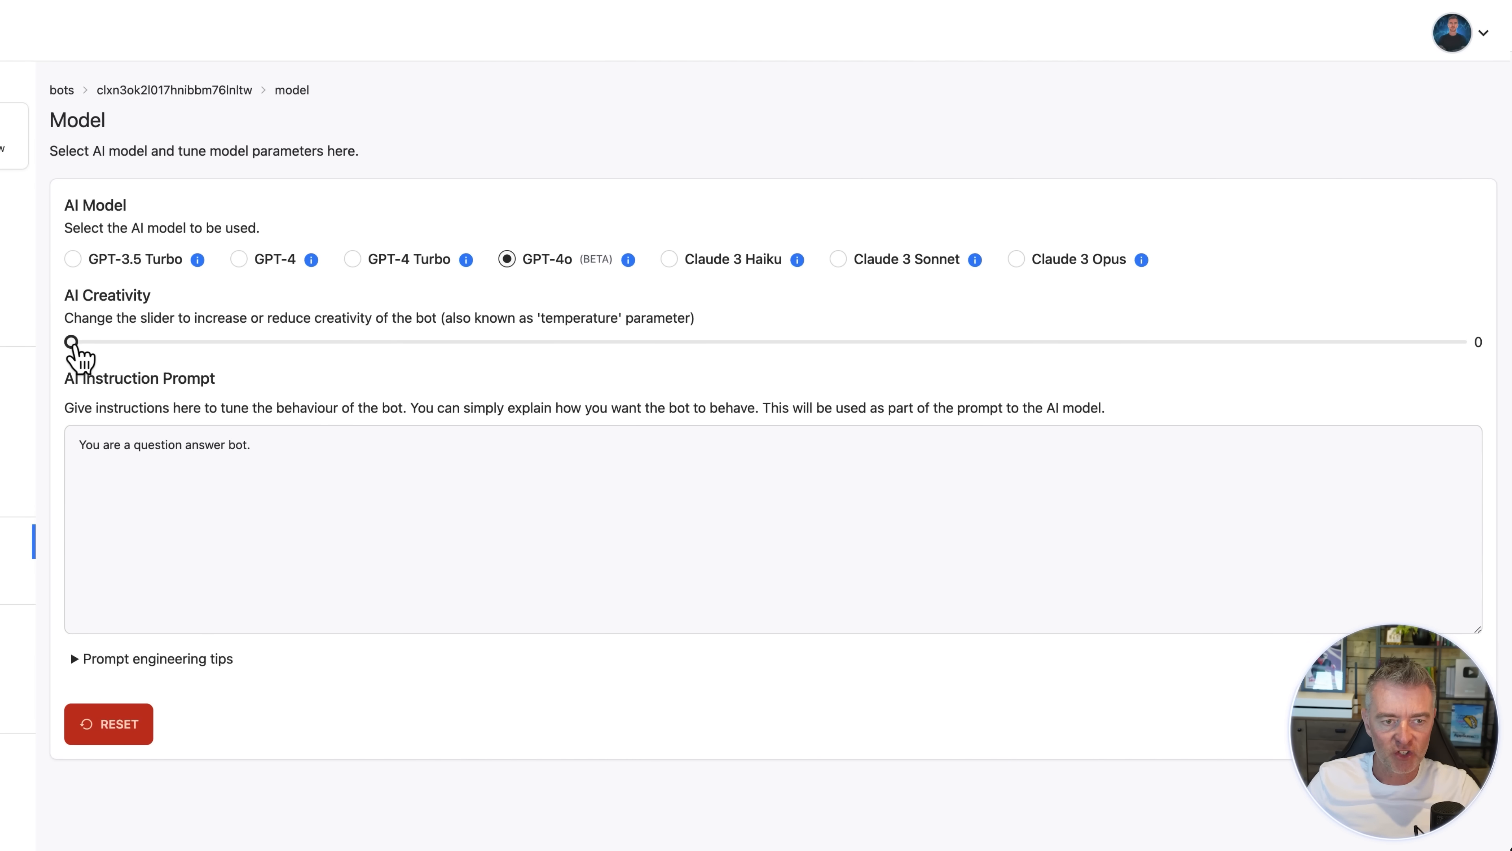
left_click_drag(69, 341, 112, 341)
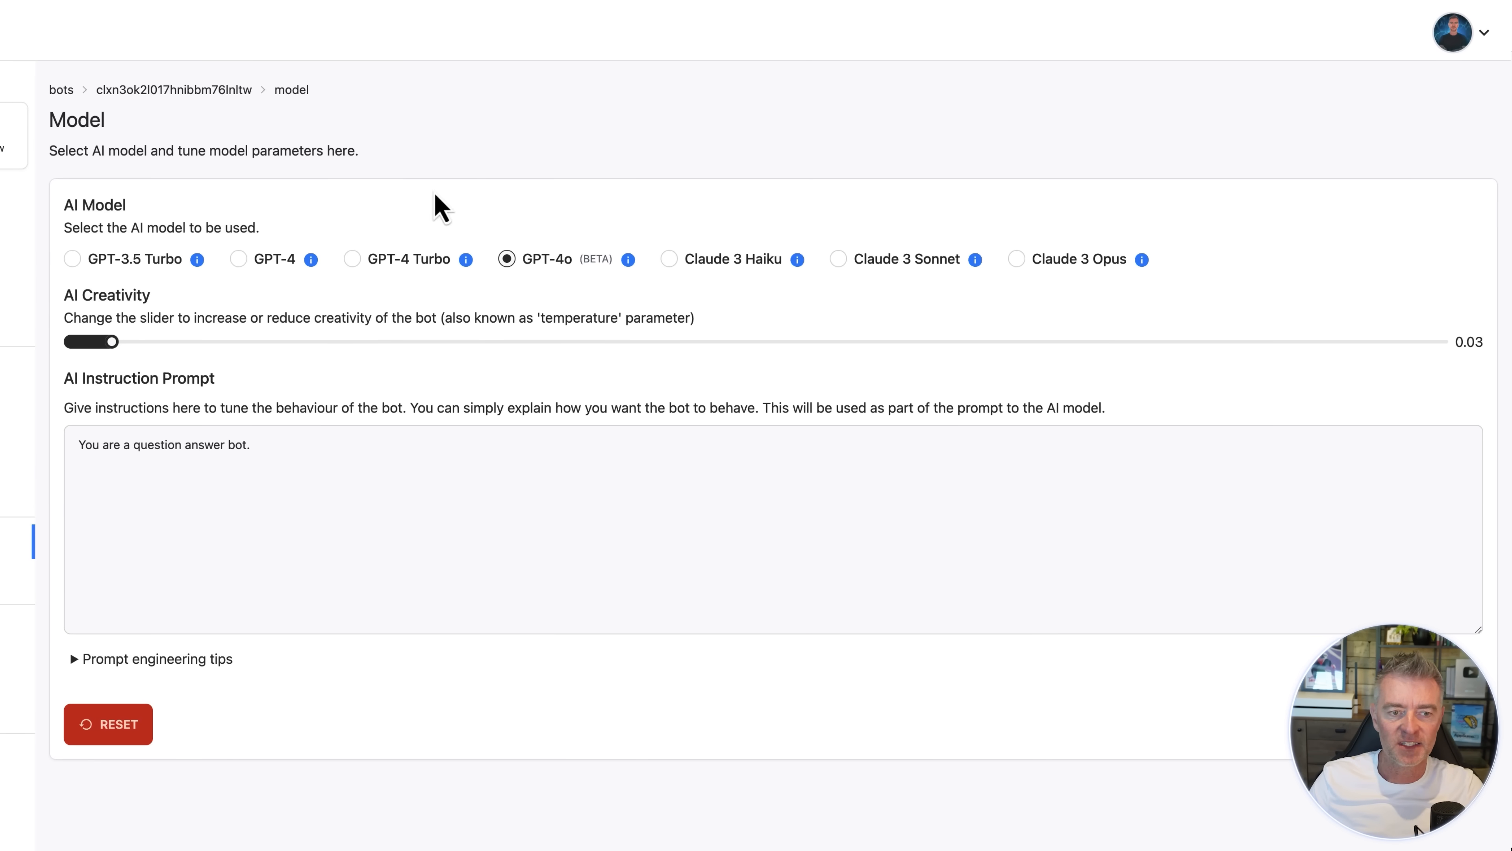
left_click(353, 470)
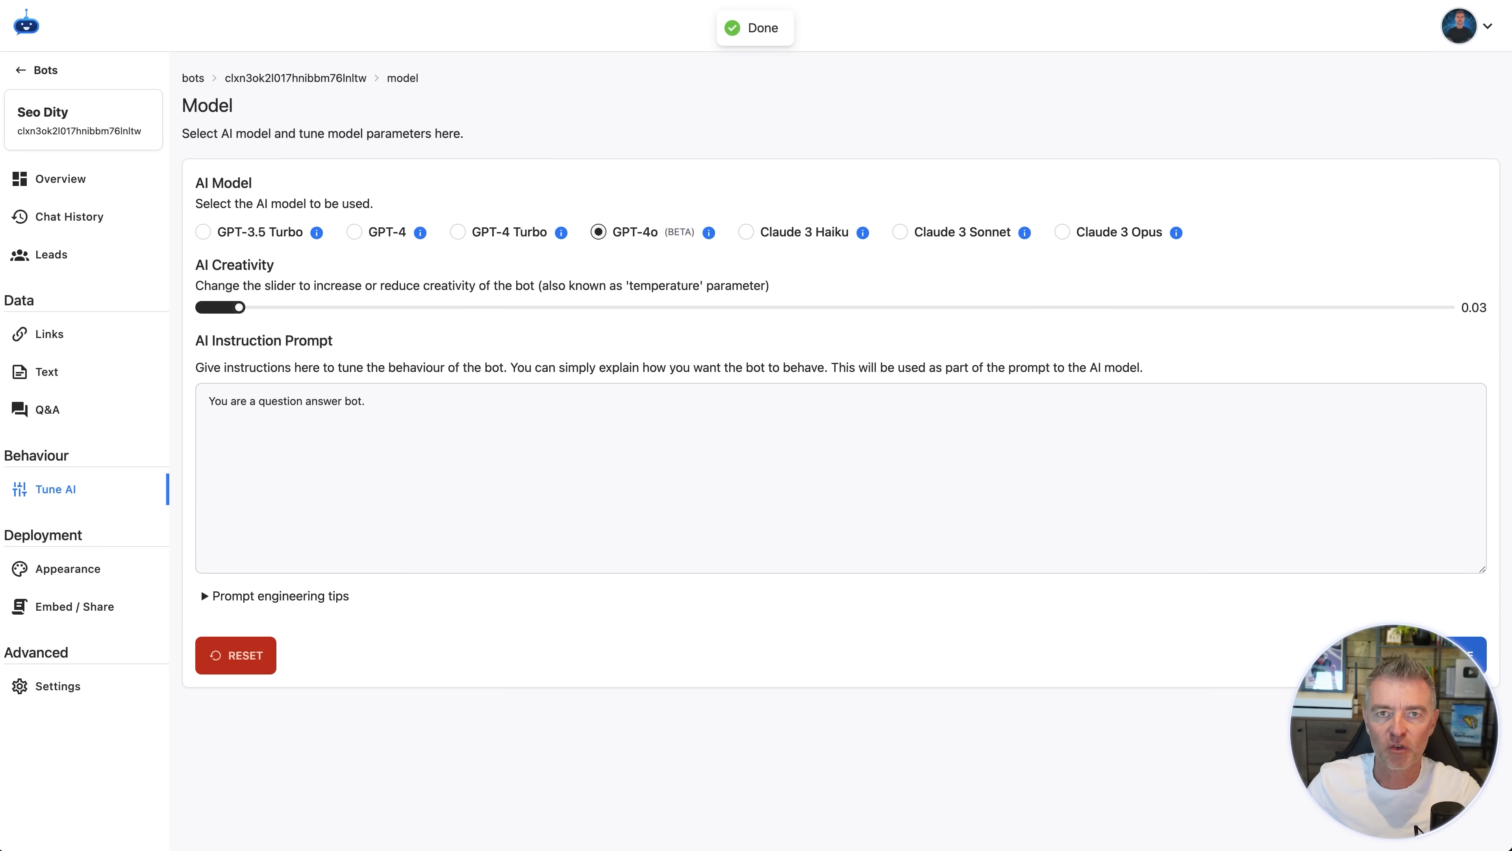
mouse_move(111, 538)
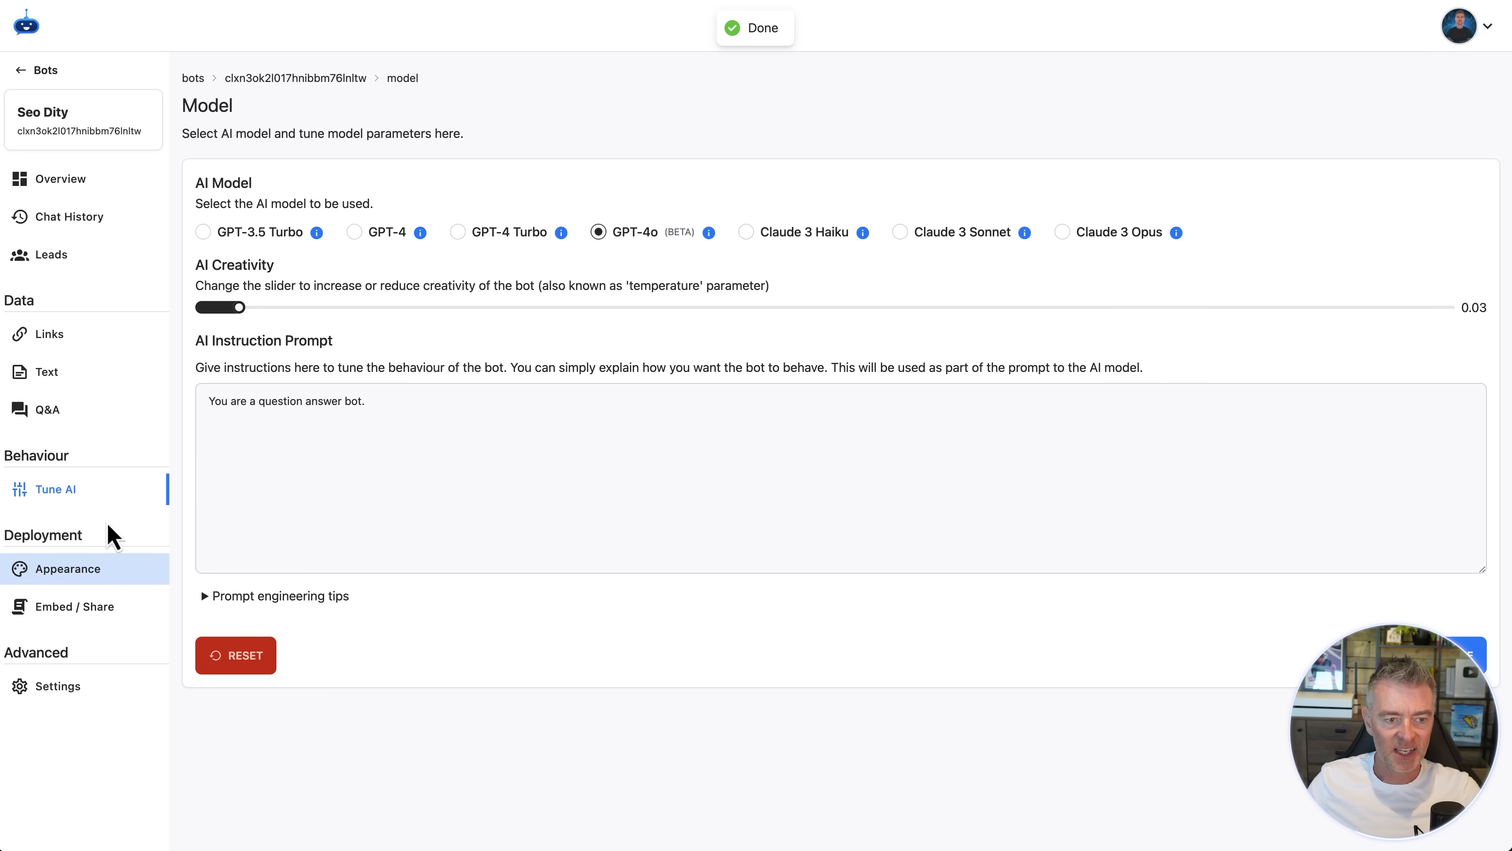
Return to the bot's Overview showing a fresh chat and one message sent.
left_click(60, 179)
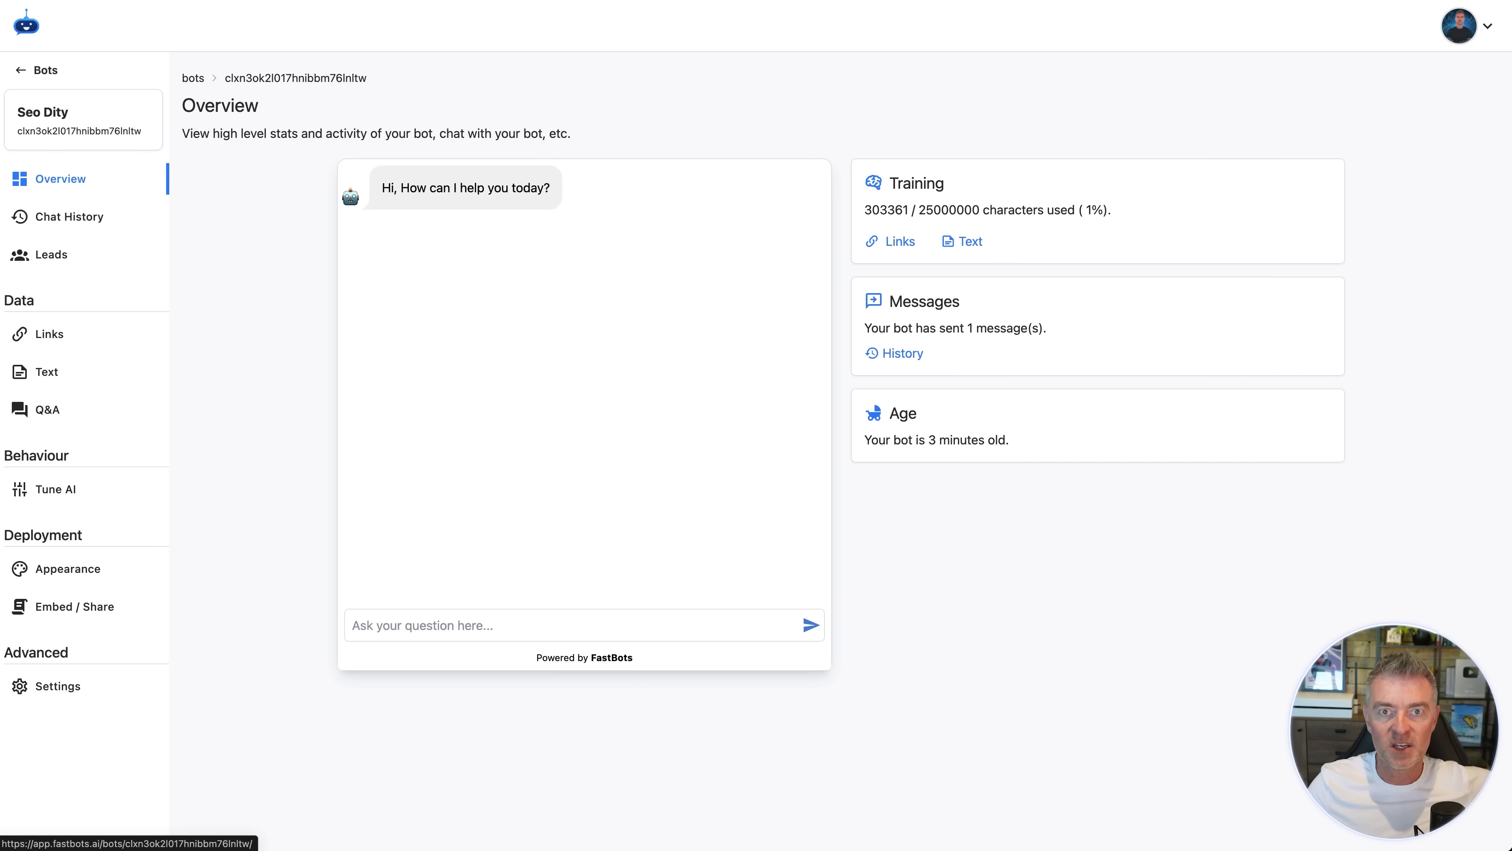
mouse_move(190, 286)
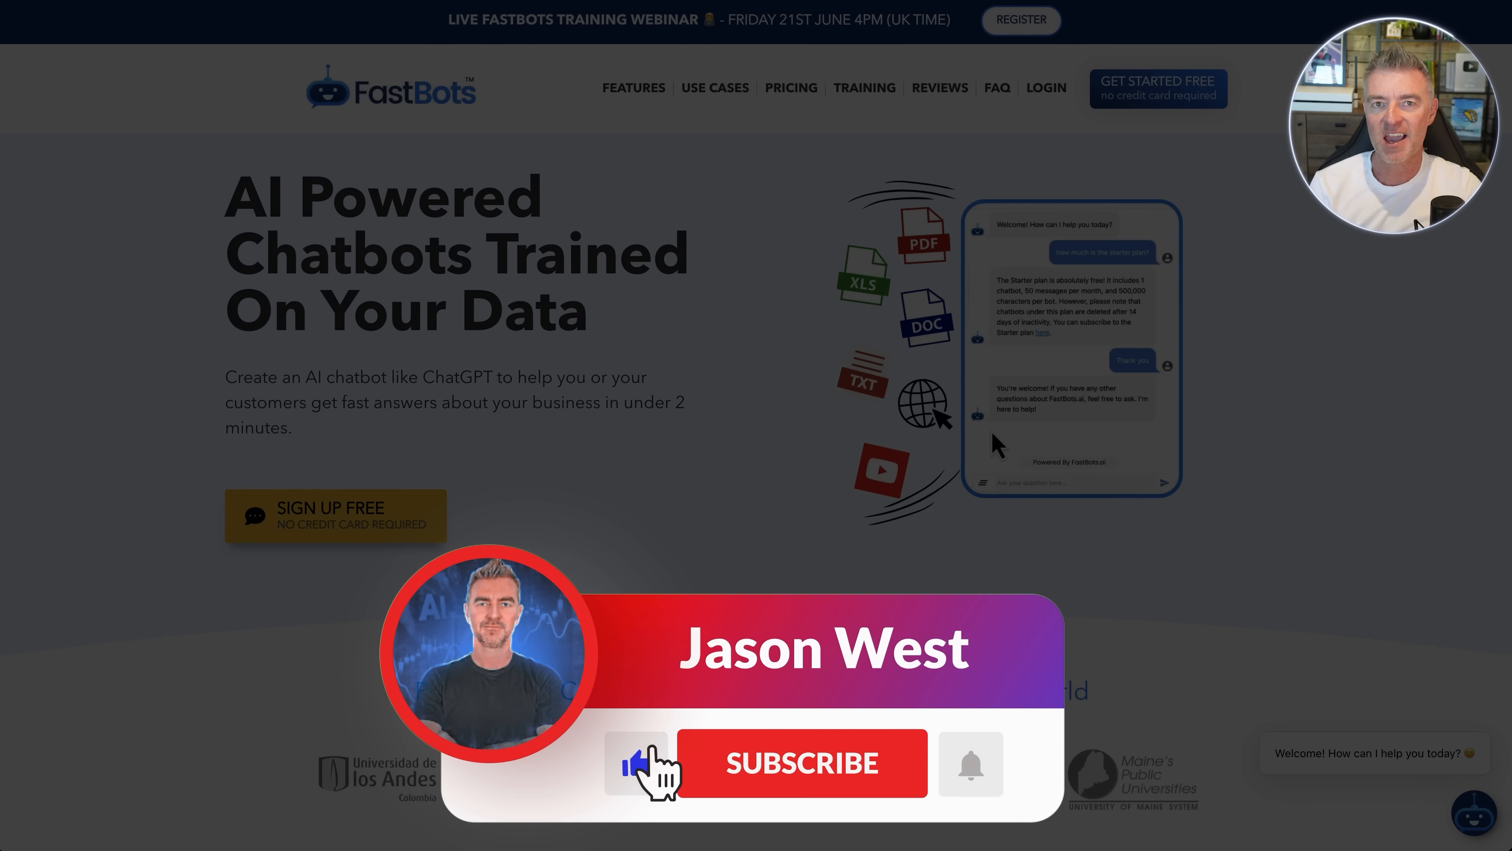
Switch to the FastBots website homepage about AI chatbots trained on your data.
left_click(801, 763)
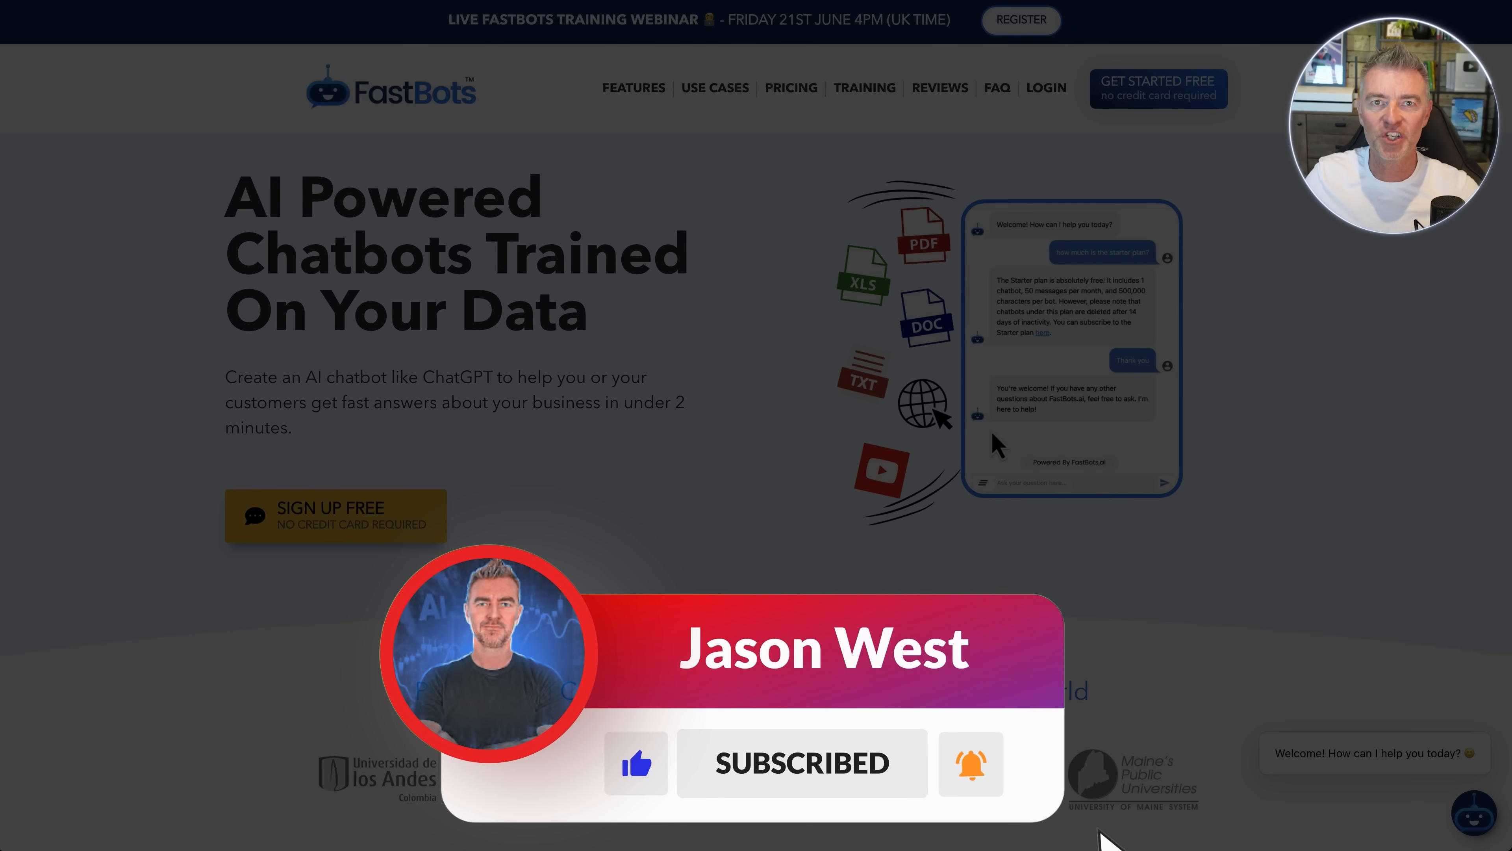